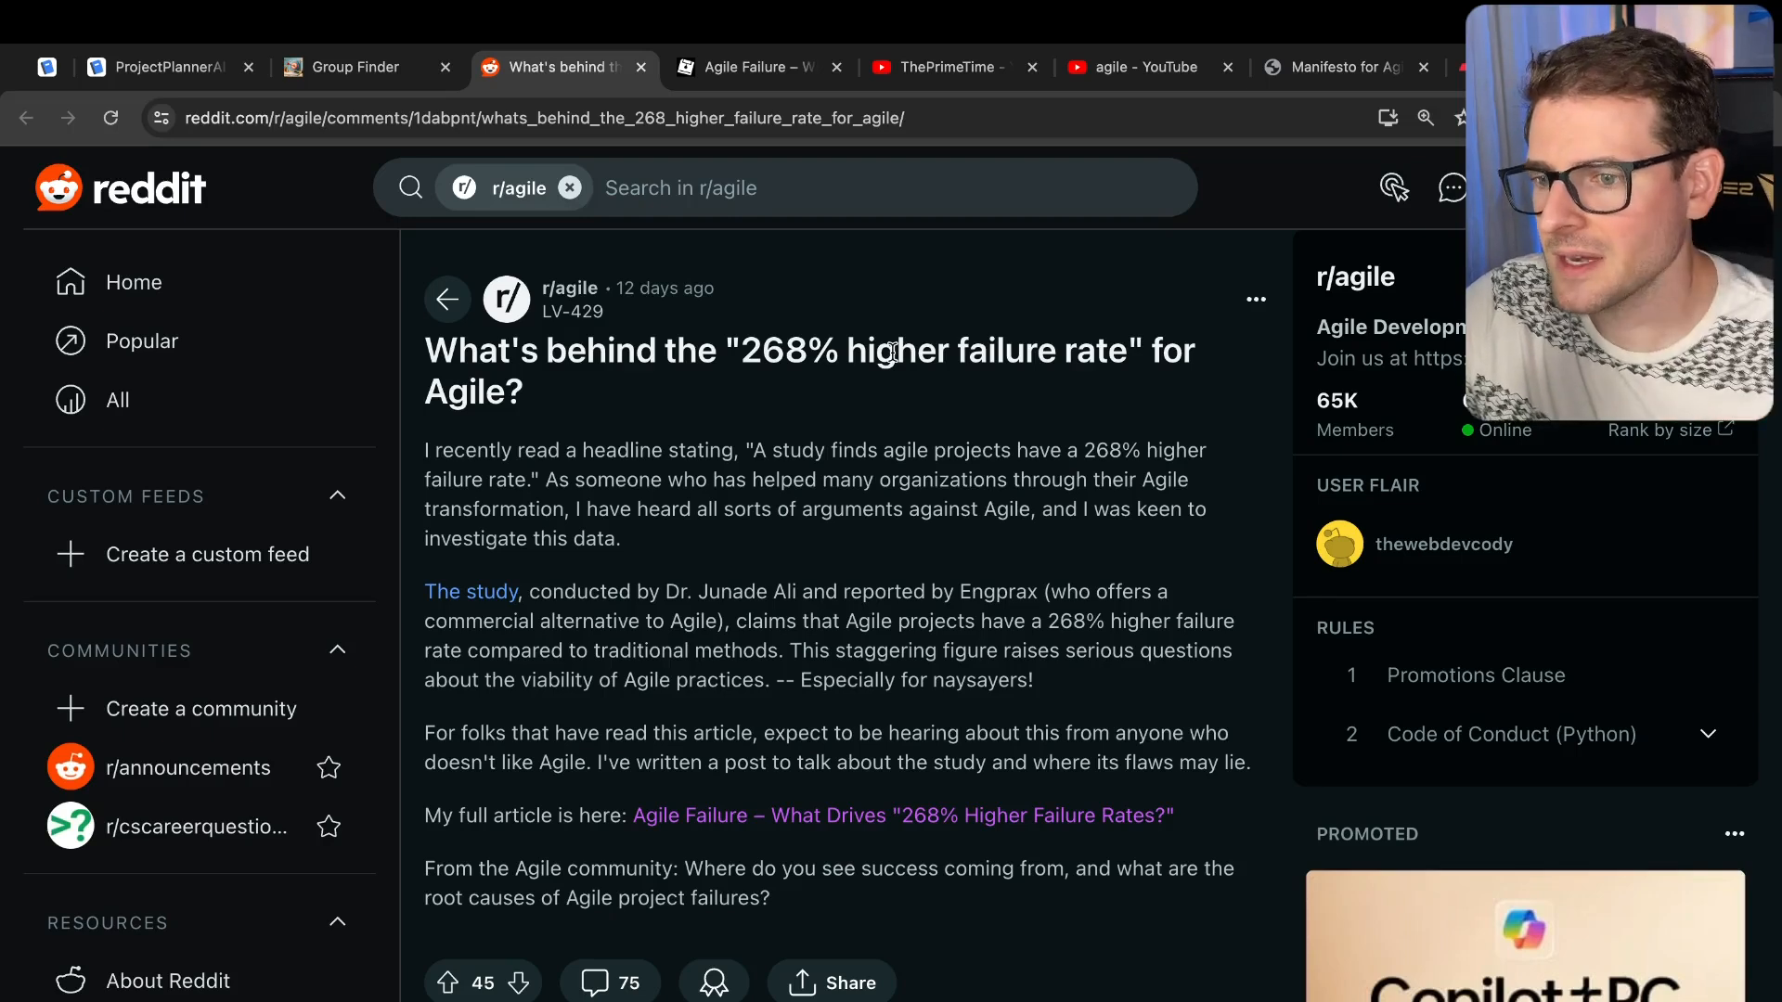
mouse_move(861, 441)
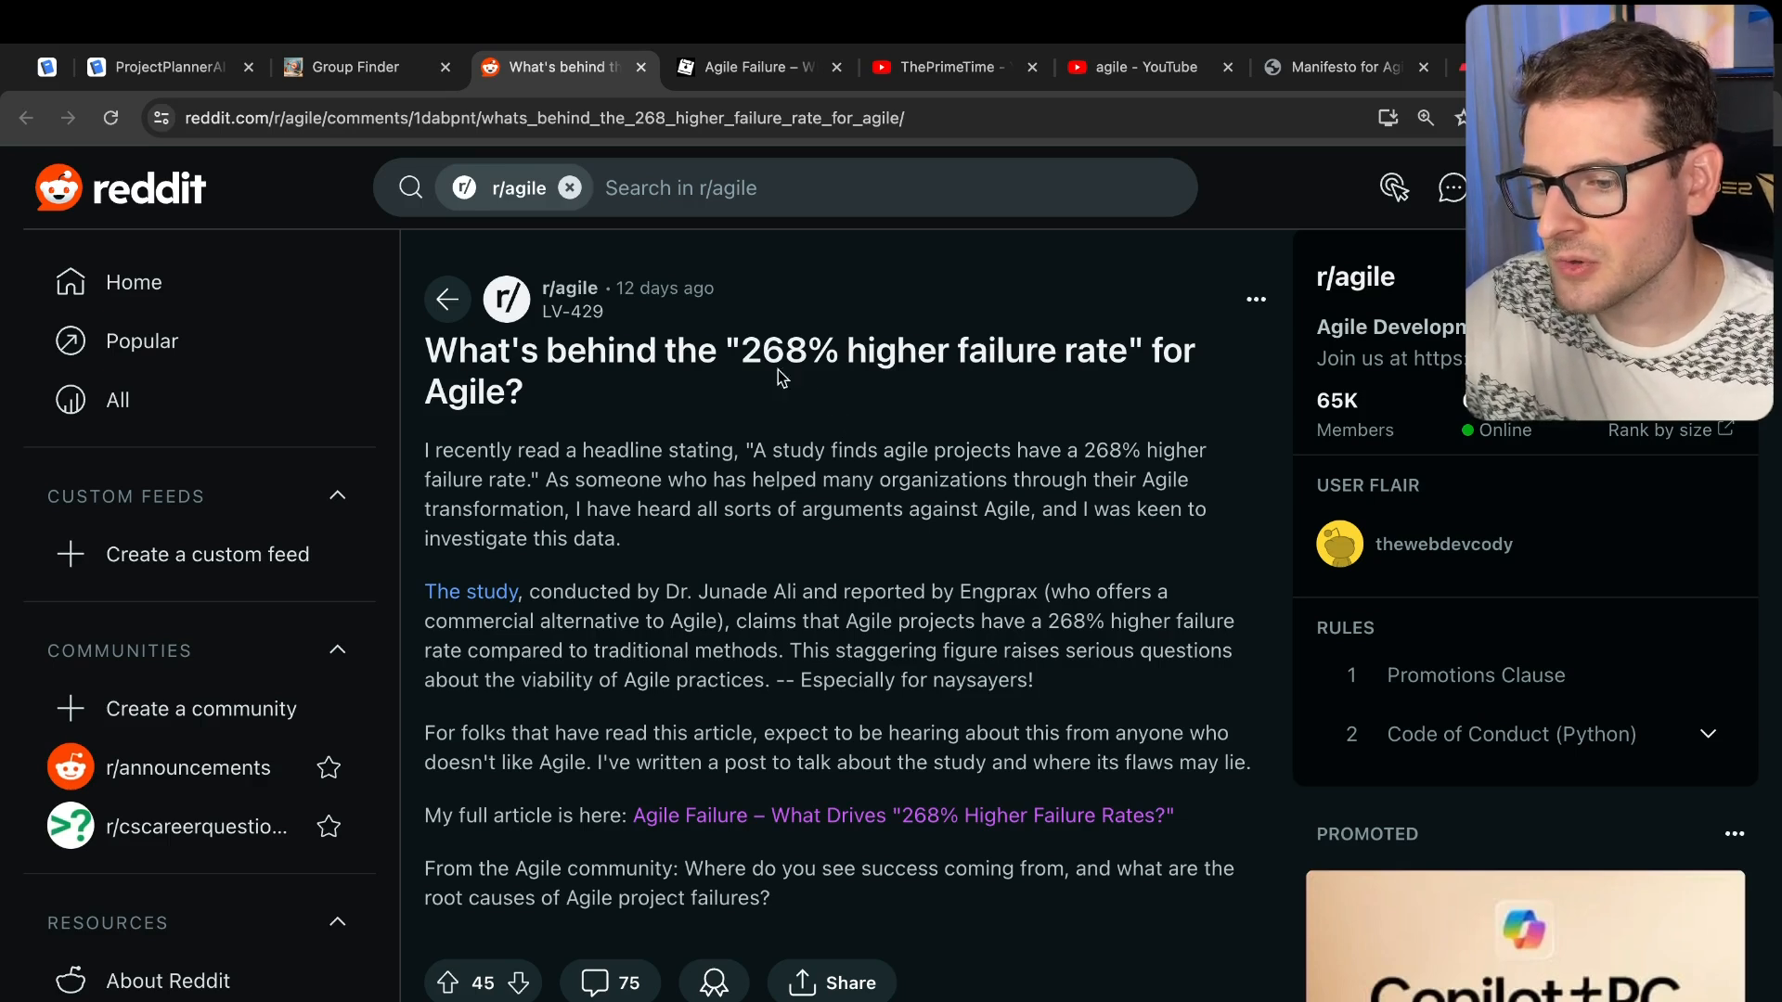
mouse_move(744, 349)
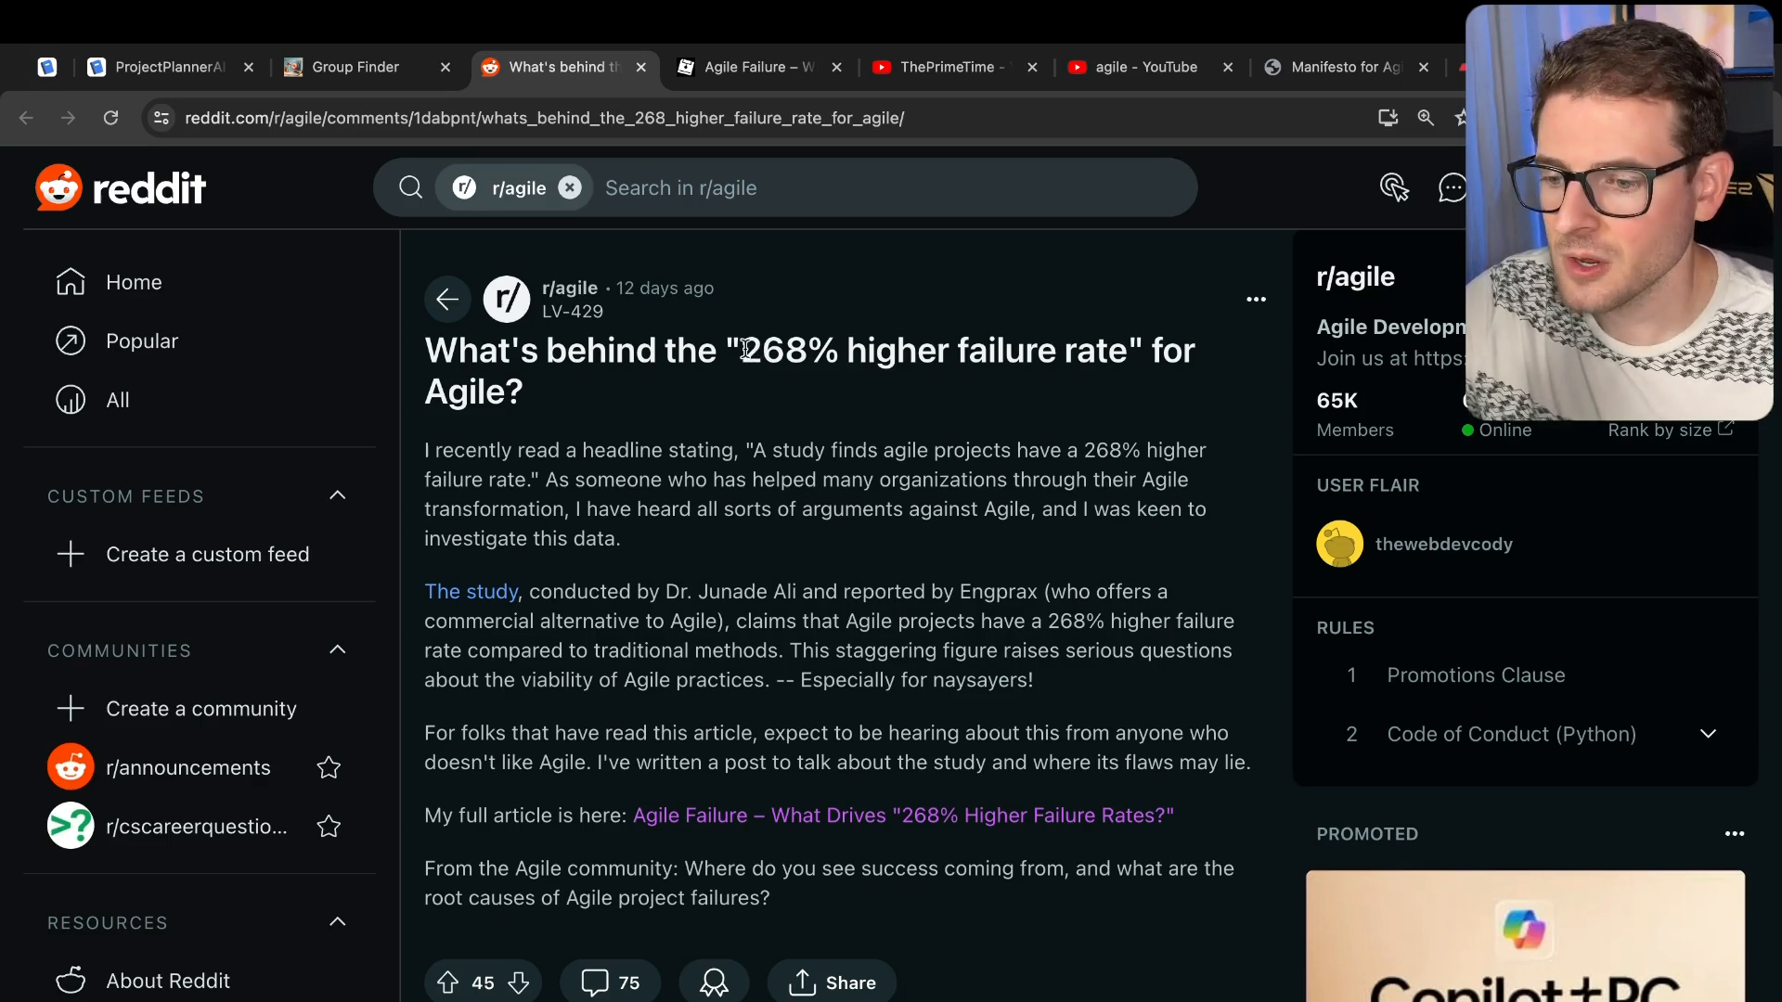
- Switch to John Farrier's Agile Failure article summarizing the Engprax study
click(756, 67)
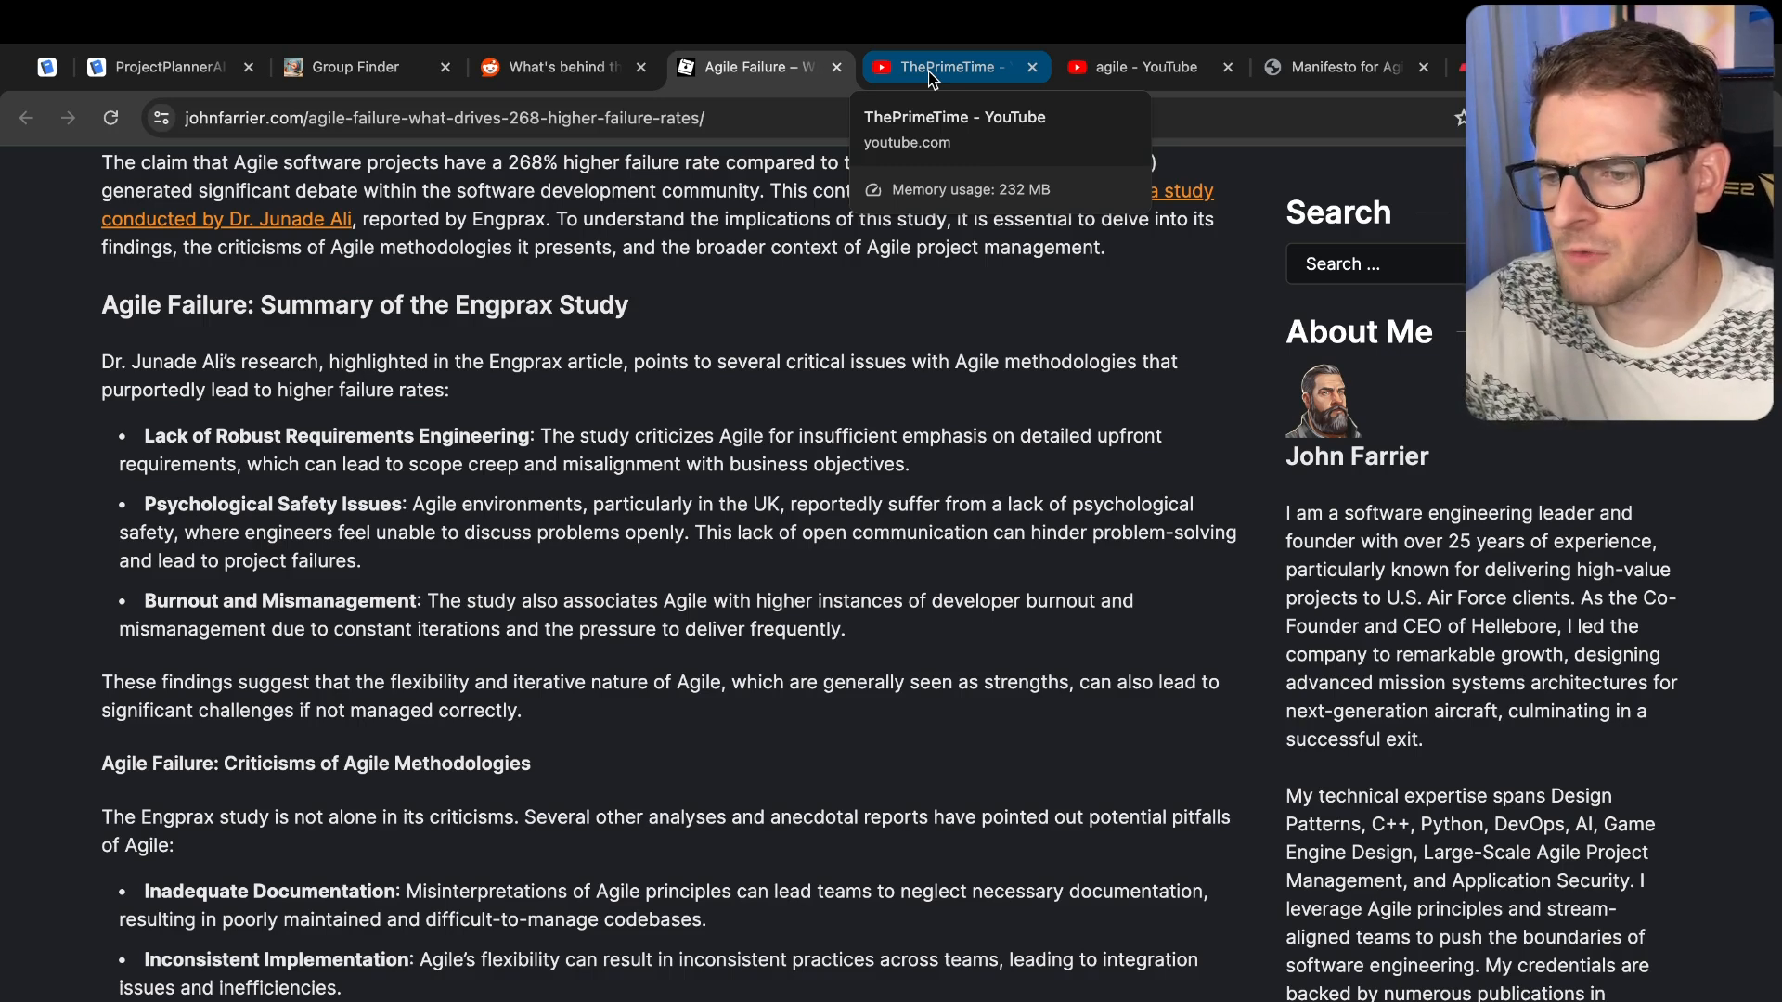
- View ThePrimeTime's 268% failure video, then scroll the 'agile' YouTube search results
click(941, 67)
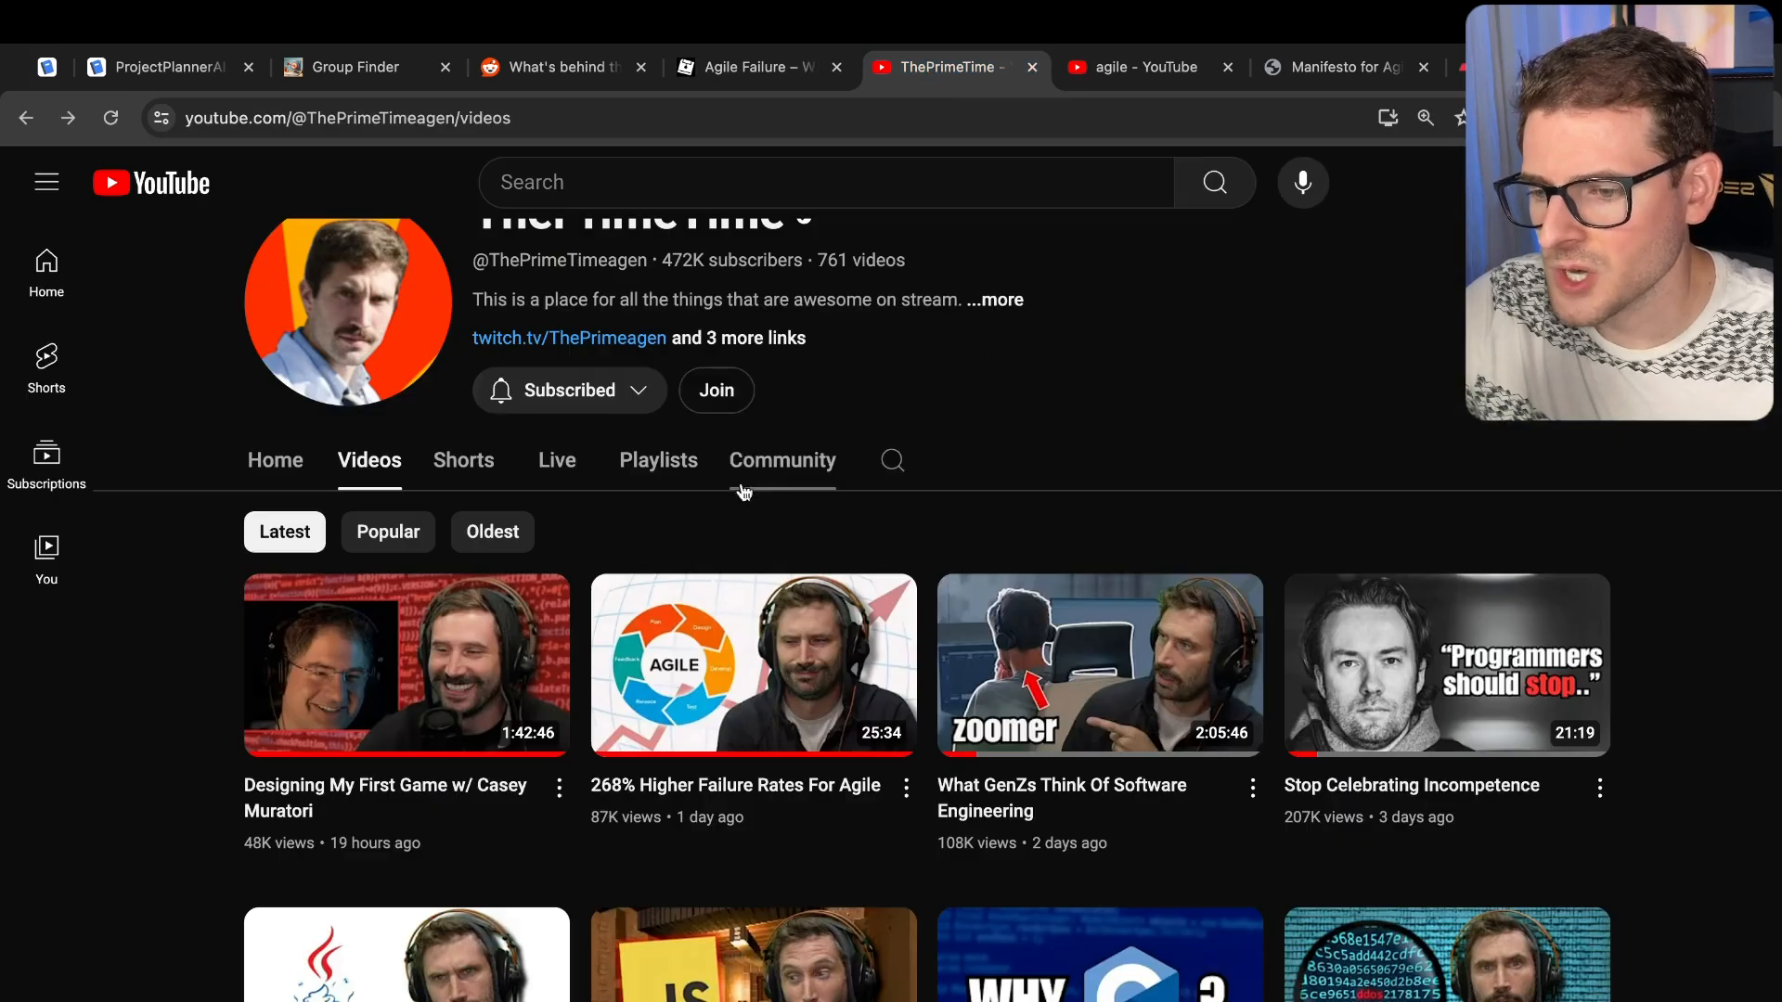
mouse_move(796, 577)
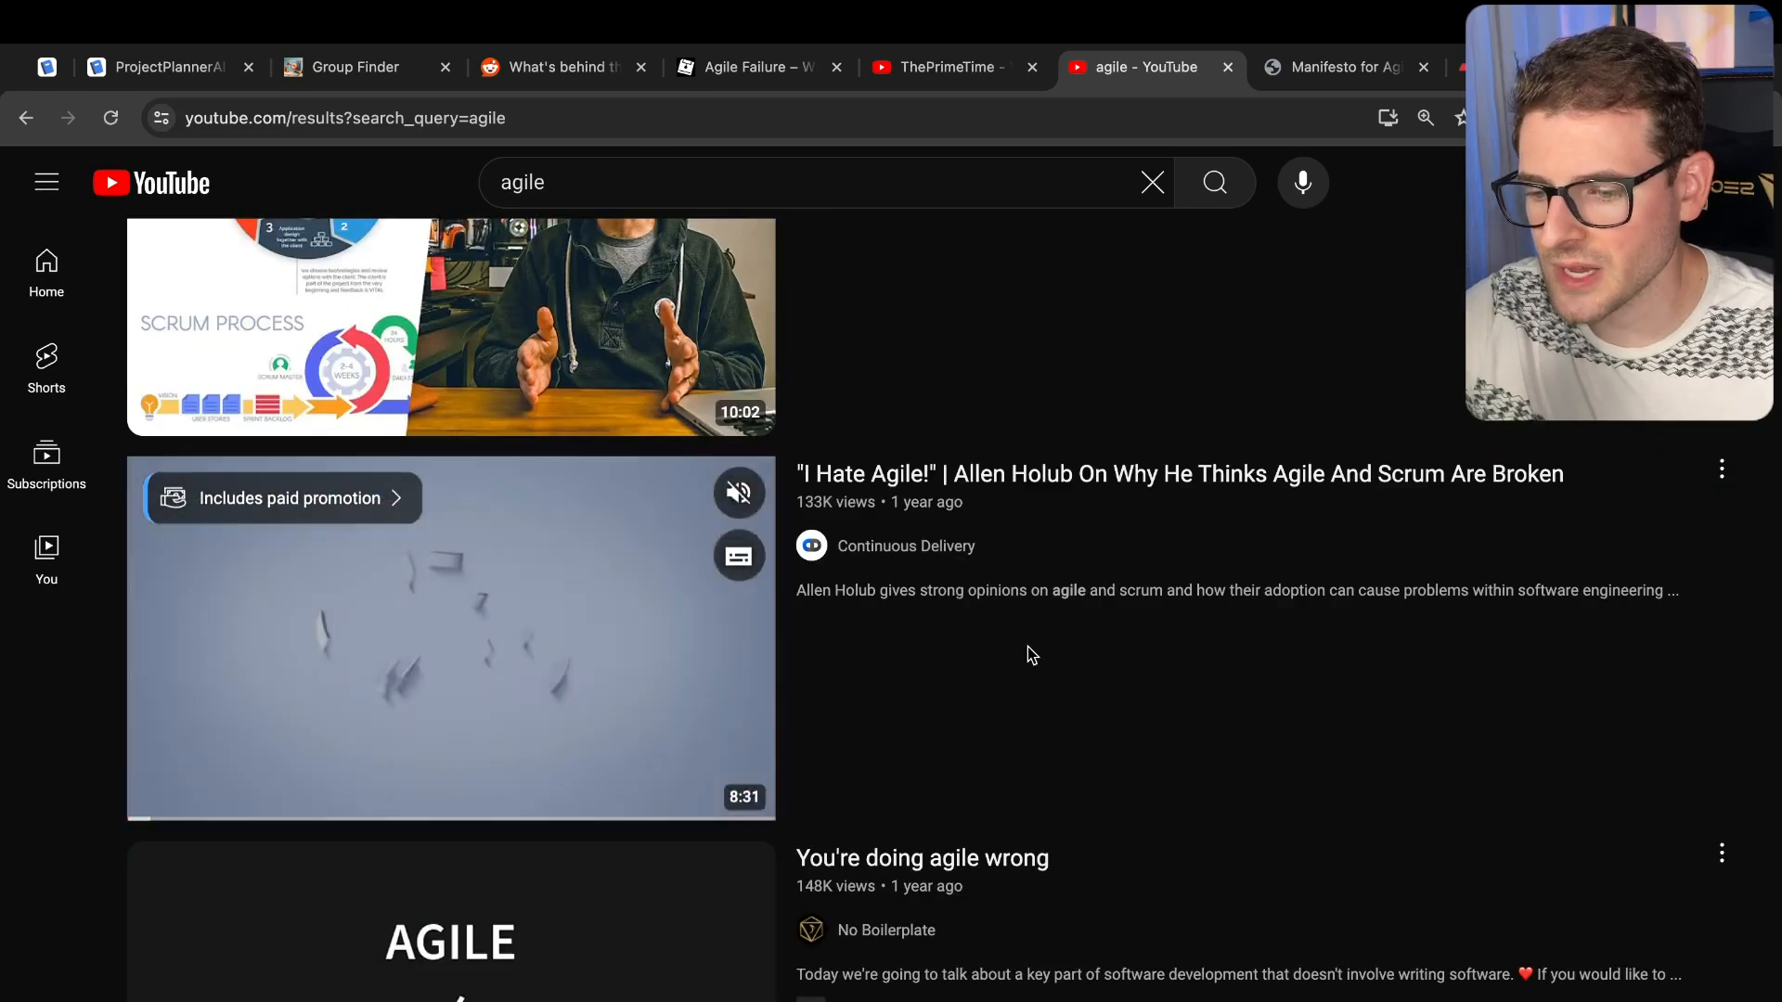
scroll(down, 3)
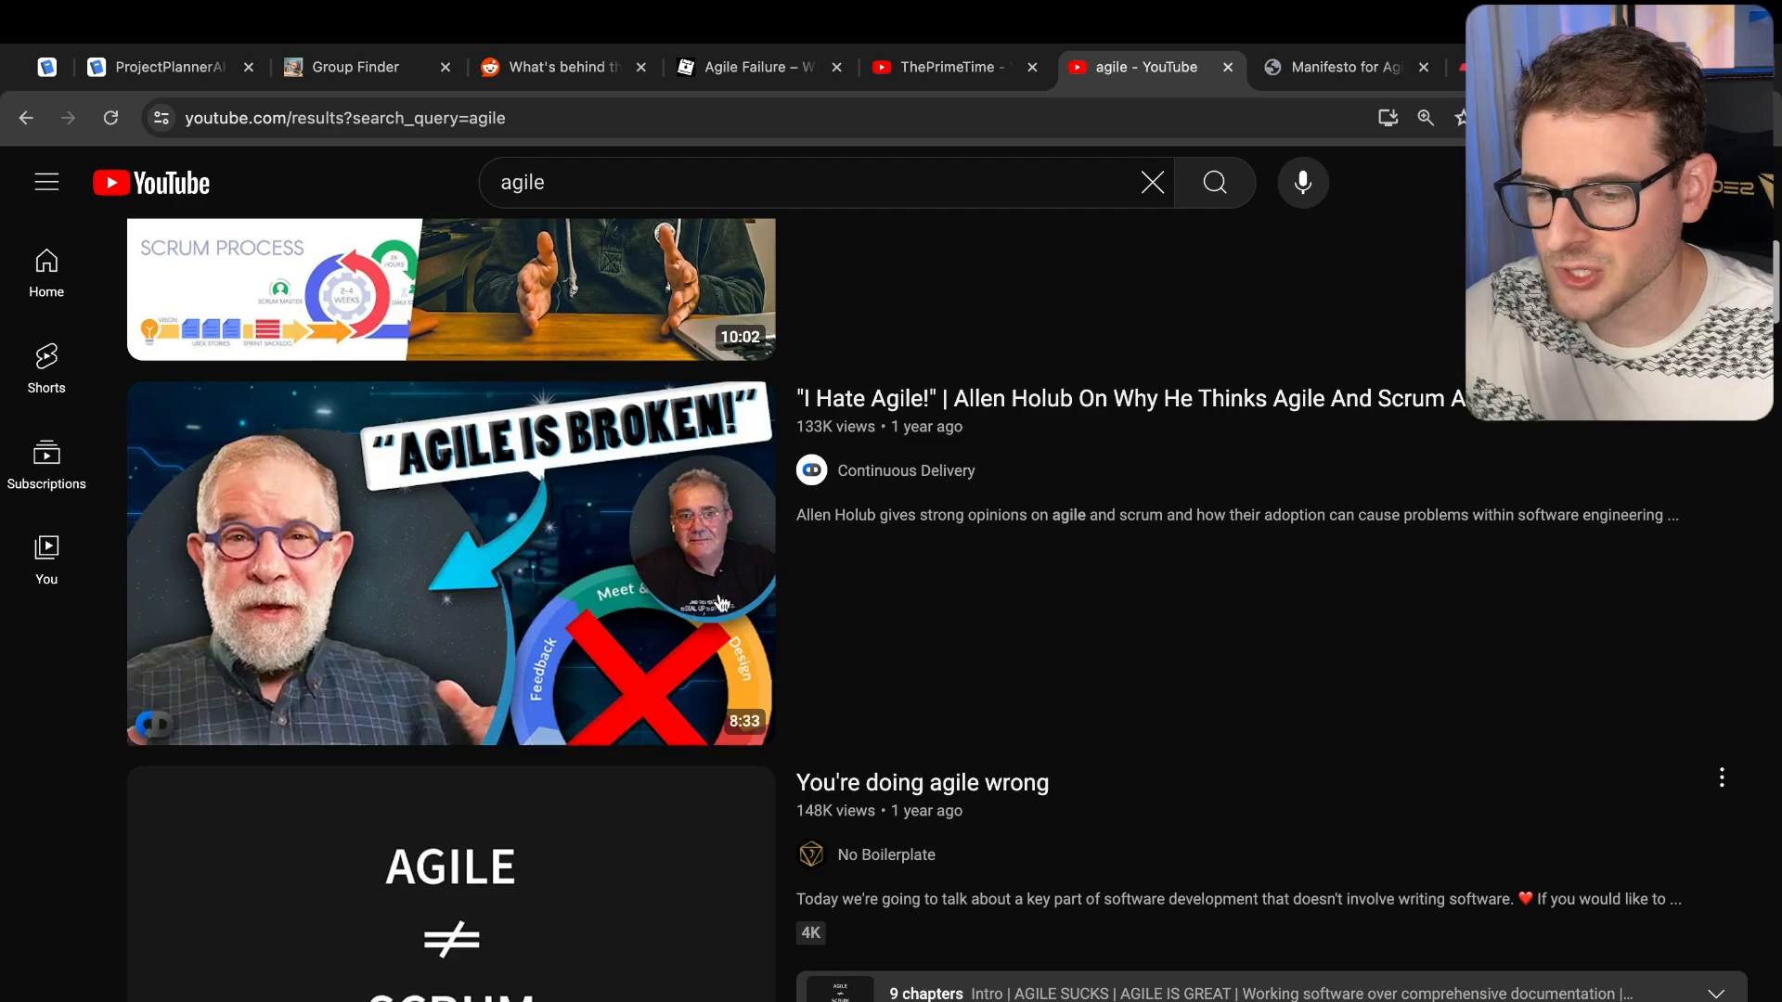
scroll(down, 3)
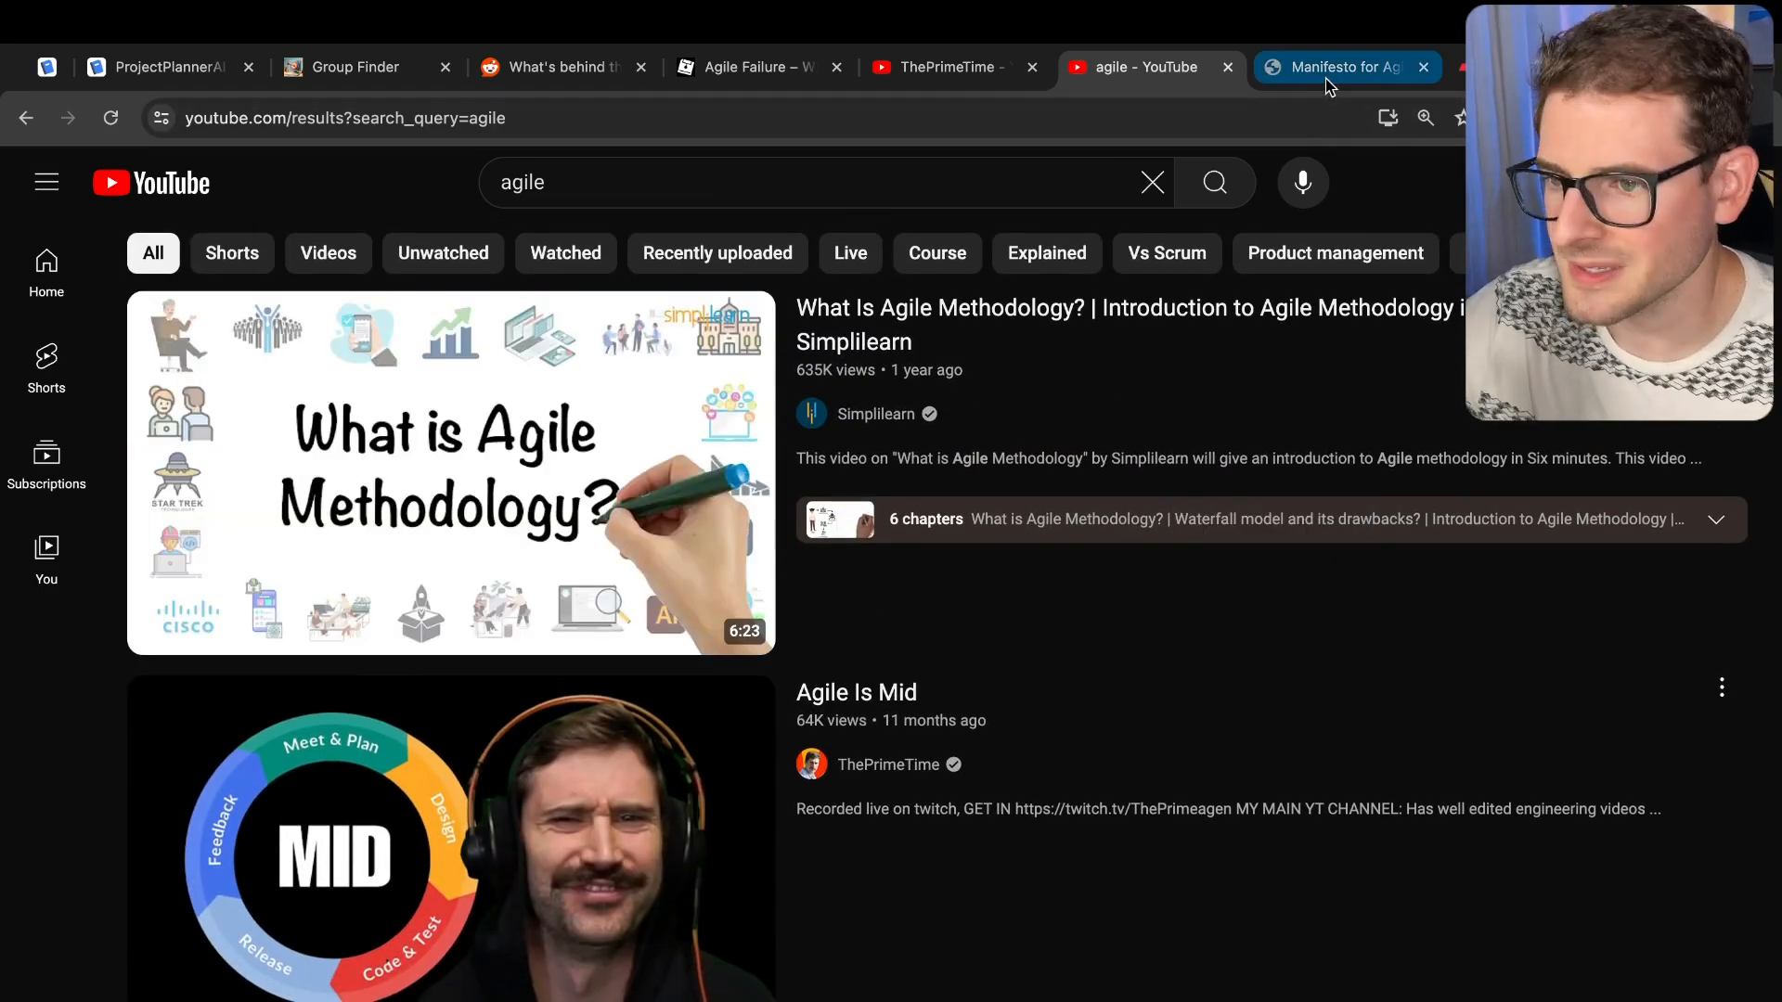
- Bring up the Agile Manifesto page and scroll to its four values
click(1342, 67)
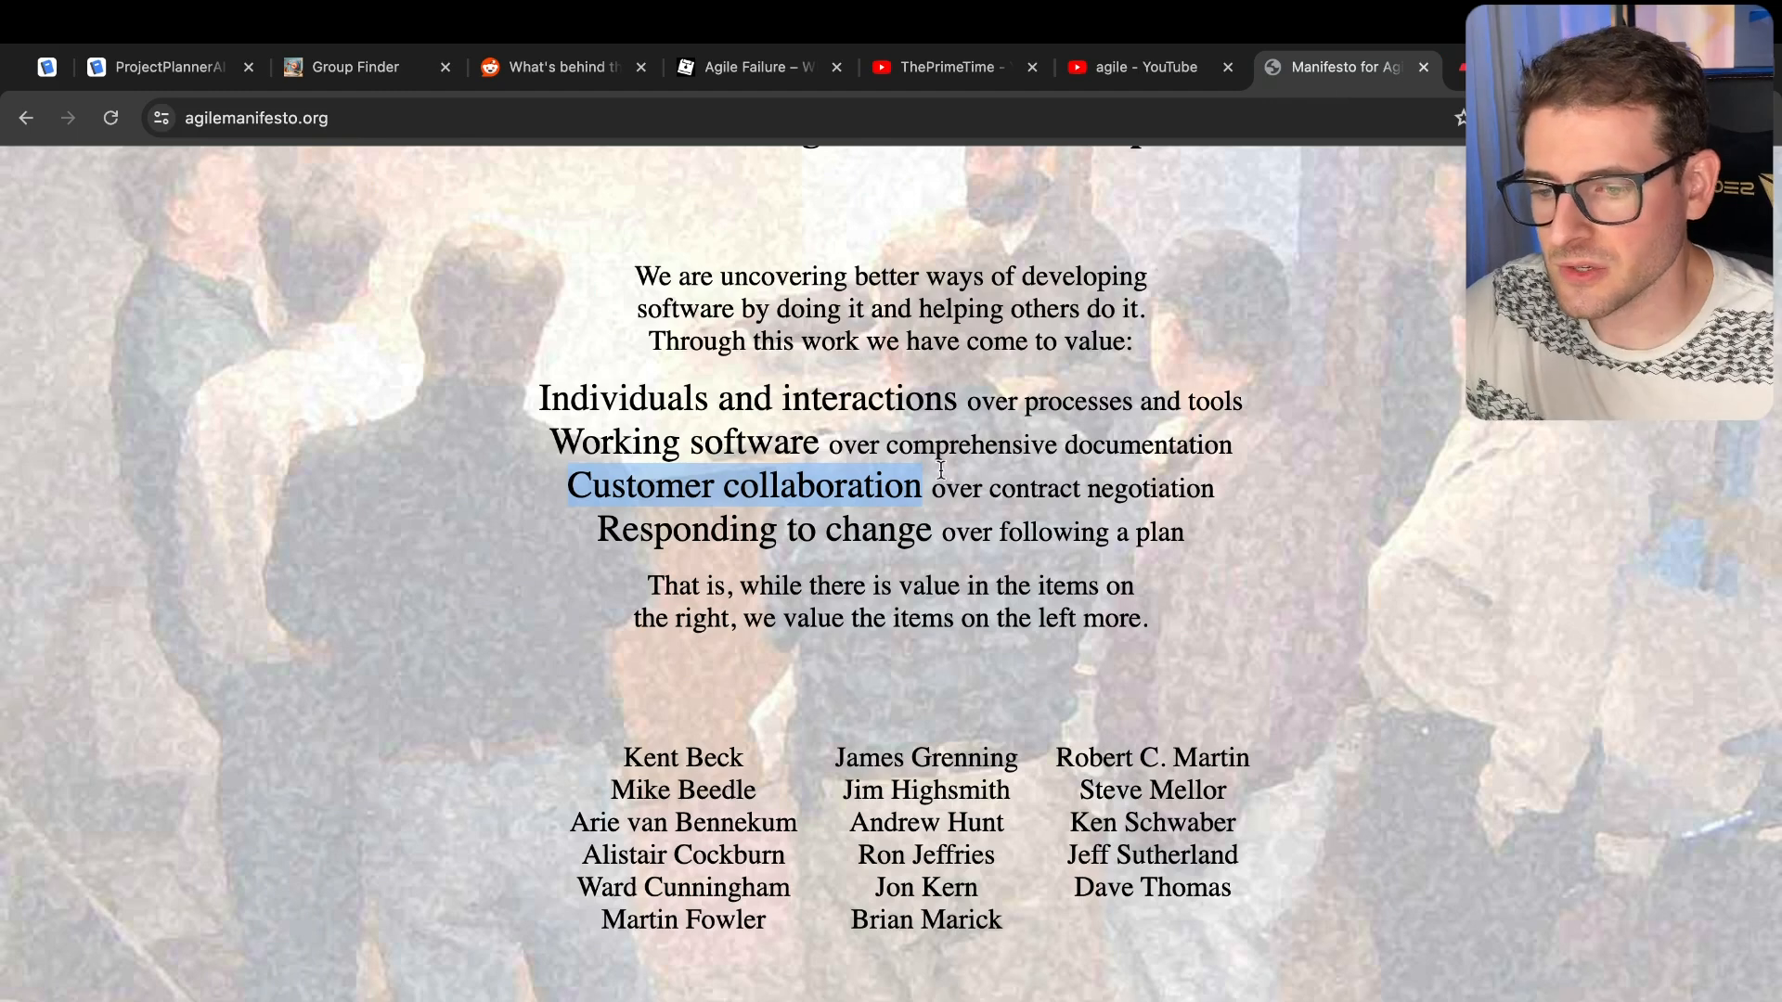
scroll(up, 3)
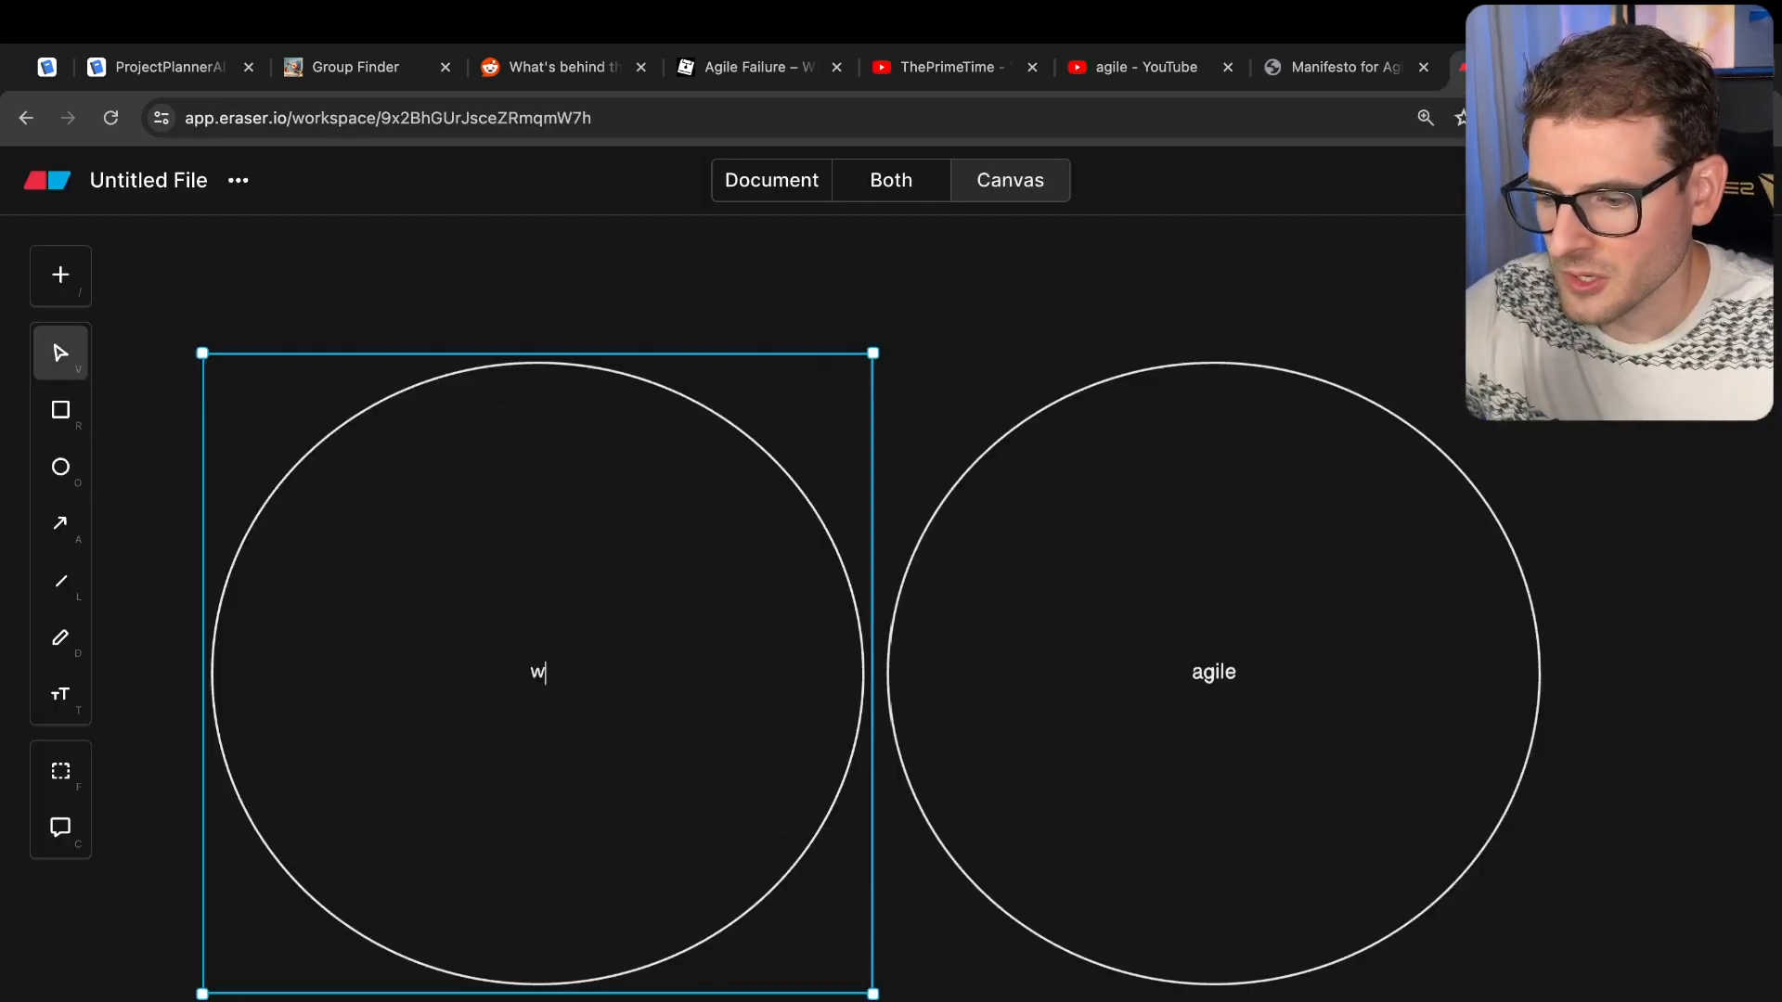
- Label the left circle 'waterfall' and add a repositioned, enlarged 'requirements' book icon
text(aterfall)
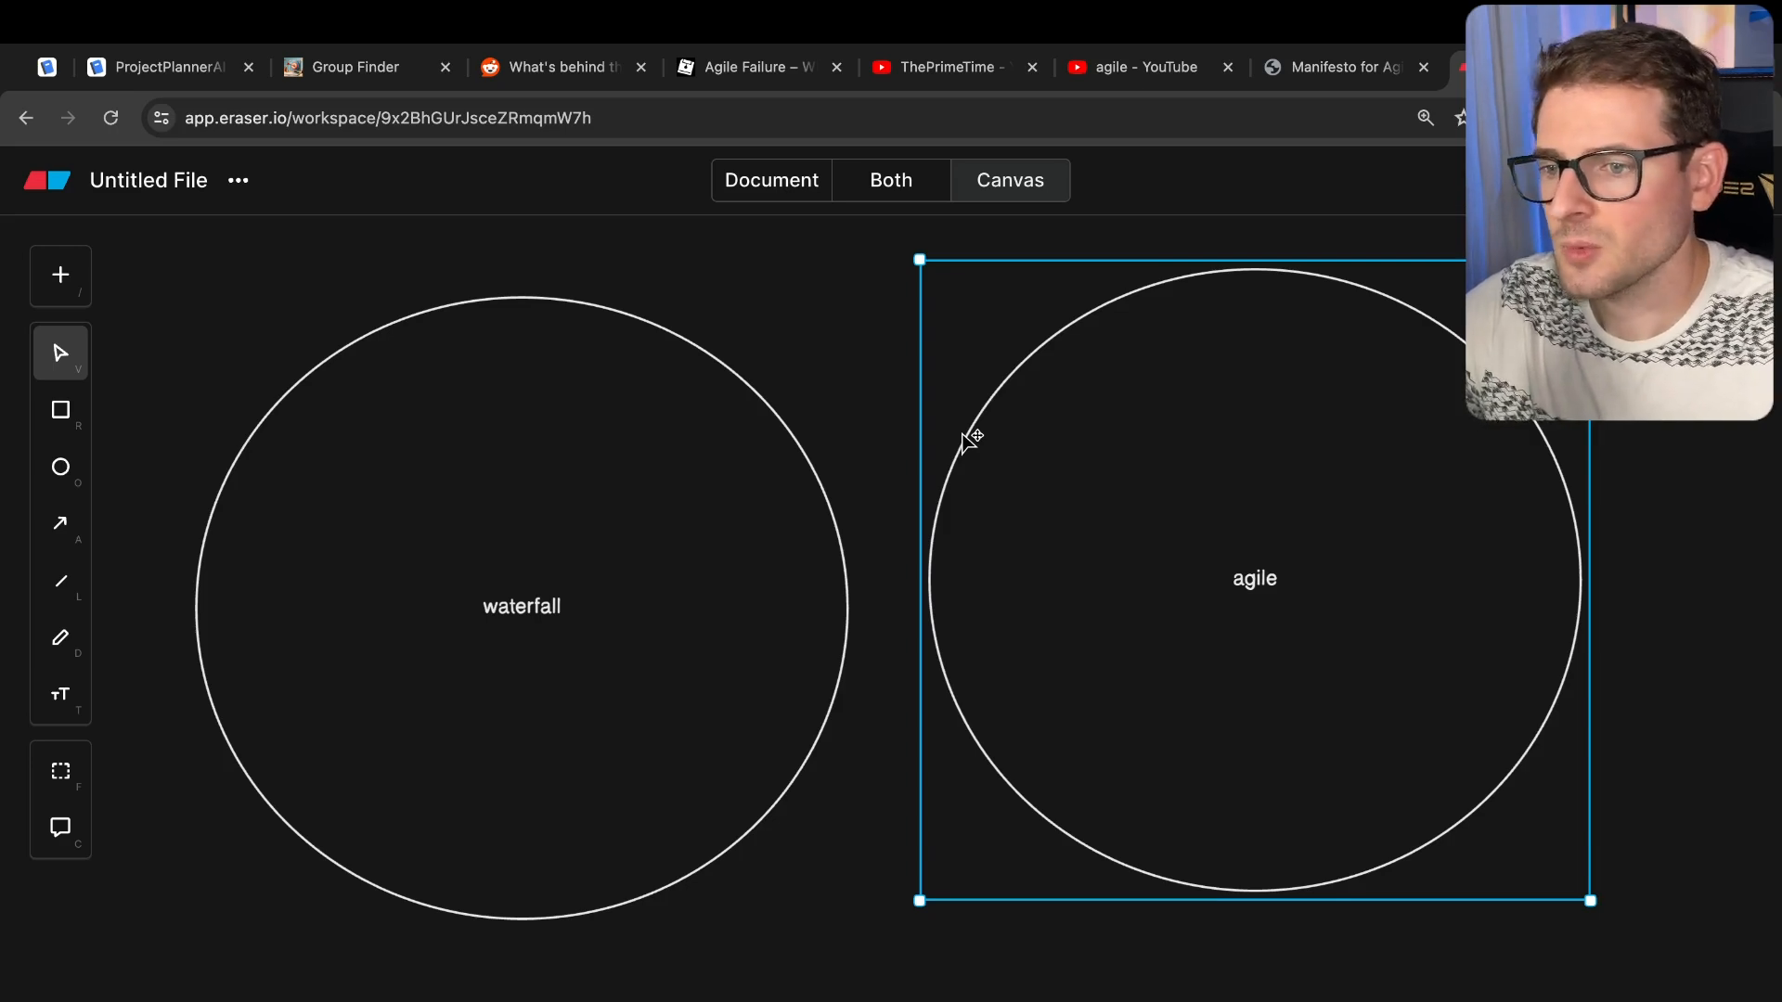
click(319, 443)
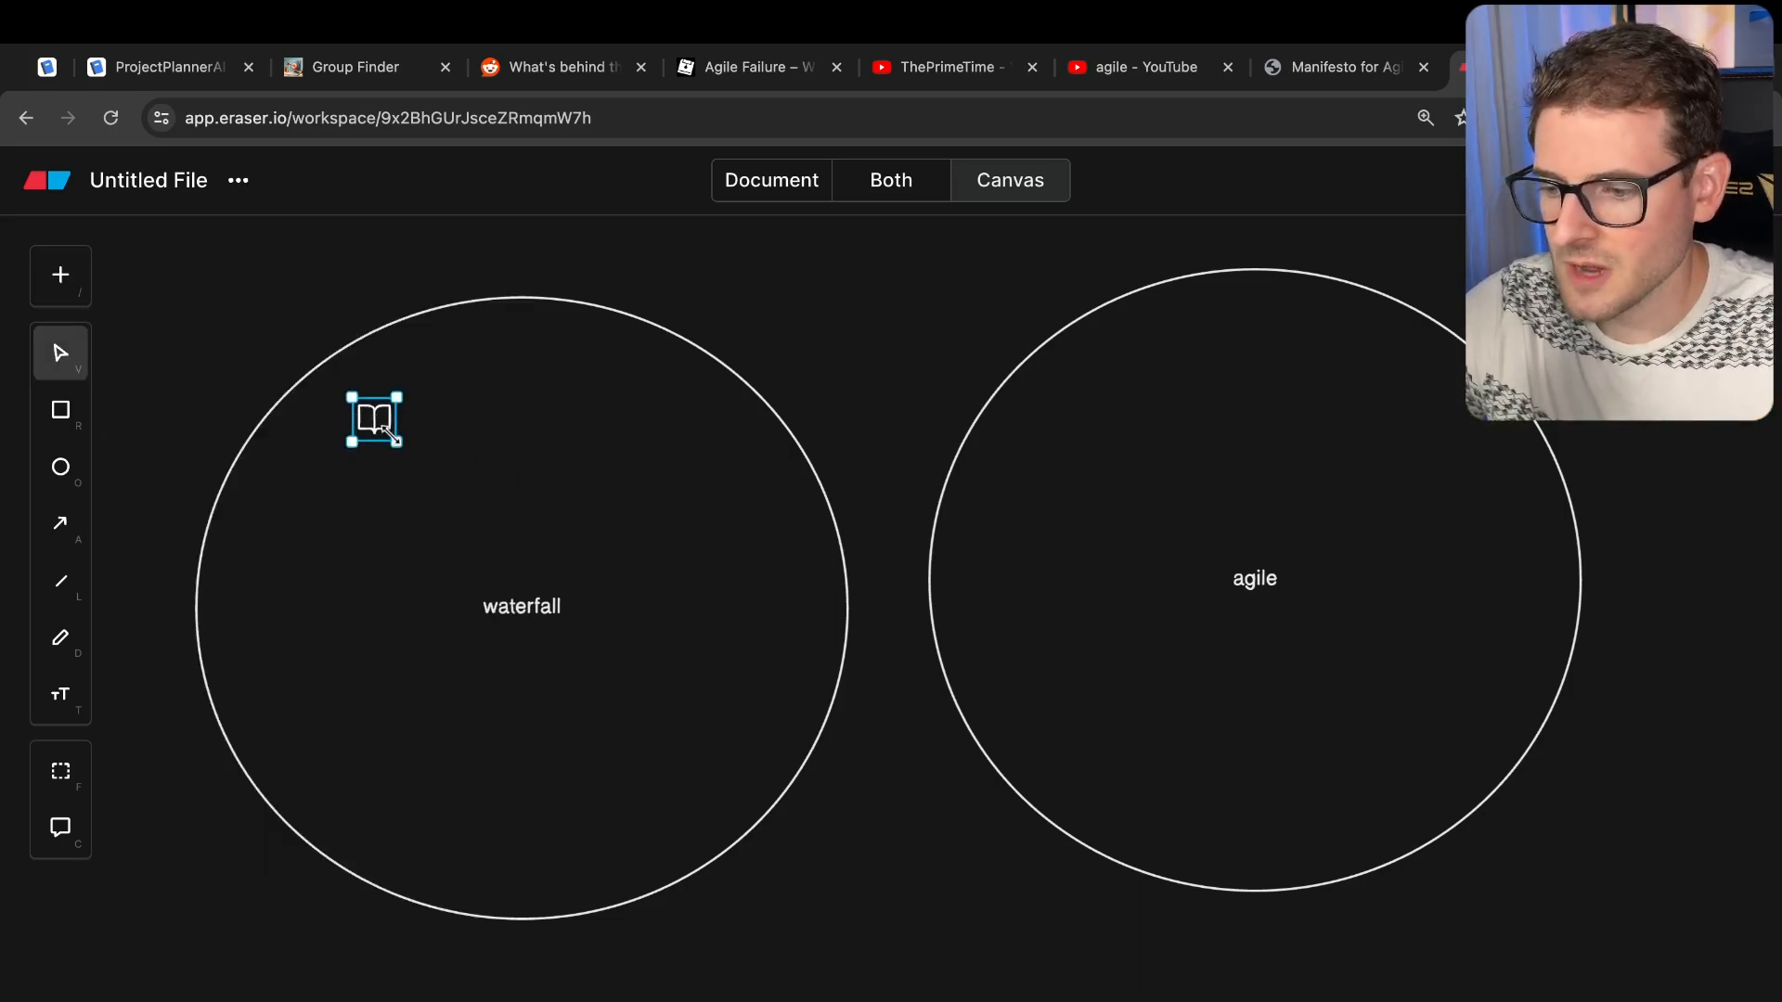
text(requiresm)
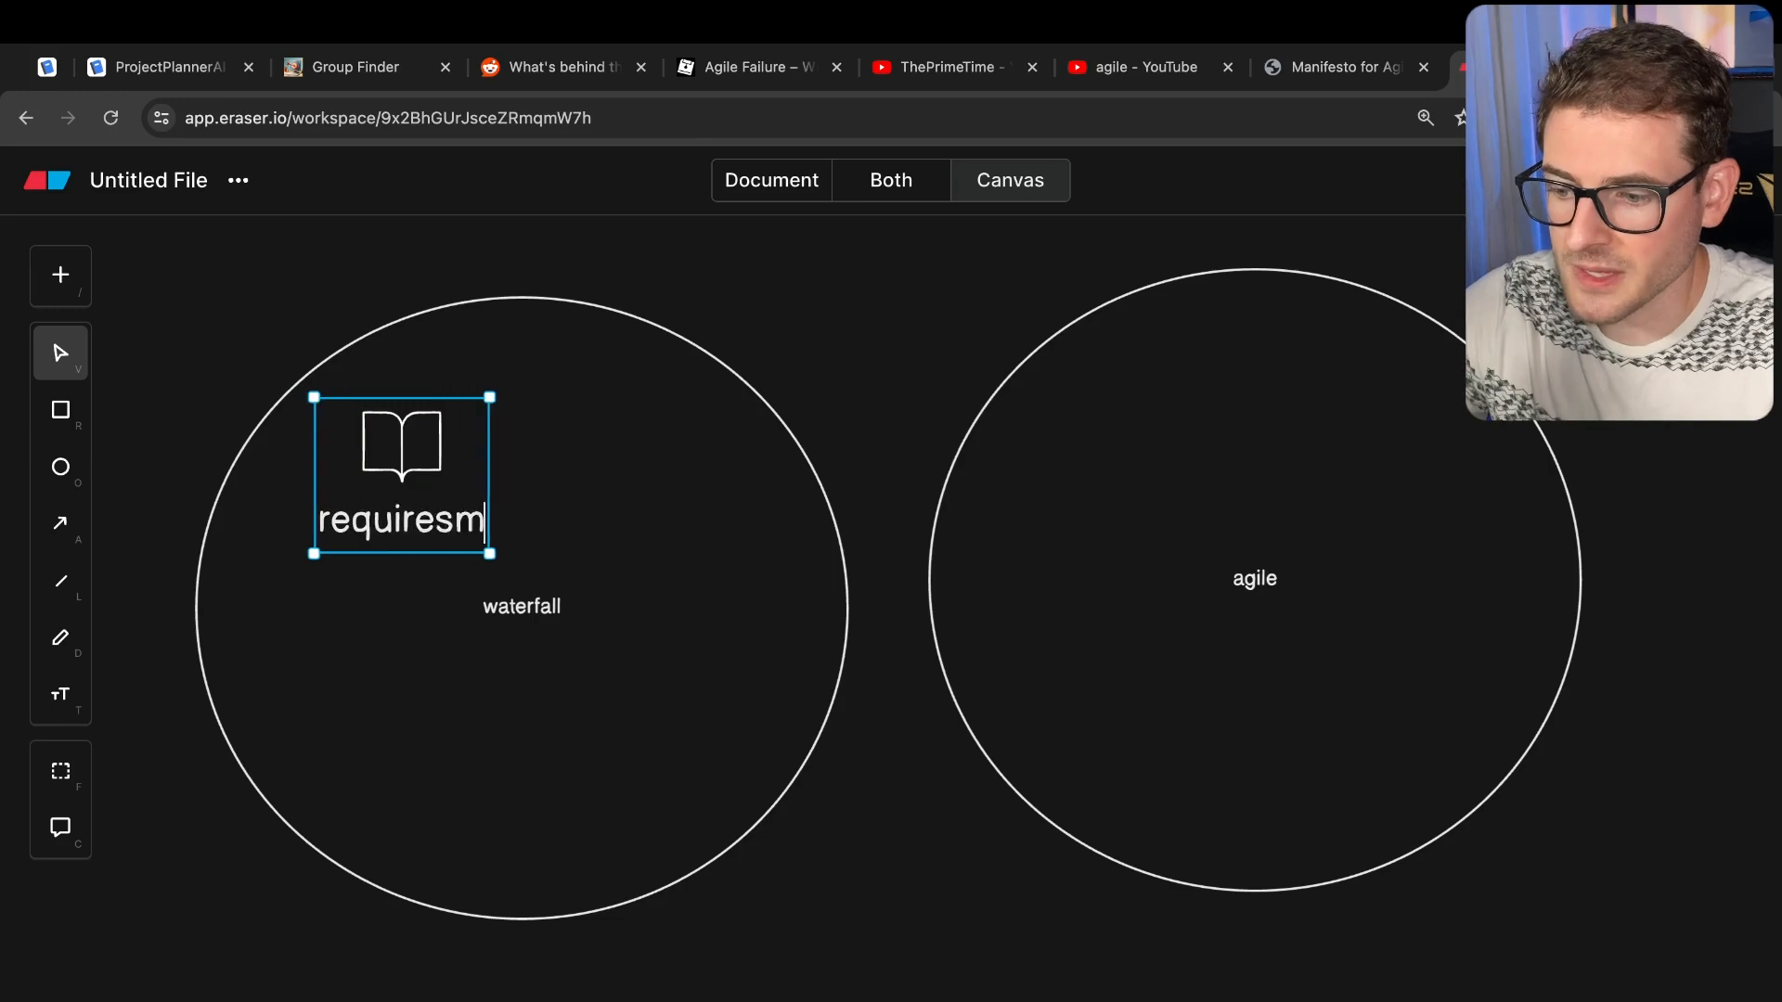
text(ents)
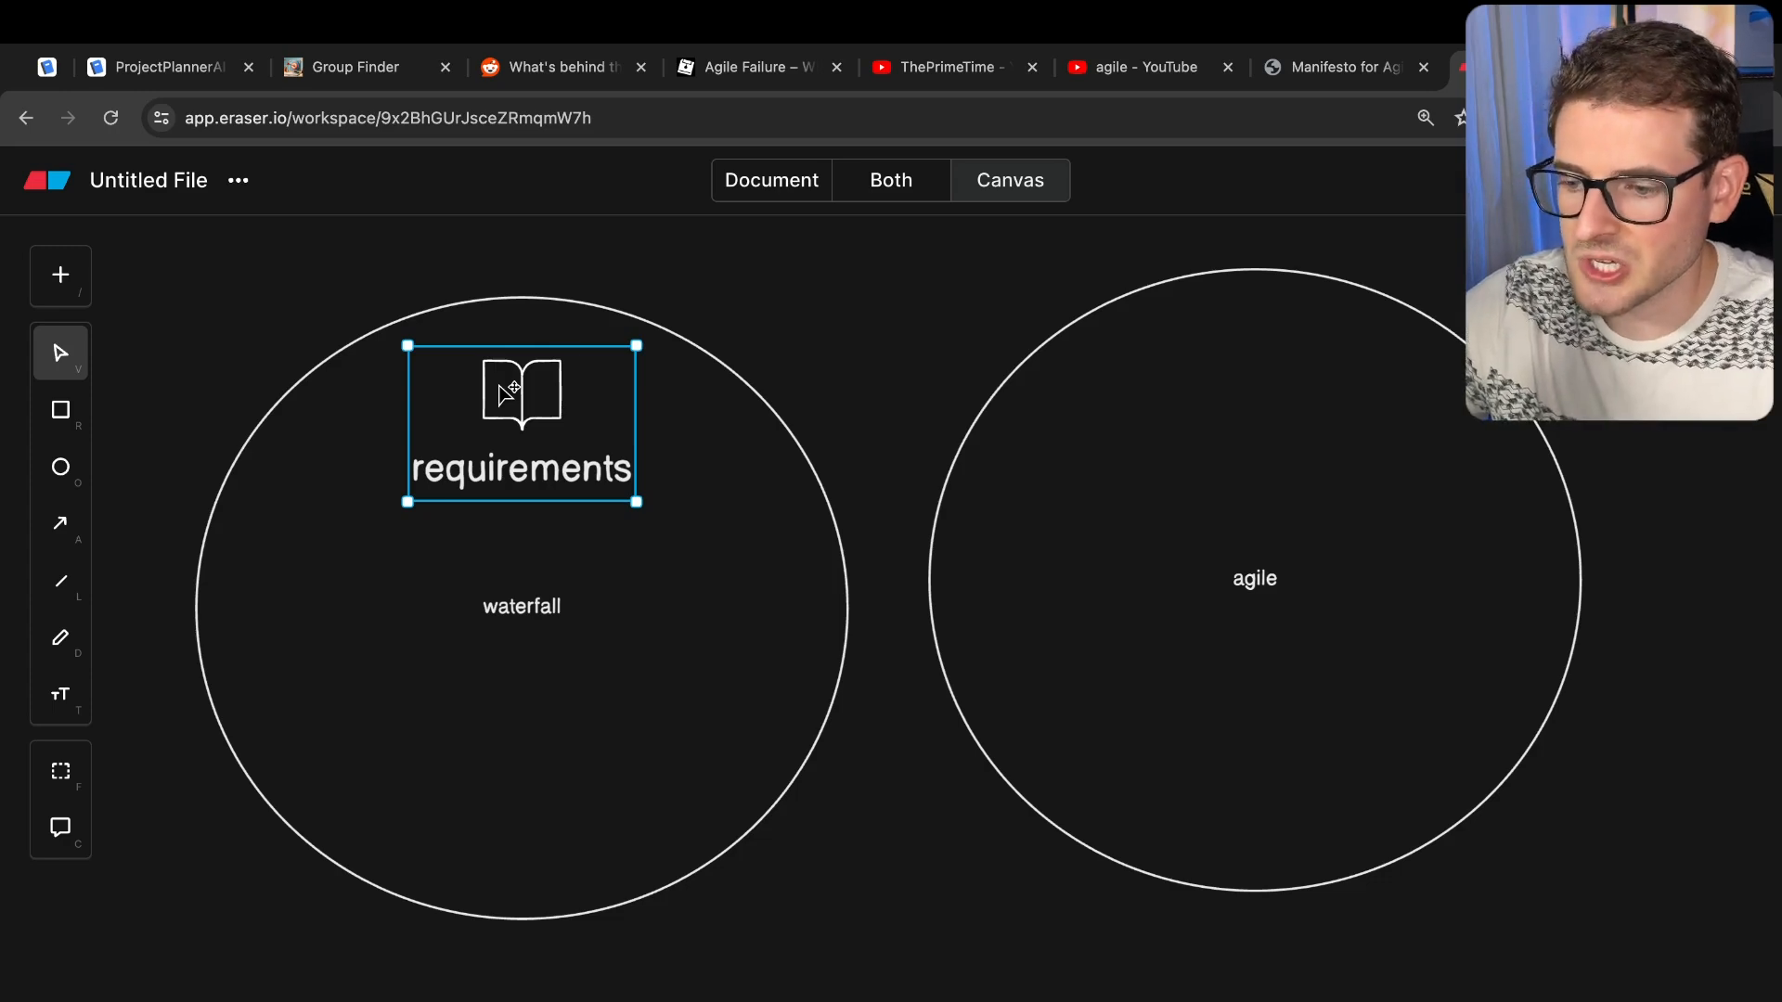
drag(521, 420, 465, 420)
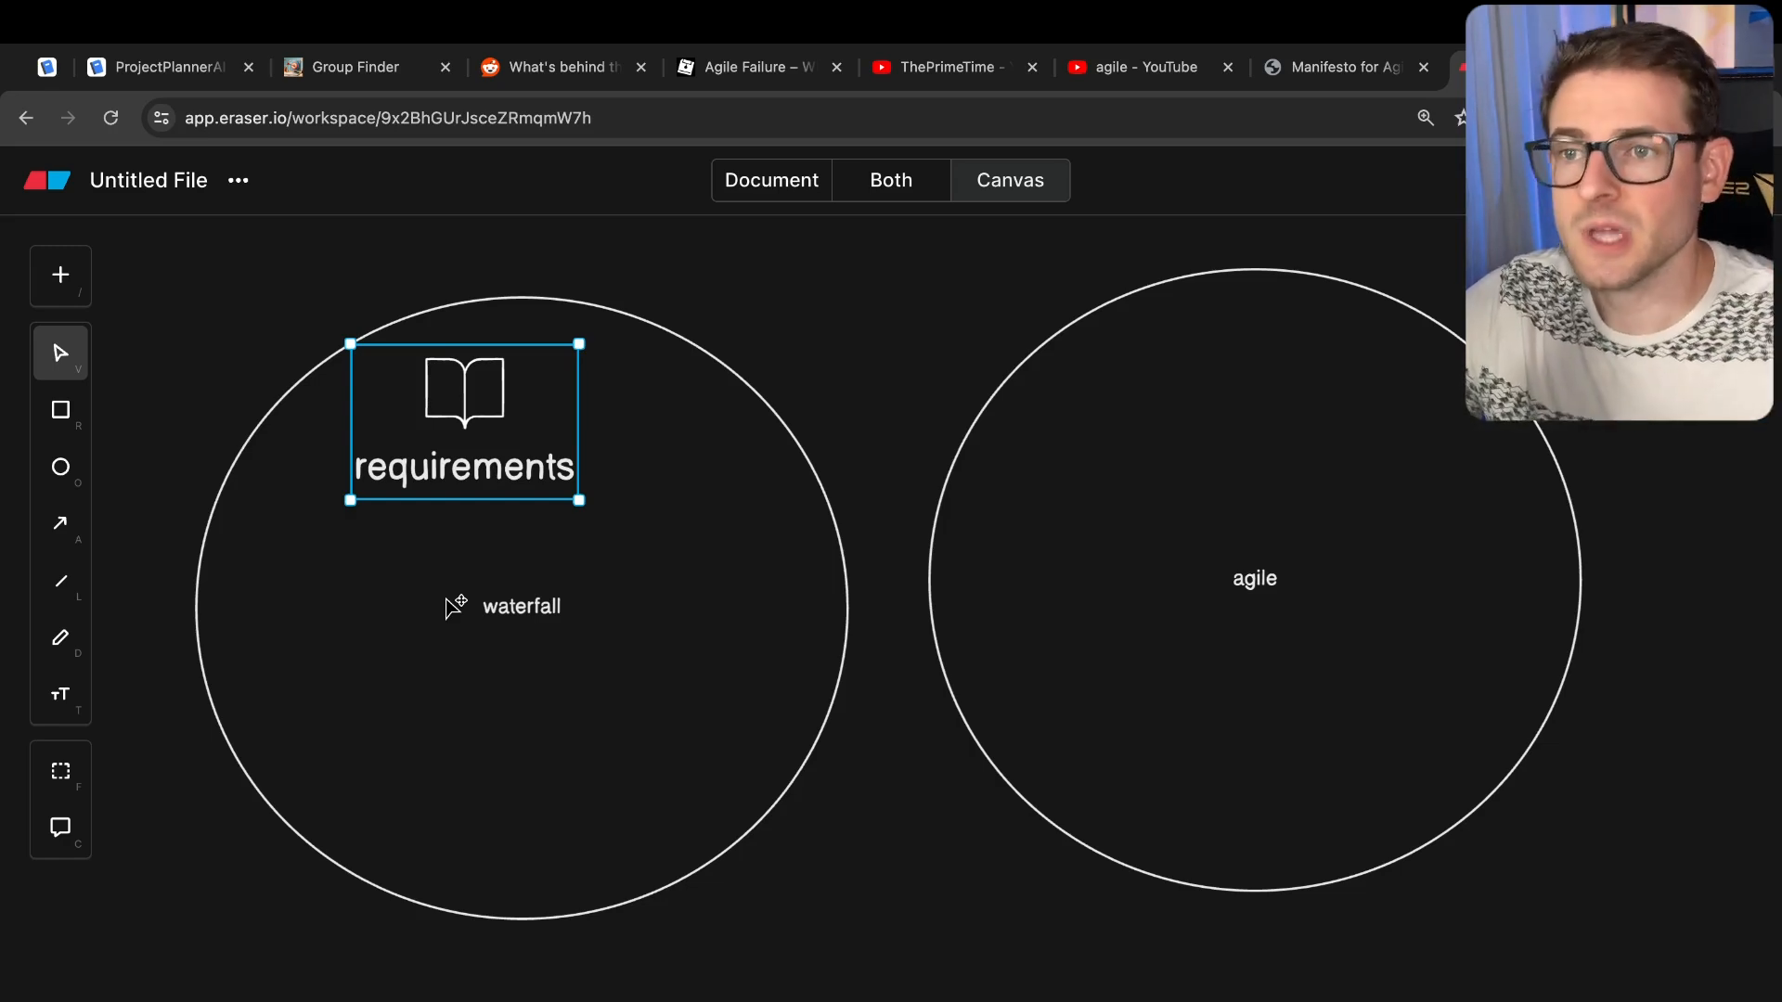
mouse_move(562, 508)
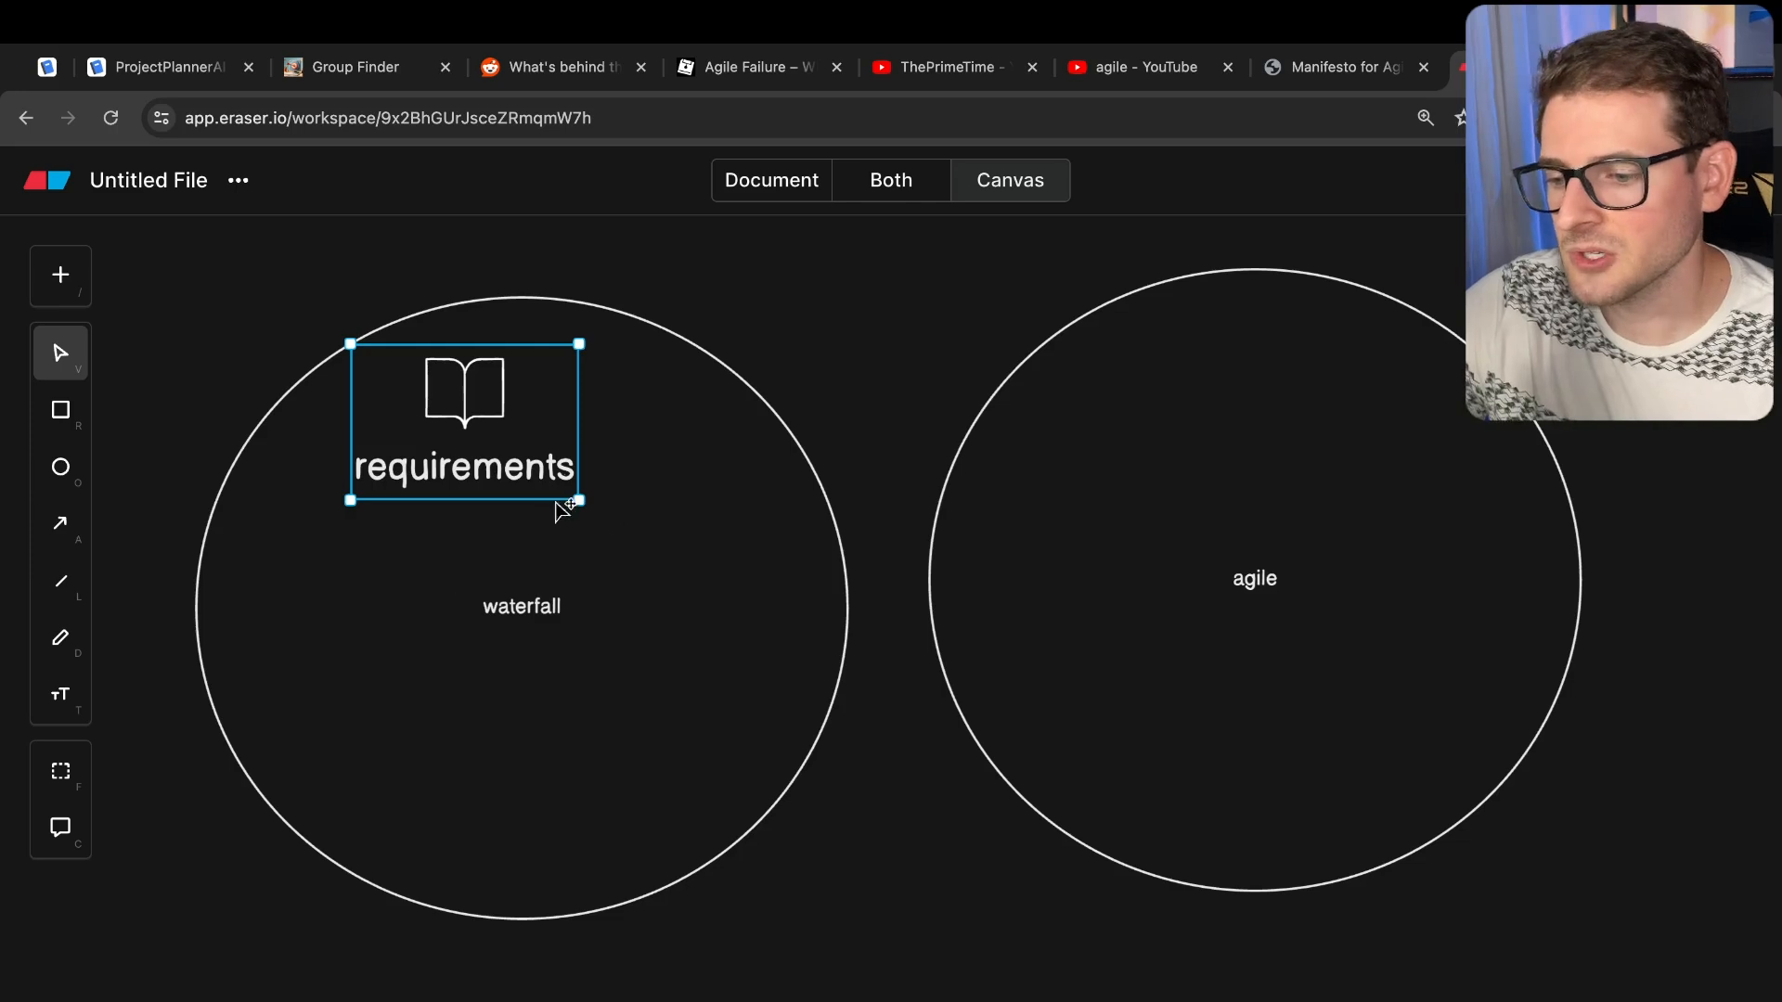
drag(464, 421, 522, 461)
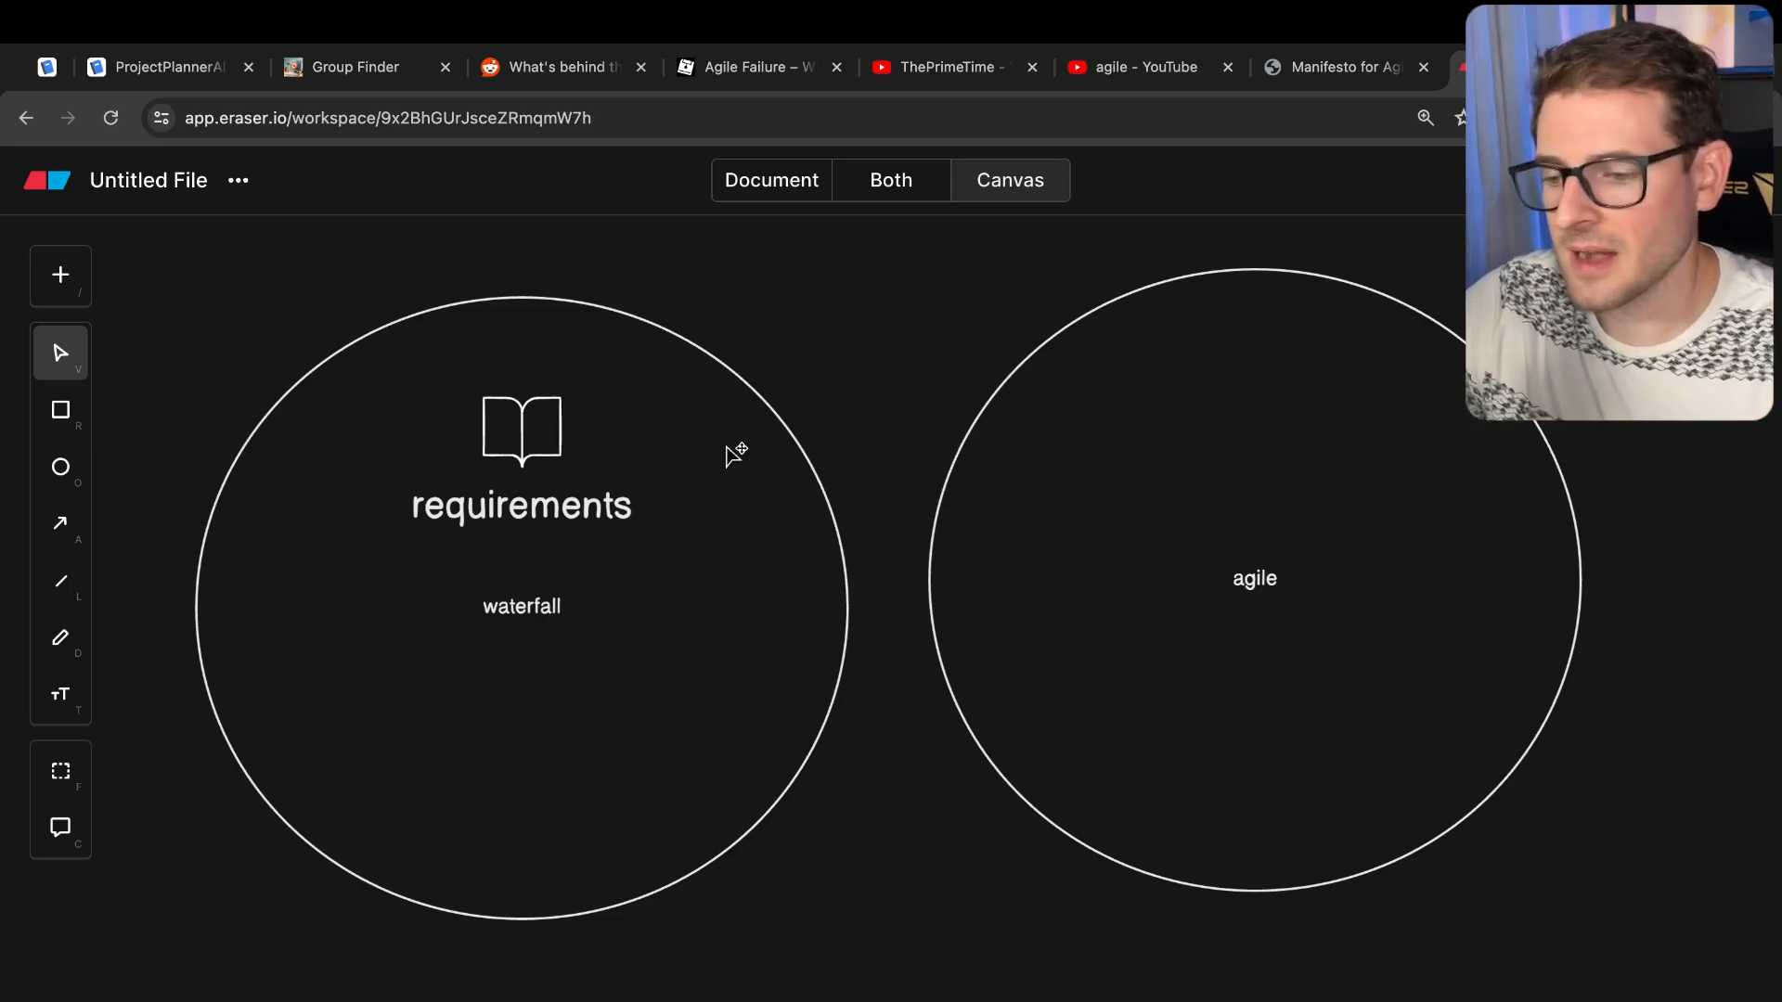
- Add a person icon below the waterfall circle with an upward arrow
click(521, 466)
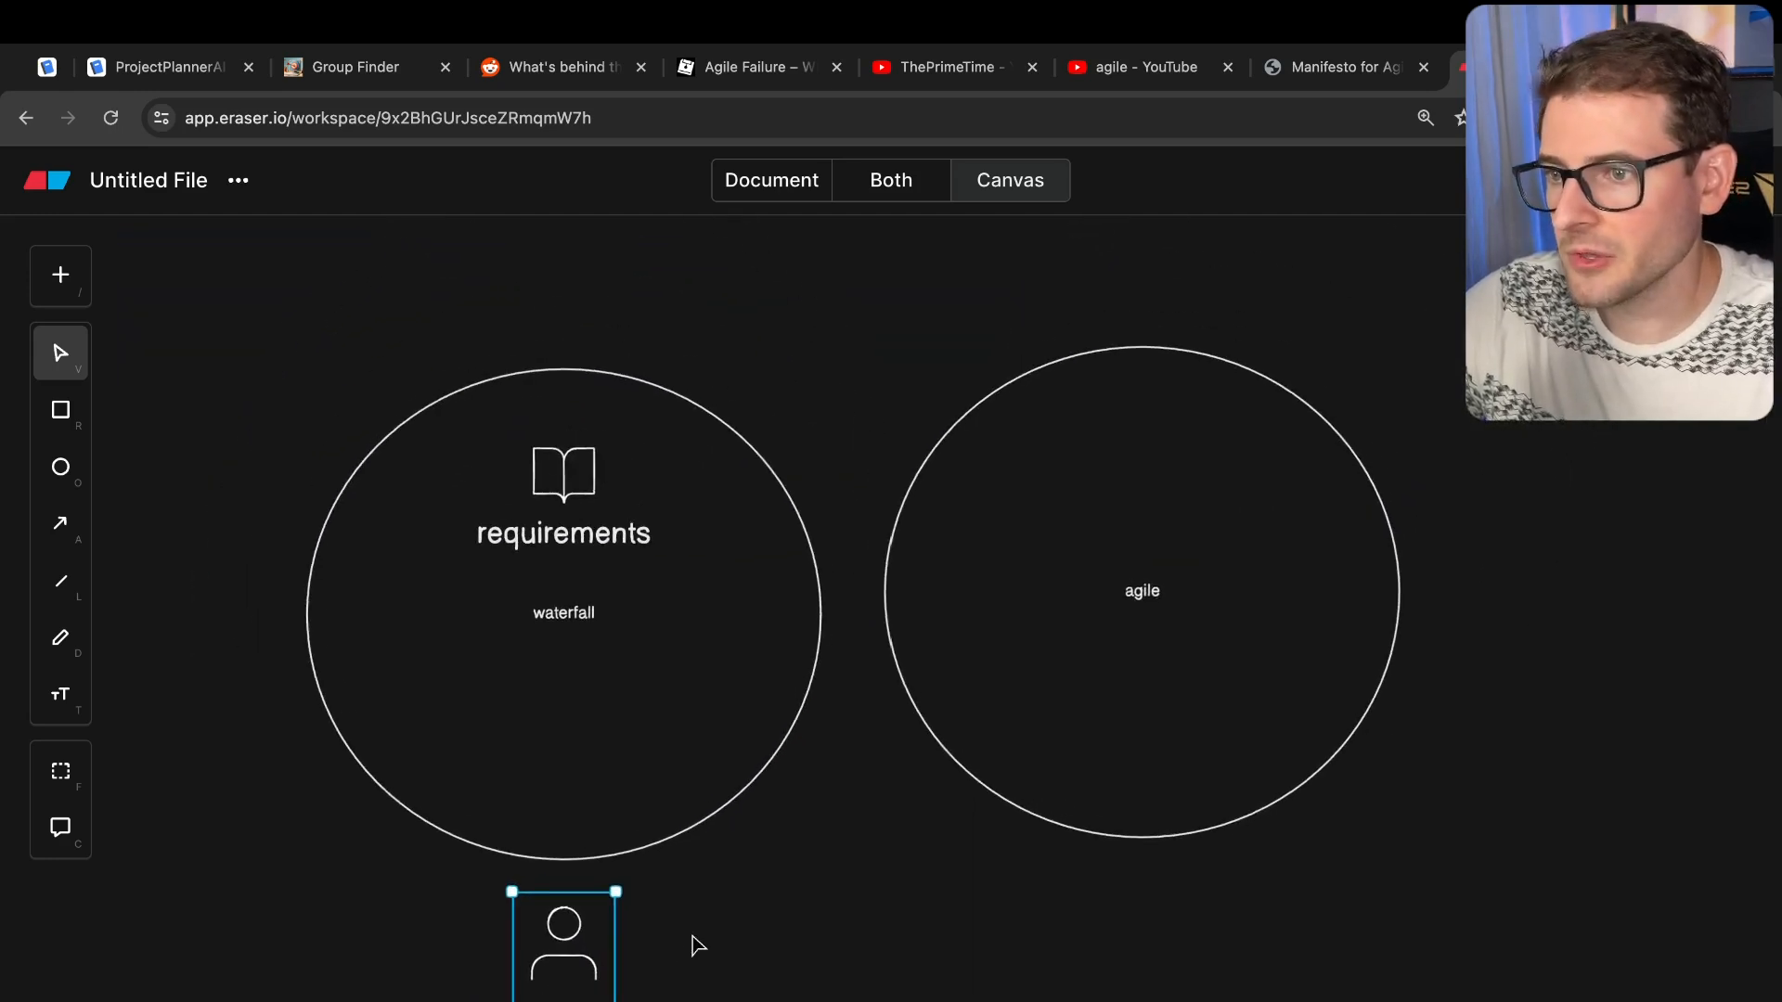
click(60, 524)
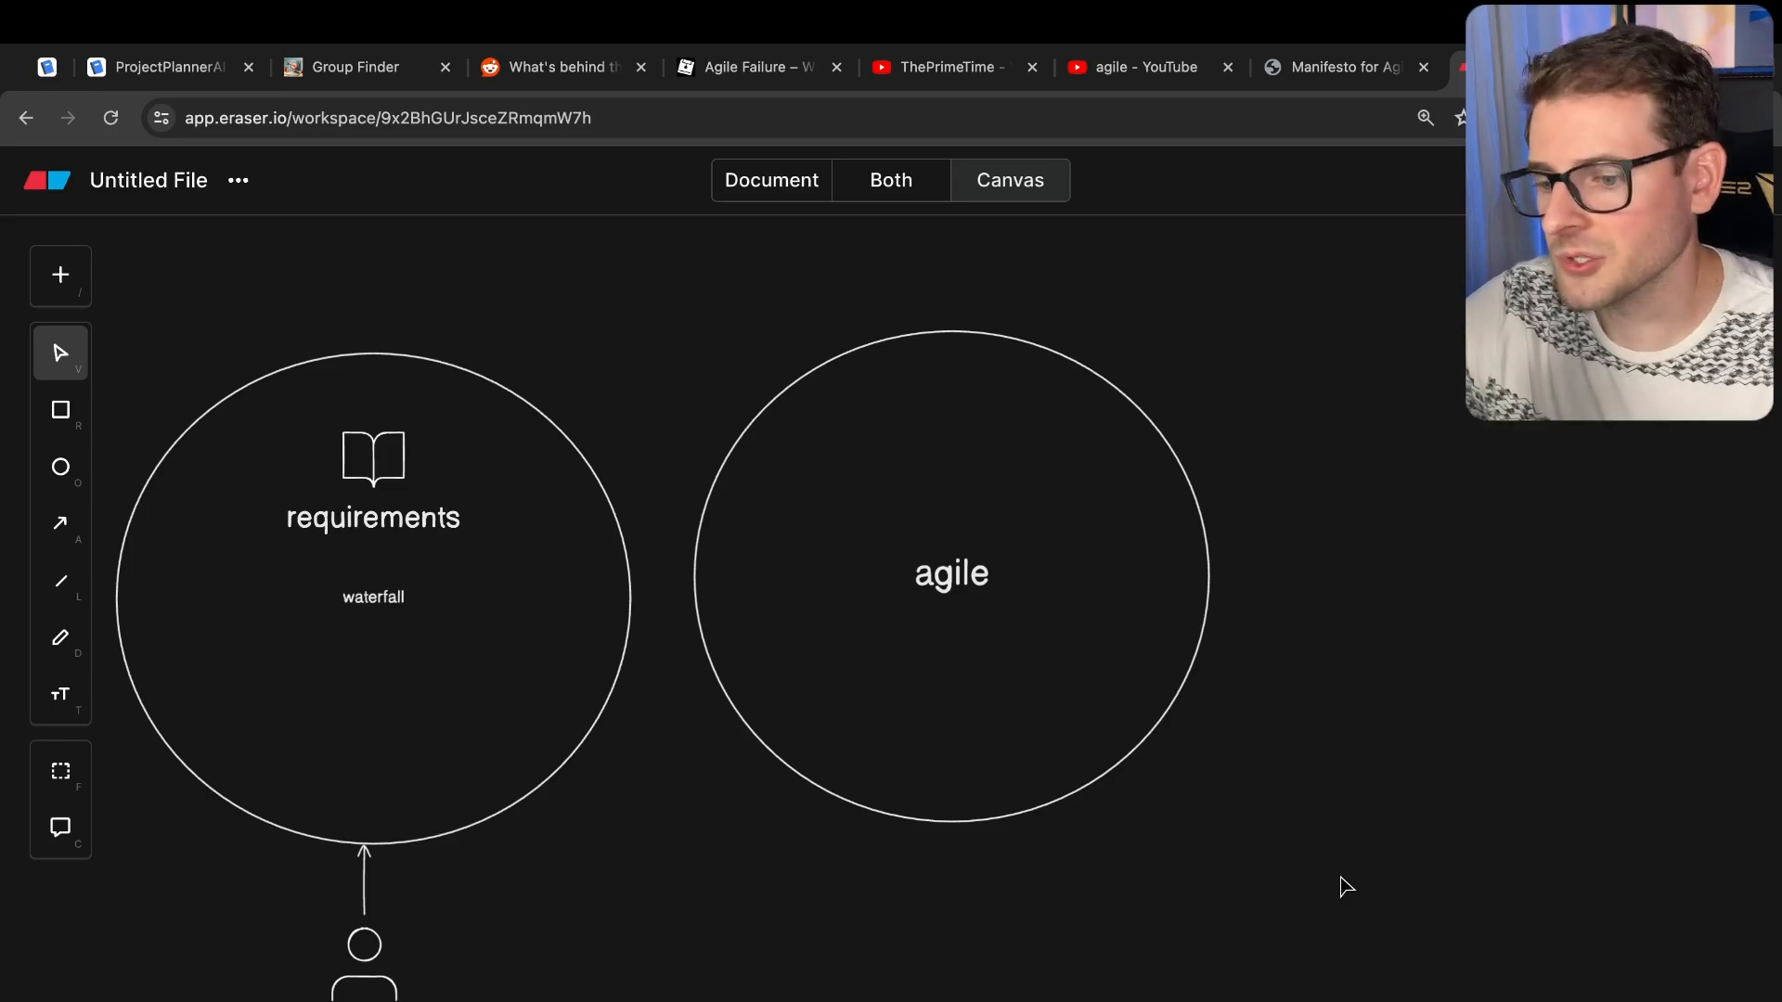
mouse_move(646, 915)
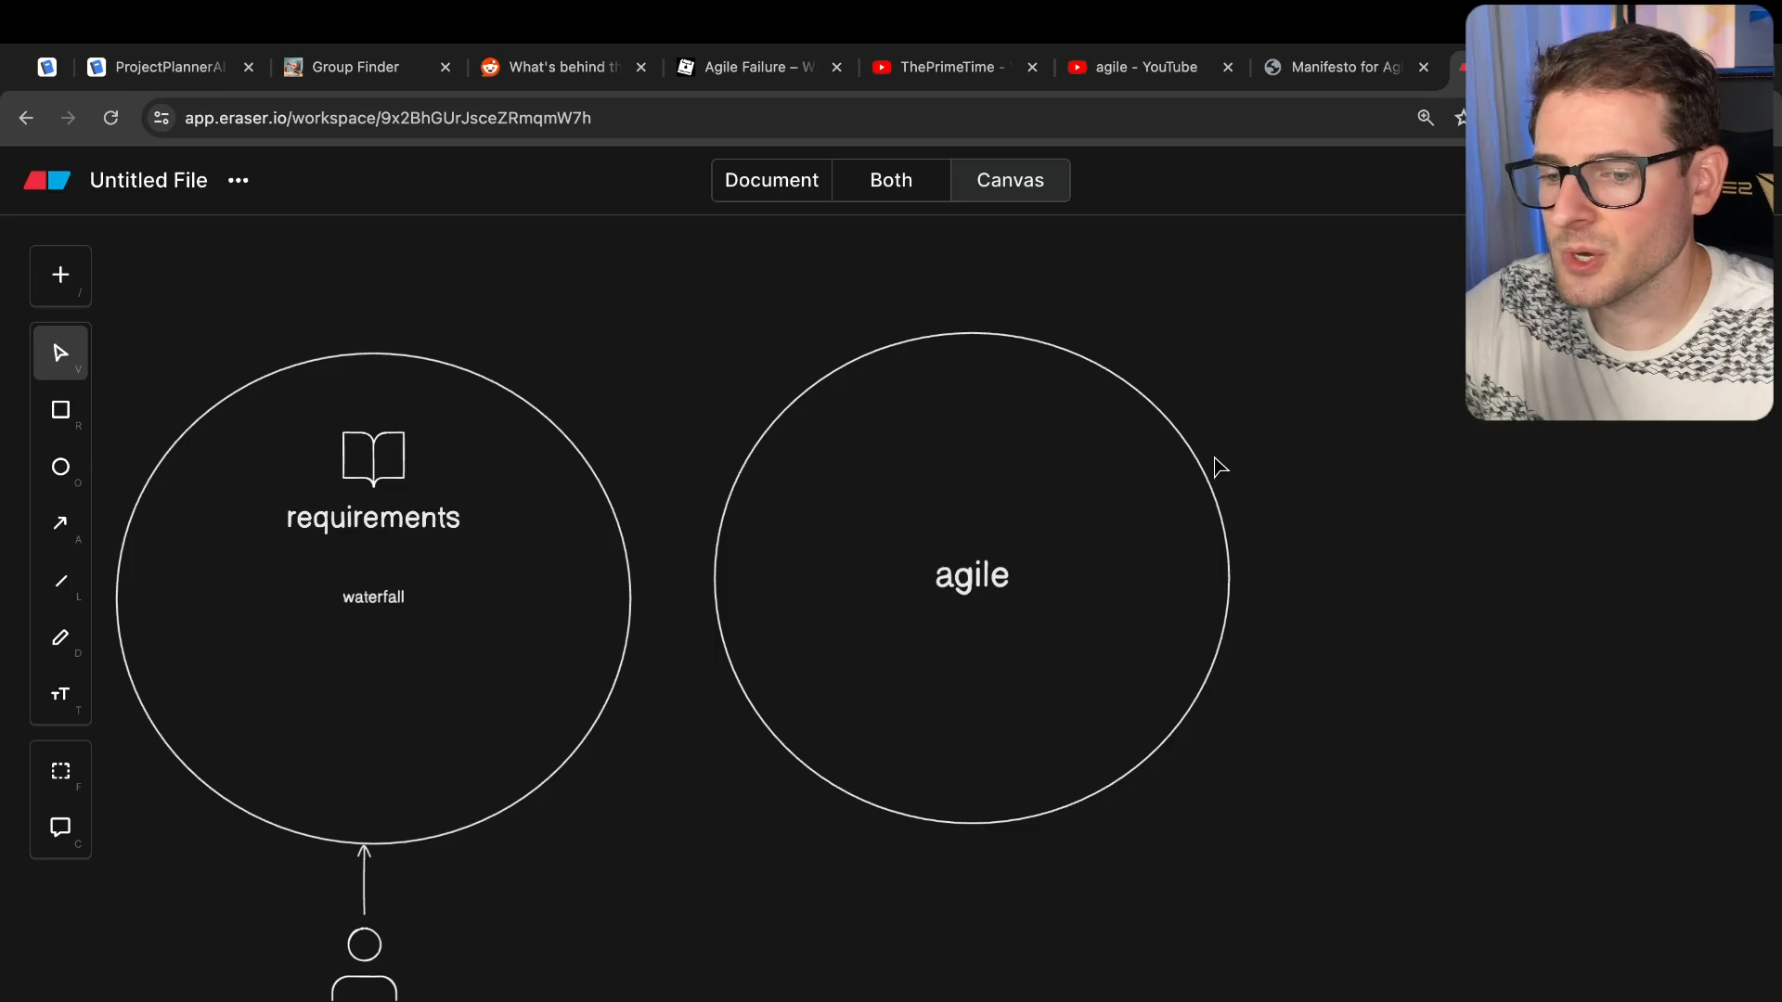
mouse_move(1345, 446)
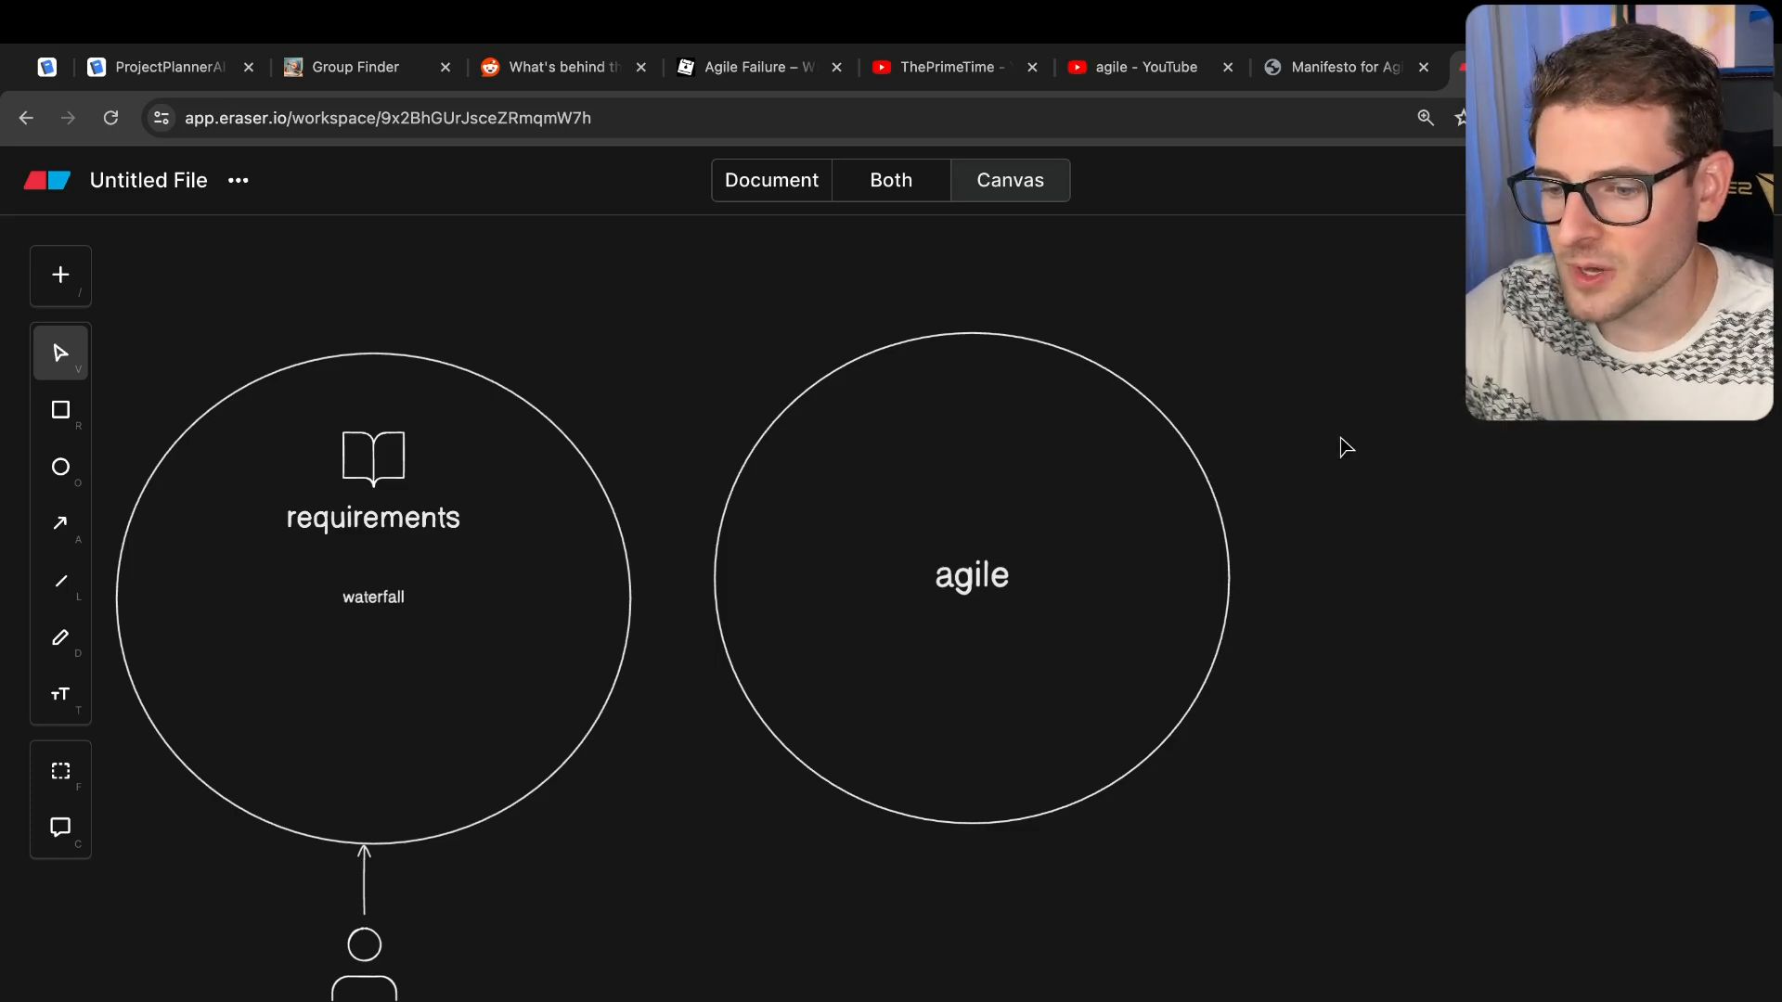
- Draw a 'scrum' circle inside agile, enlarge it, and duplicate it as 'kanban'
drag(824, 580, 941, 755)
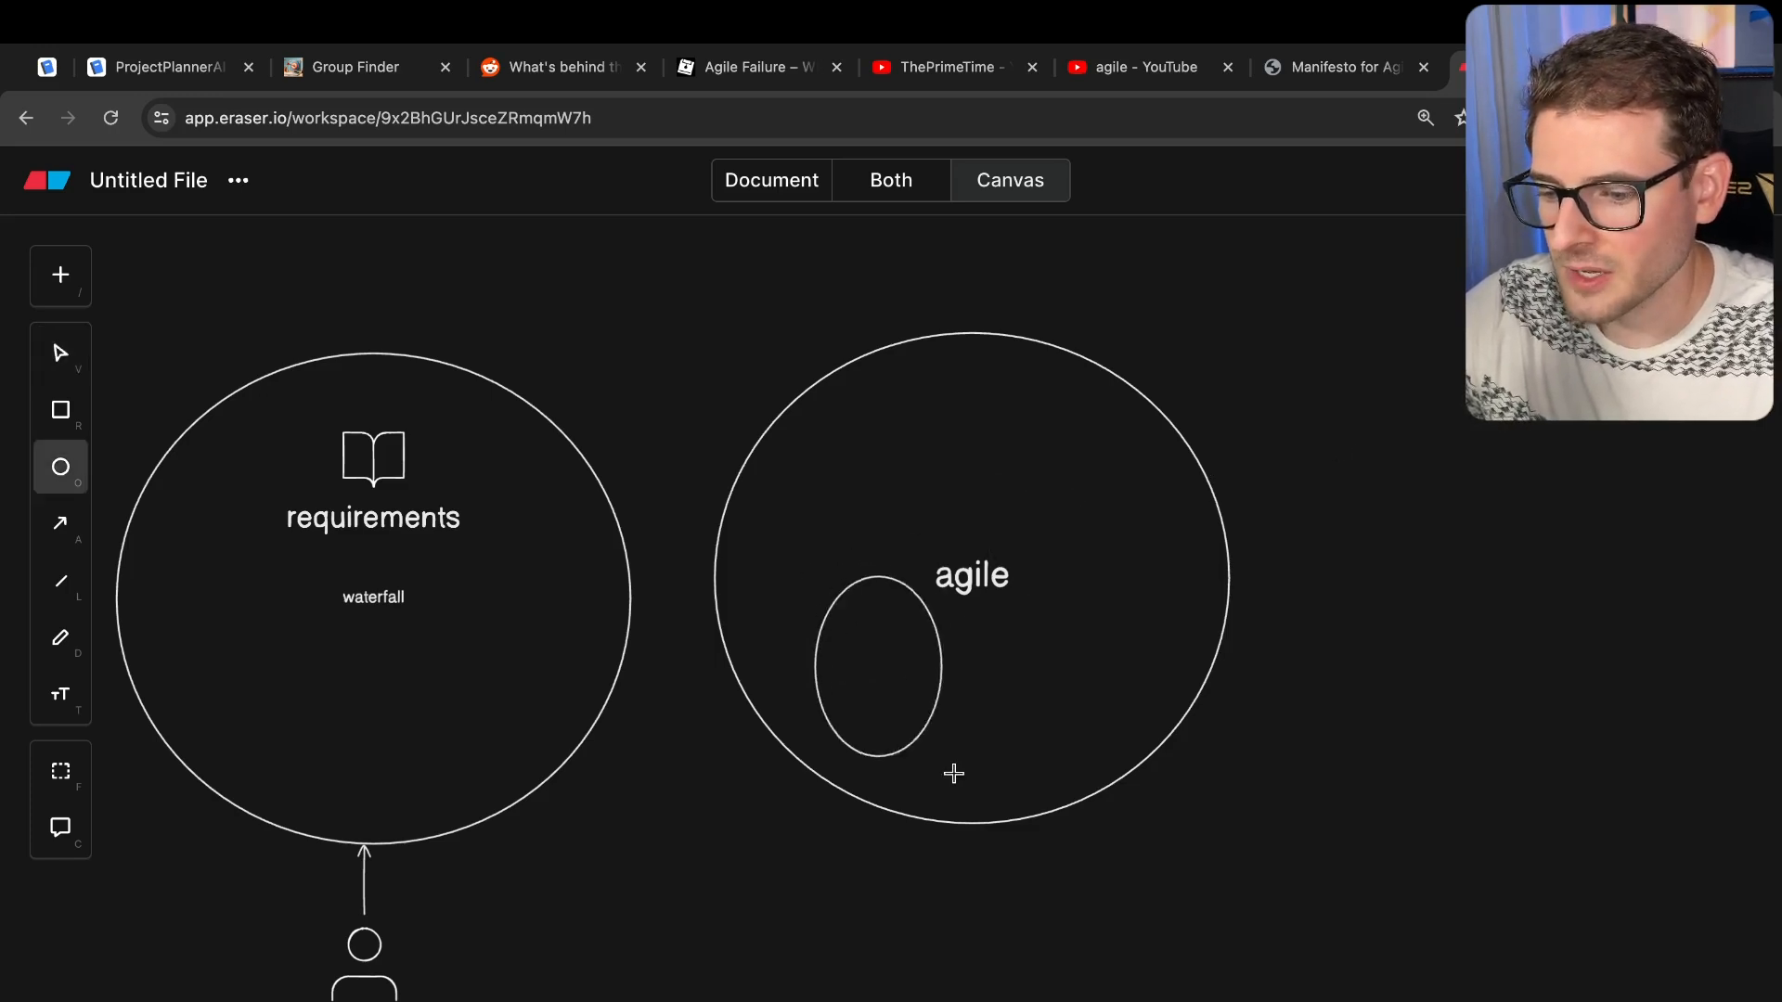
text(scru)
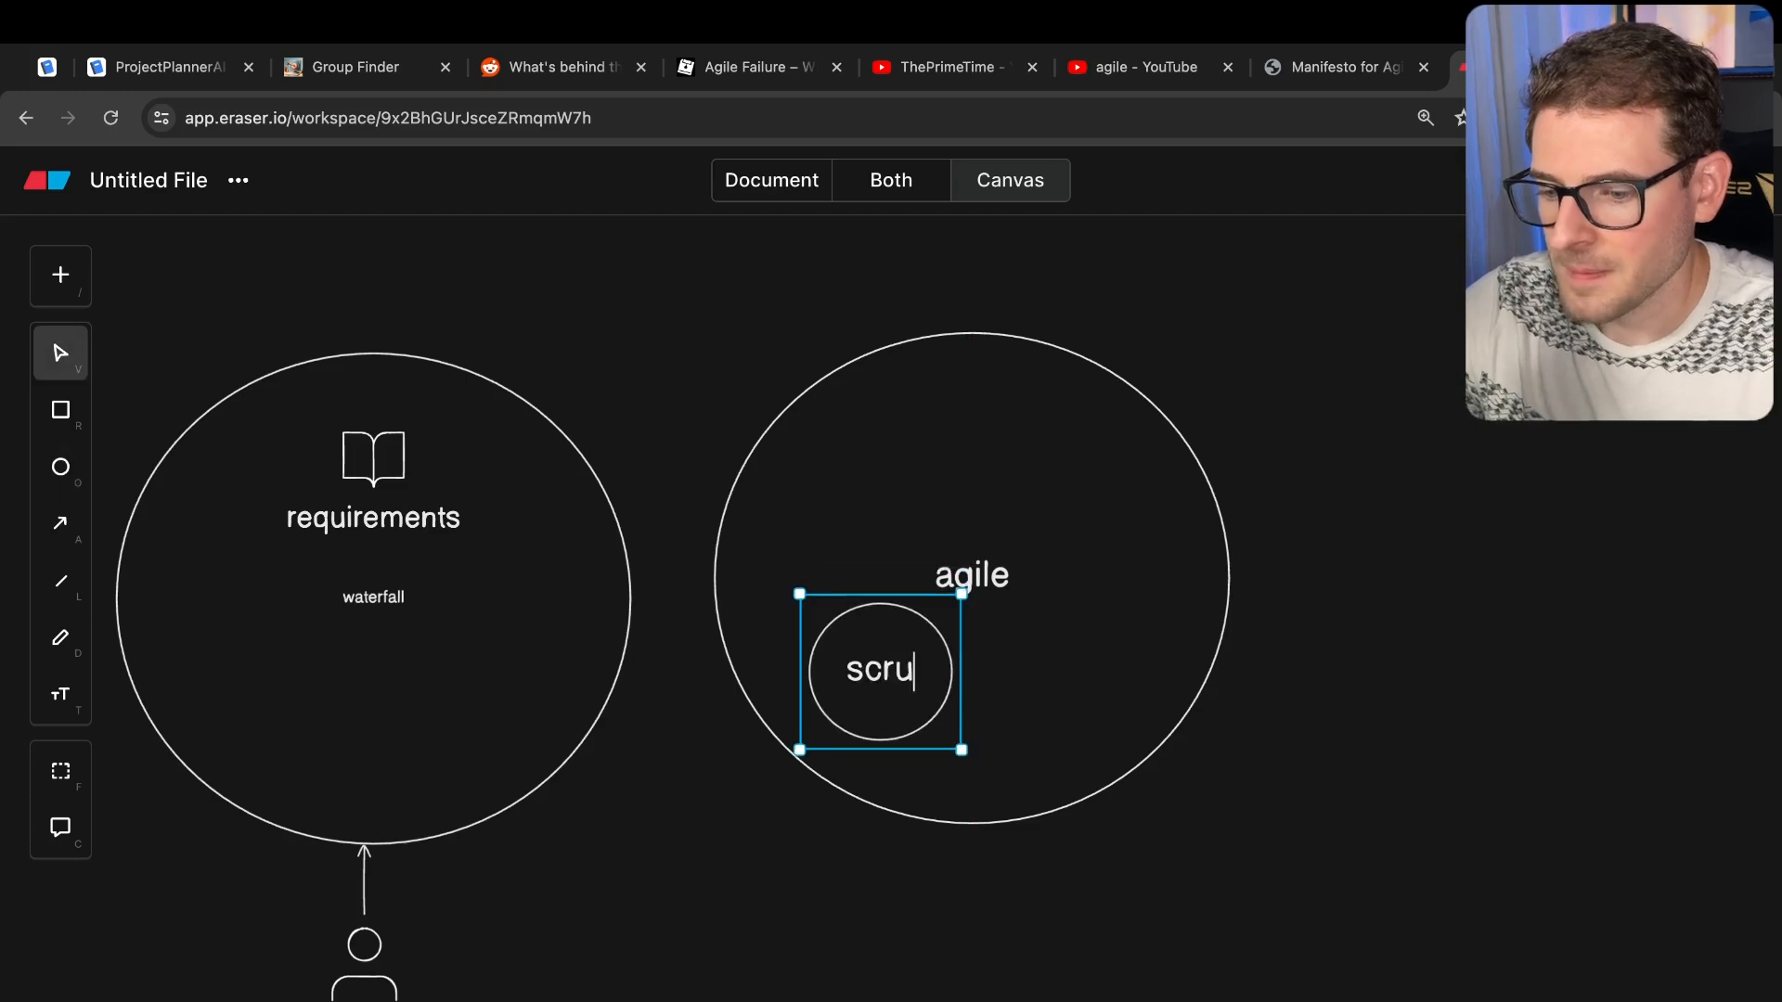
text(m)
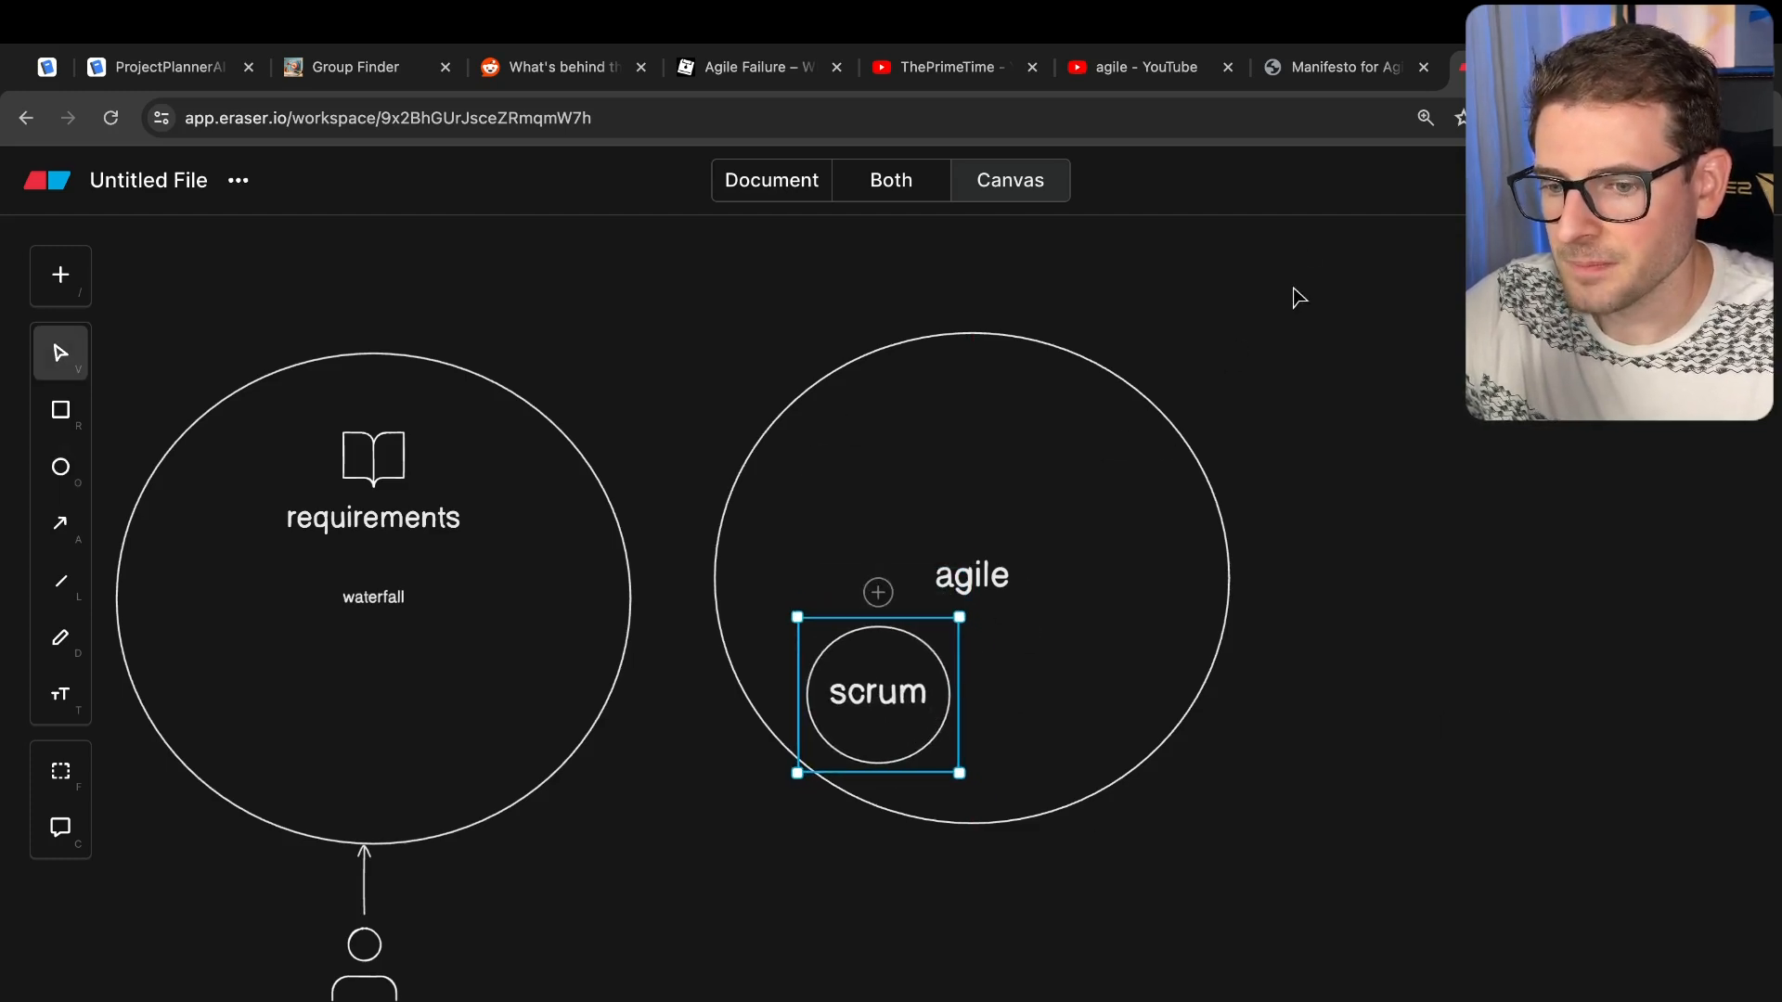
click(1341, 67)
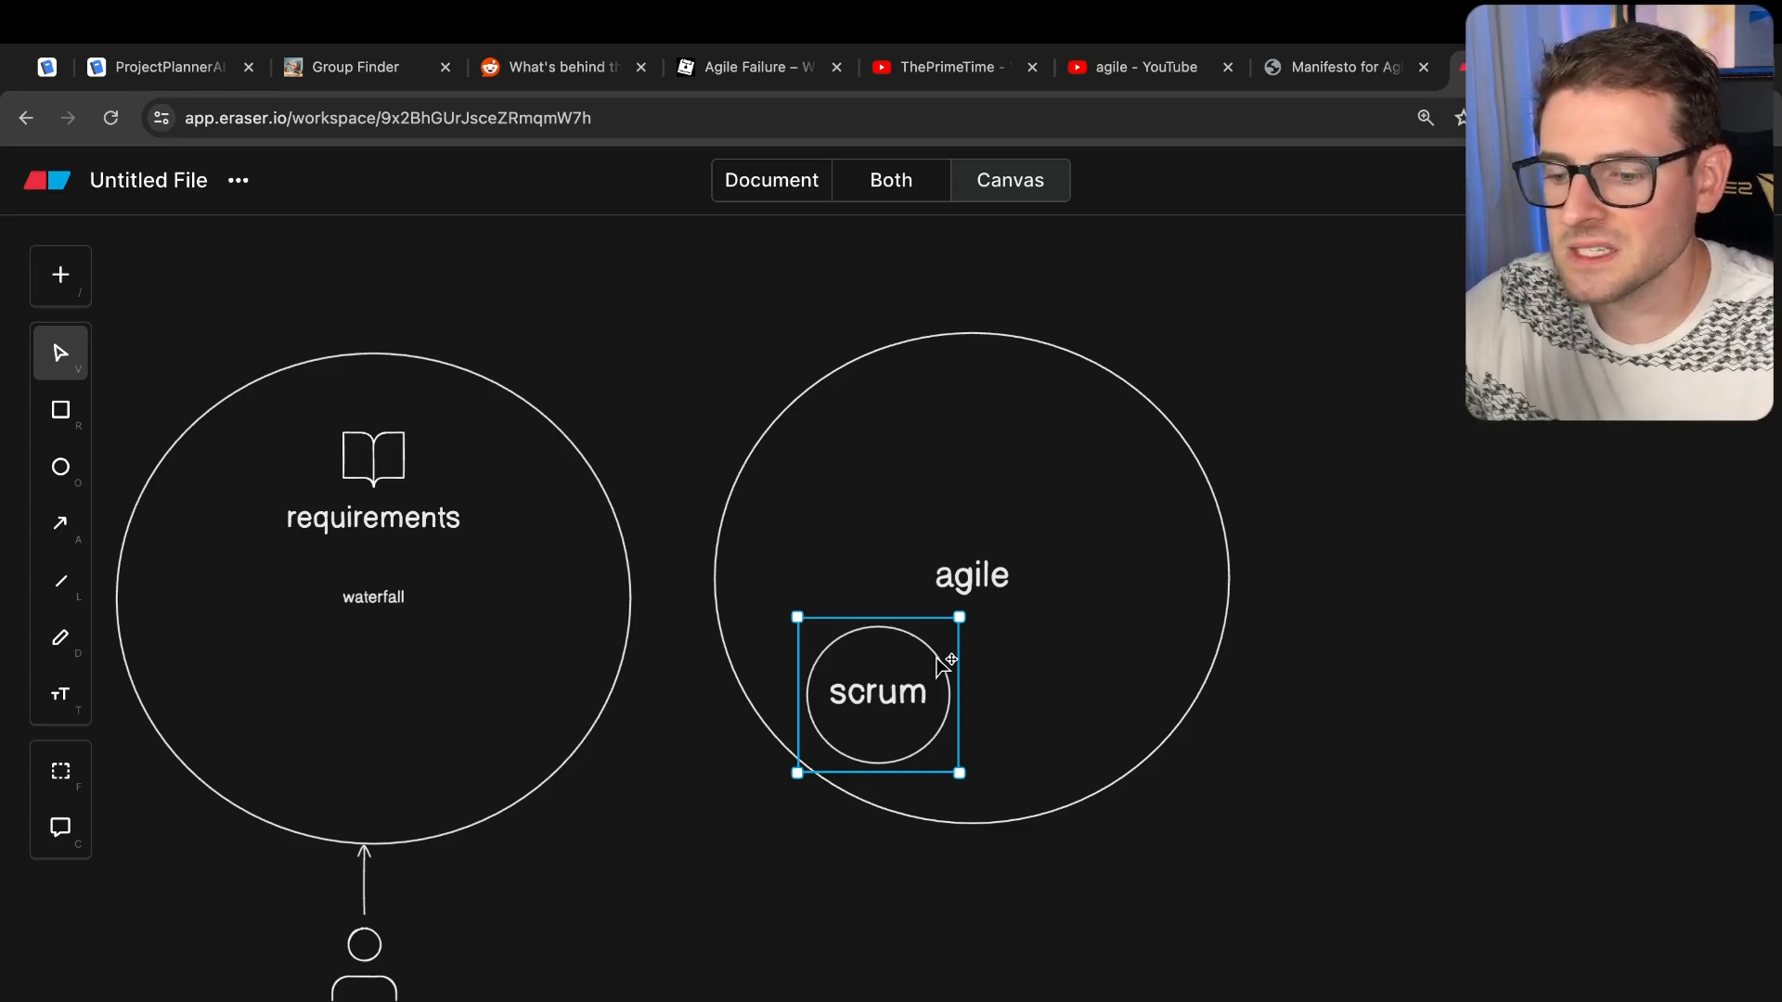
drag(878, 693, 907, 695)
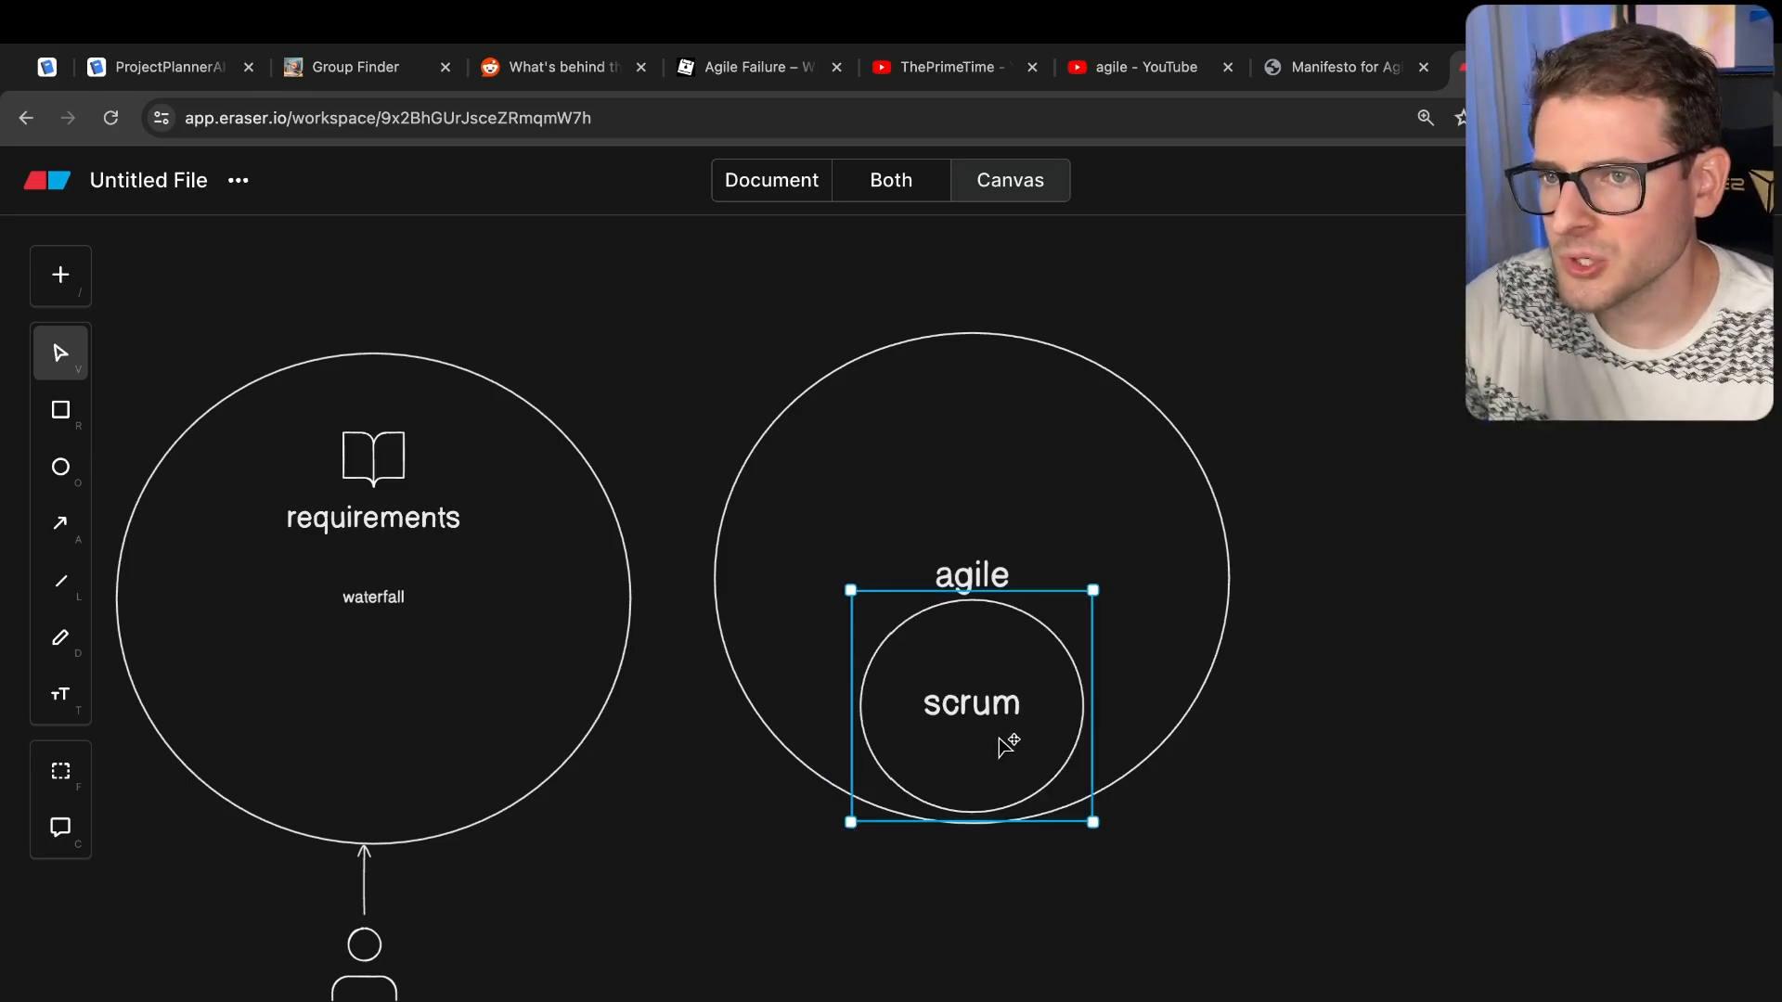
drag(972, 705, 989, 727)
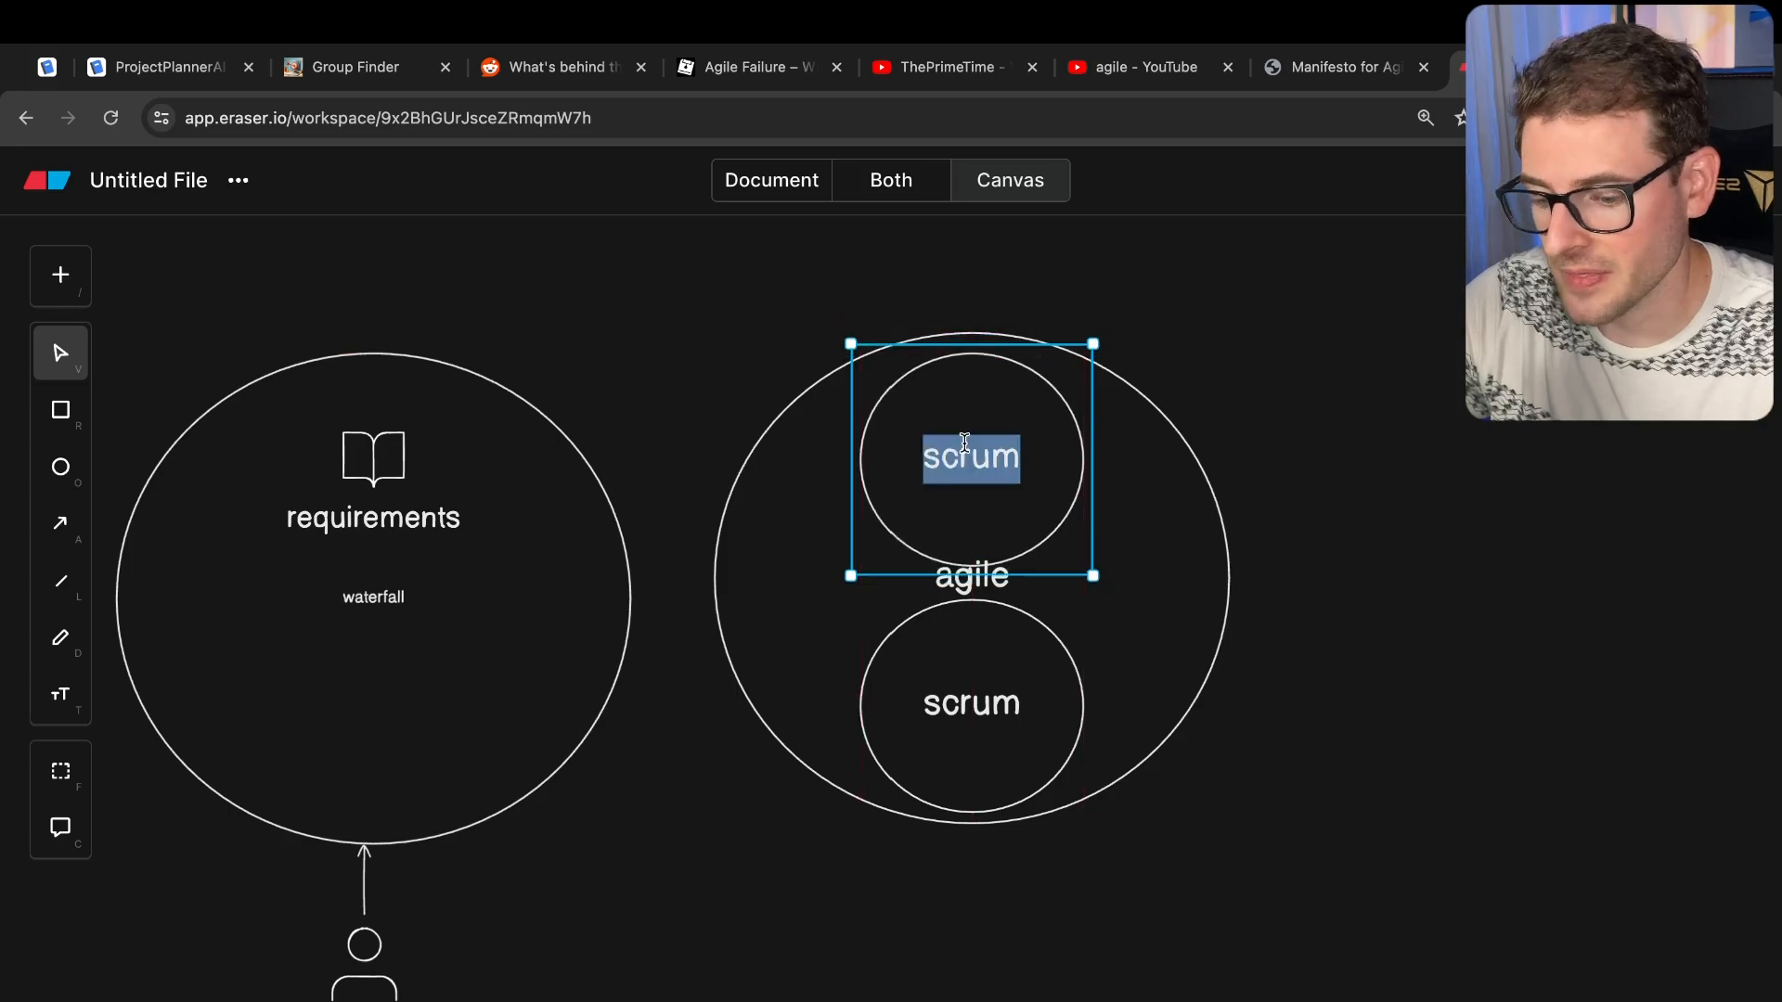
text(kanban)
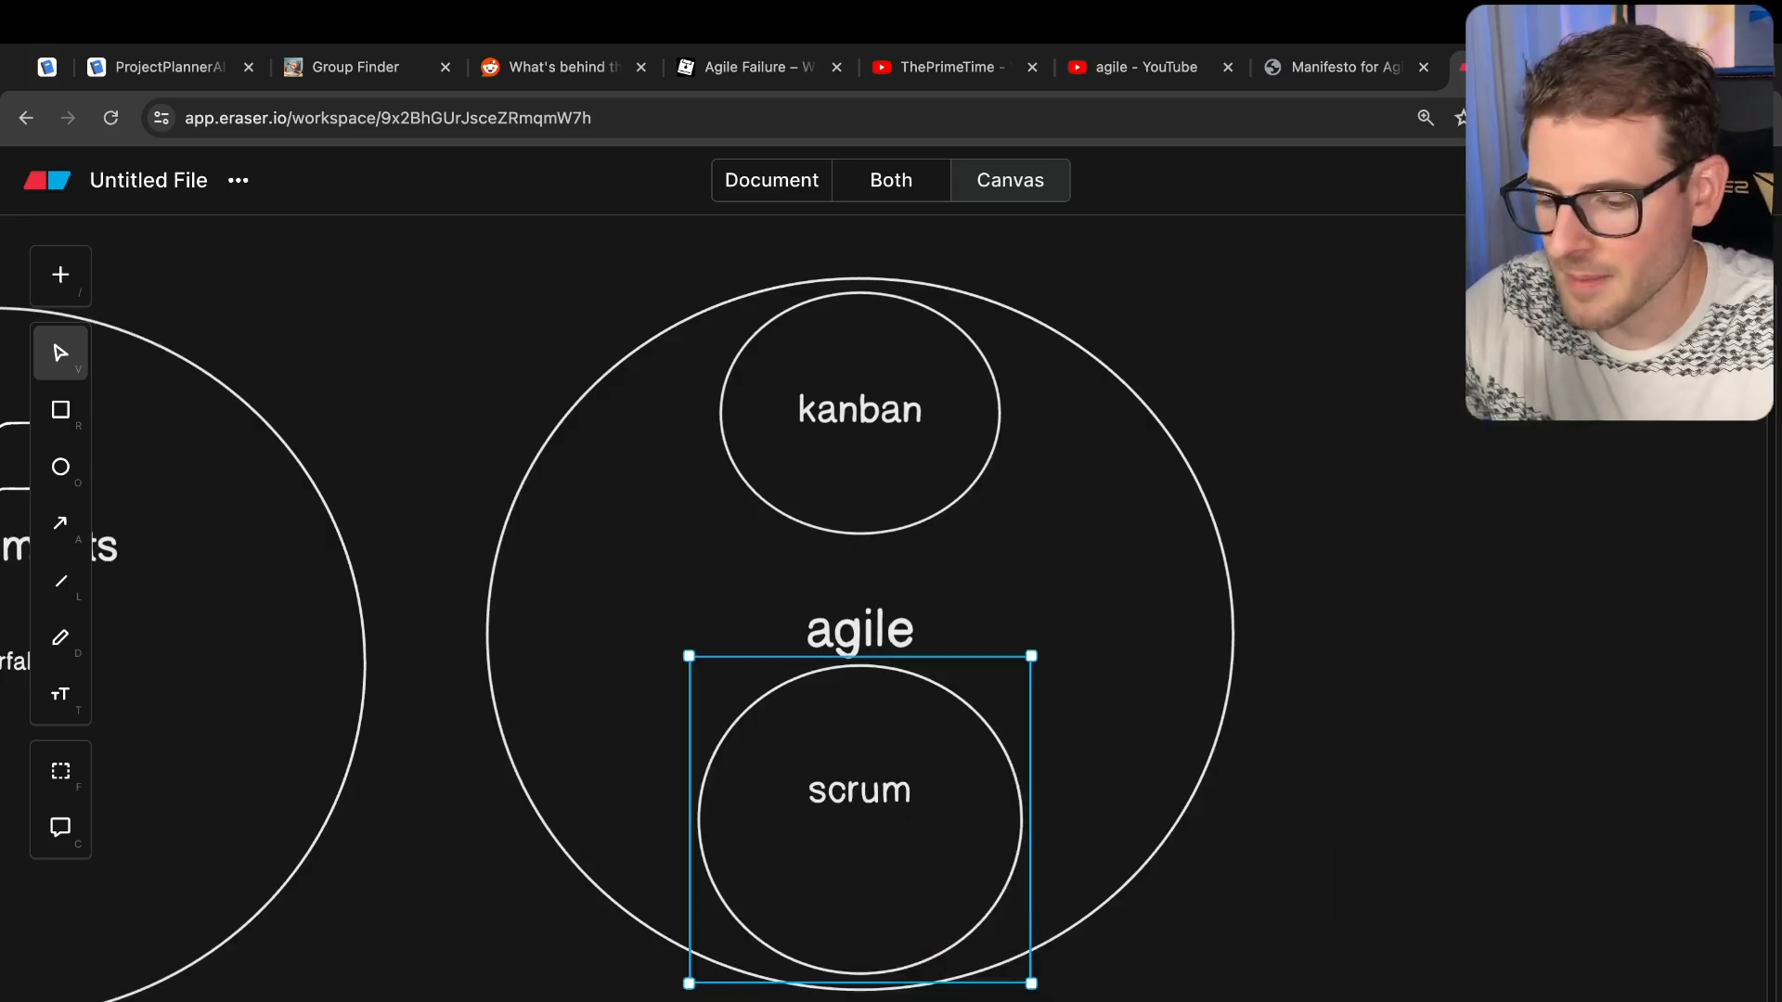
- Type the scrum bullets 'daily standup' and 'sprint planning' in the scrum circle
text(daily)
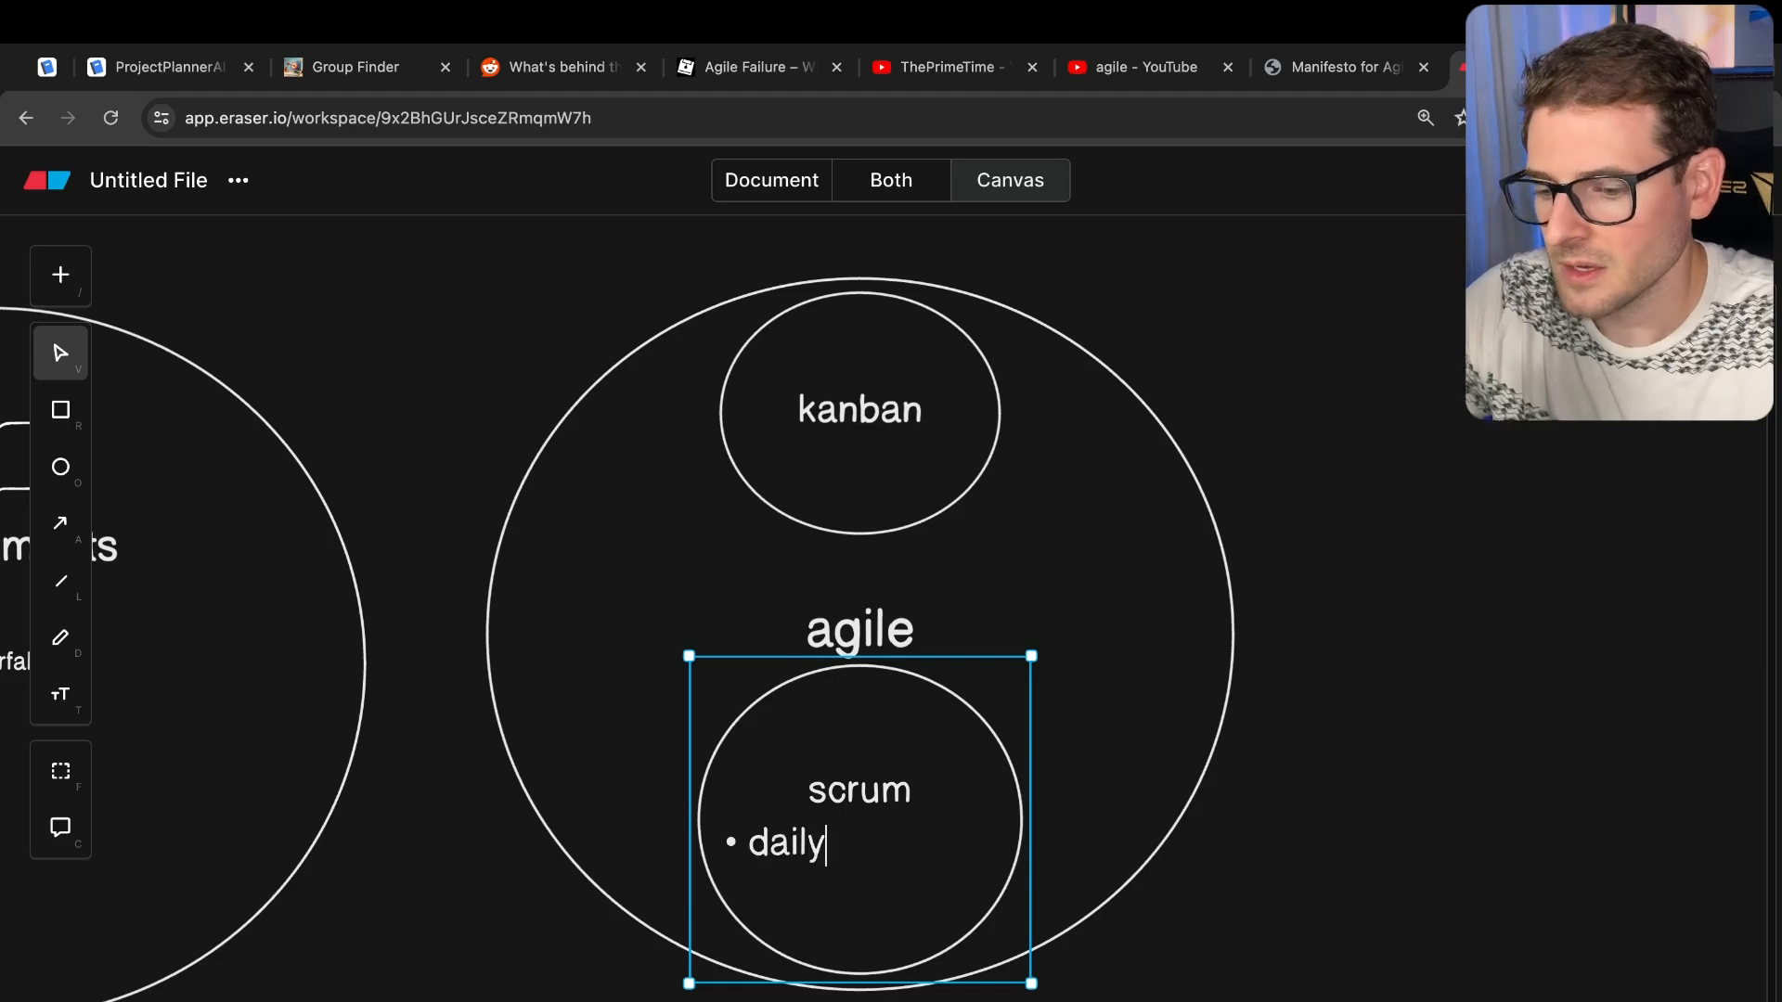
text(stands up)
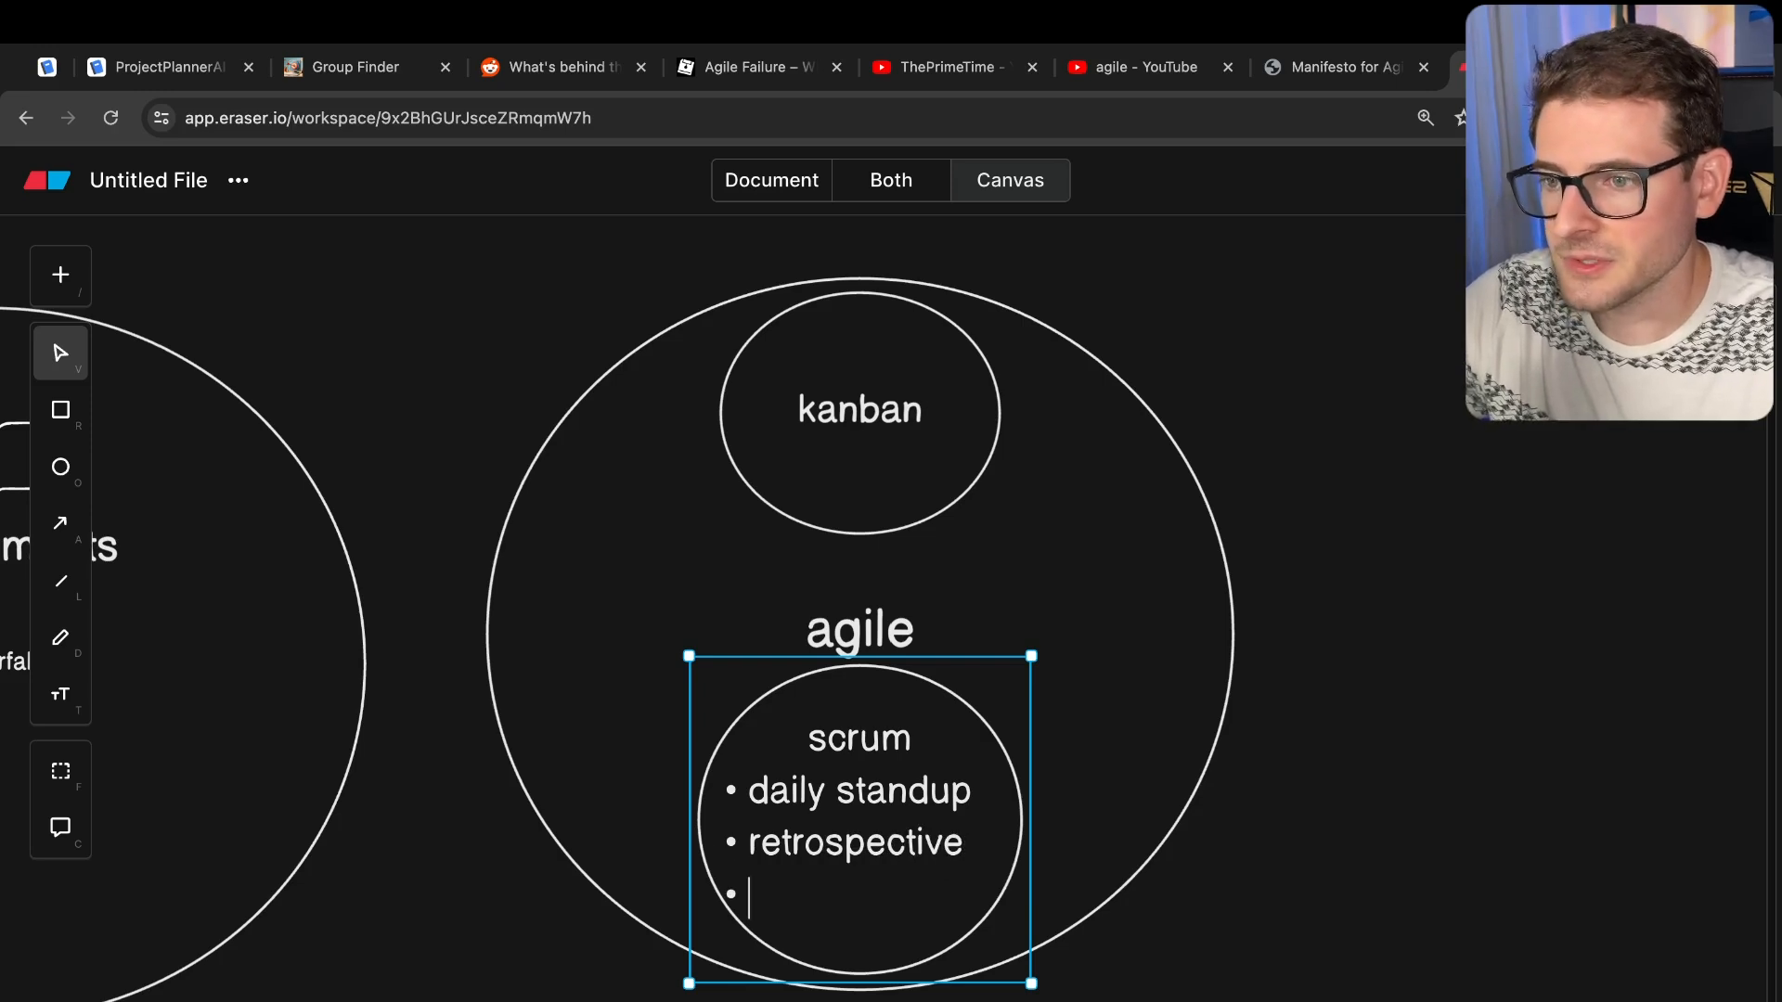
text(sprint plann)
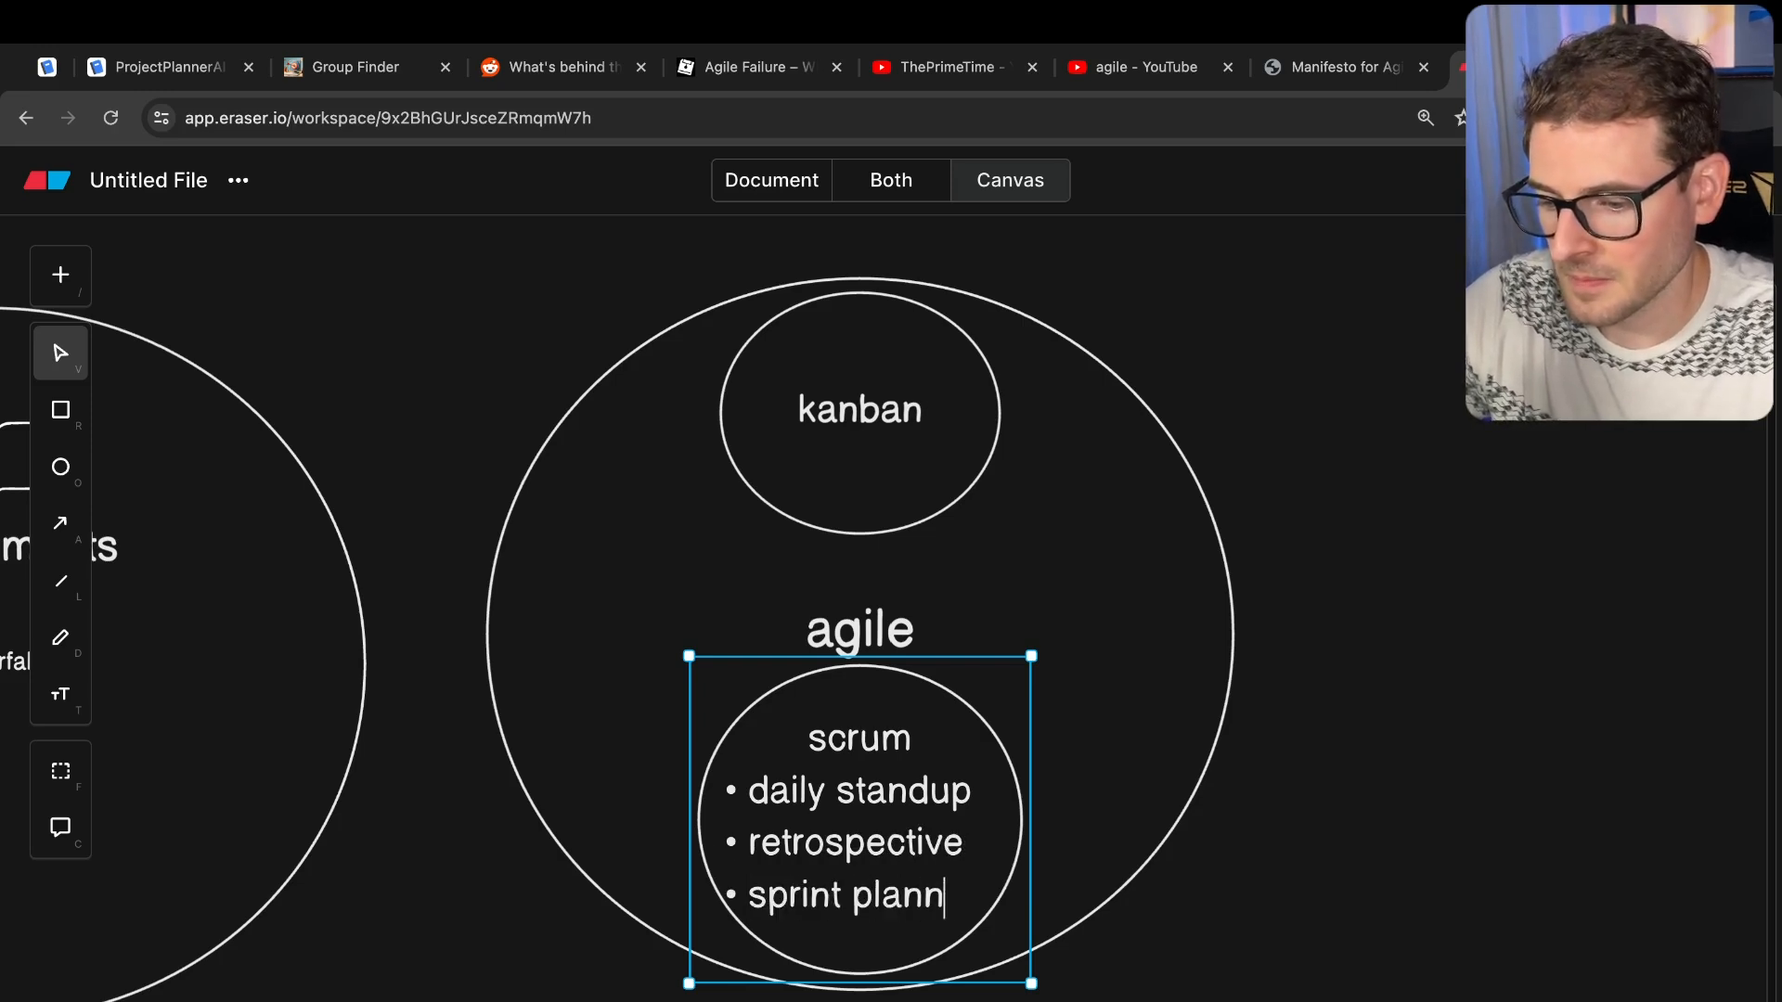
text(ing)
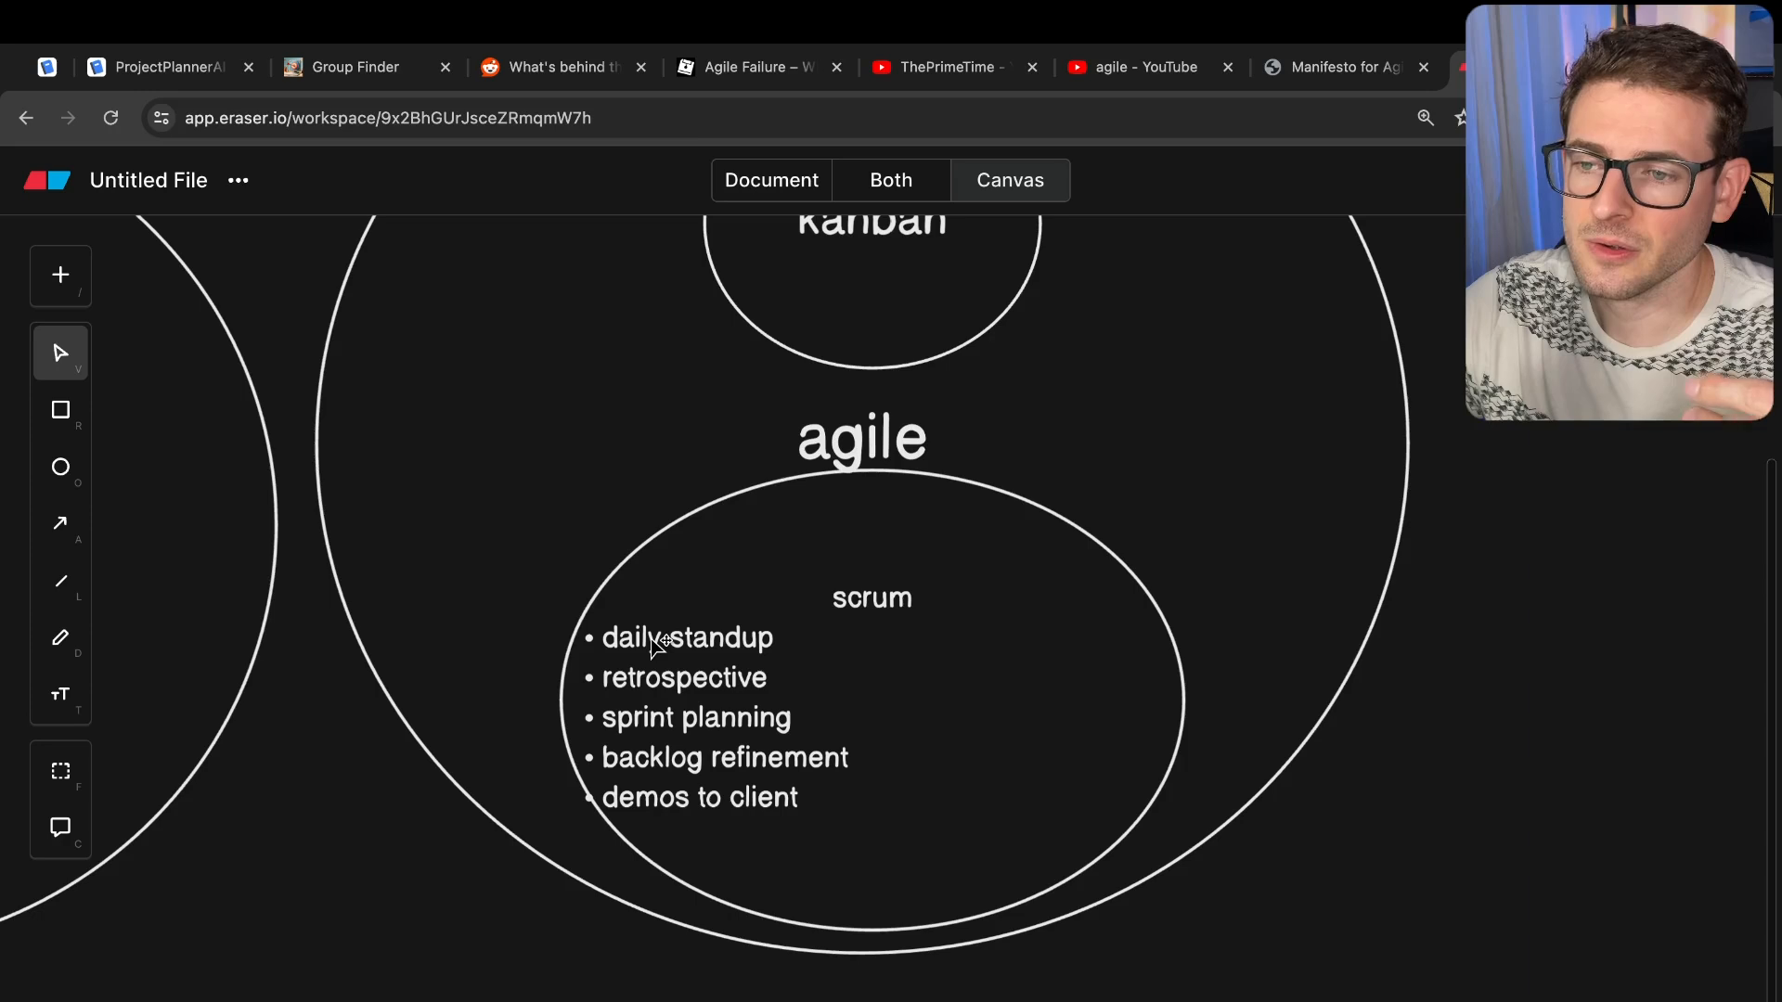
- Annotate the daily standup bullet with '- demo daily to client' and recentre the diagram
click(686, 637)
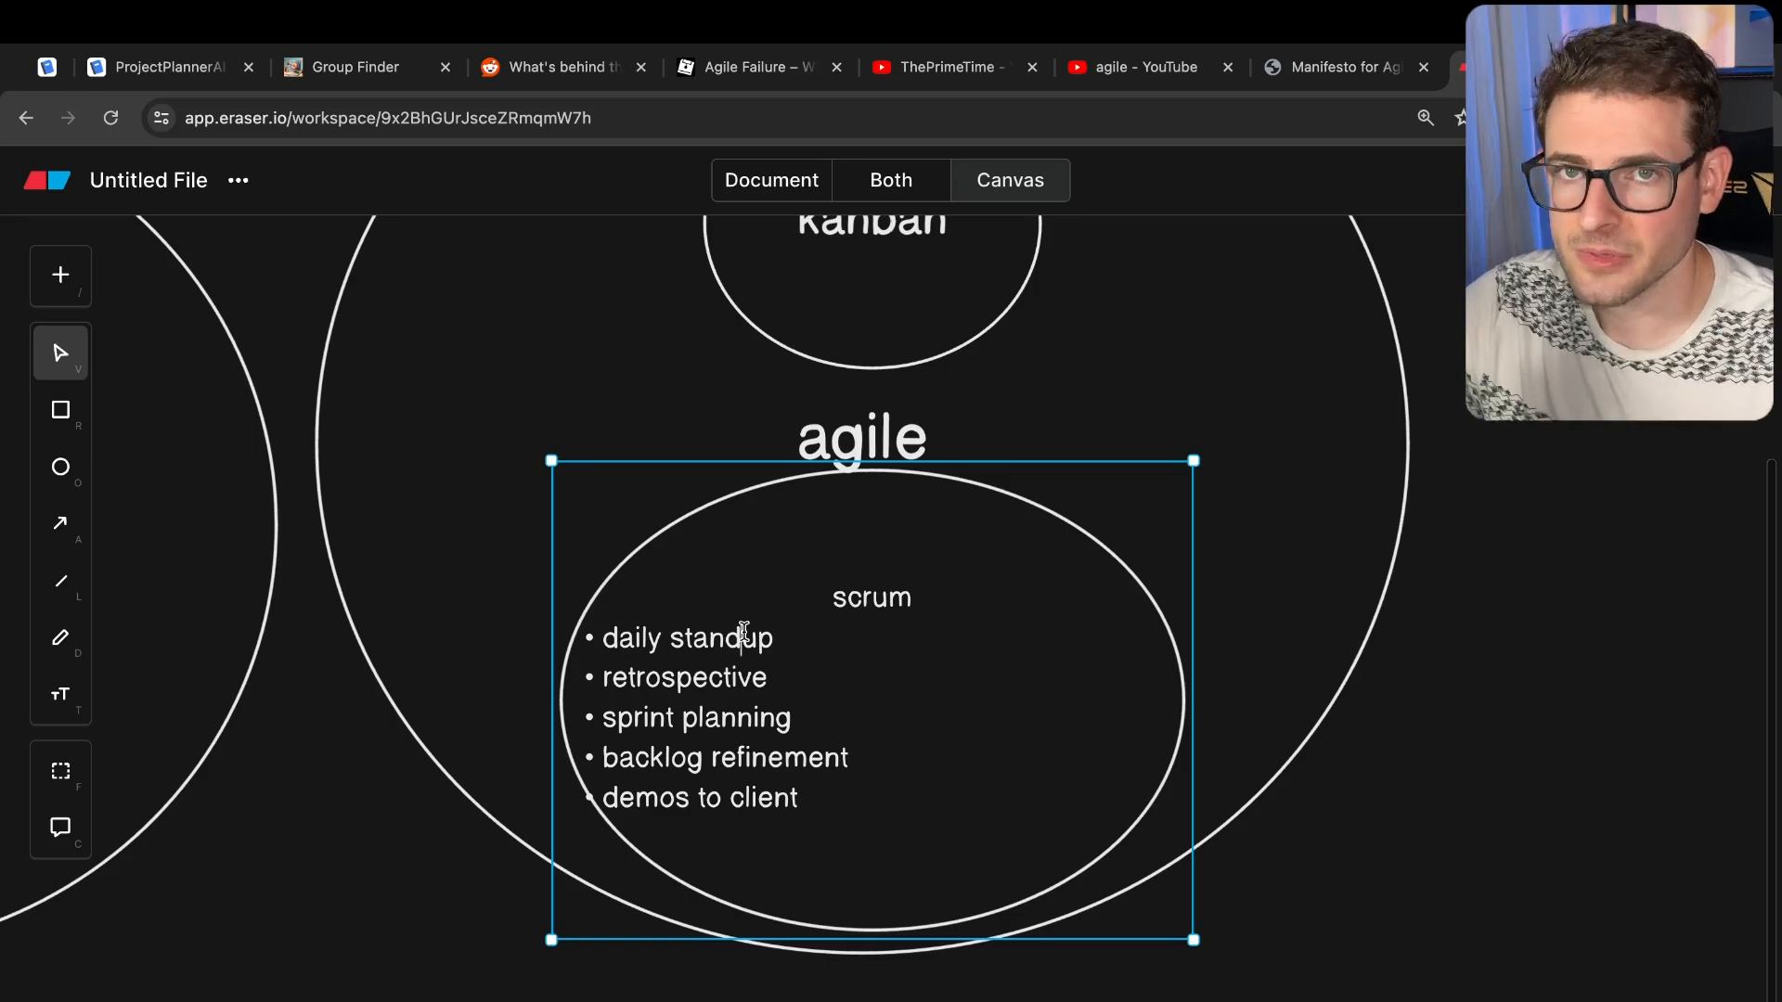
text(- de)
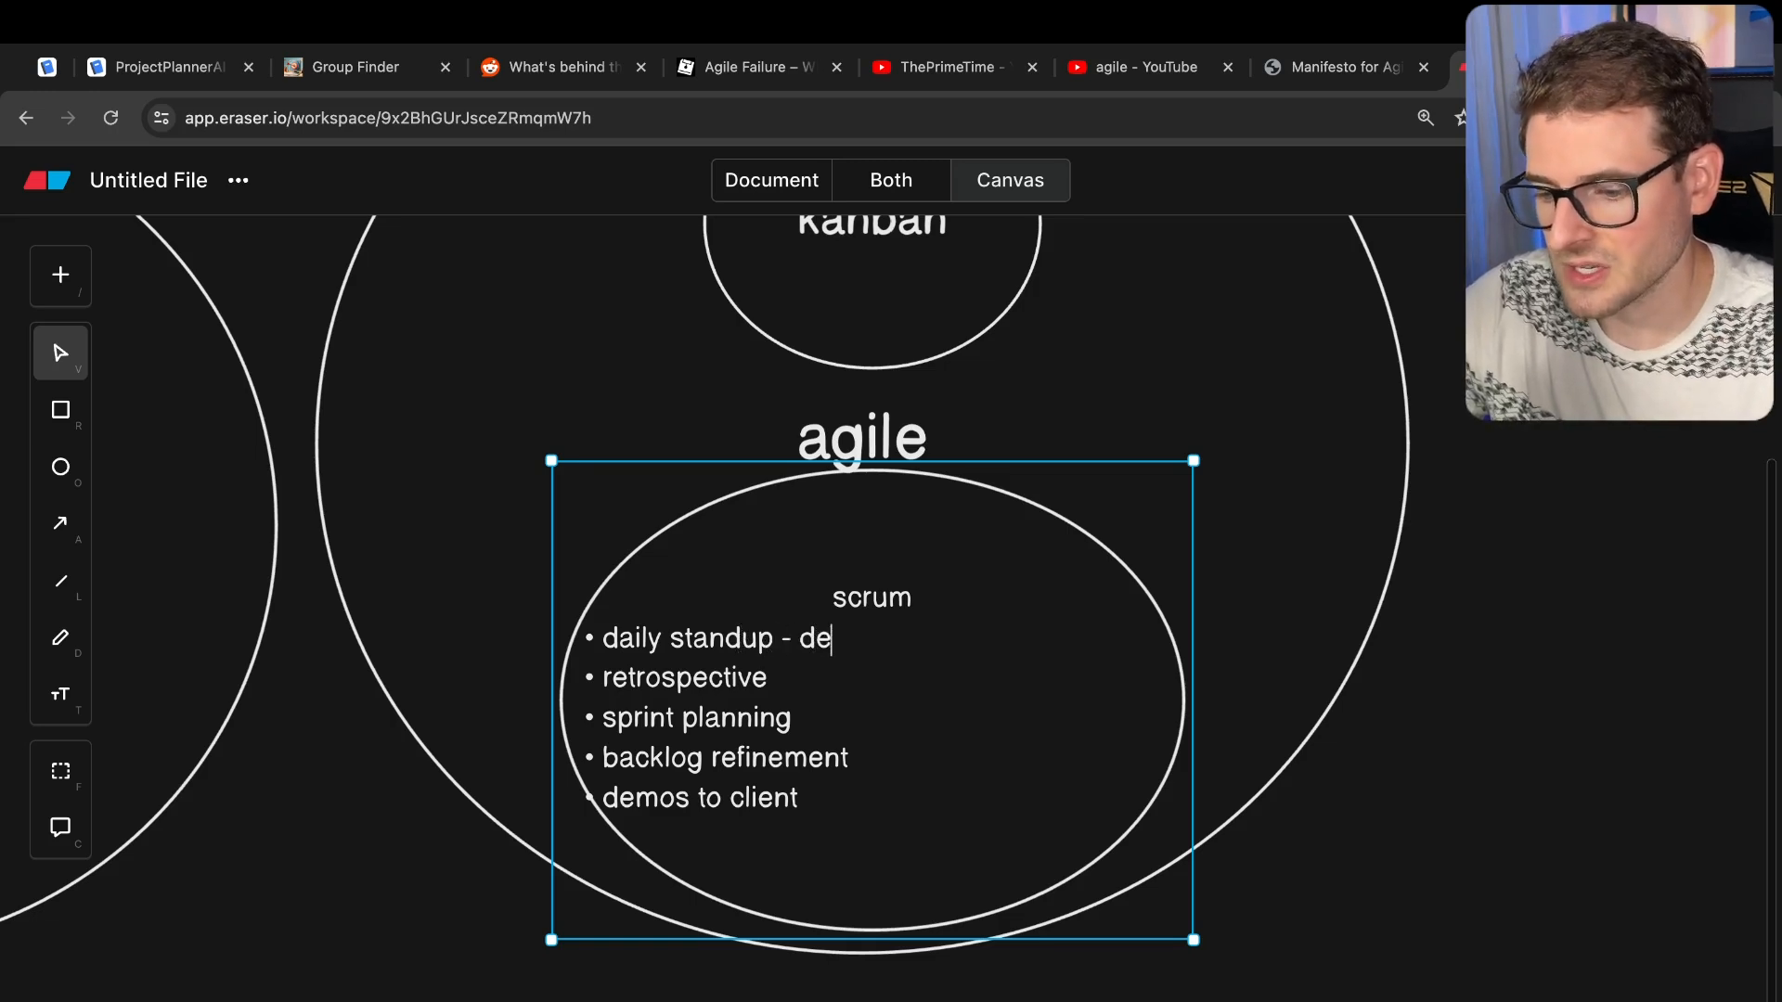
text(mo daily to cli)
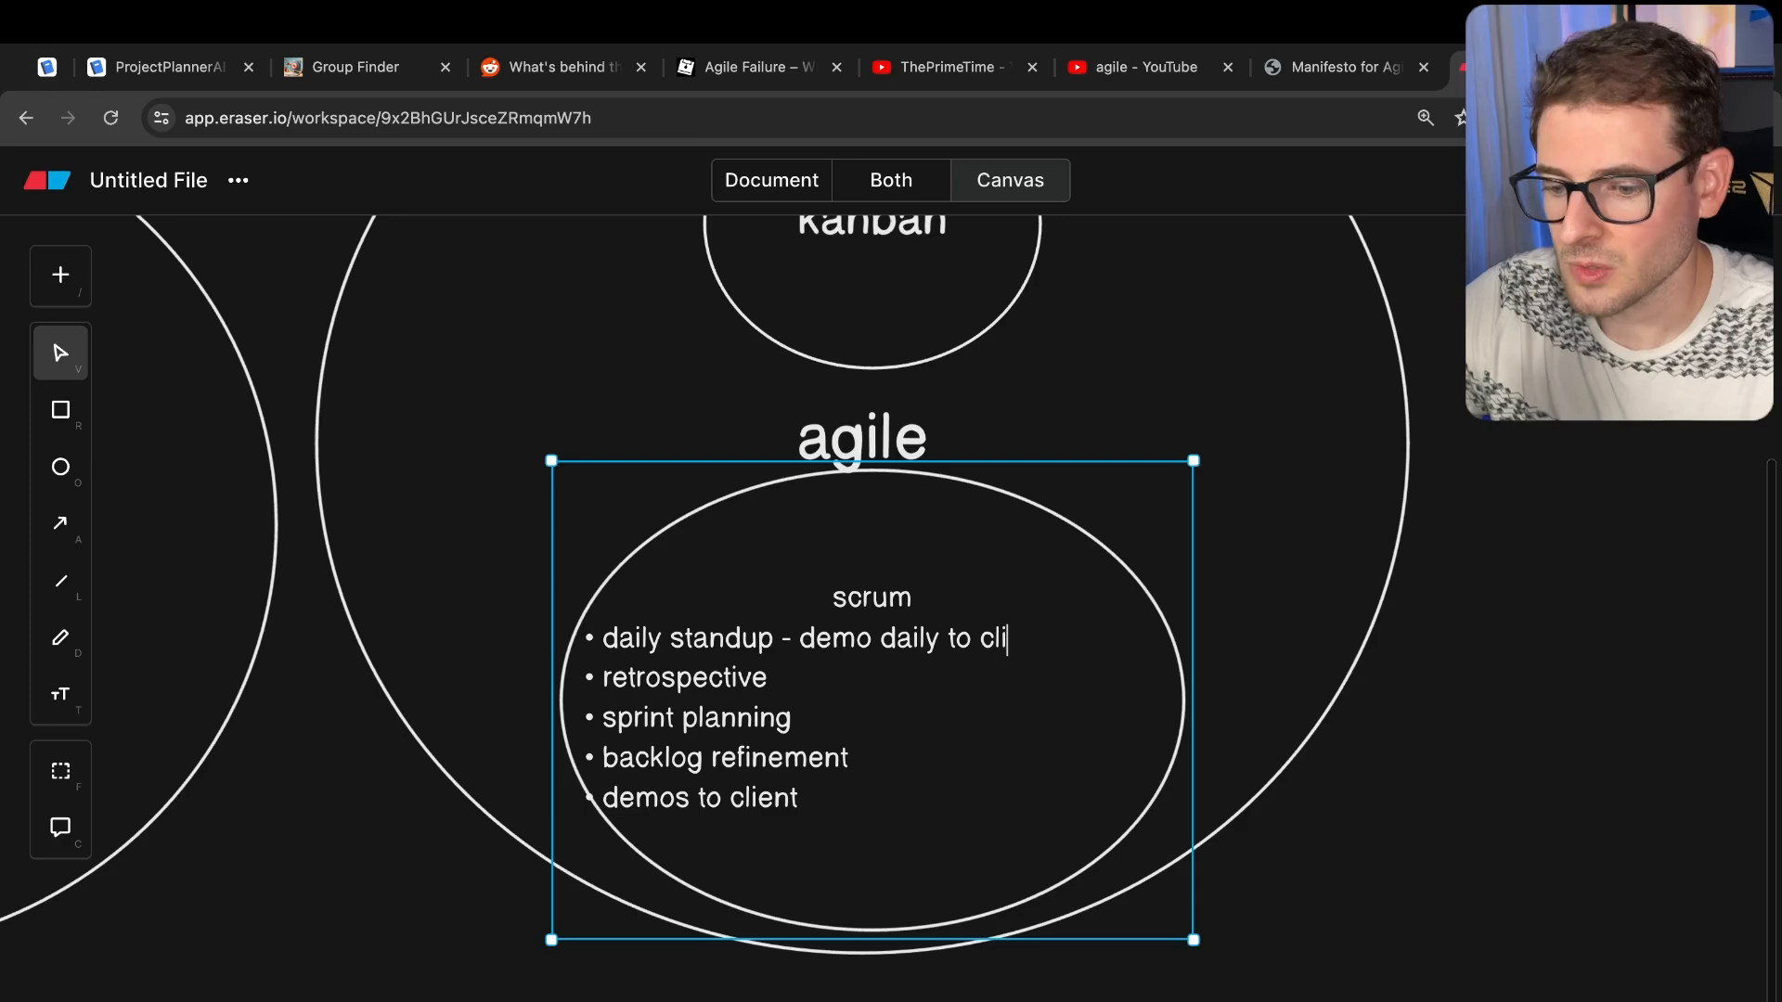
text(ent)
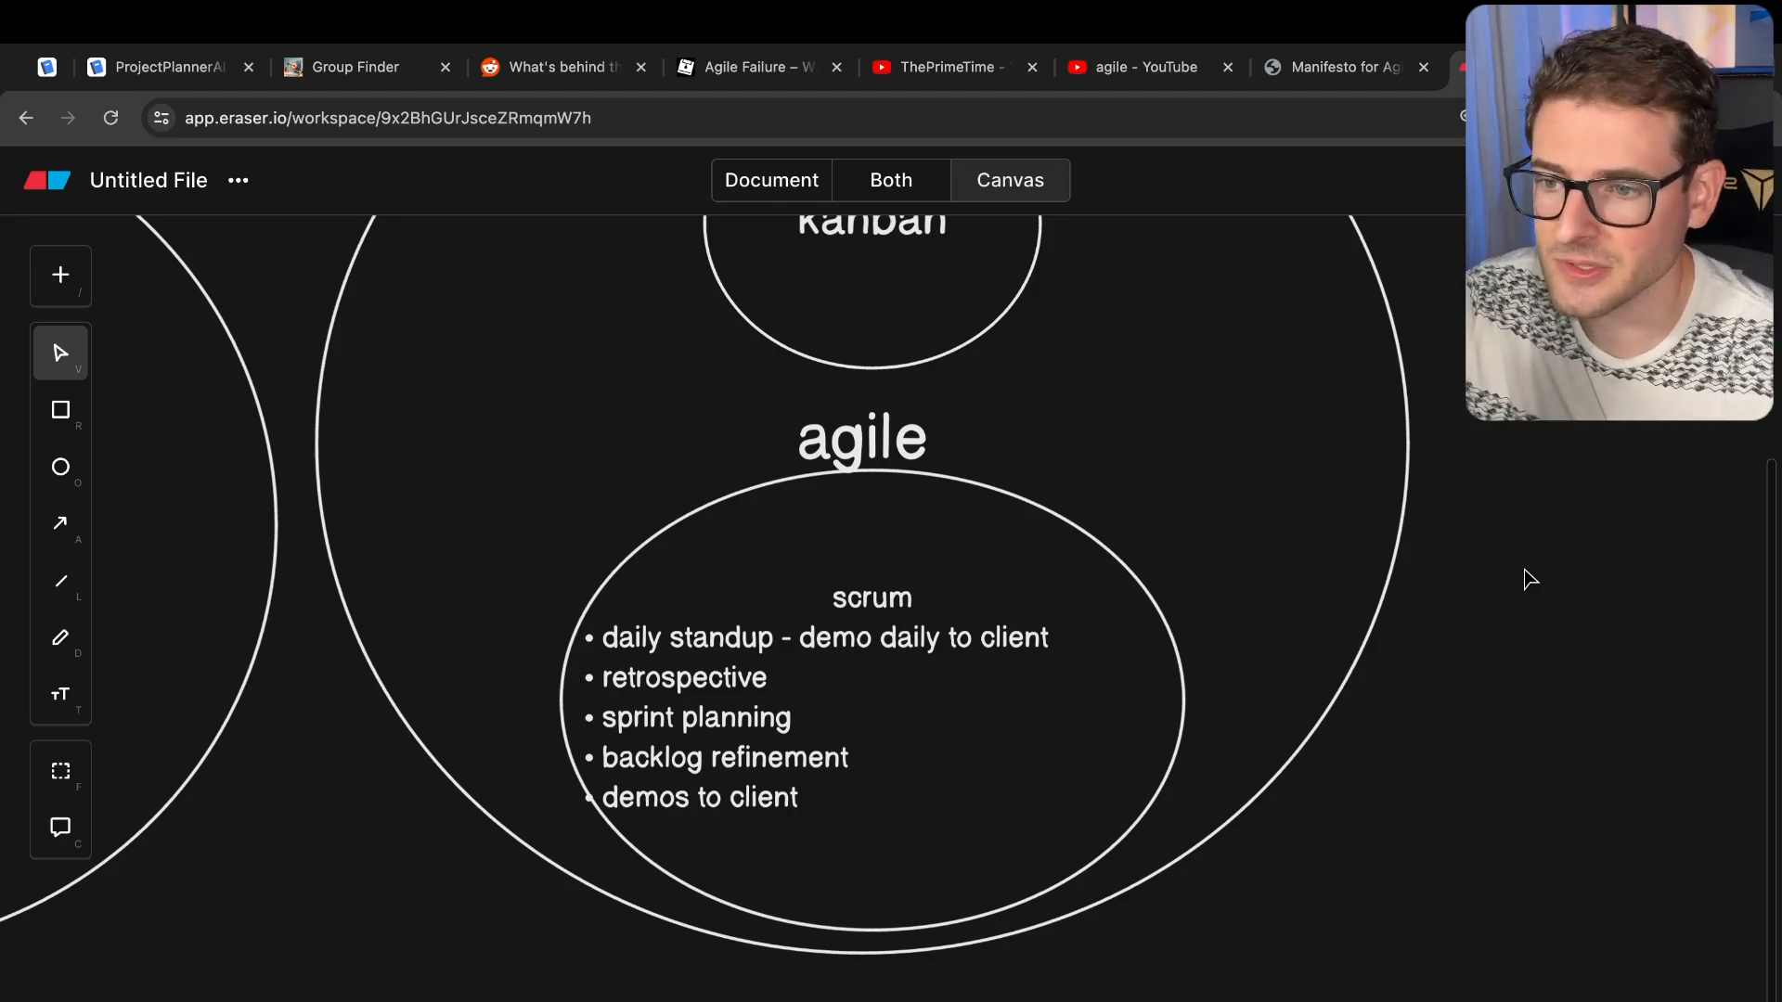
drag(546, 597, 1046, 704)
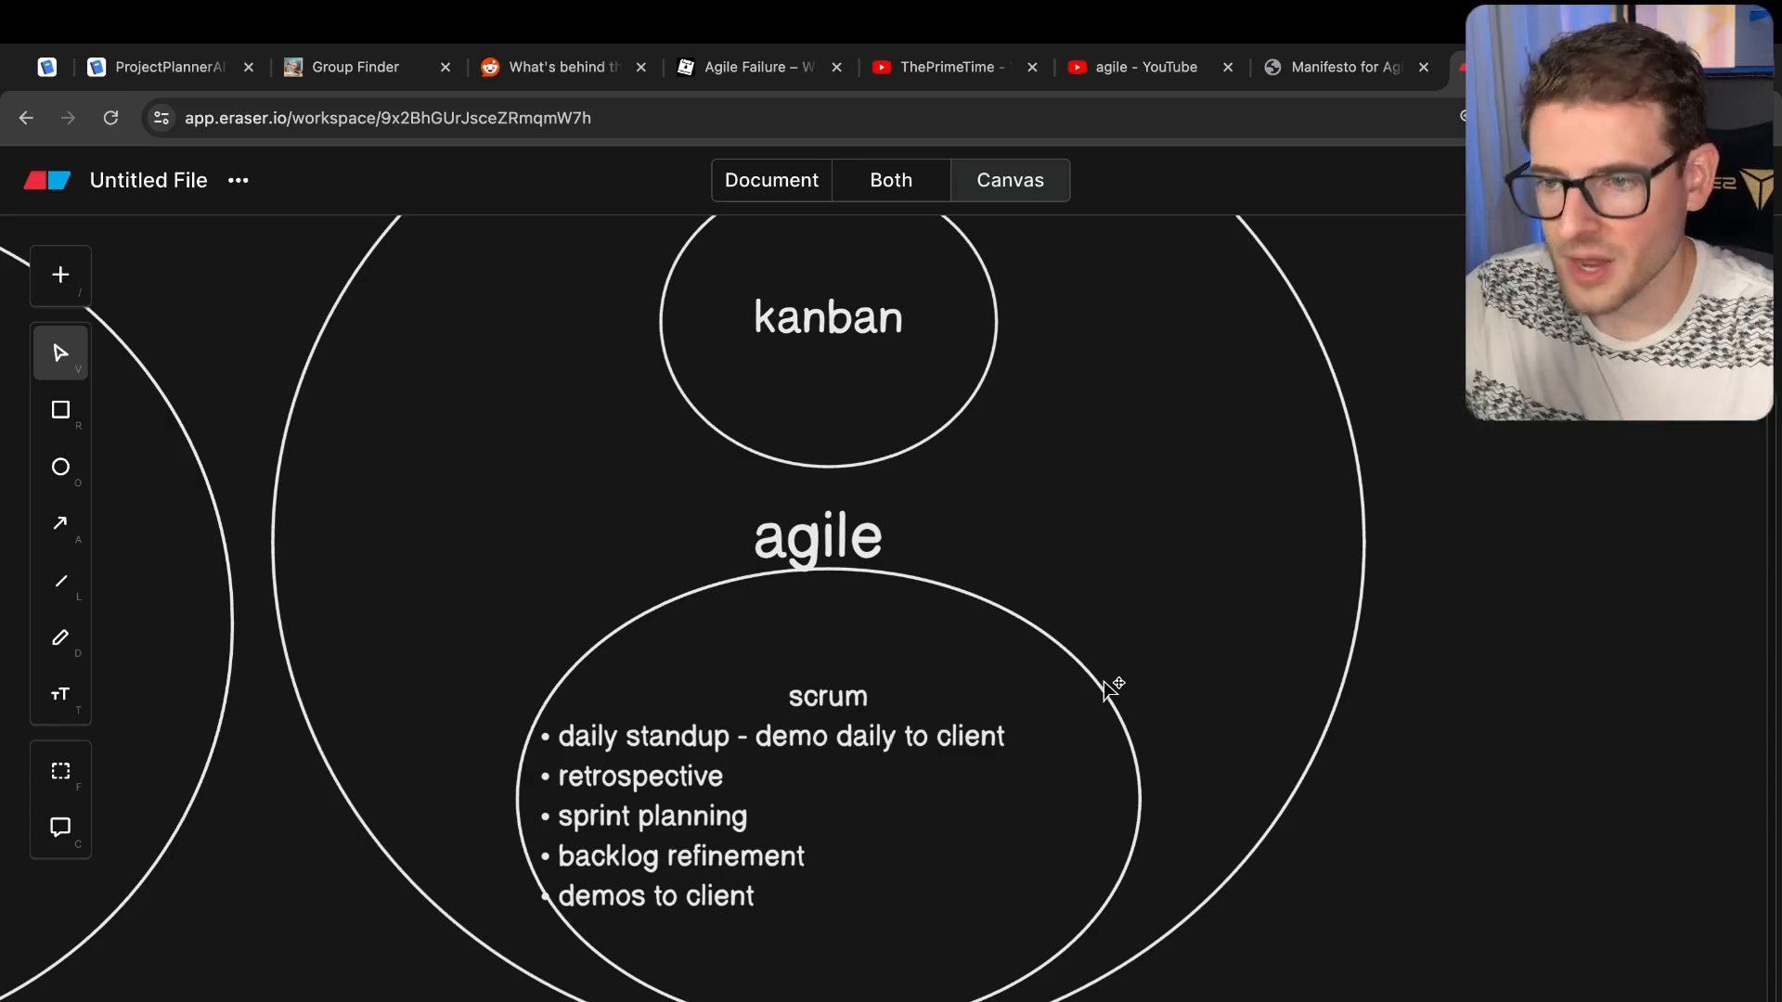
click(1341, 66)
text( -)
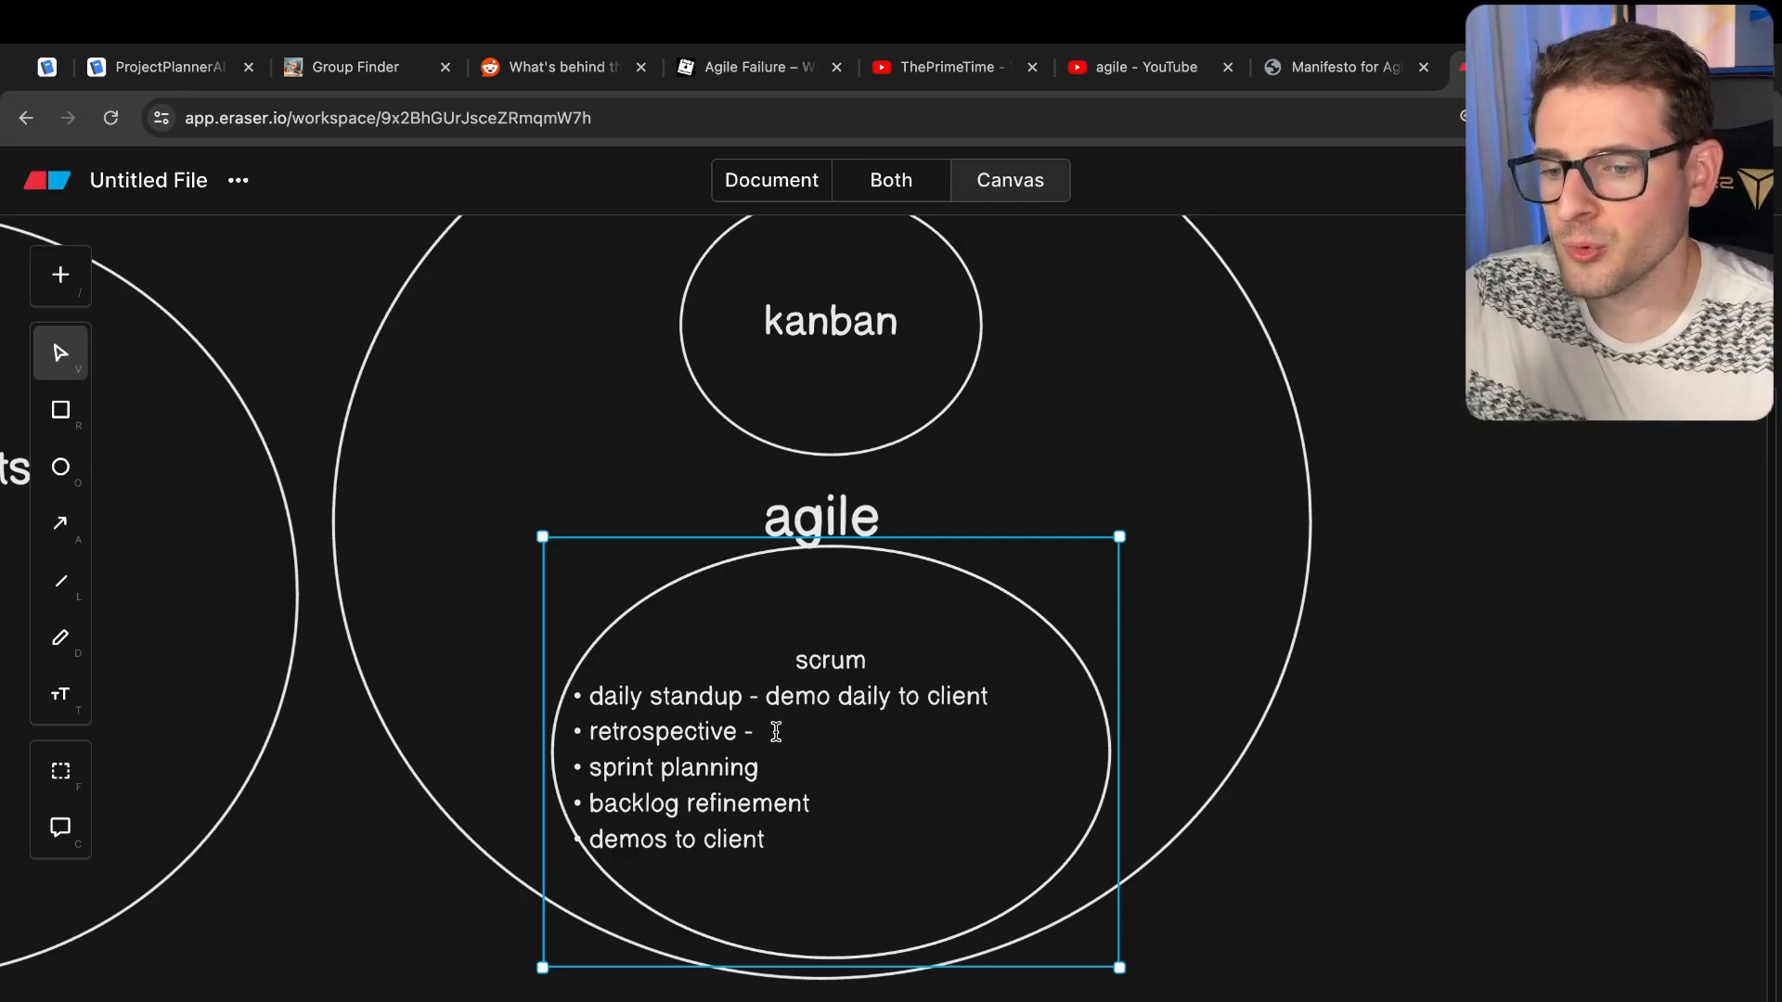
- Append 'high in psychological safety' to the retrospective bullet in the scrum circle
click(1346, 67)
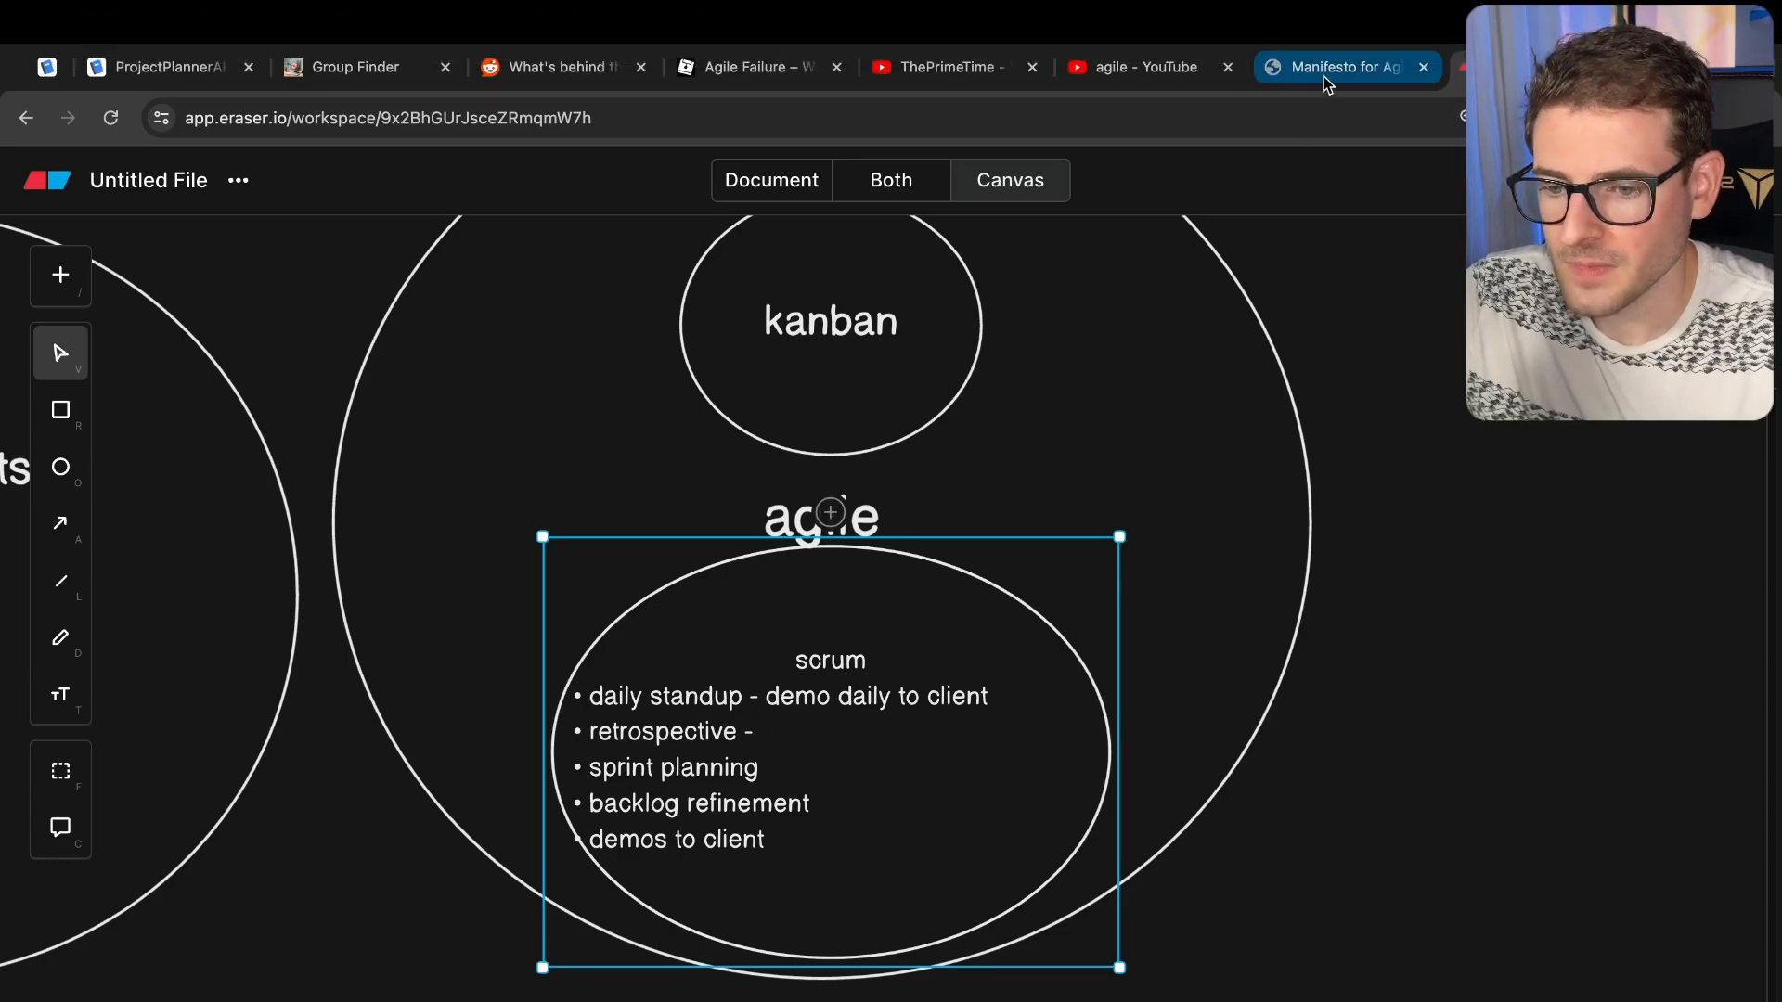
click(1341, 67)
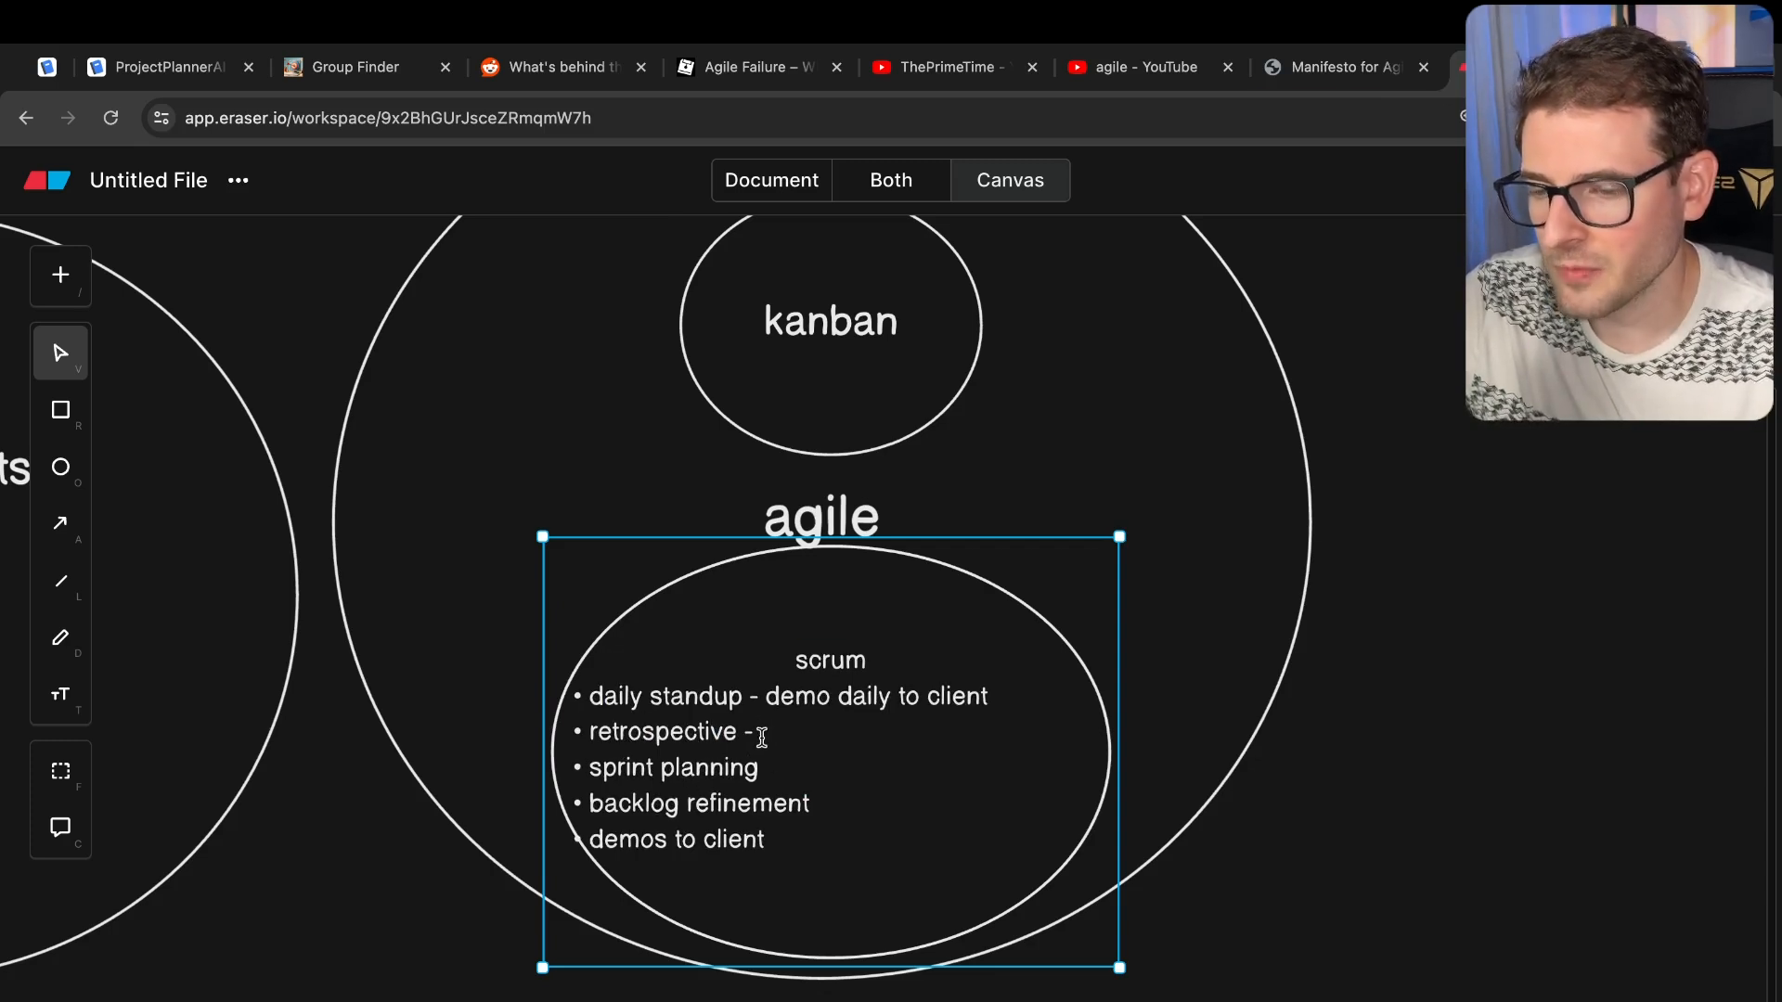
double_click(662, 730)
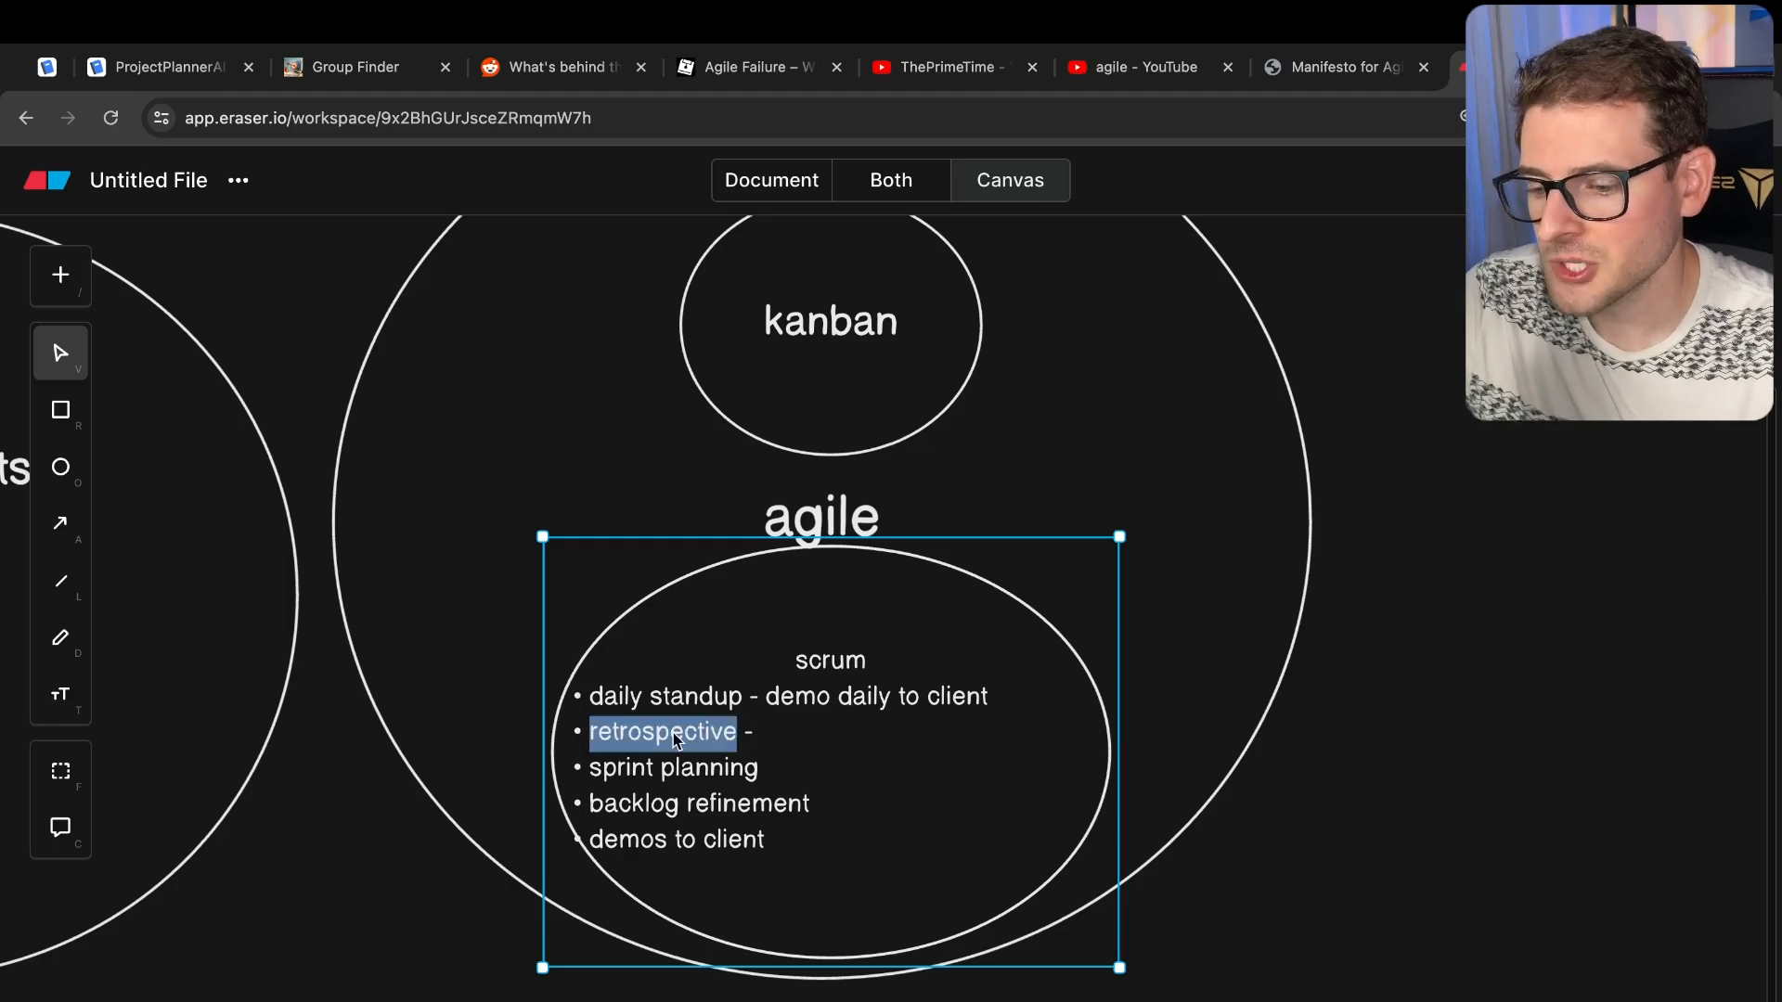
text(high in)
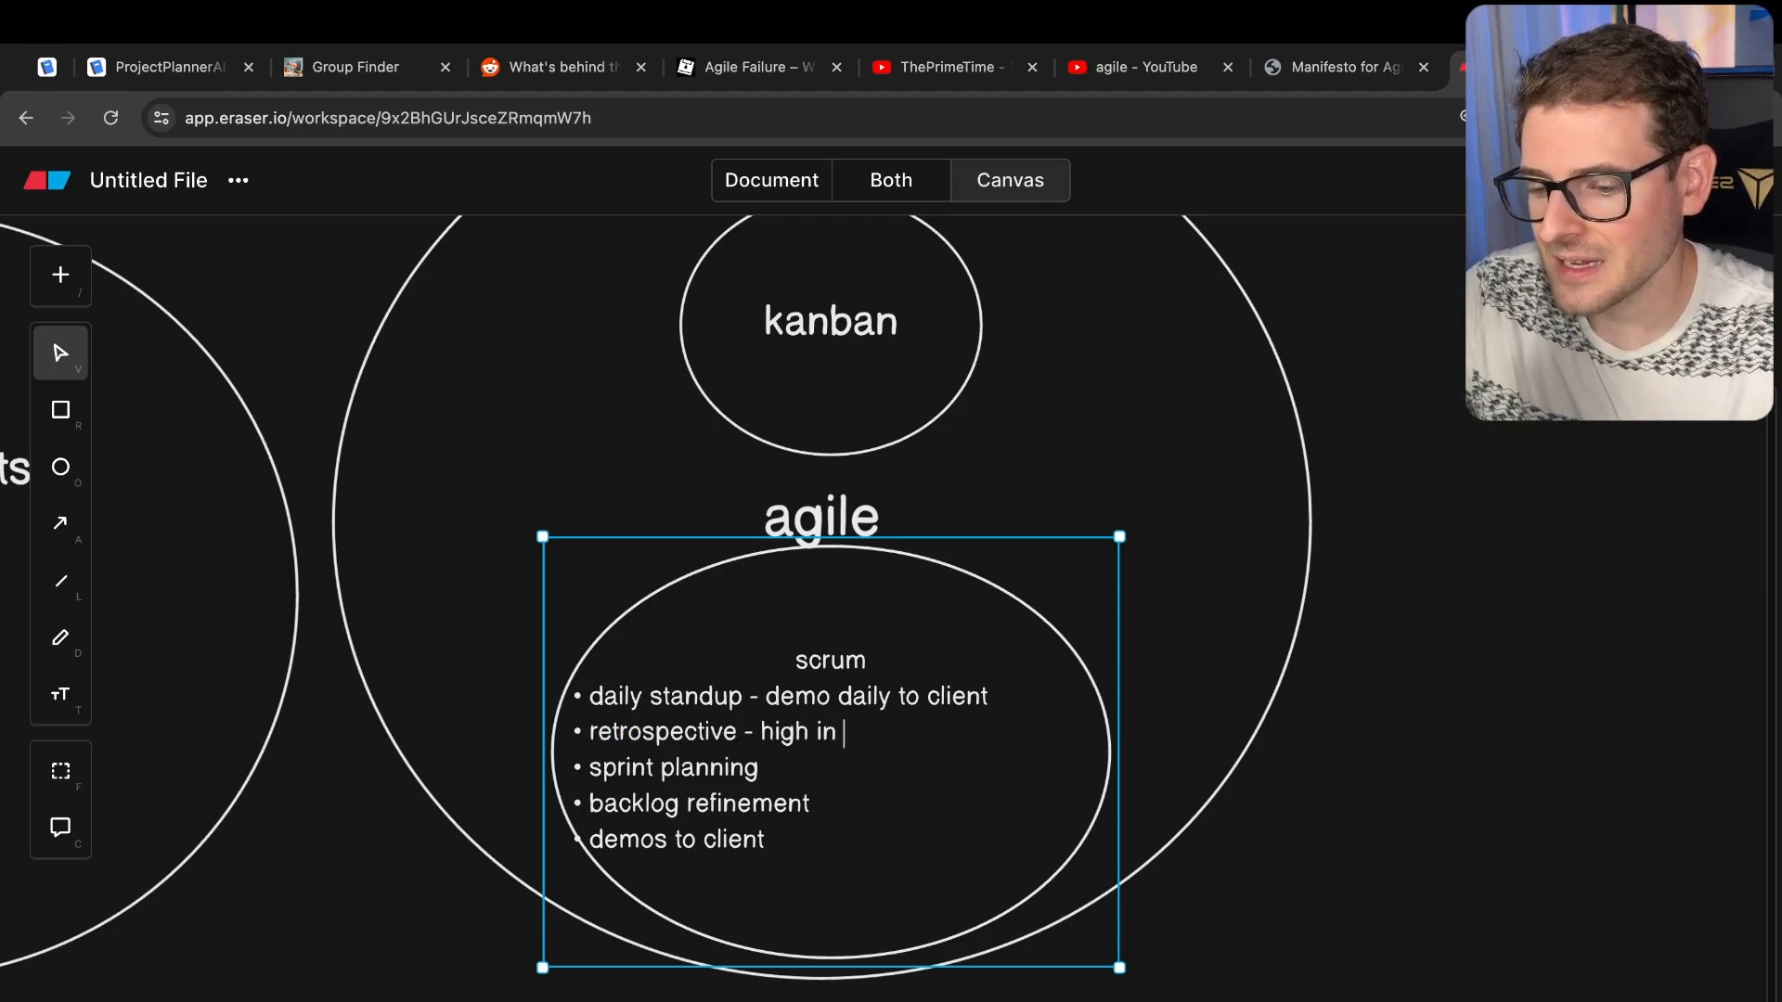
text(pysch)
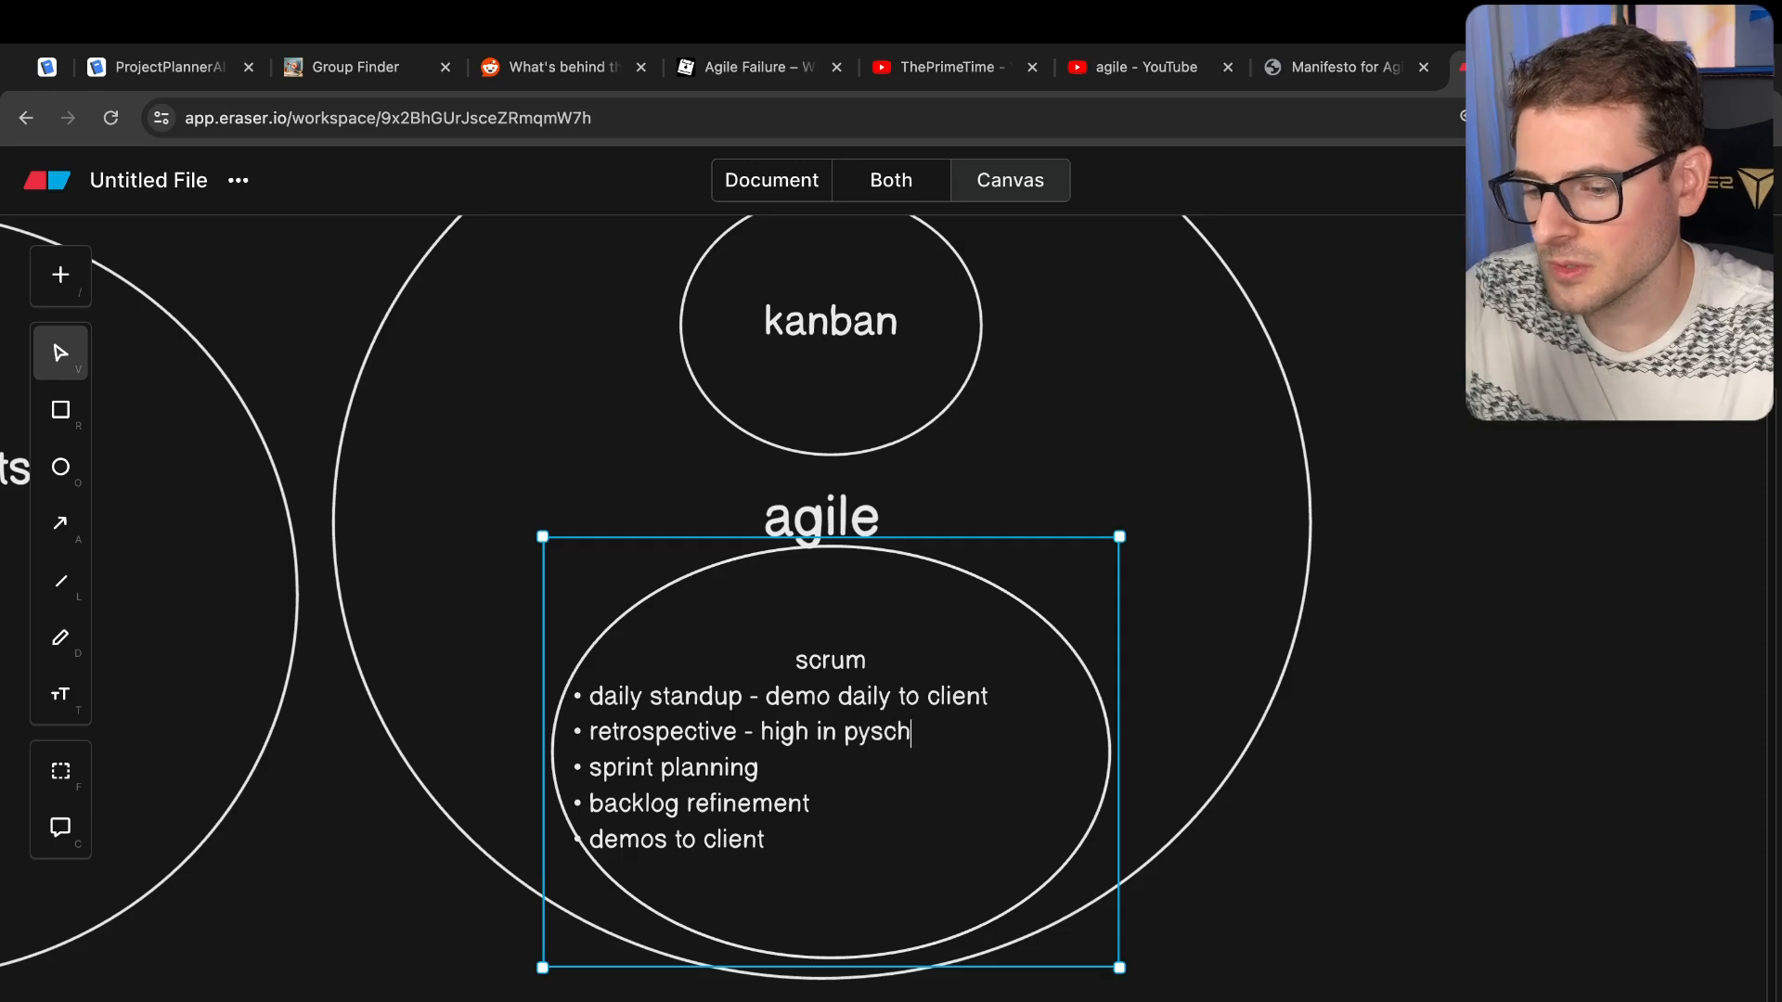
text(ological safety)
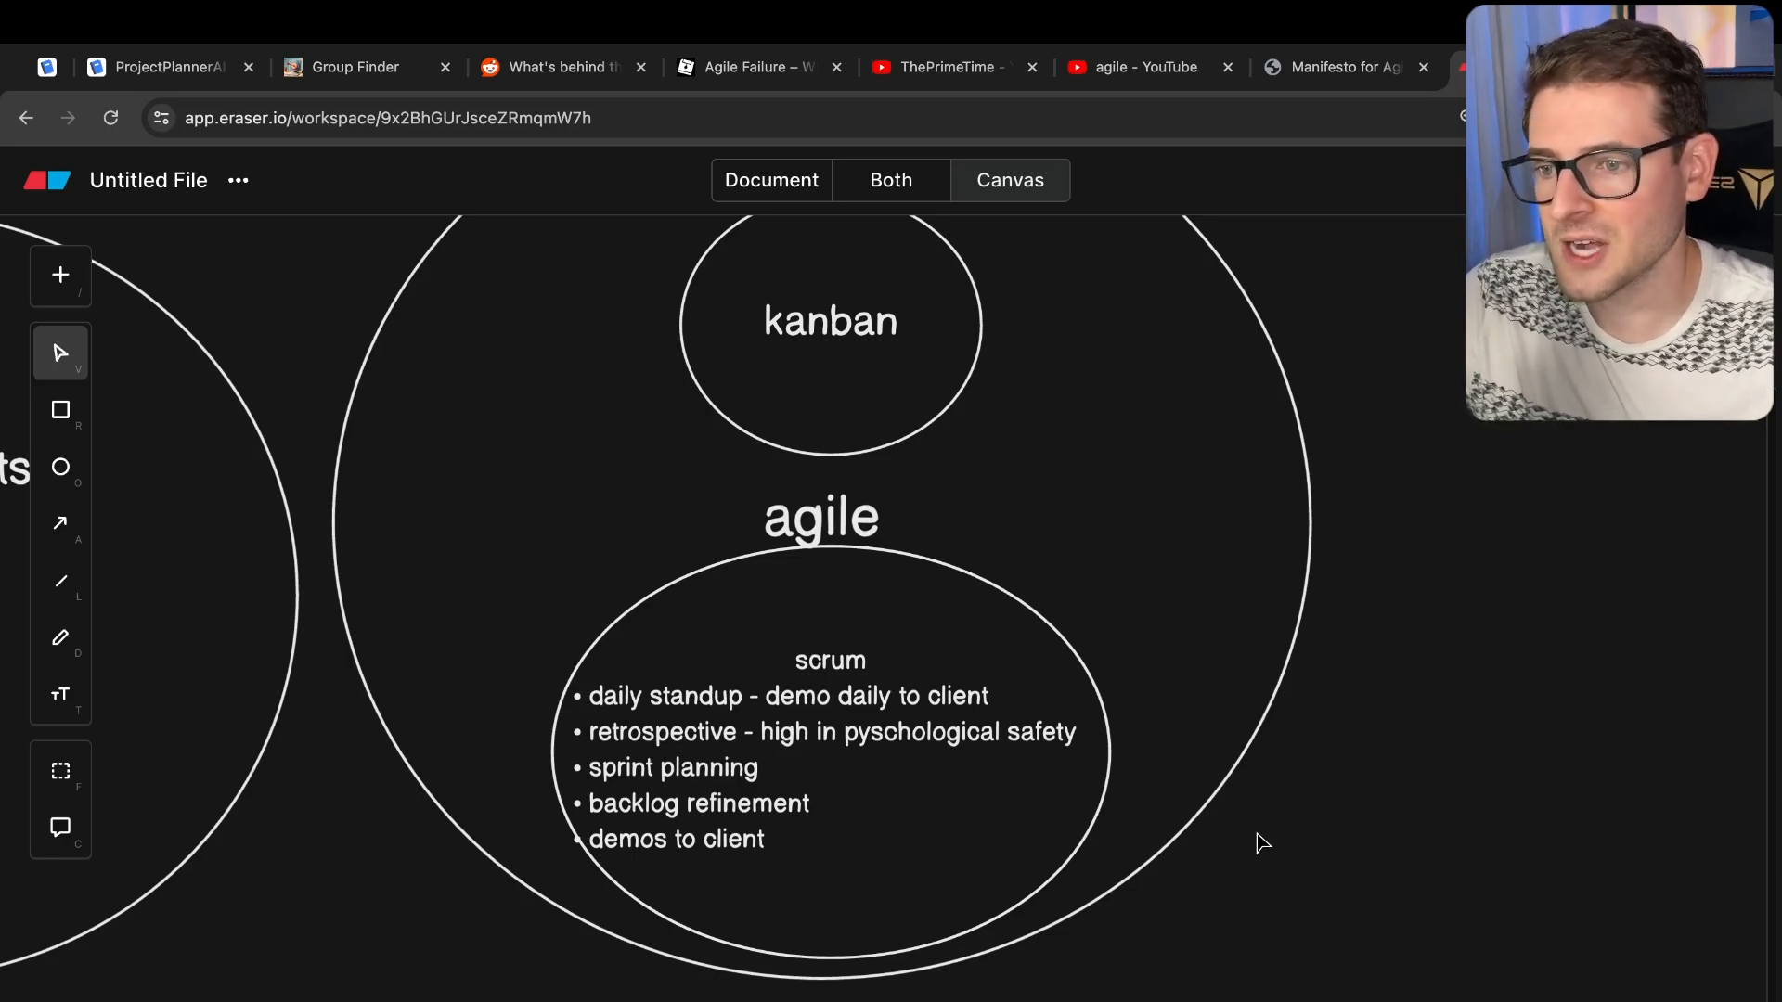
mouse_move(991, 718)
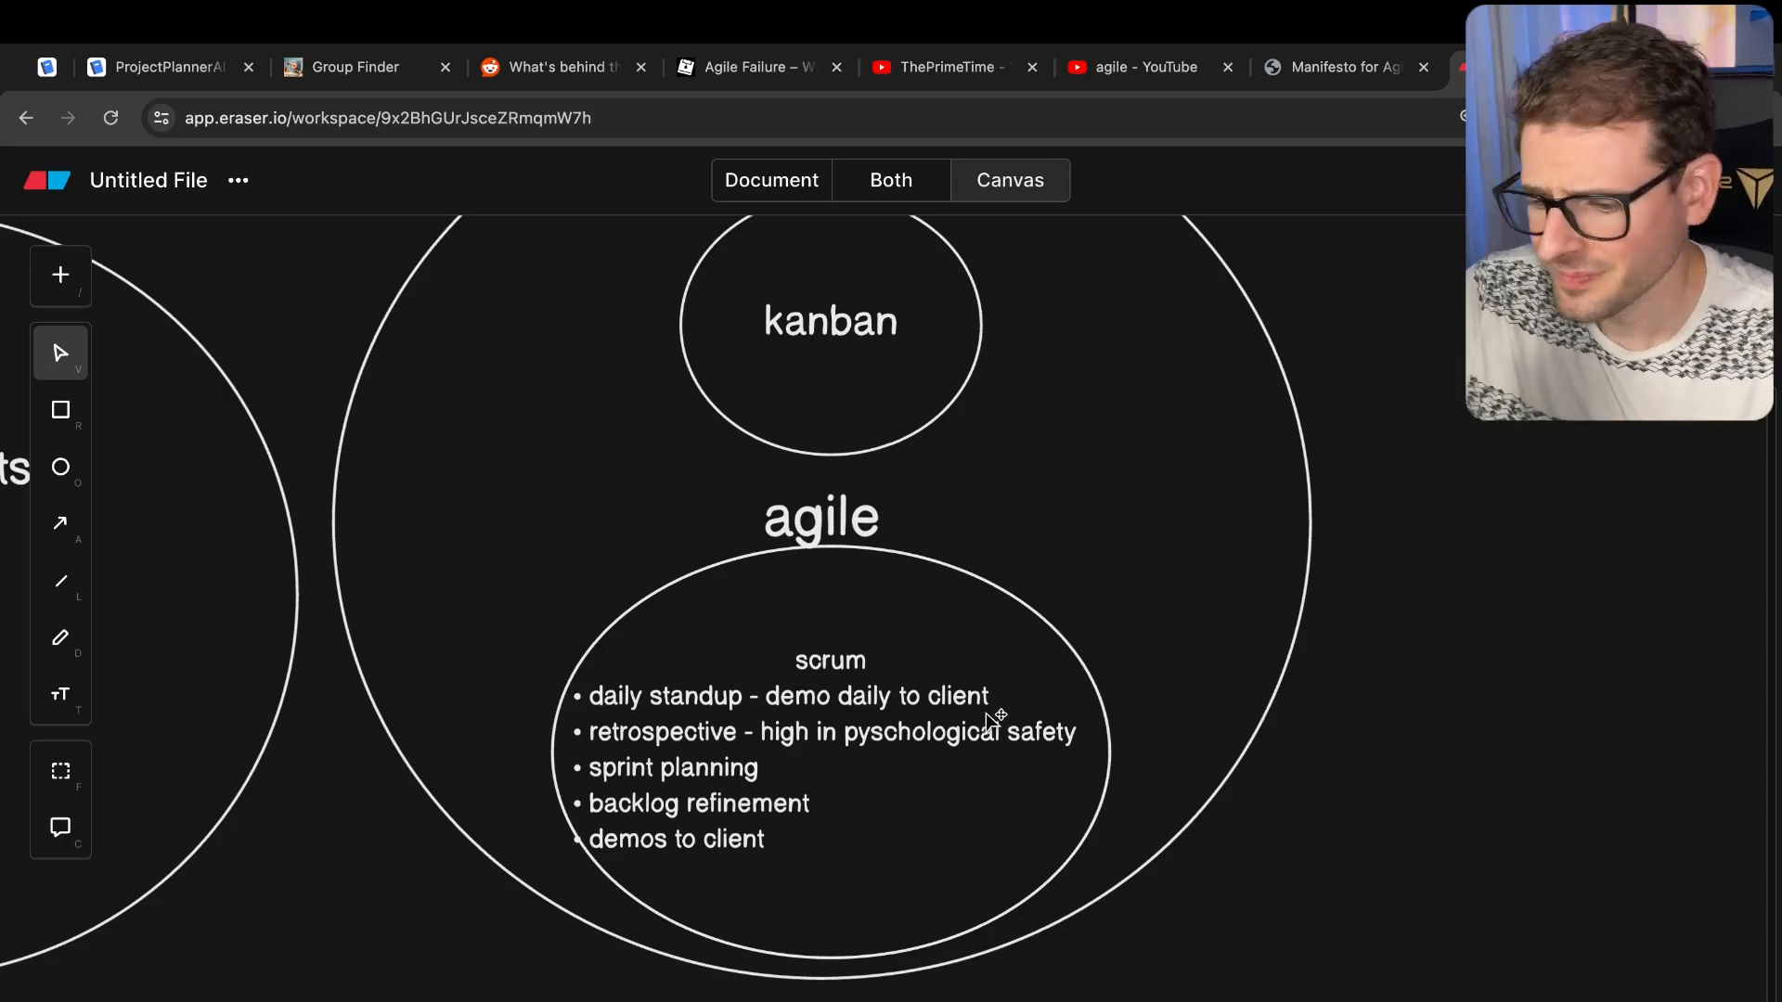
mouse_move(601, 740)
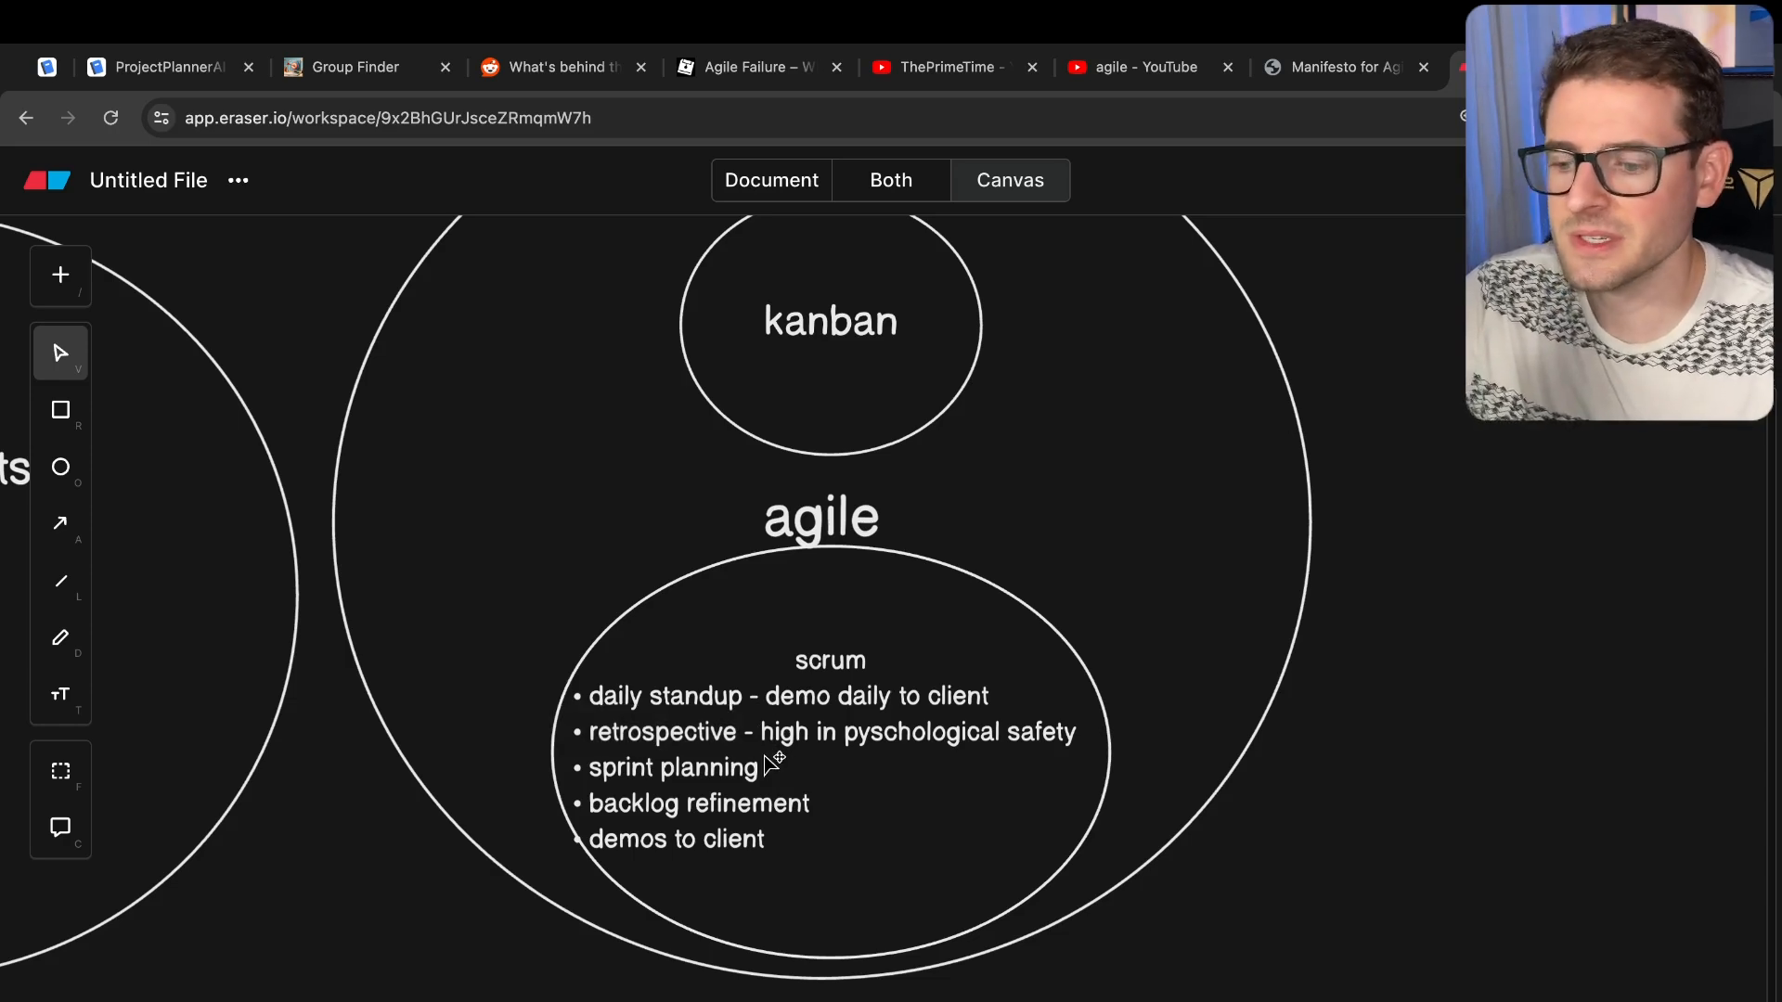
mouse_move(728, 750)
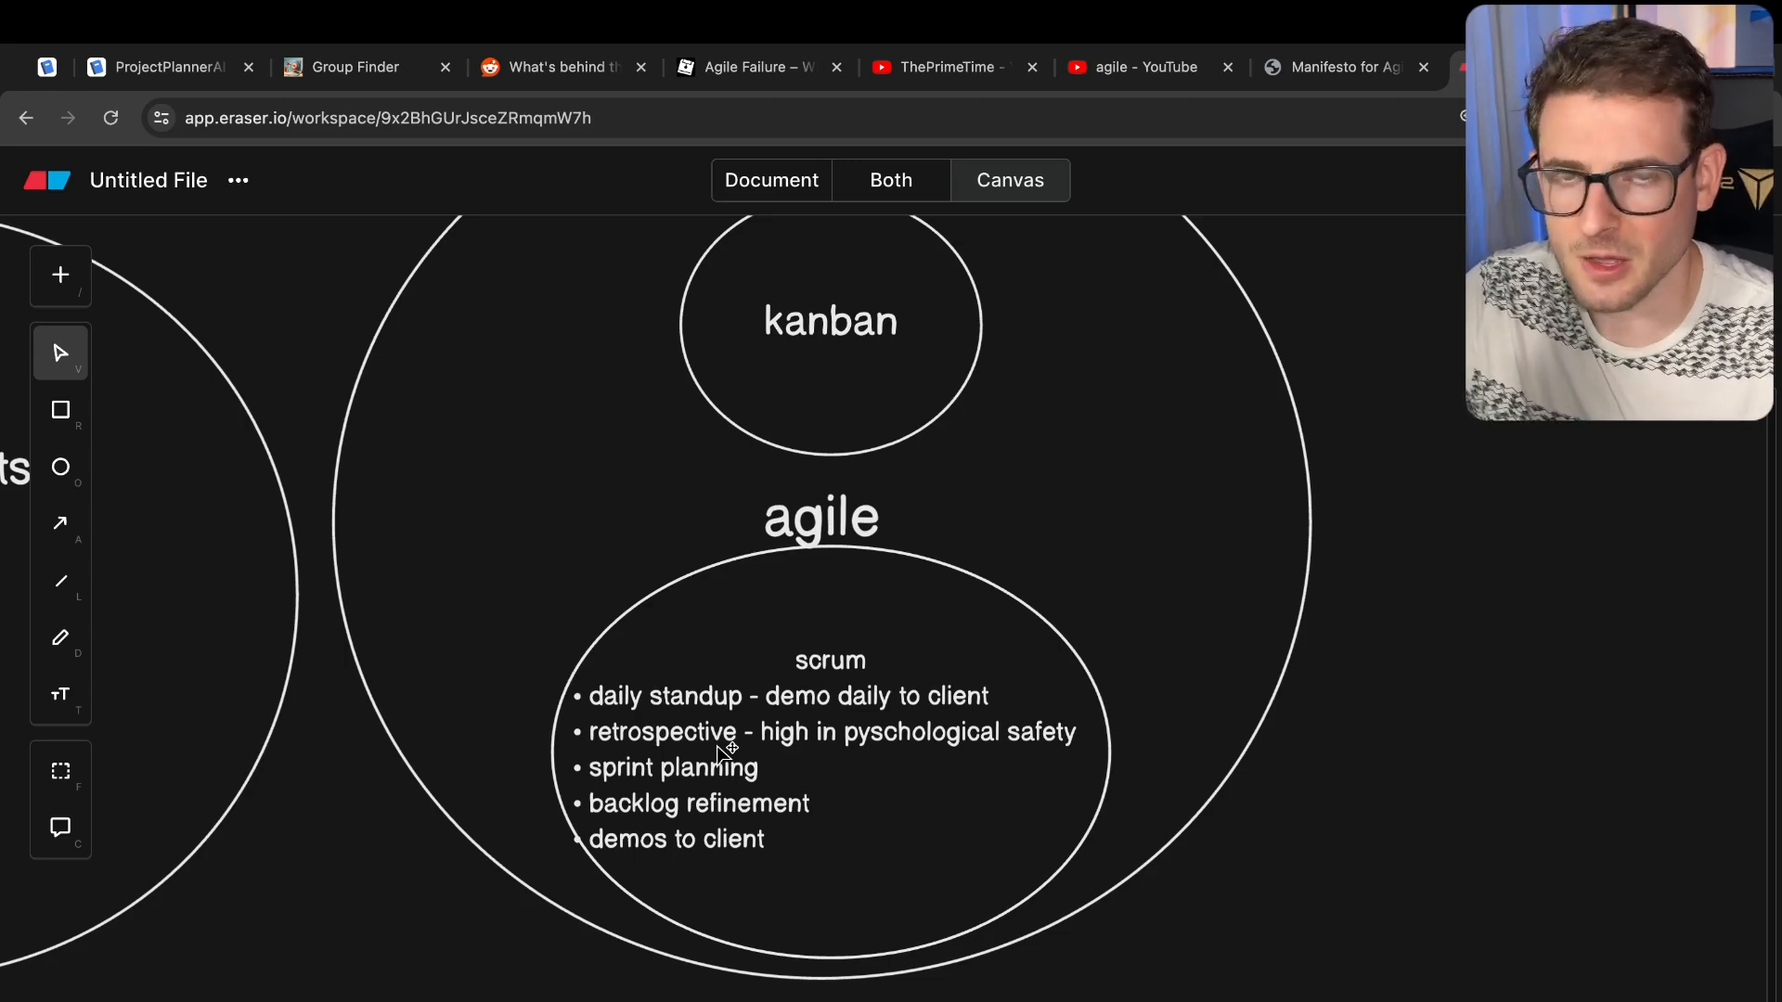
mouse_move(647, 739)
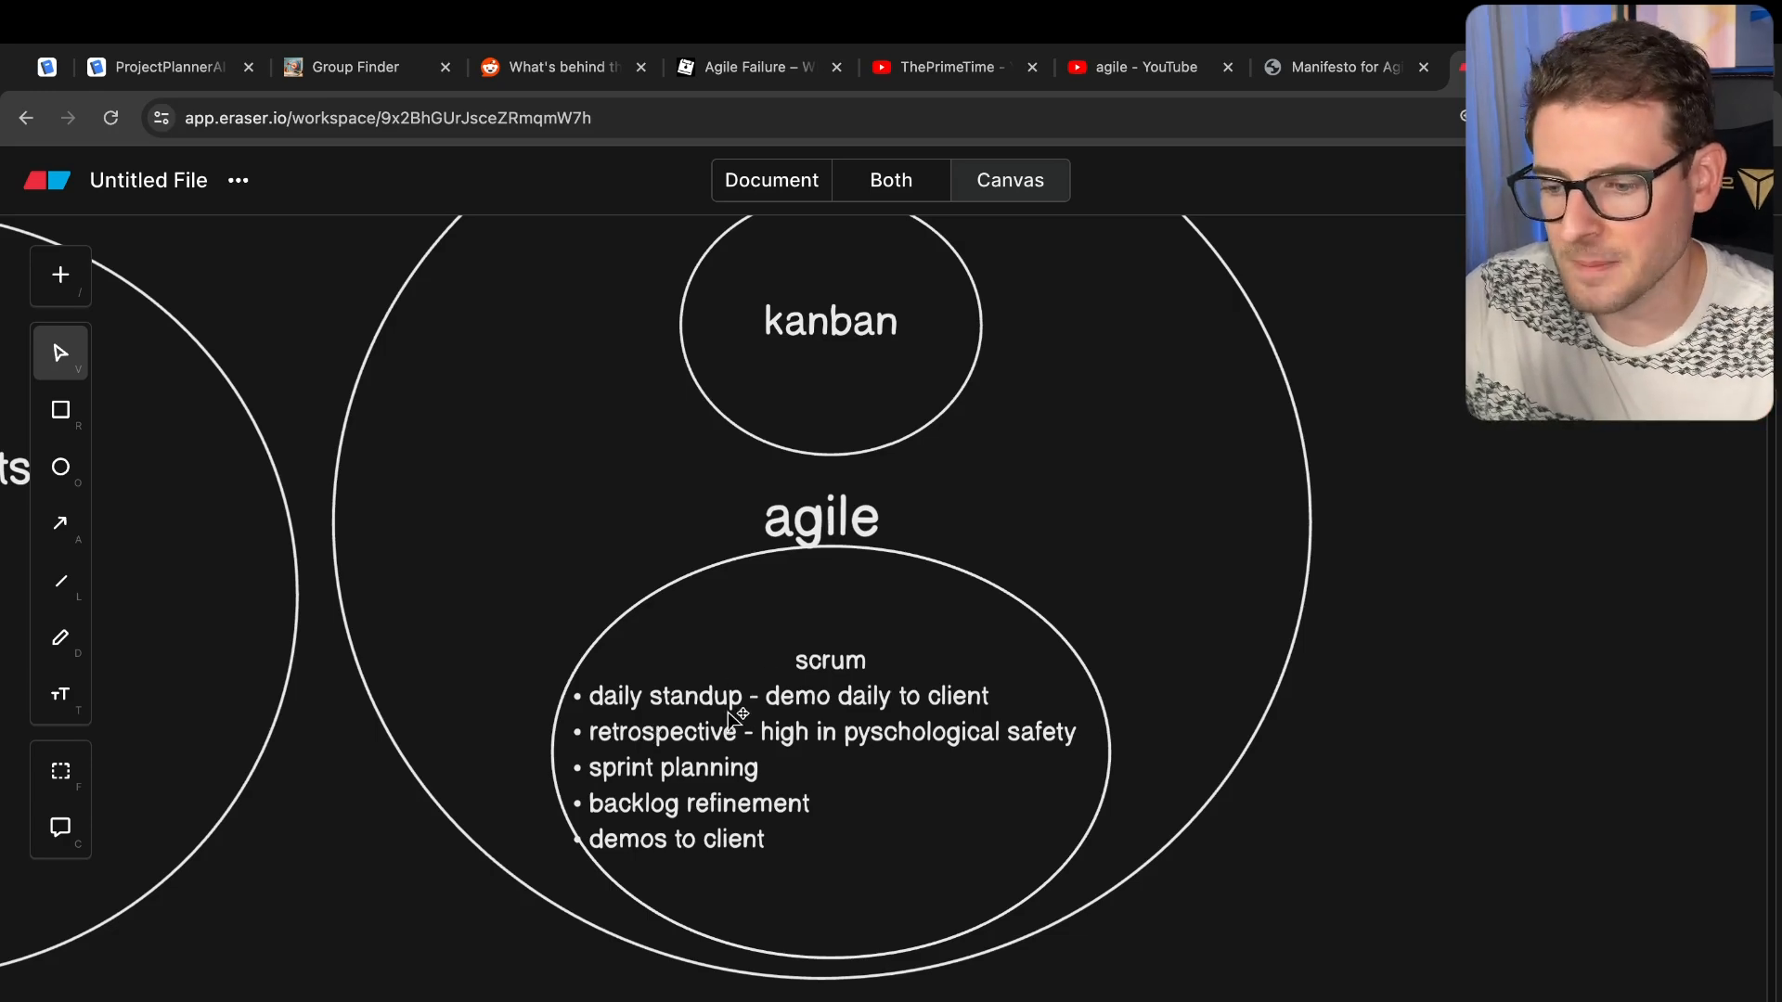
- Add a dash after sprint planning and select the remaining bullets for notes
double_click(657, 734)
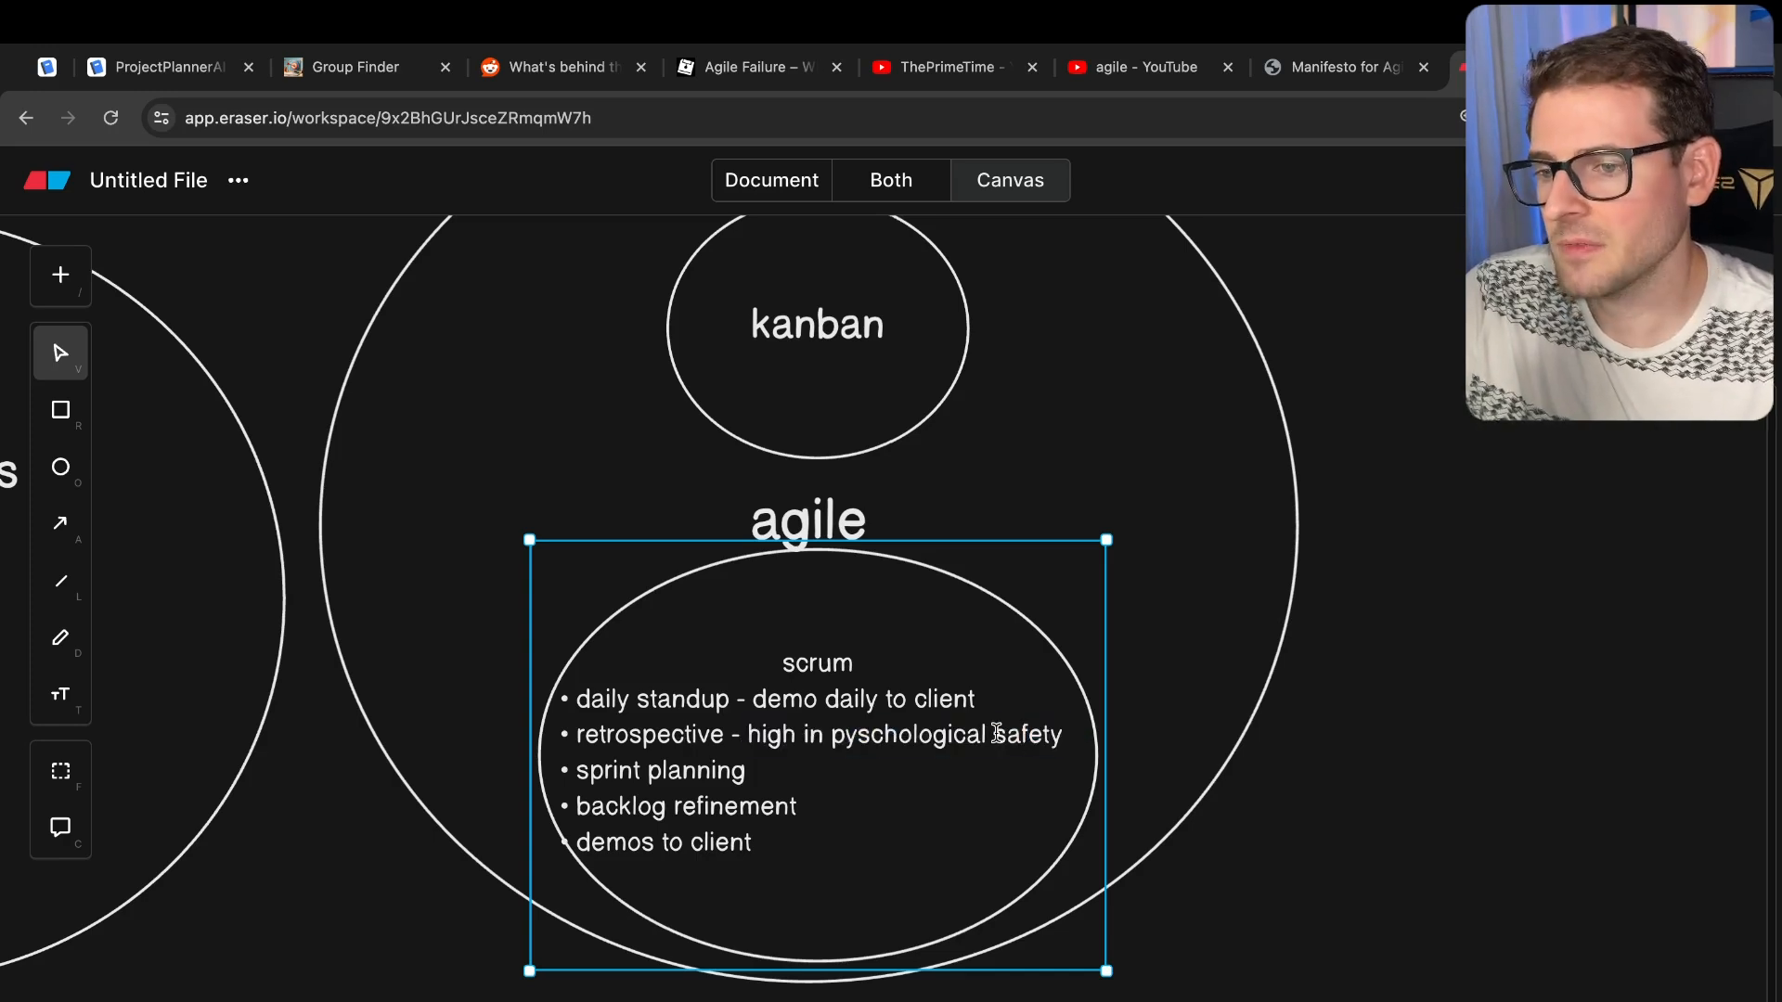
mouse_move(845, 735)
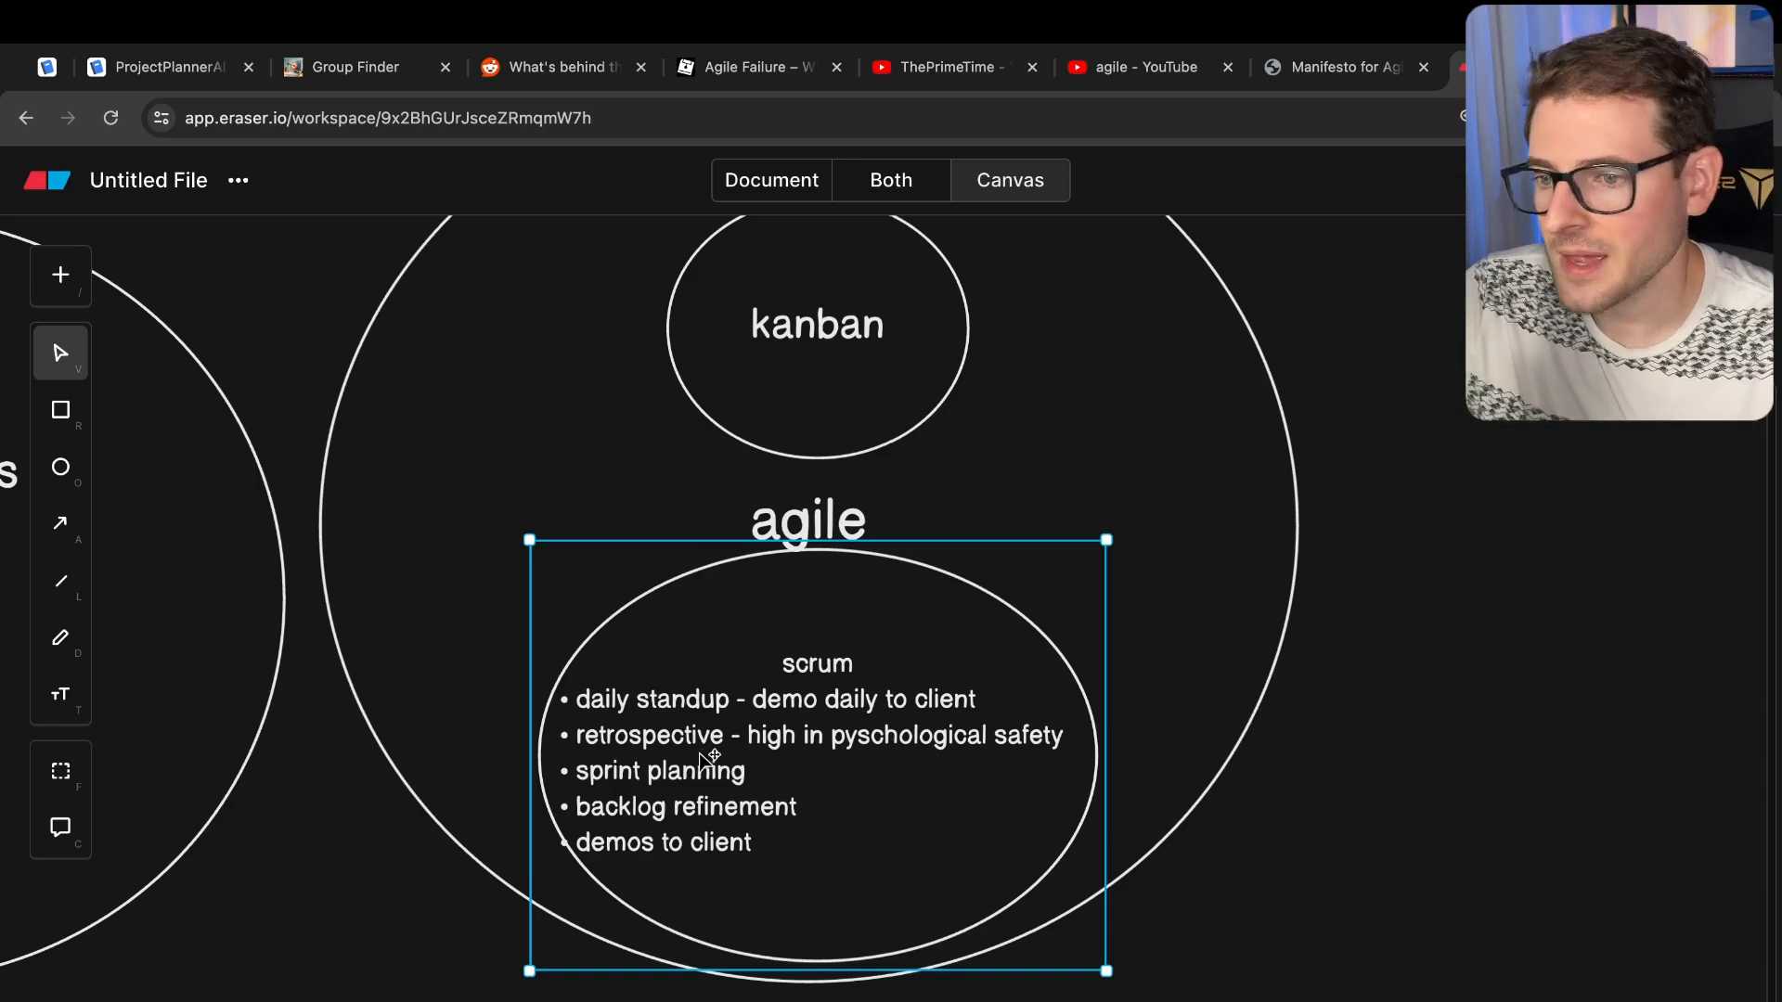
mouse_move(688, 789)
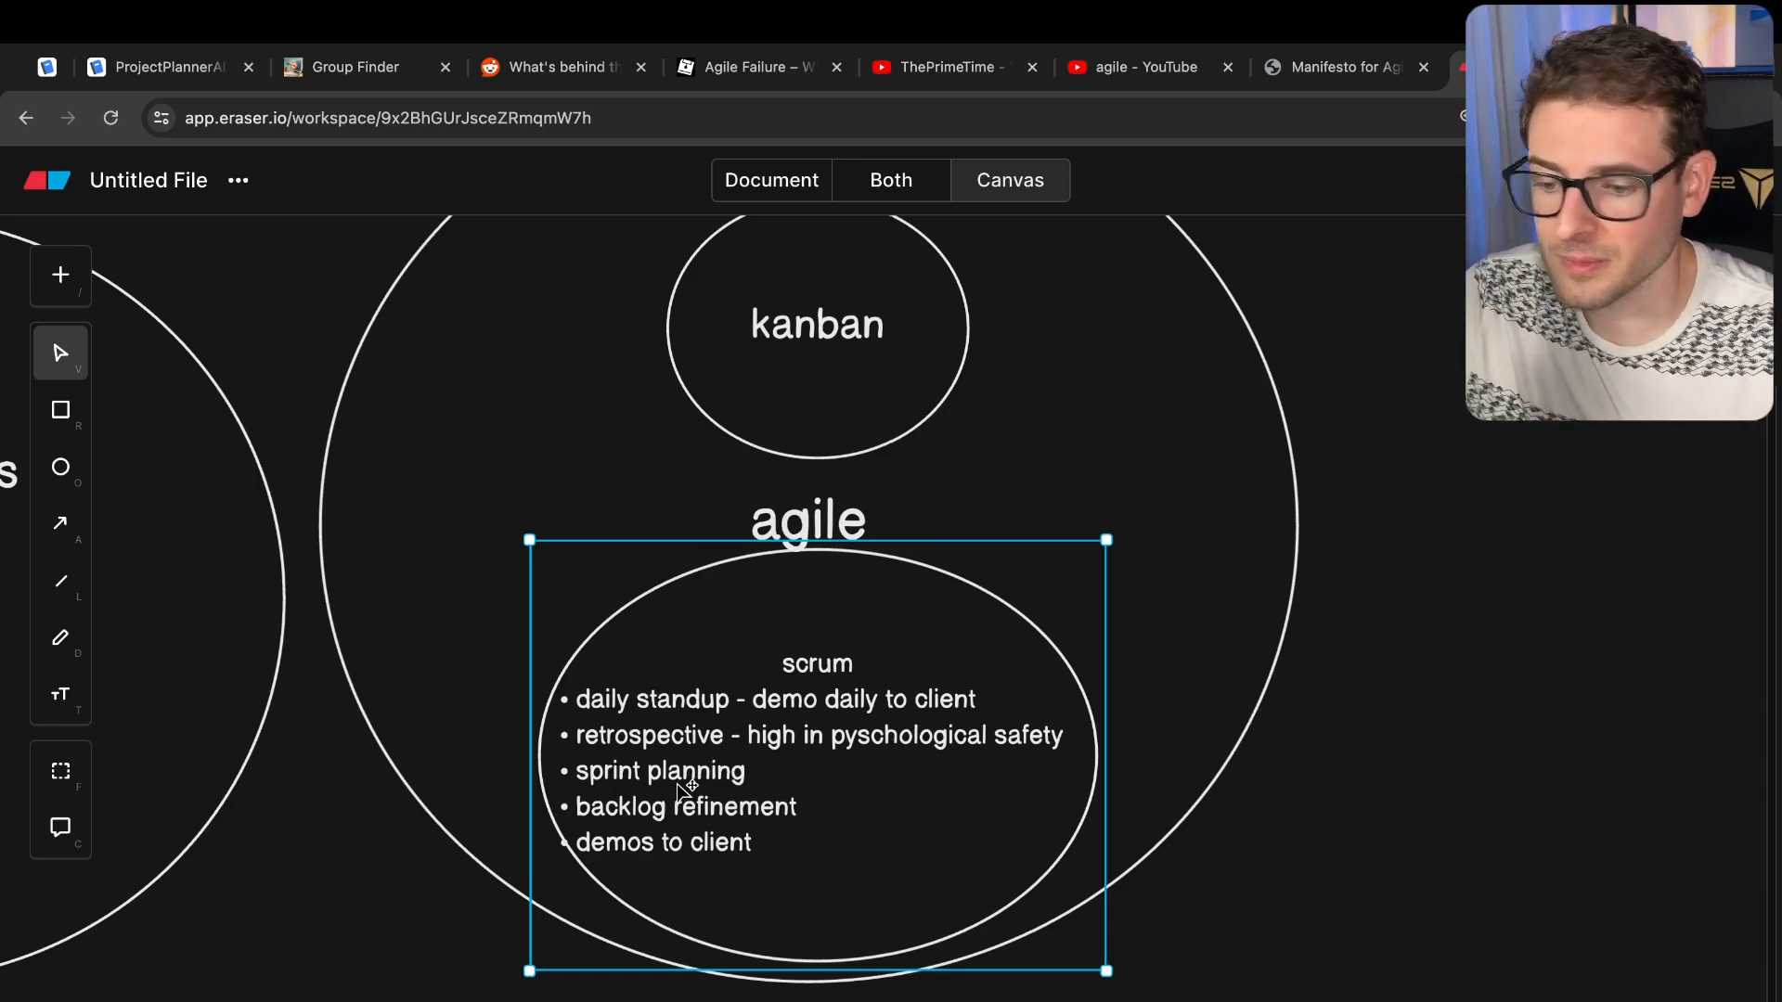
drag(781, 663, 750, 842)
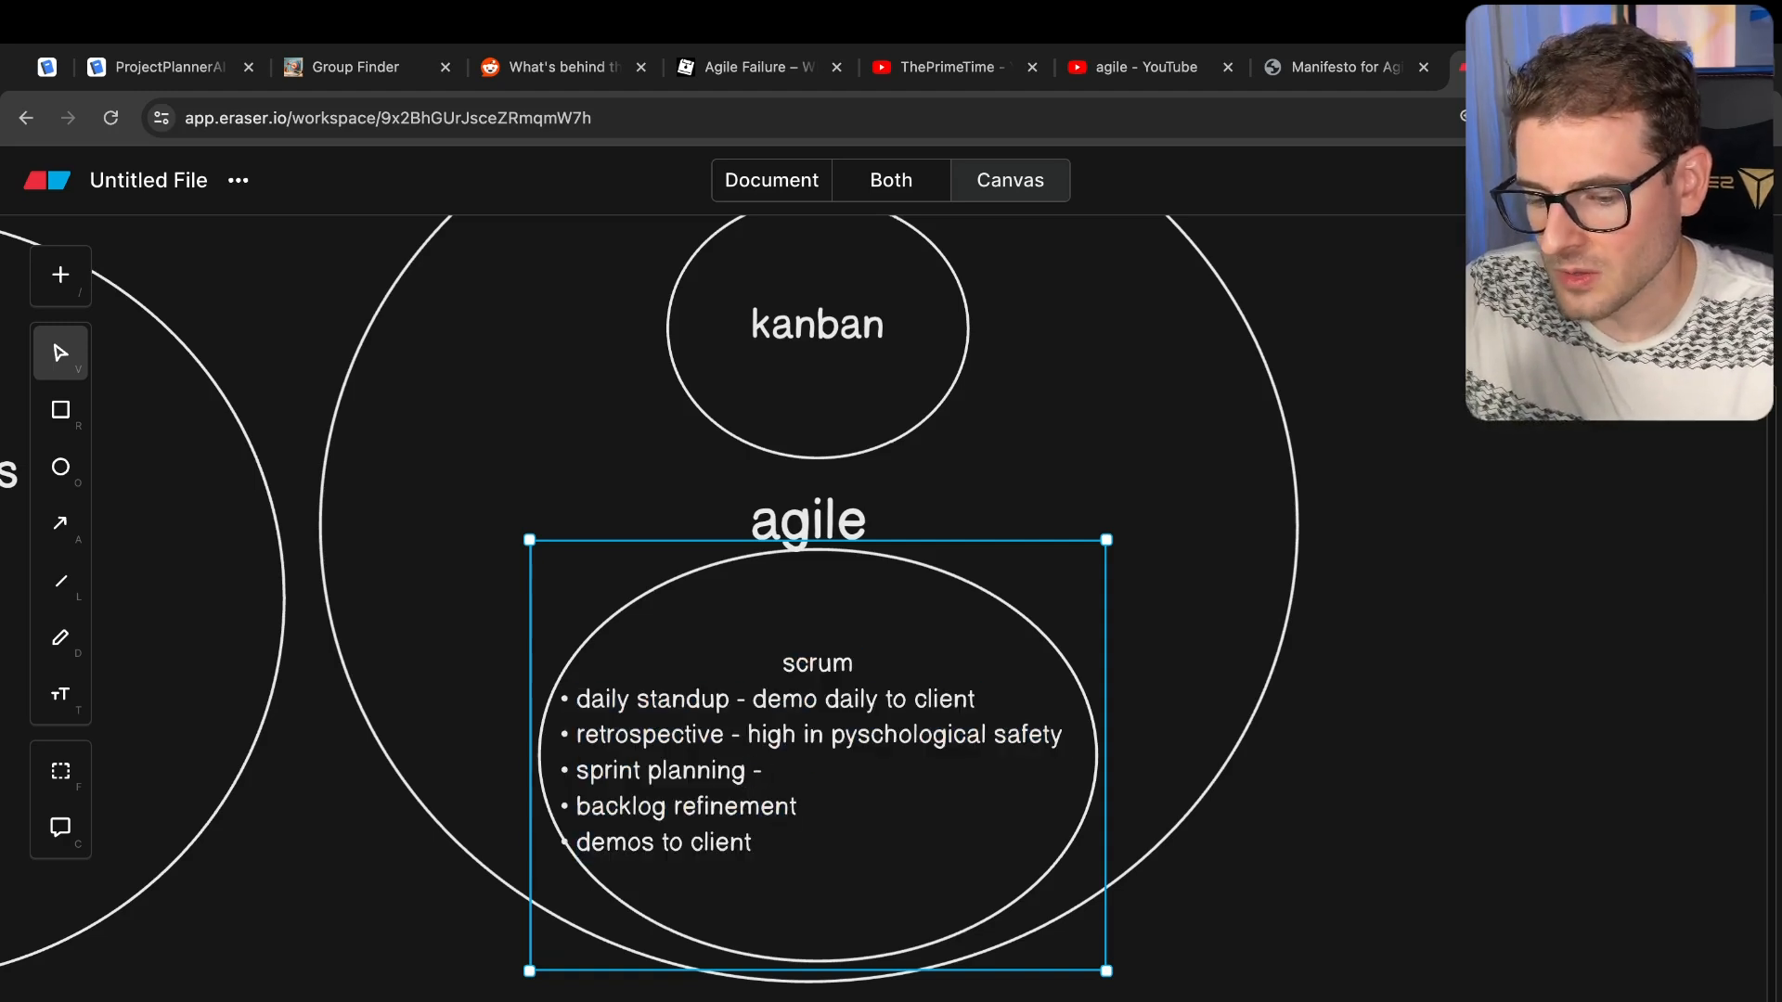
text(-)
text( -)
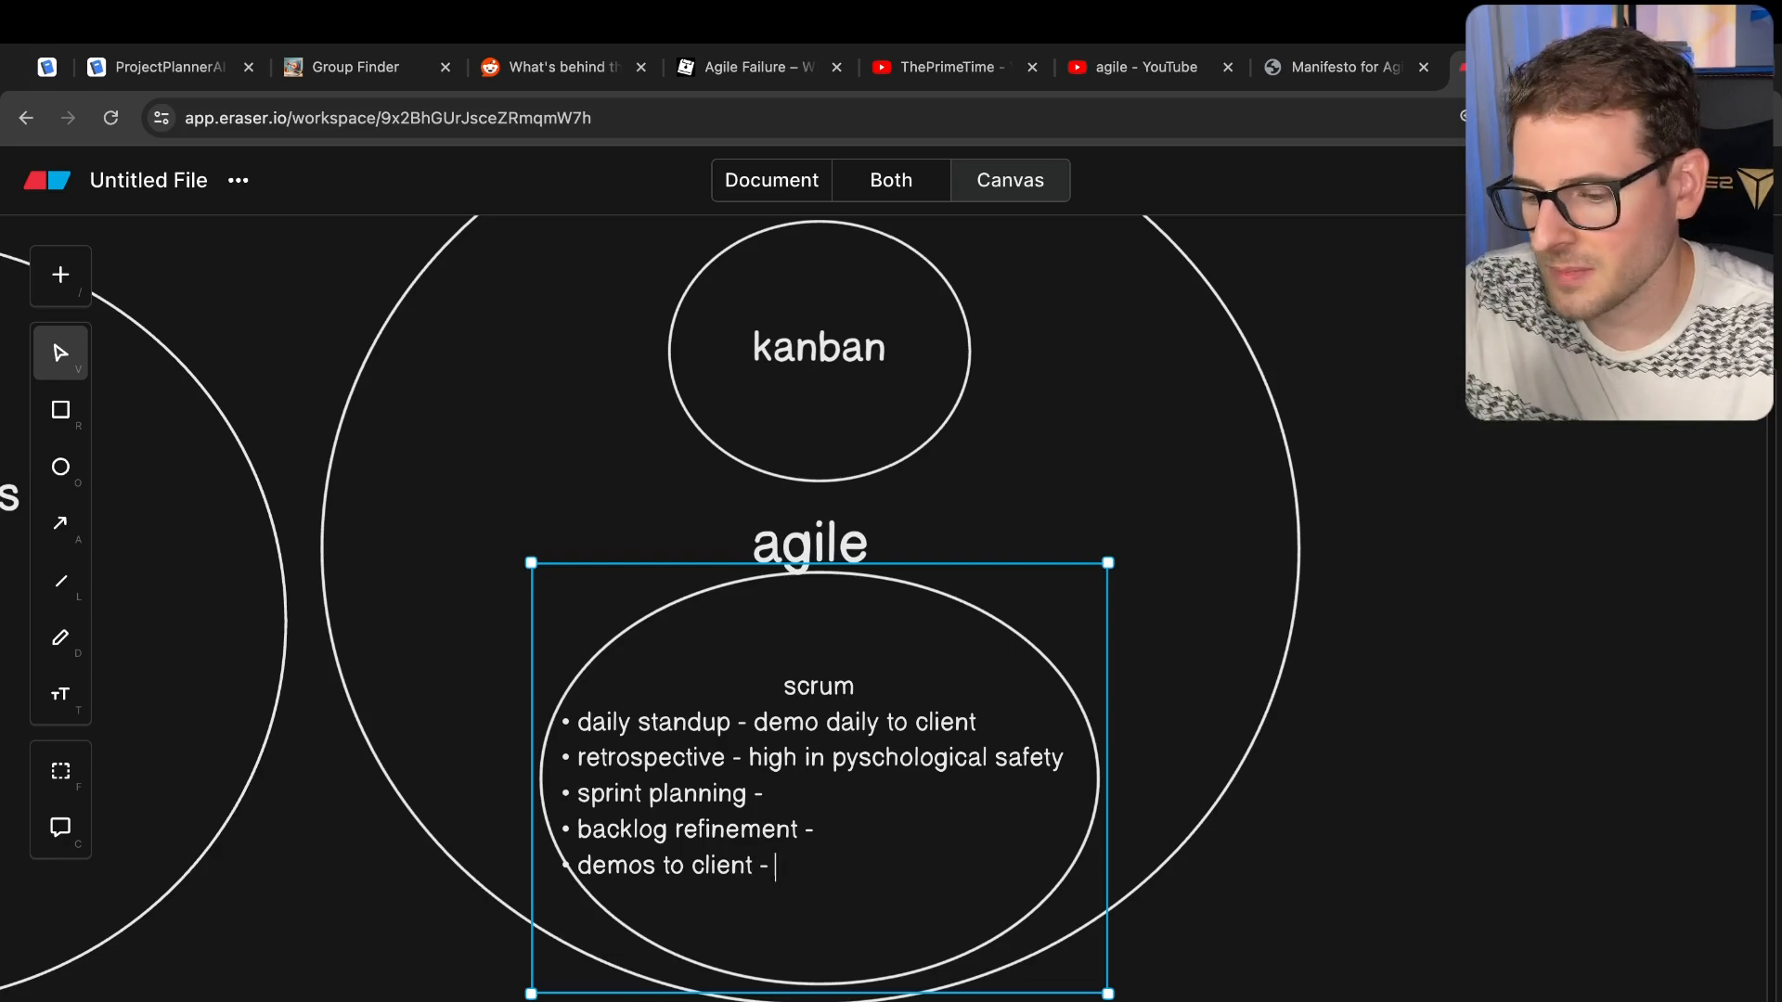
mouse_move(824, 839)
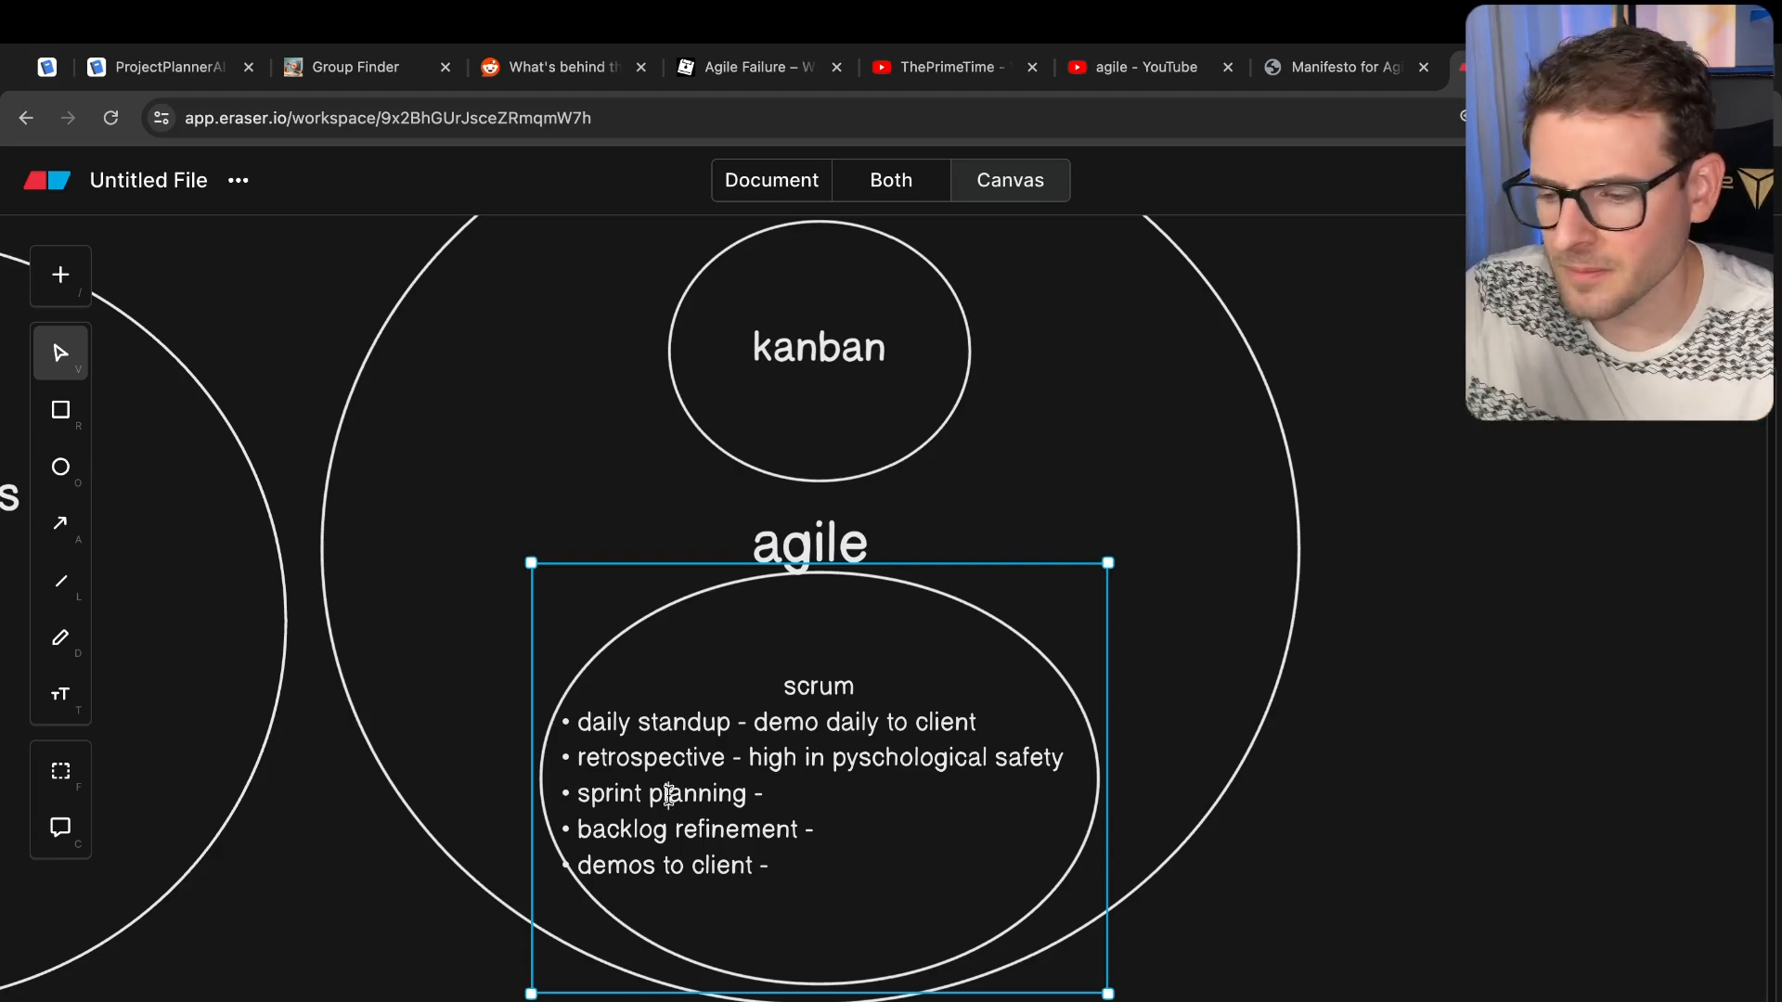
double_click(660, 793)
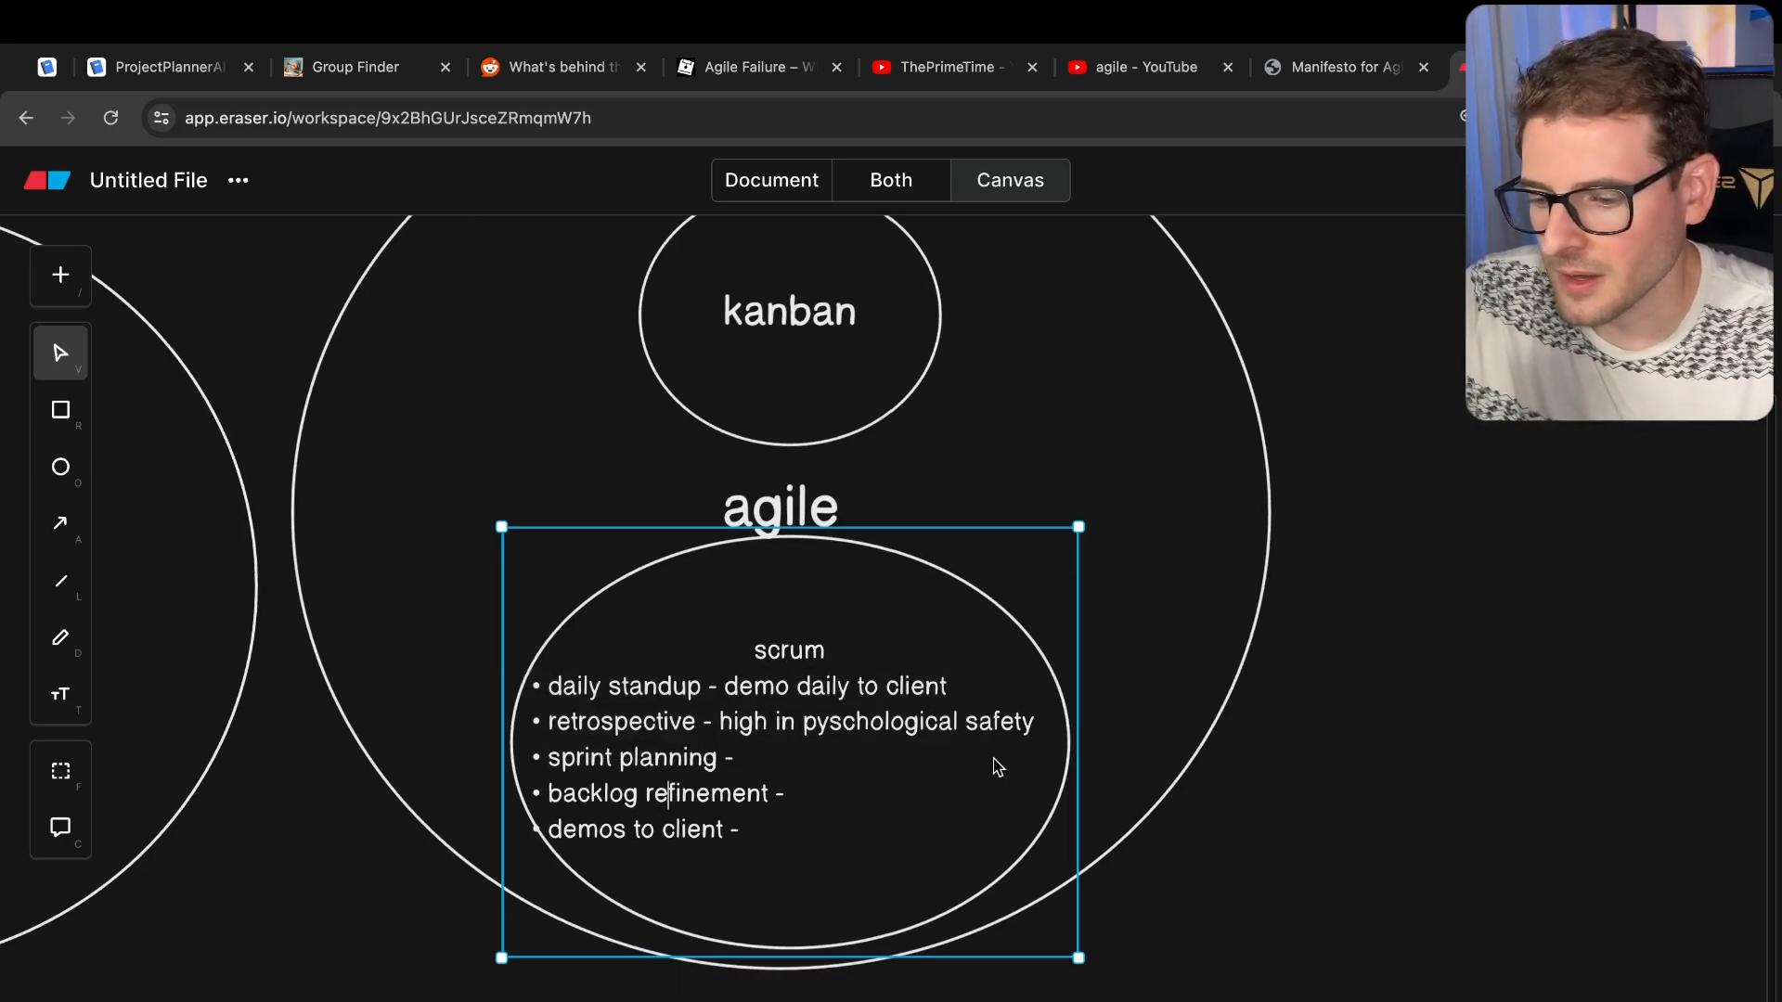
double_click(633, 830)
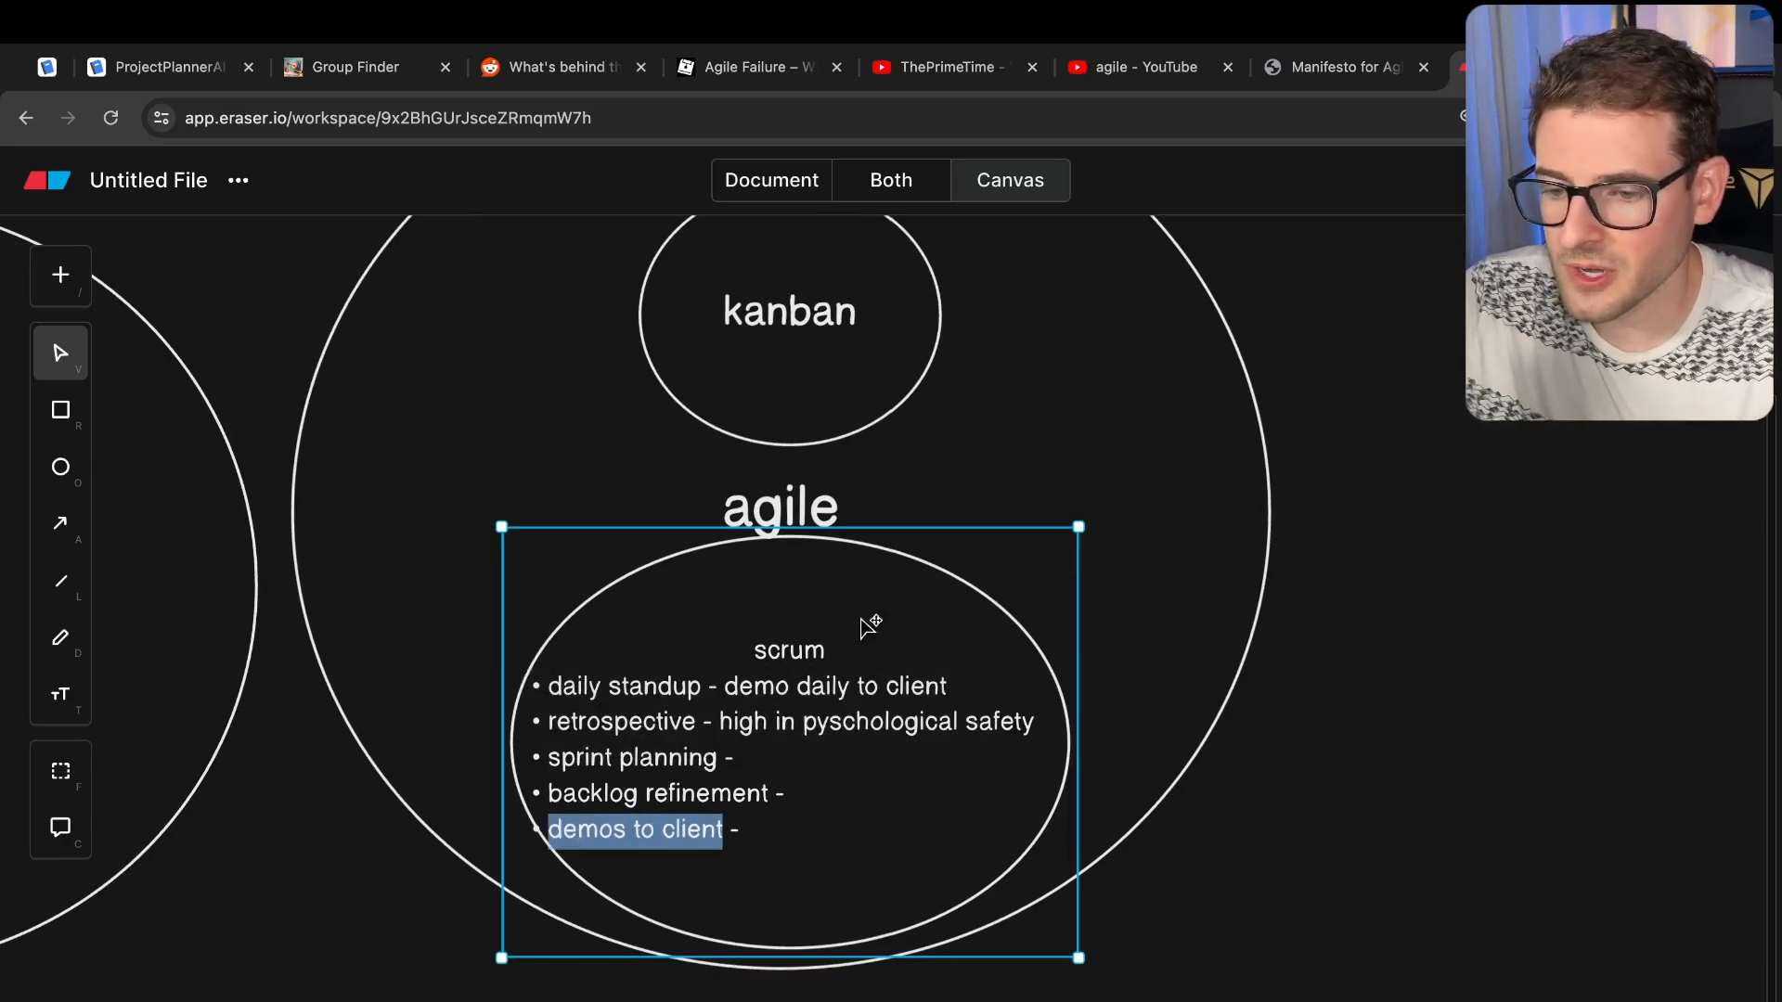
- Return to the agilemanifesto.org page showing the four value statements
click(1341, 67)
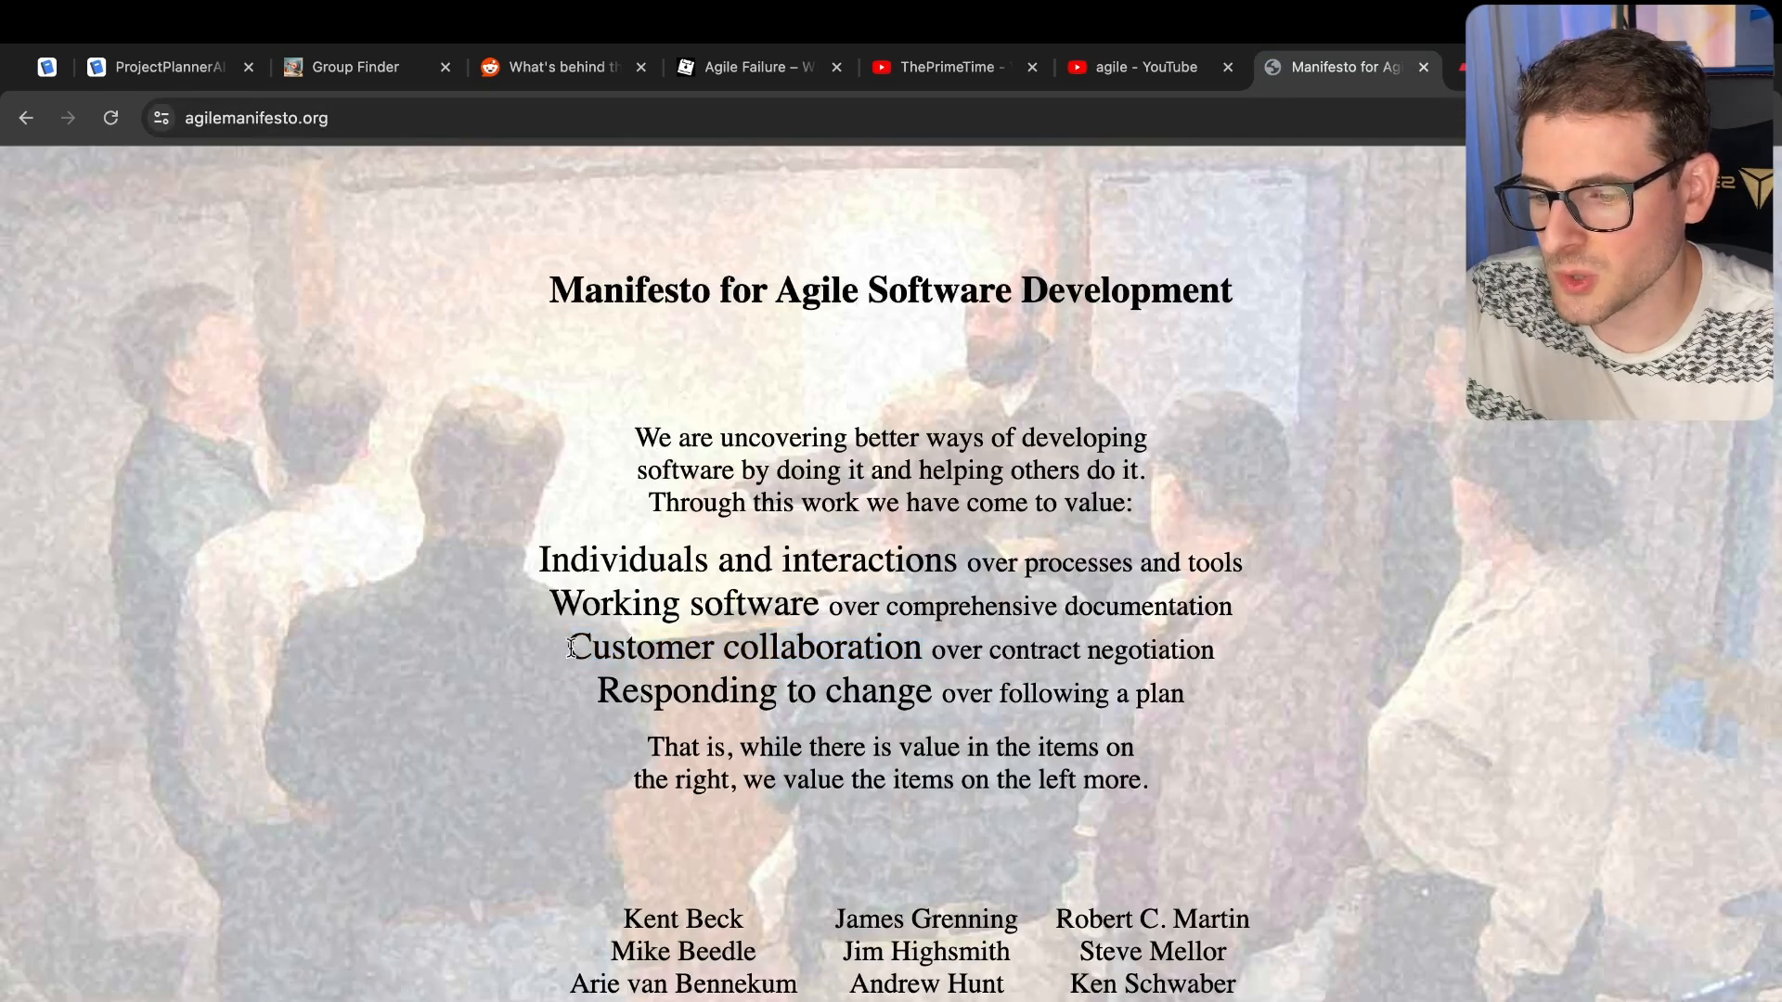
mouse_move(940, 647)
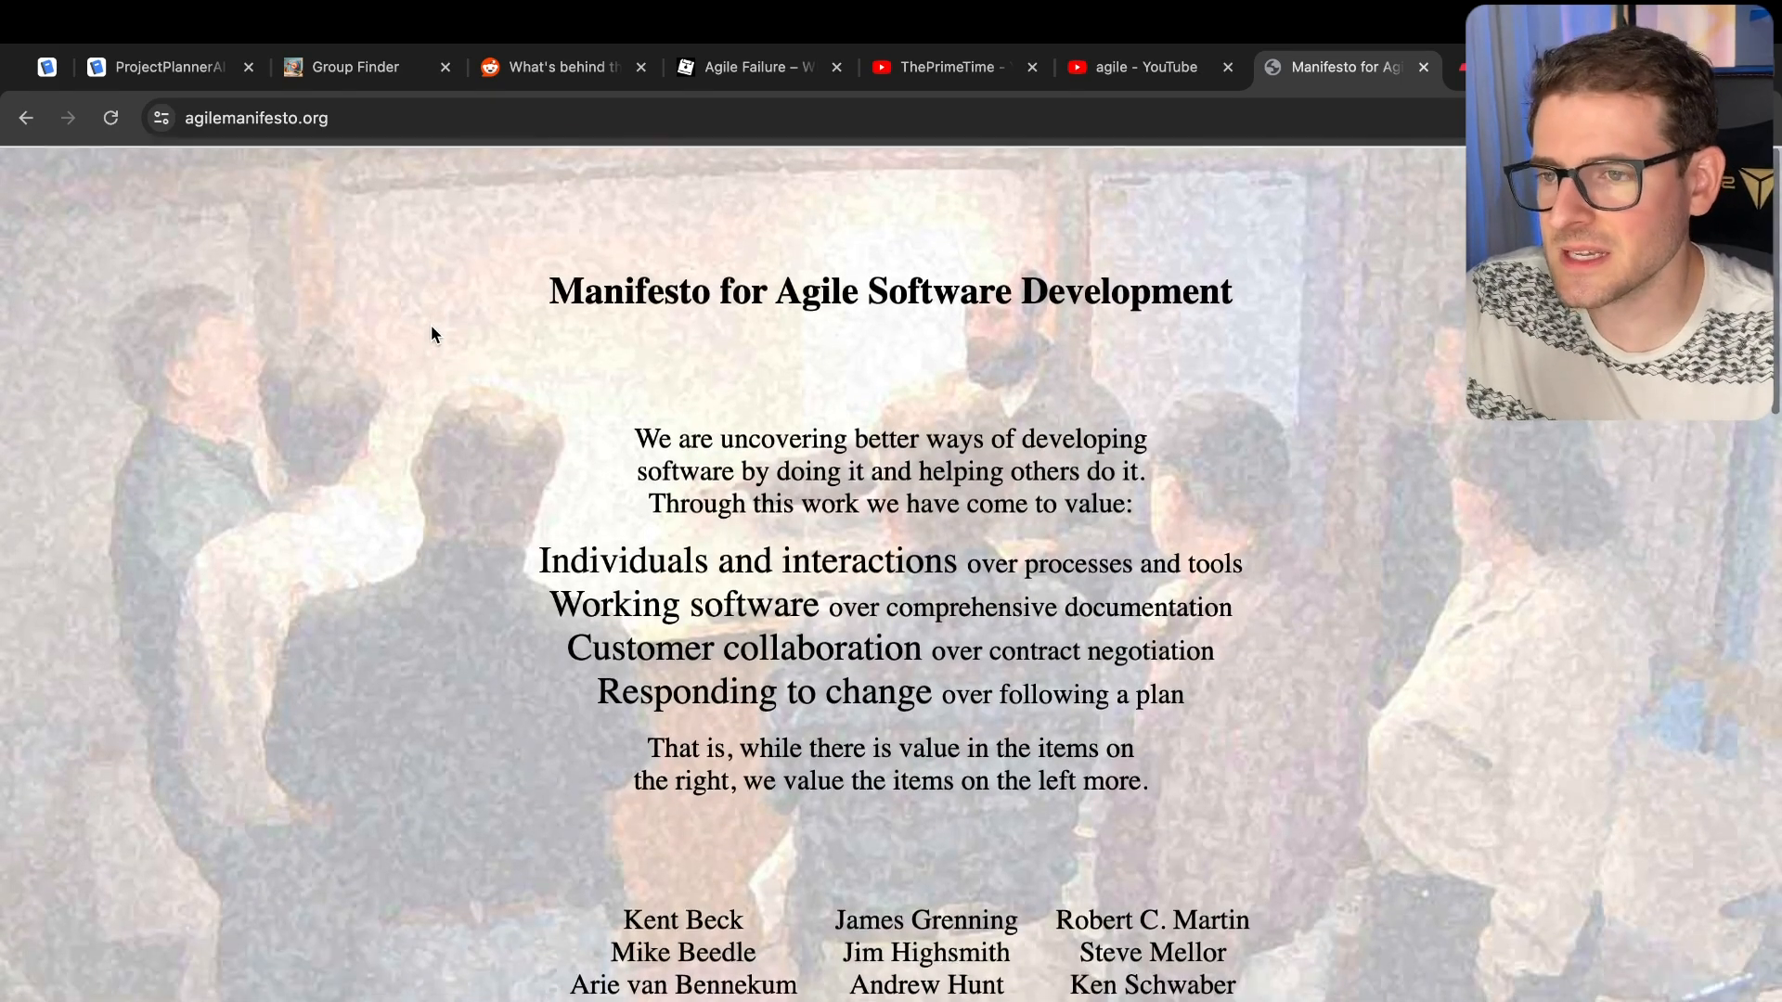
mouse_move(523, 603)
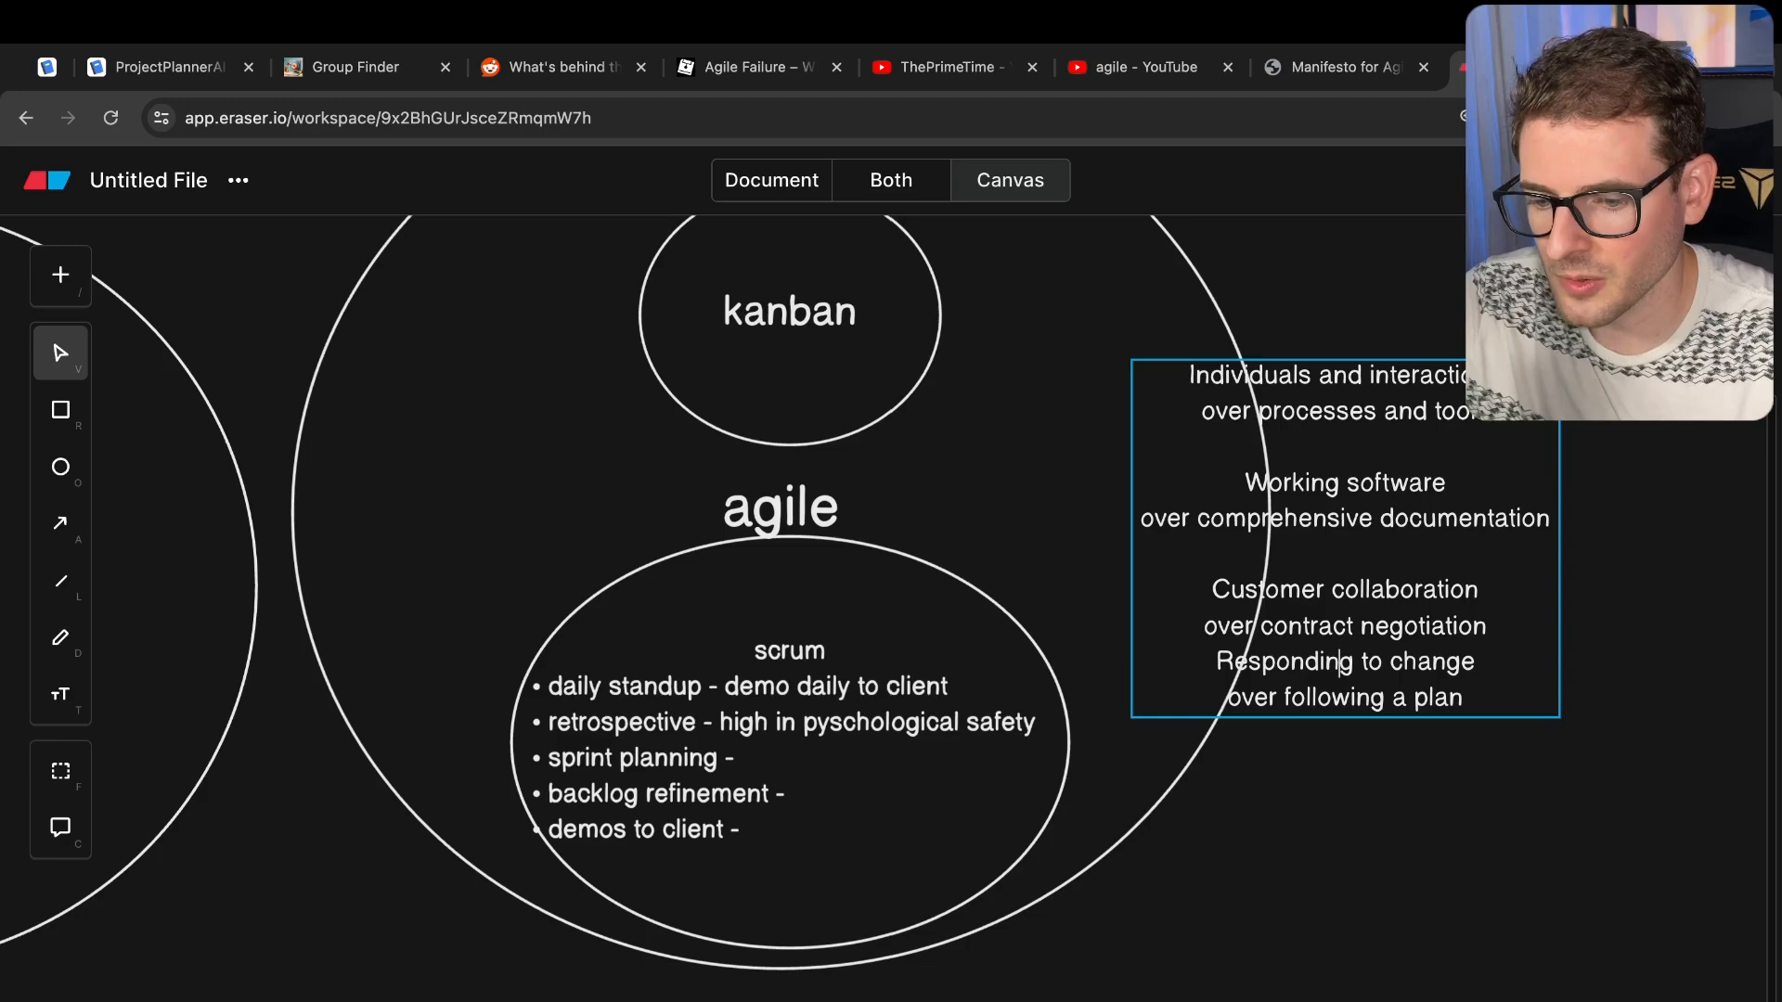
- Move the manifesto values right of the agile circle and draw an arrow to the scrum circle
drag(1342, 534, 1484, 535)
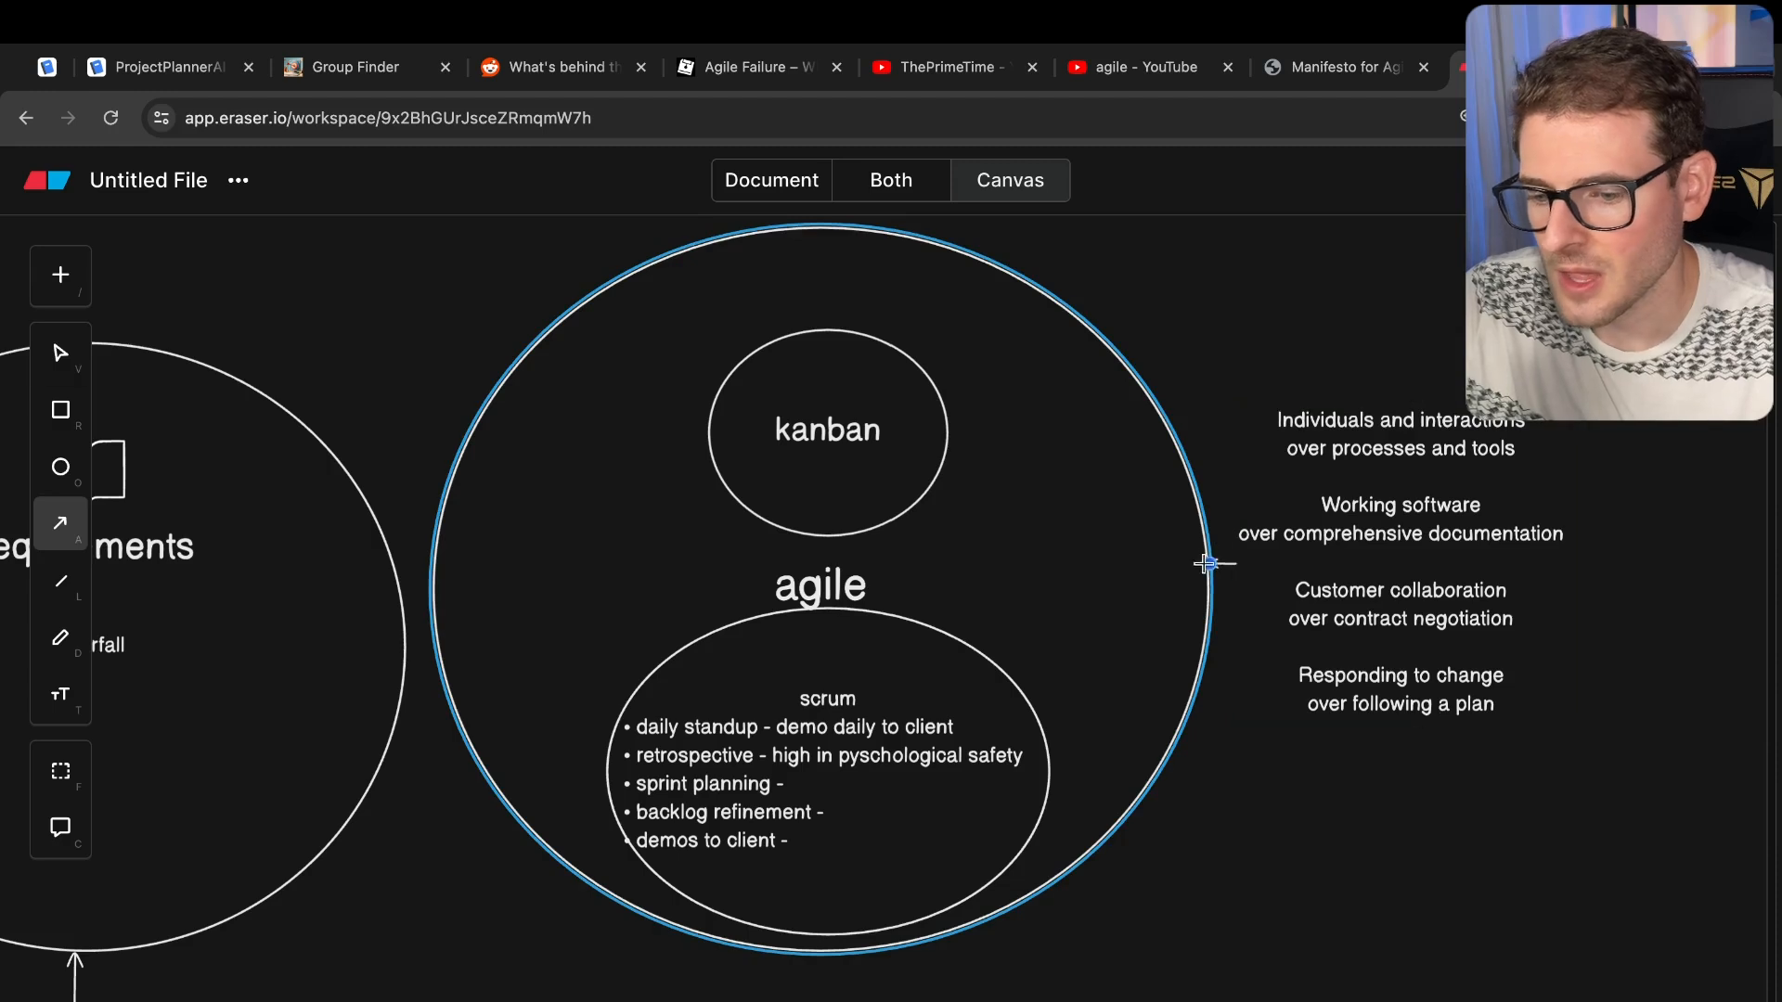
drag(1209, 558, 992, 659)
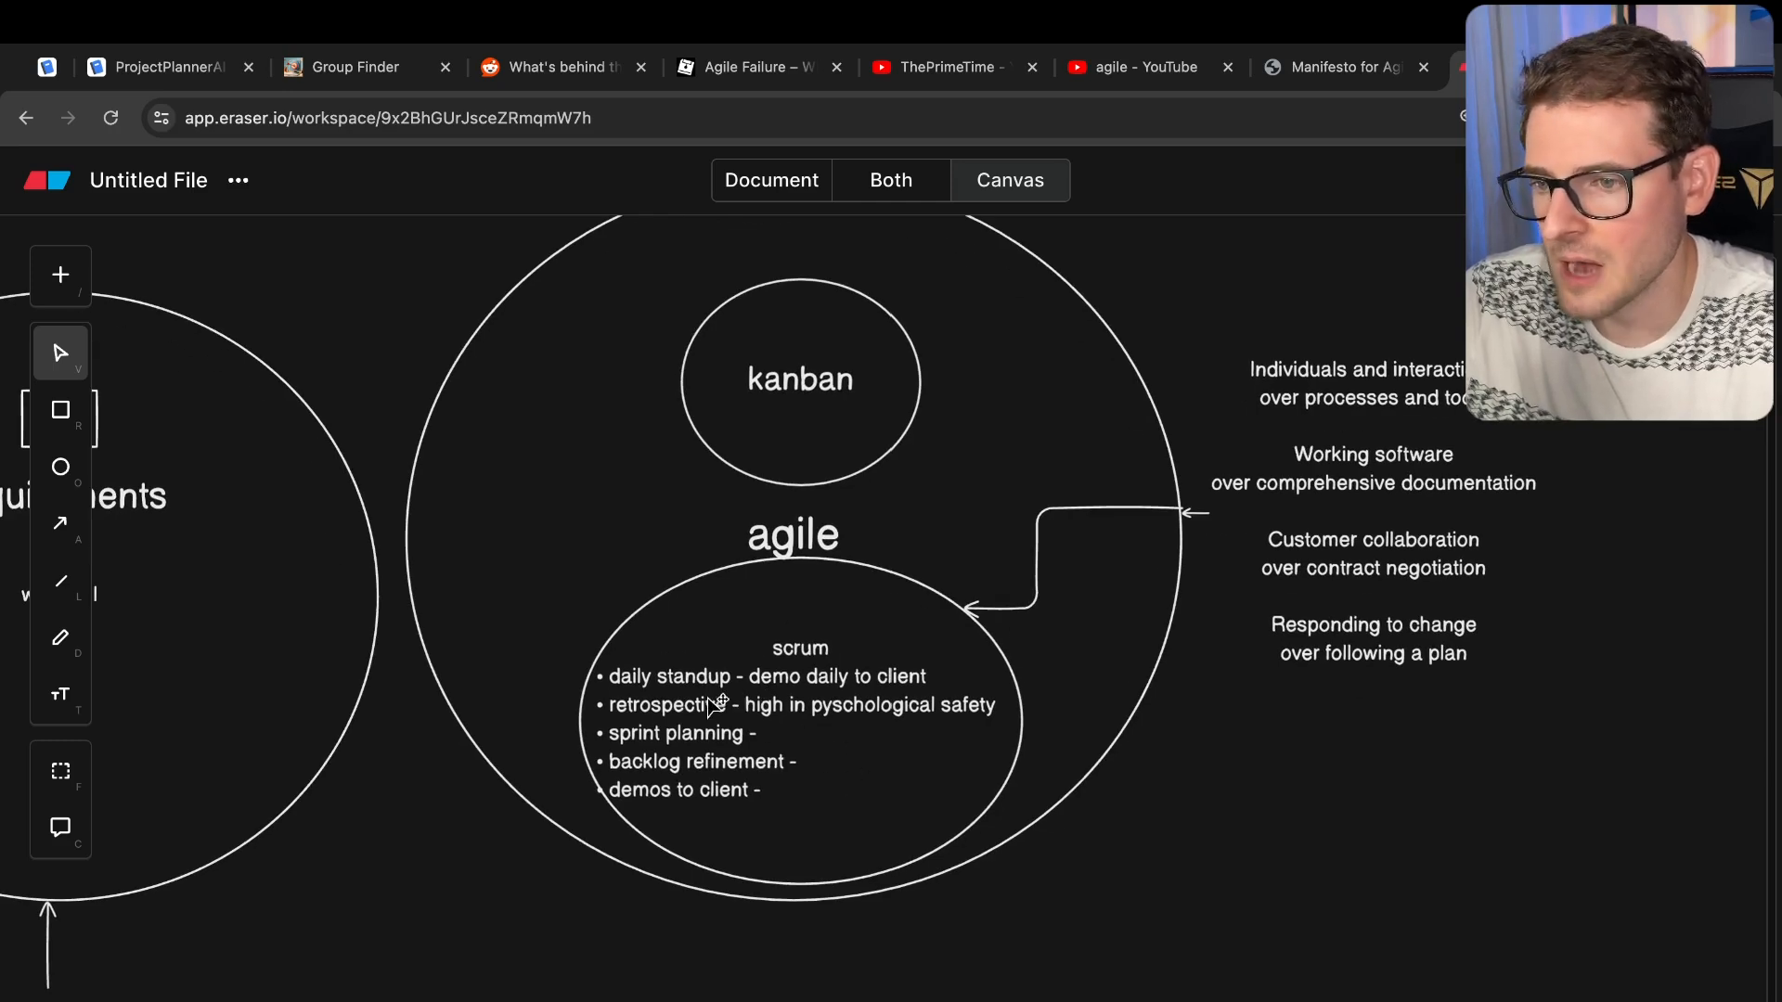
mouse_move(699, 683)
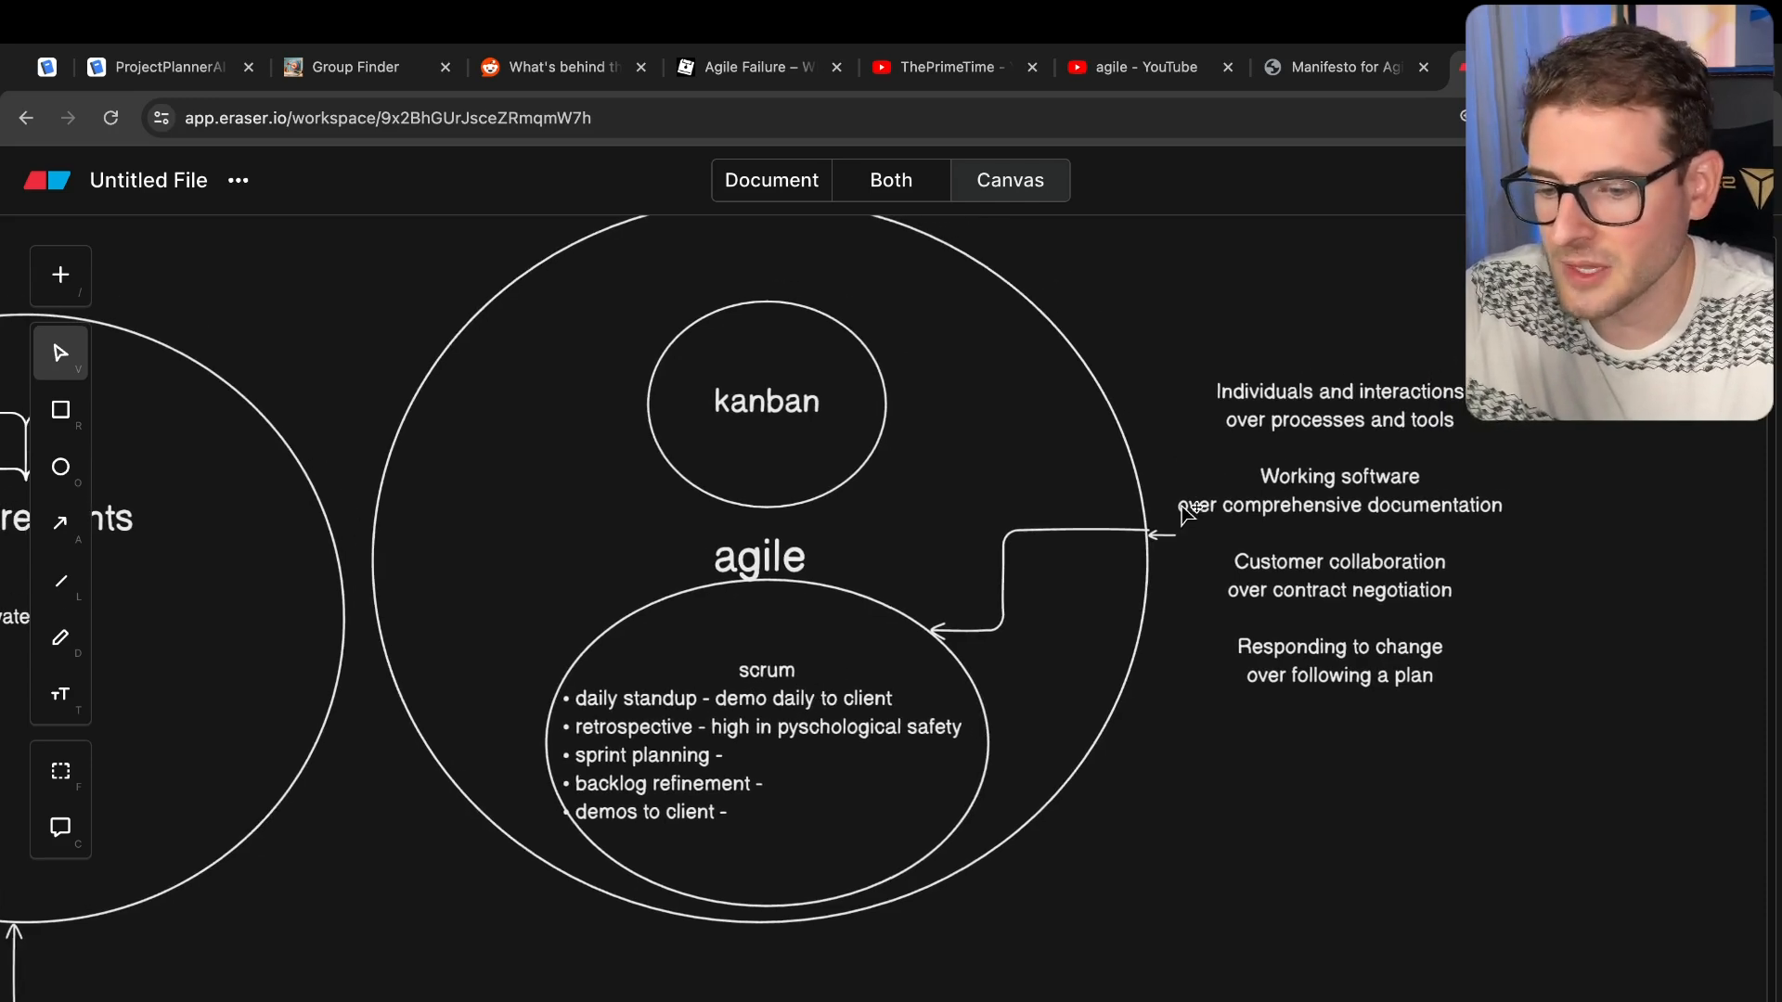
mouse_move(813, 699)
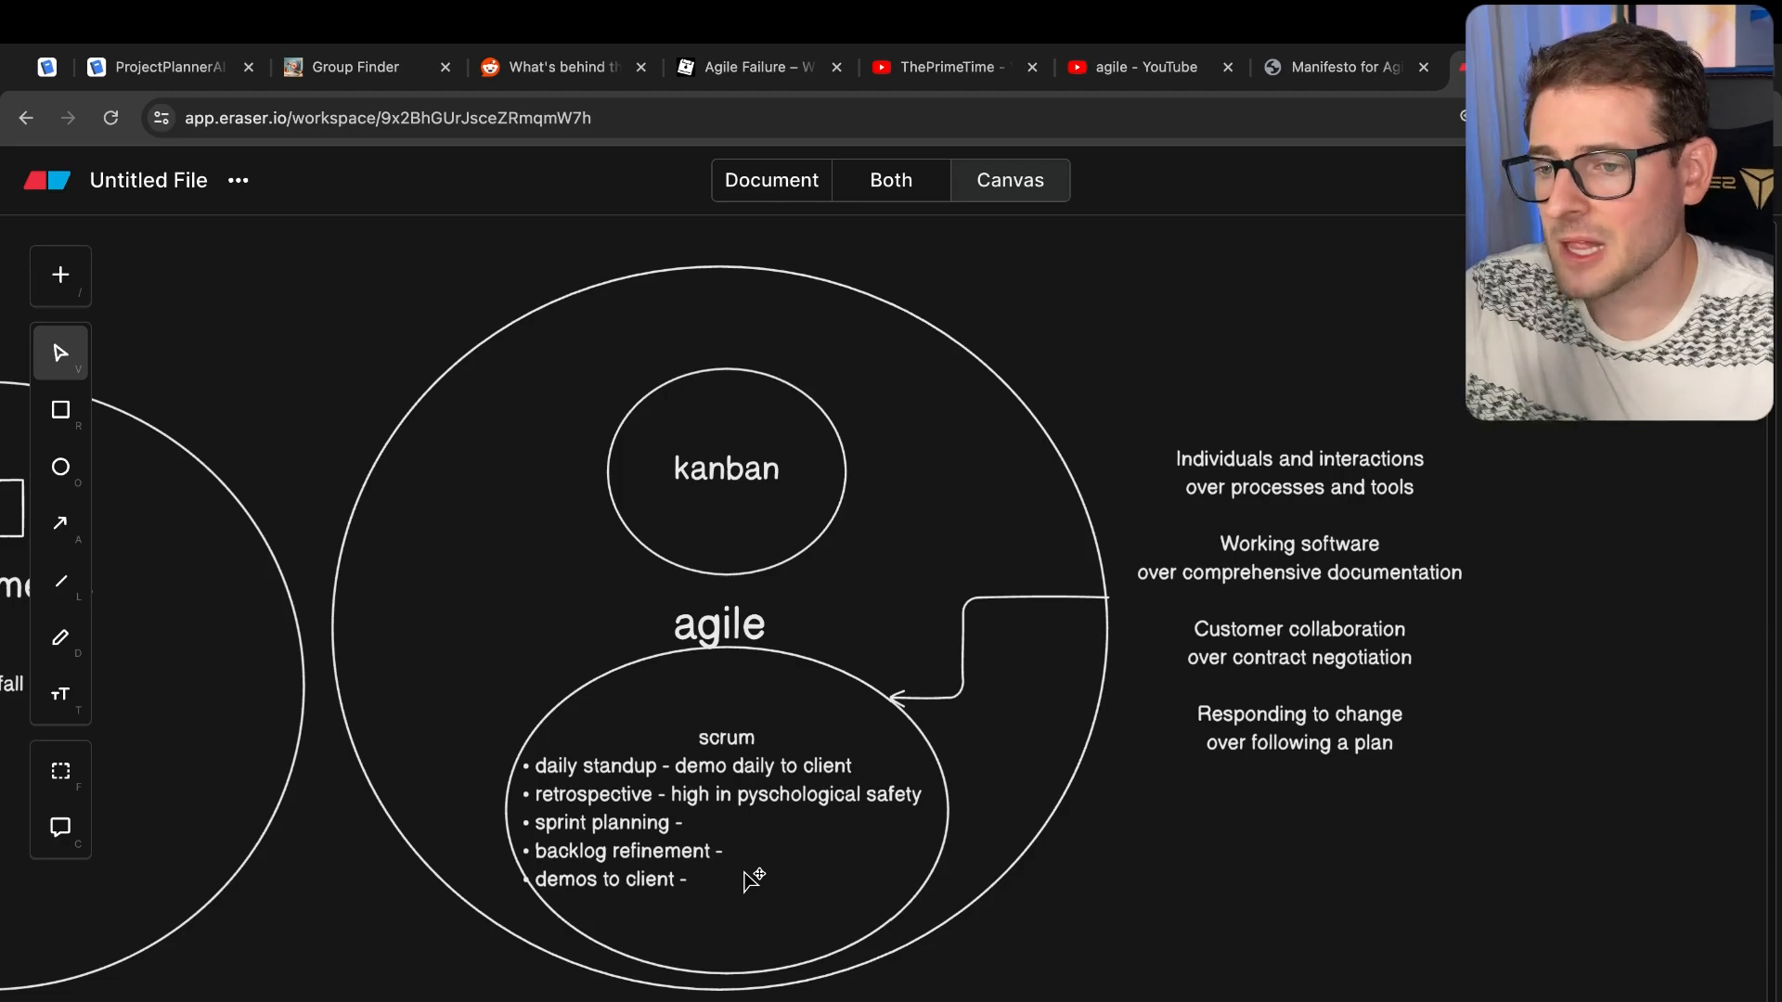
mouse_move(546, 830)
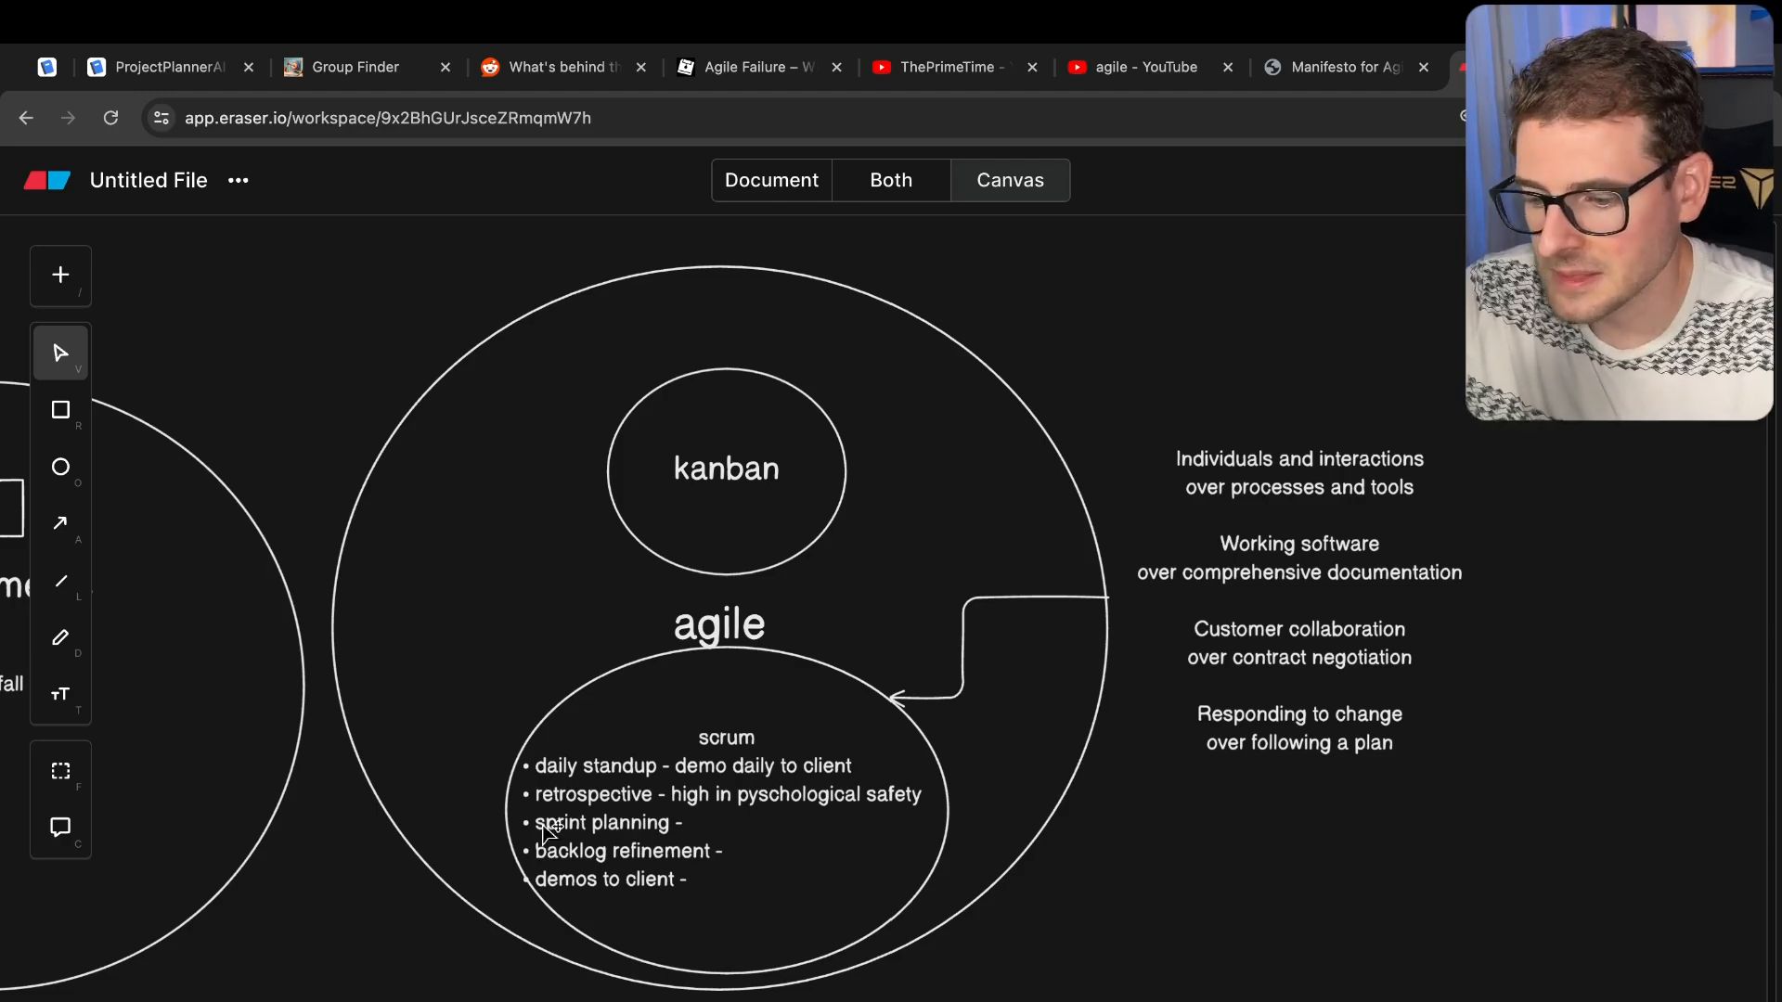
mouse_move(529, 841)
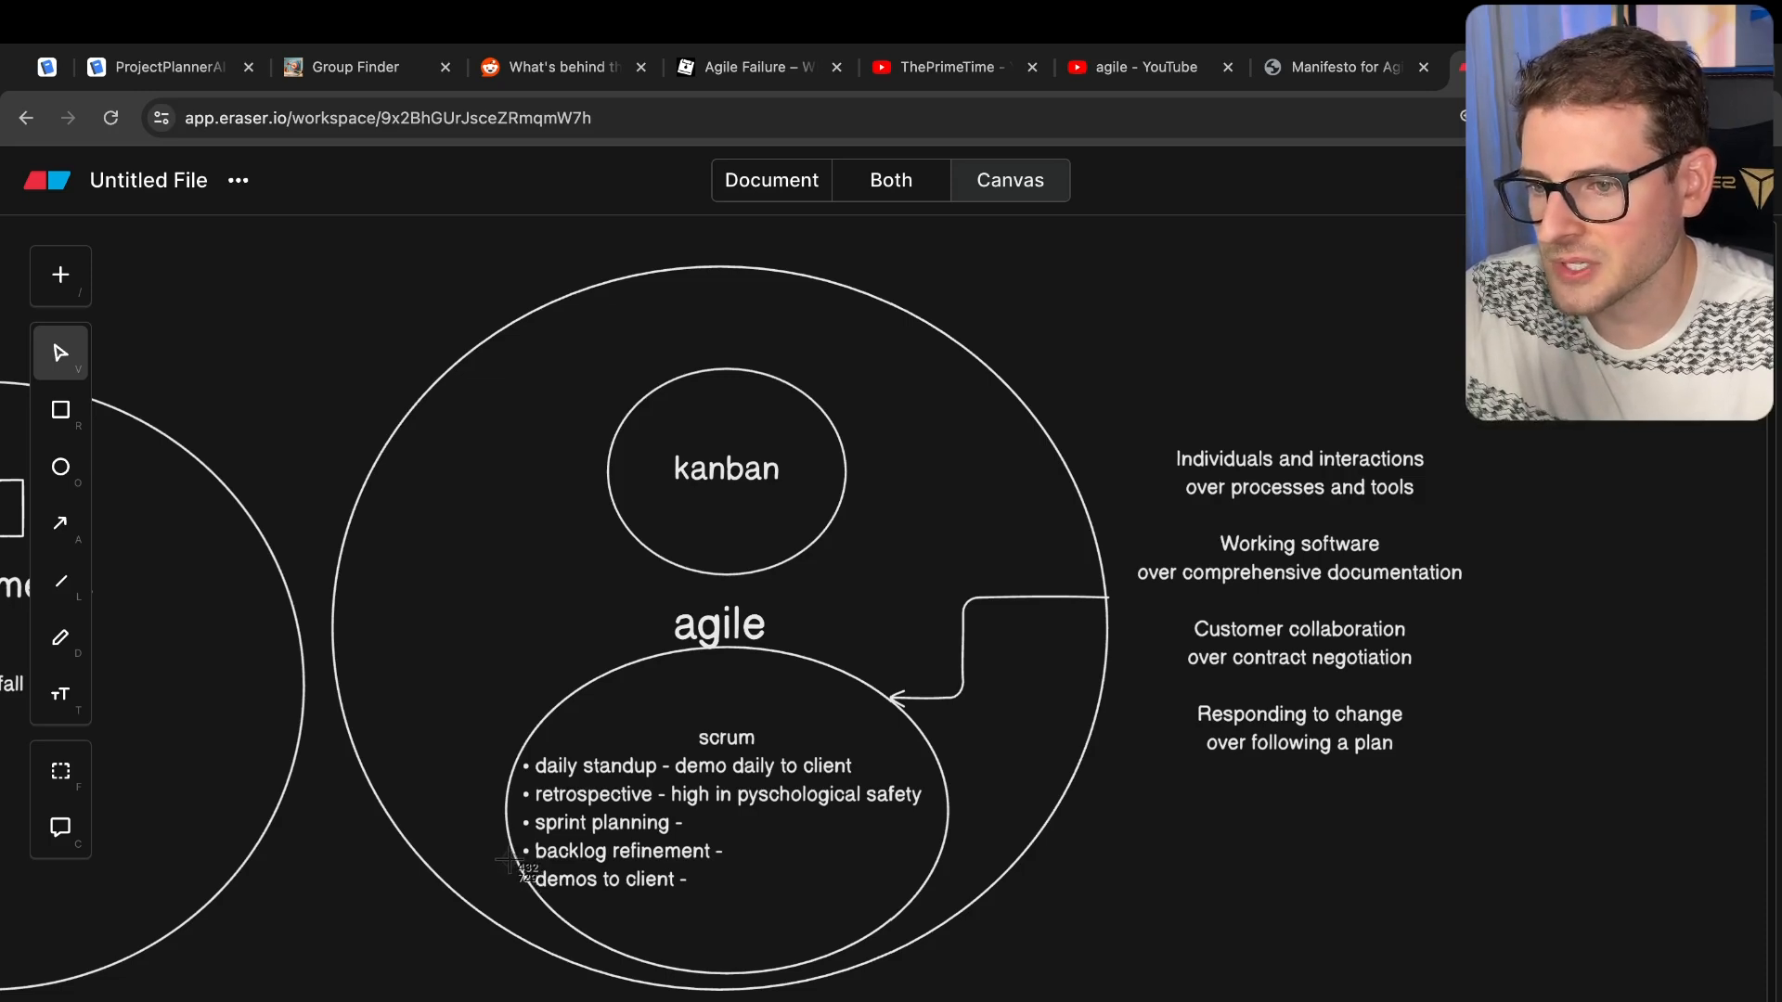
mouse_move(520, 866)
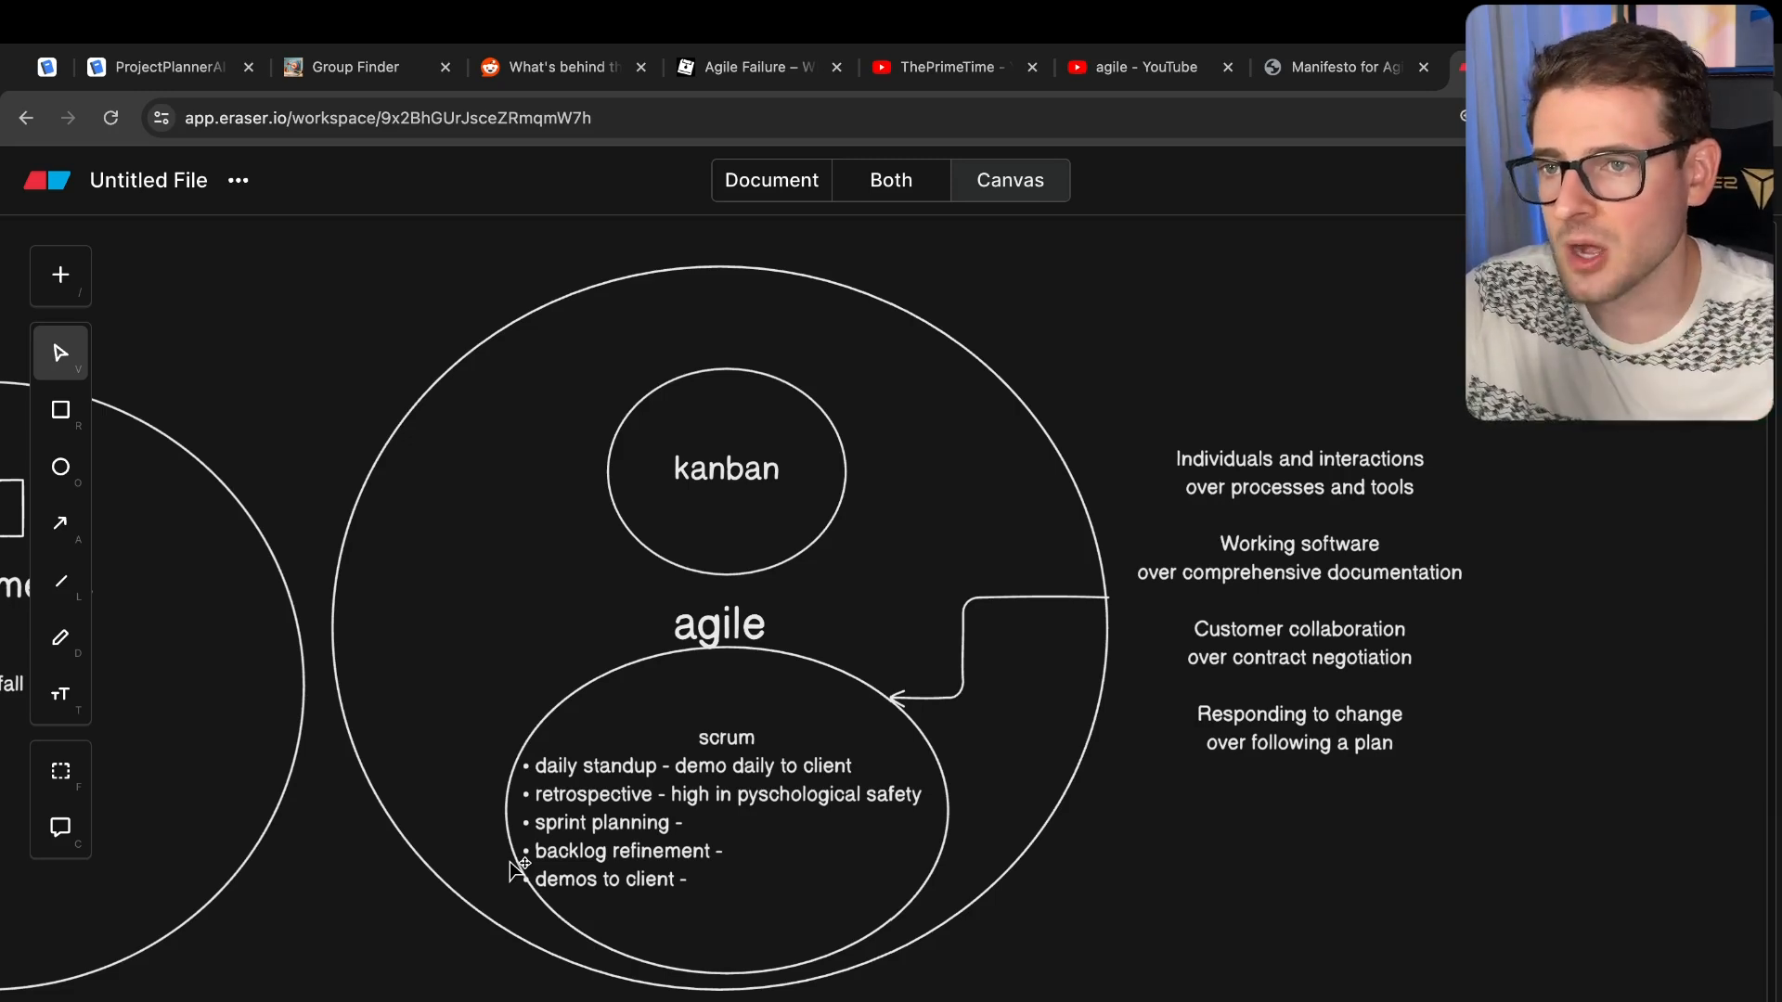
mouse_move(525, 736)
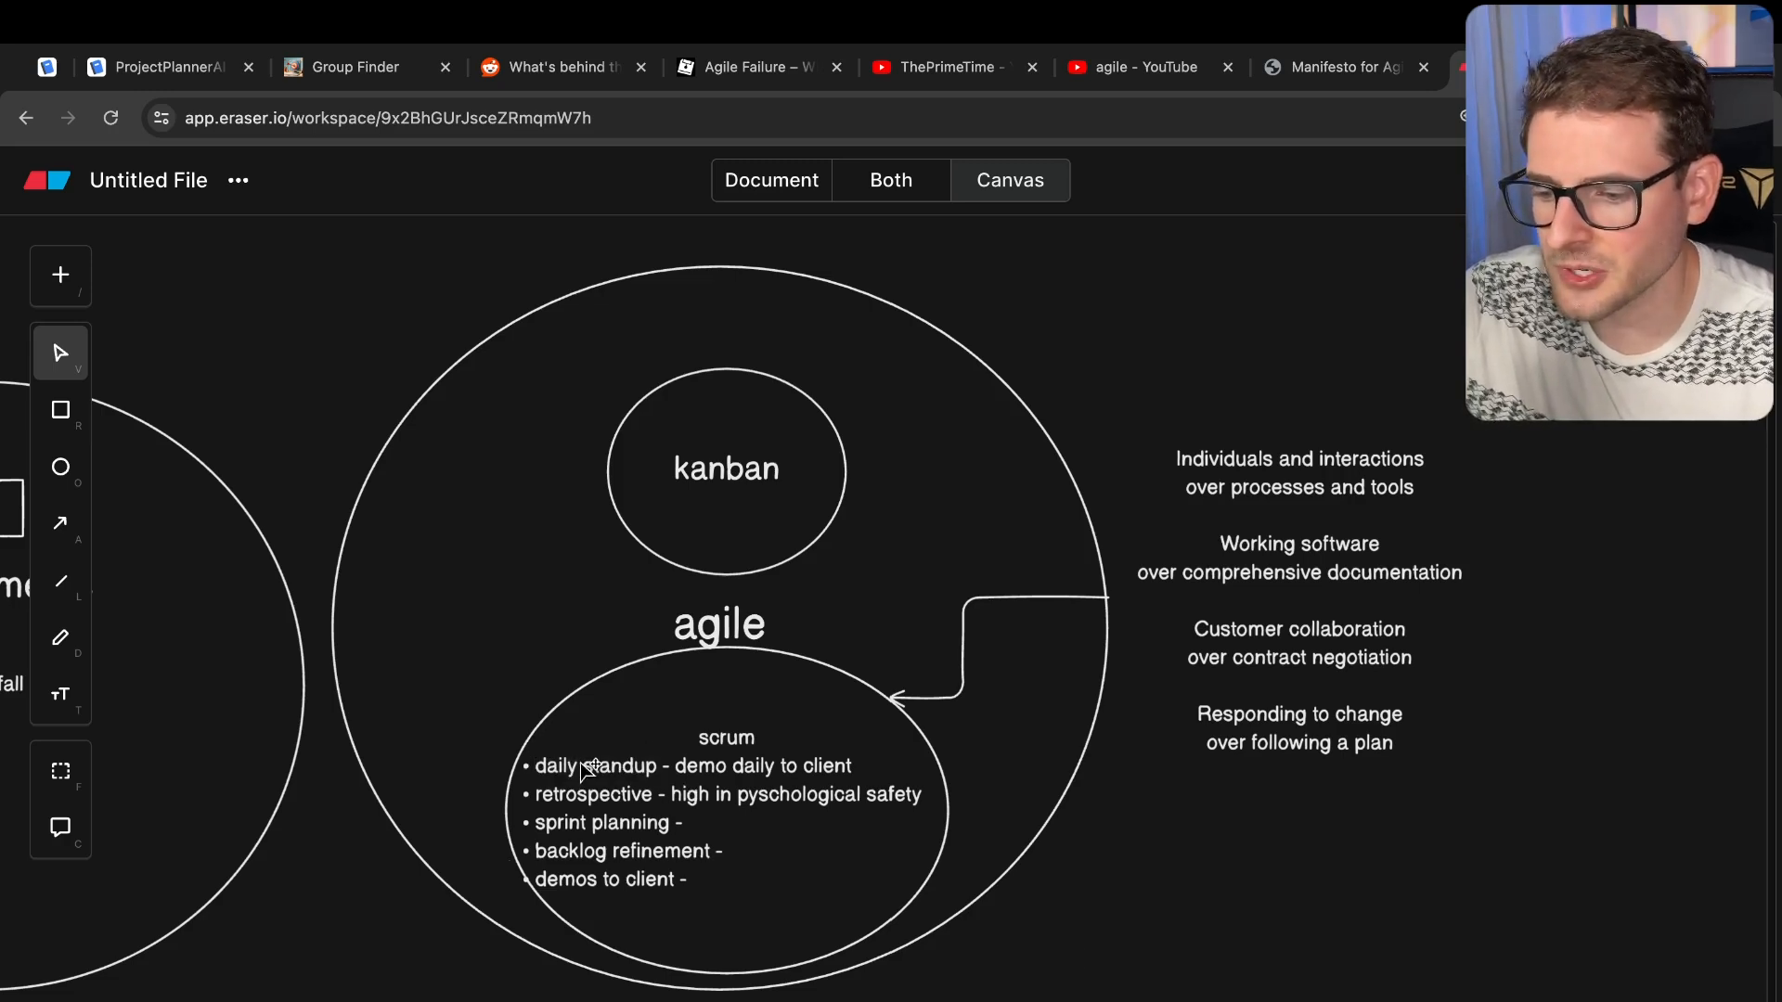
mouse_move(568, 913)
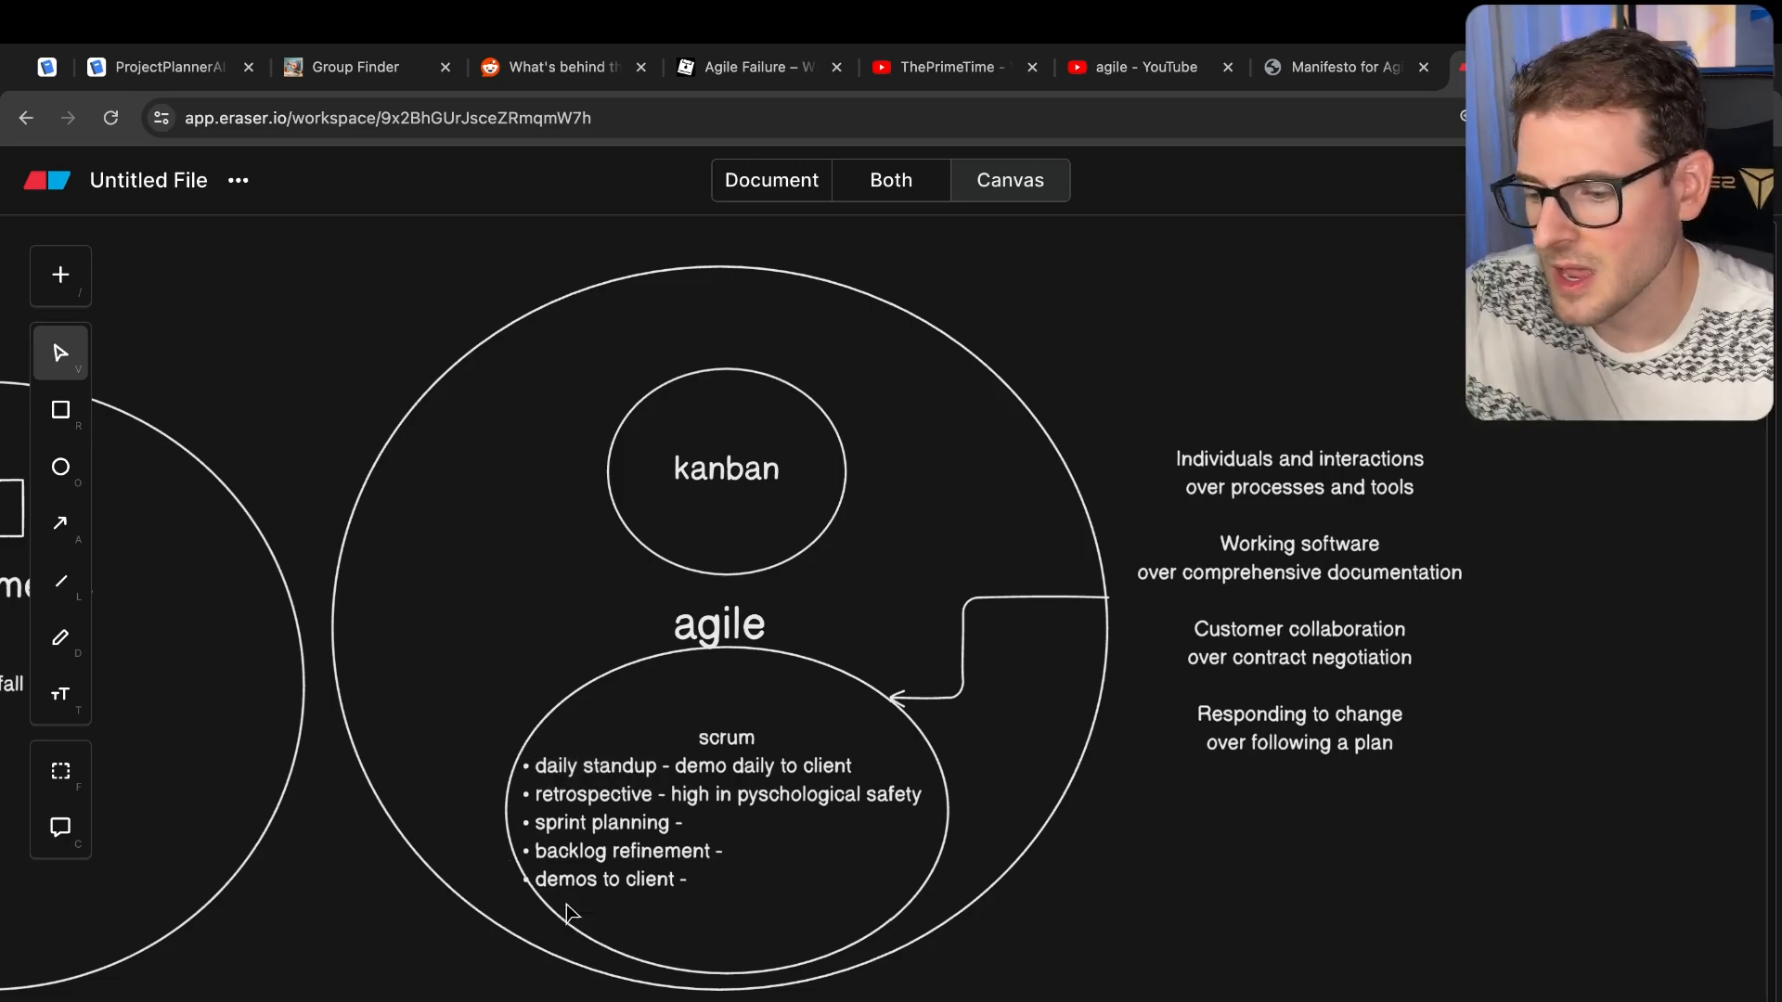
mouse_move(648, 897)
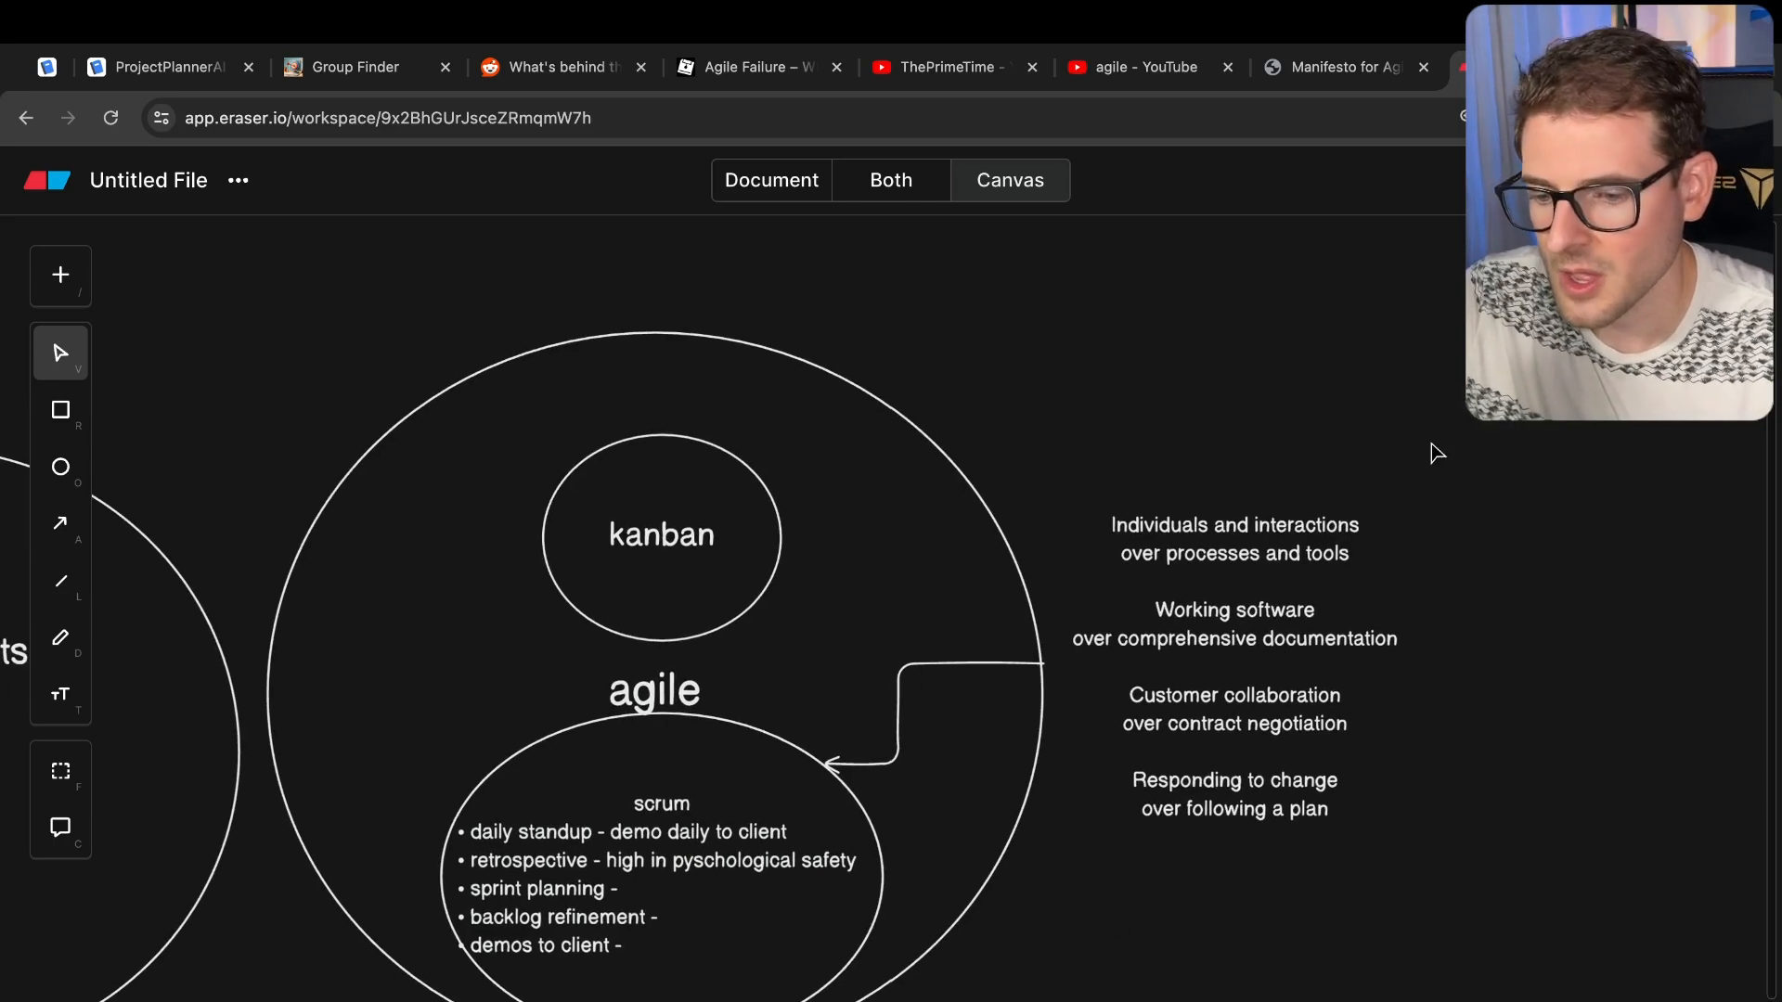
click(668, 830)
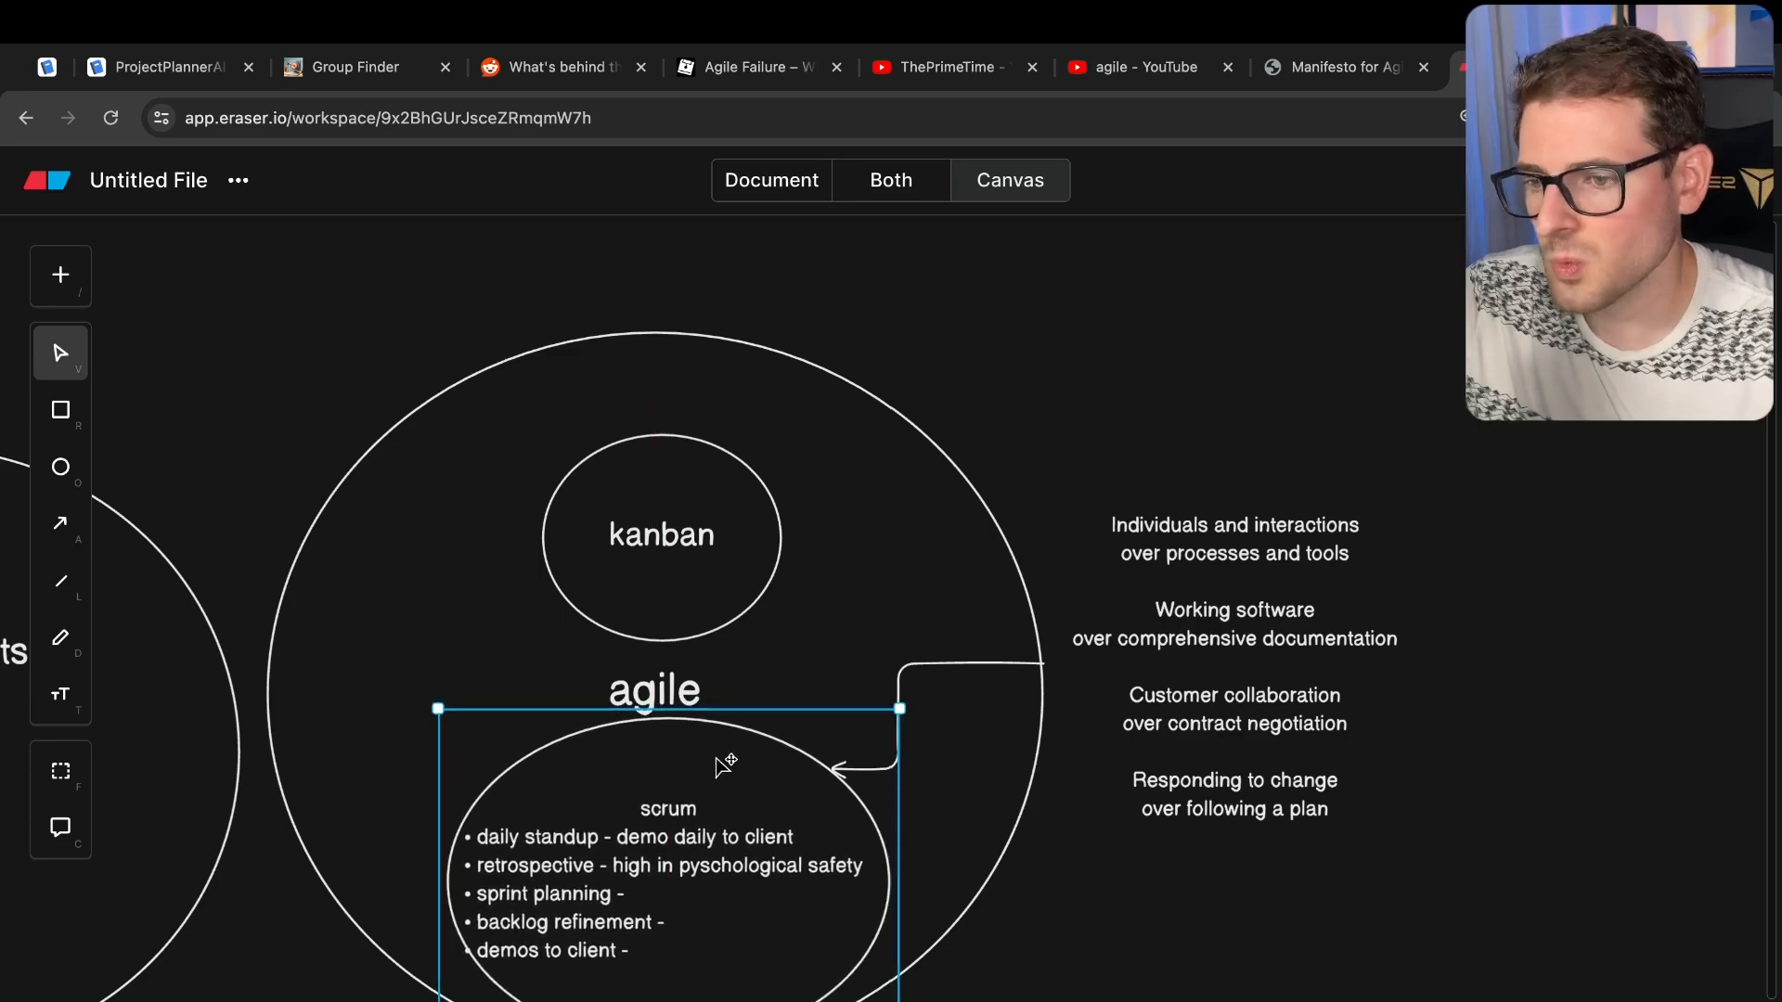
click(1234, 666)
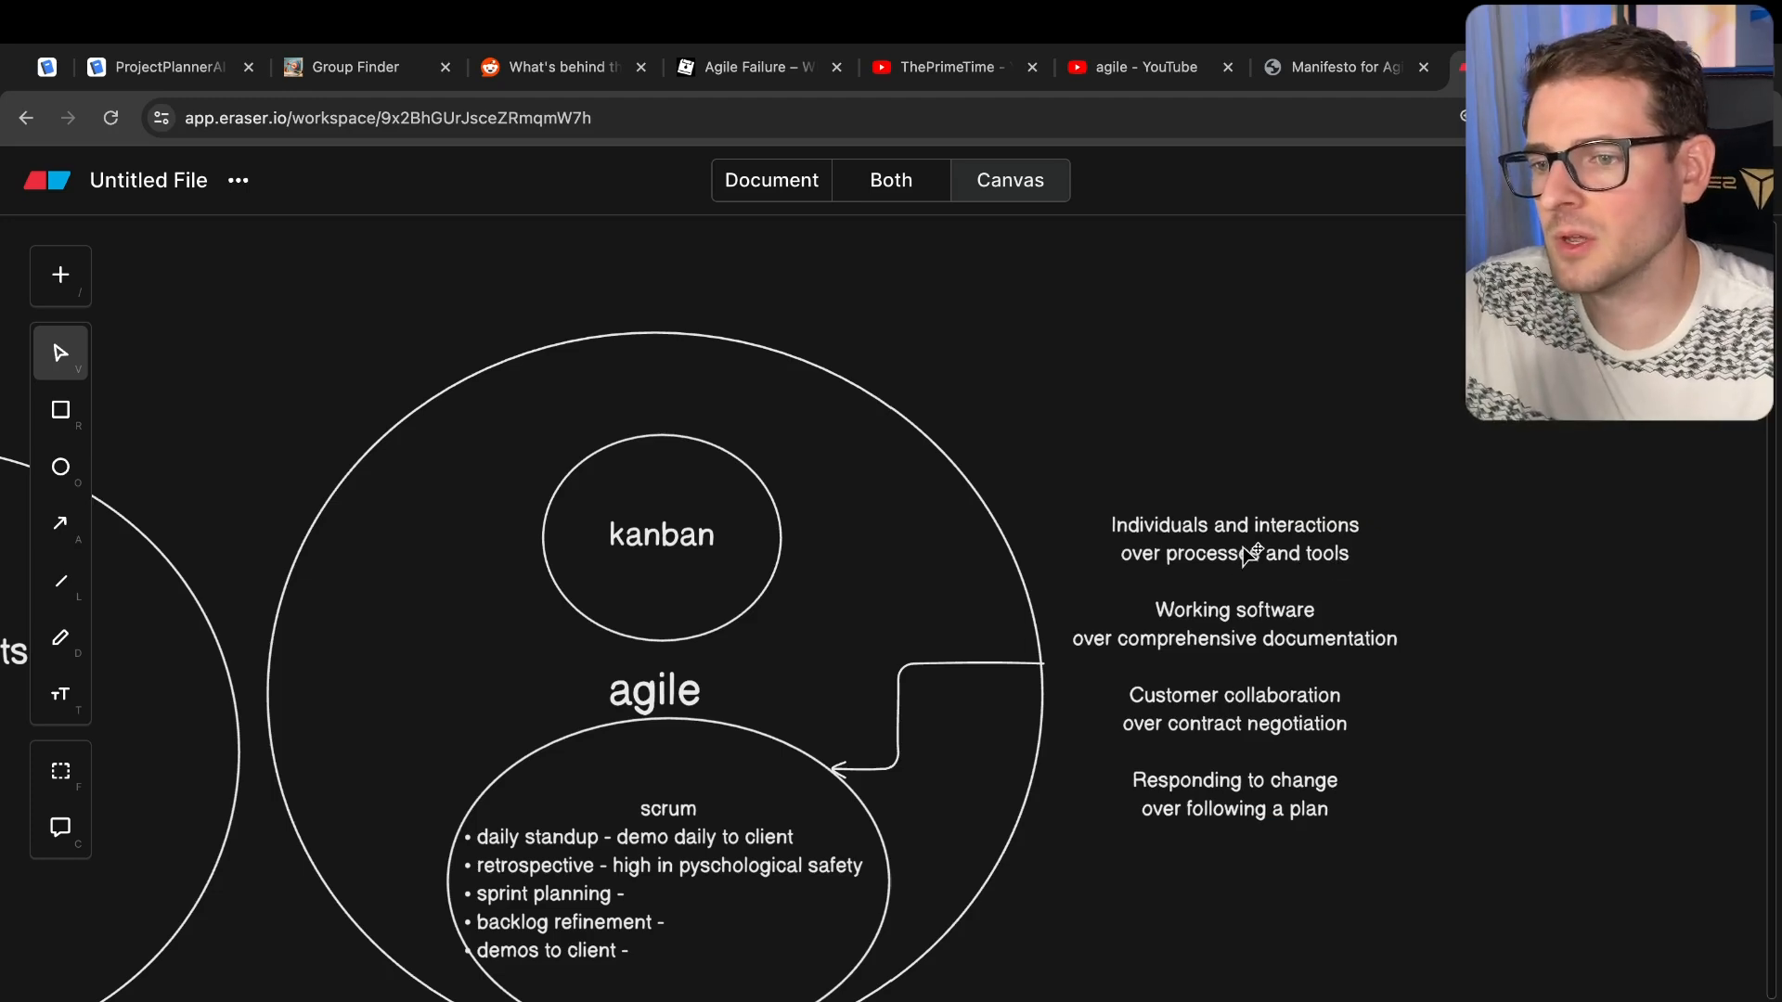
mouse_move(682, 921)
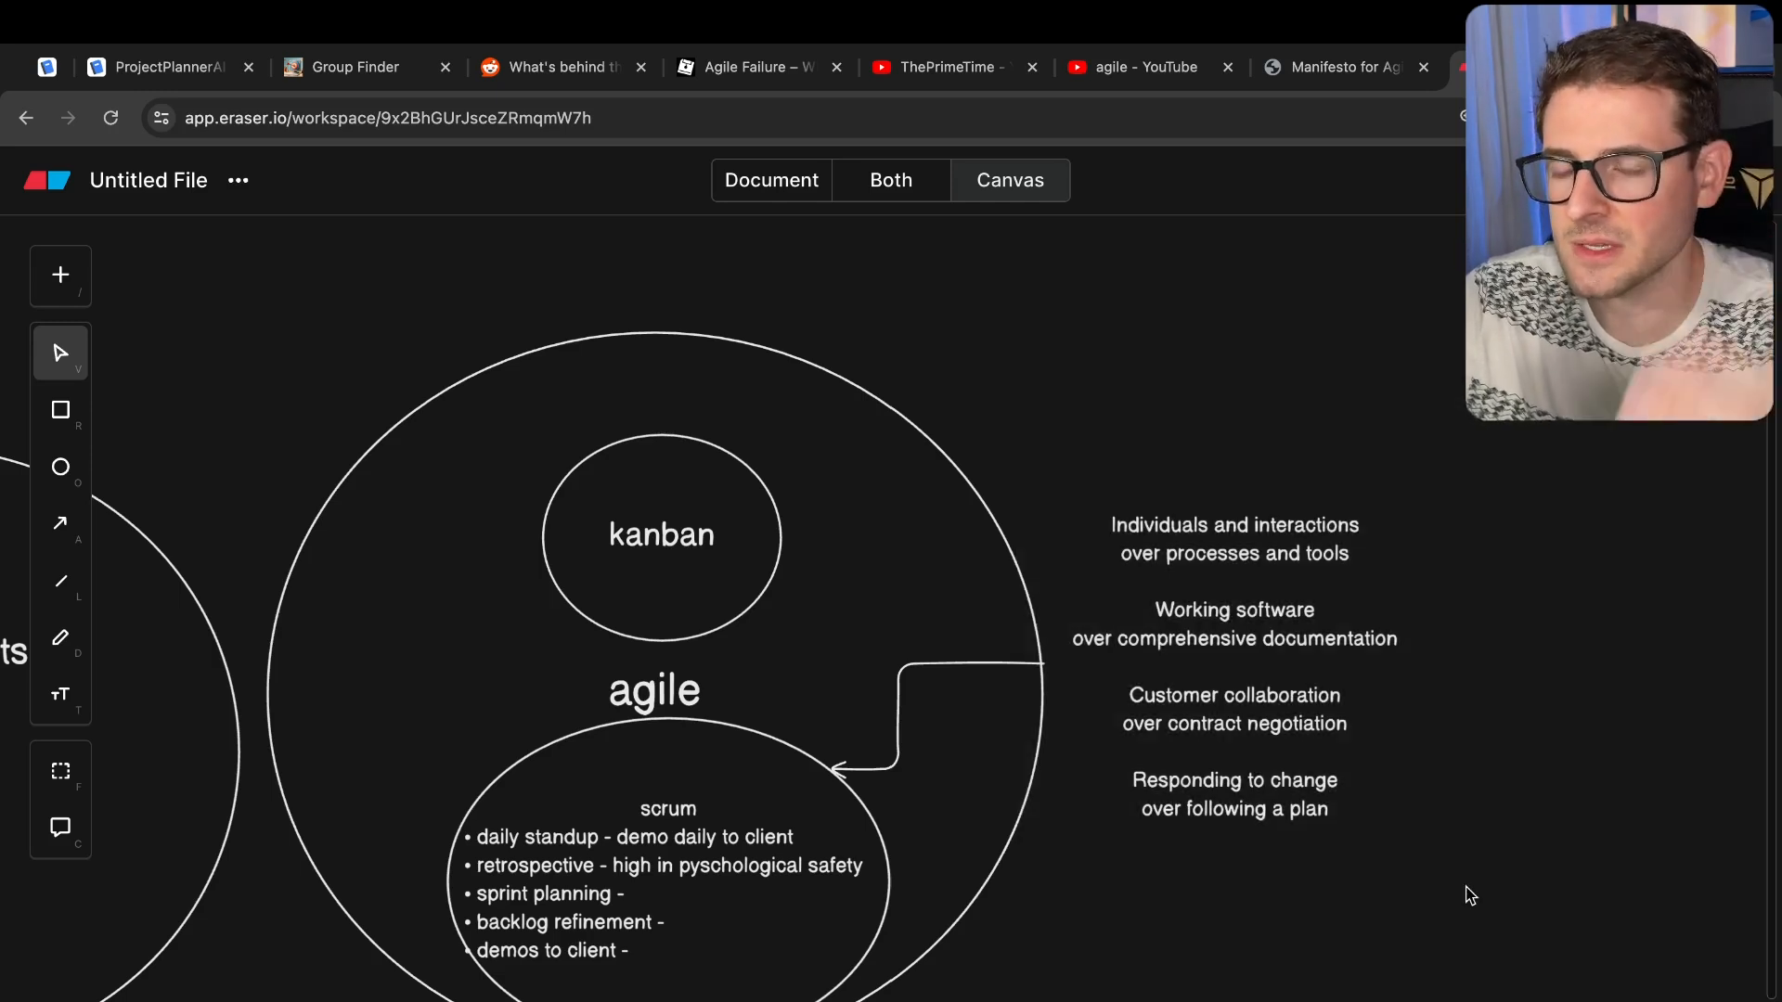
mouse_move(1203, 566)
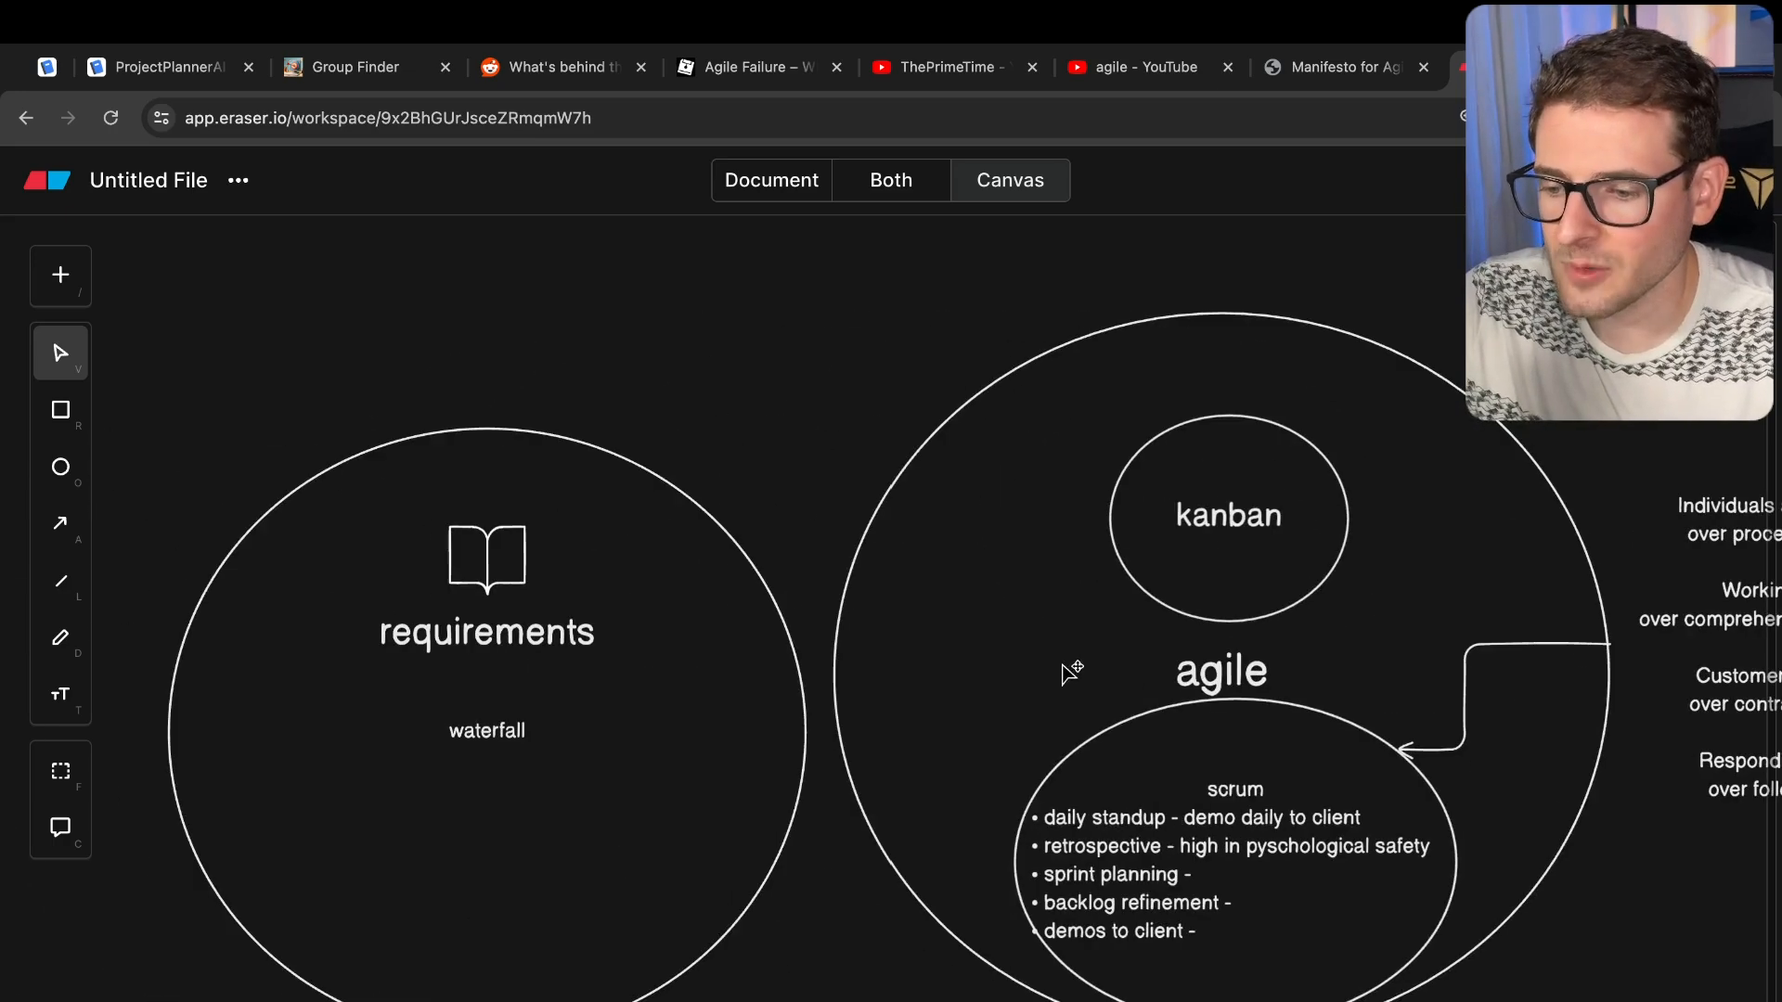
mouse_move(517, 568)
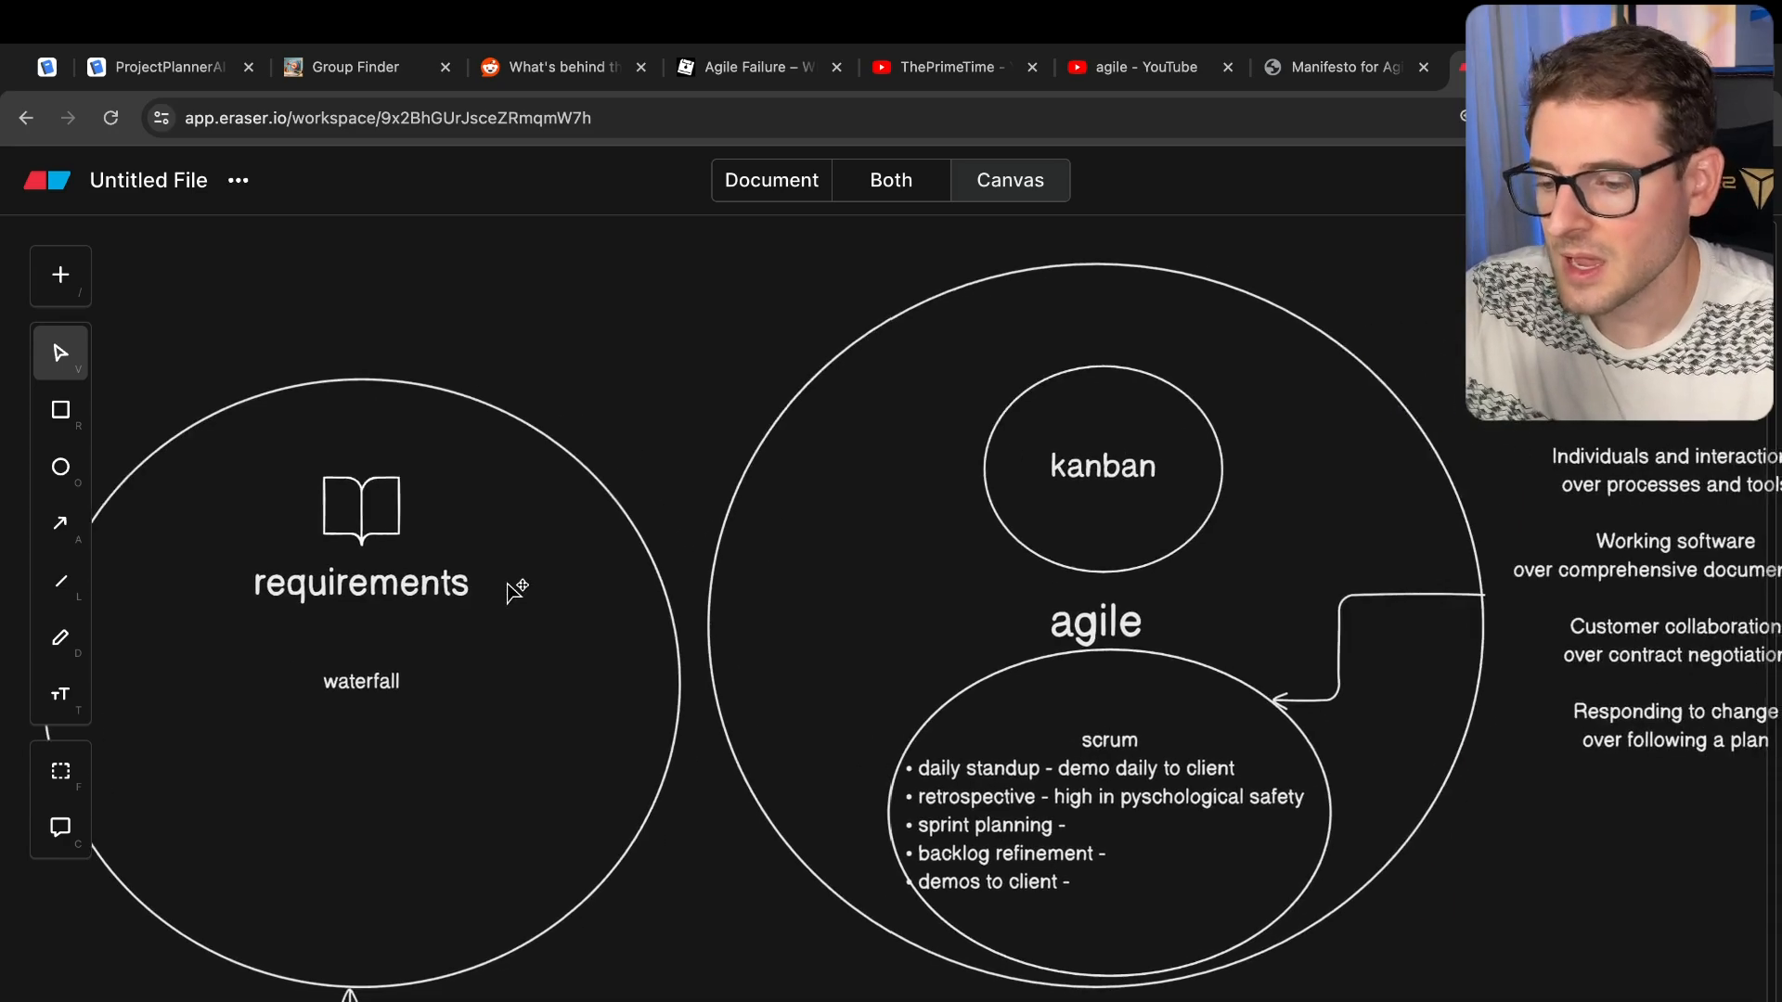
scroll(down, 3)
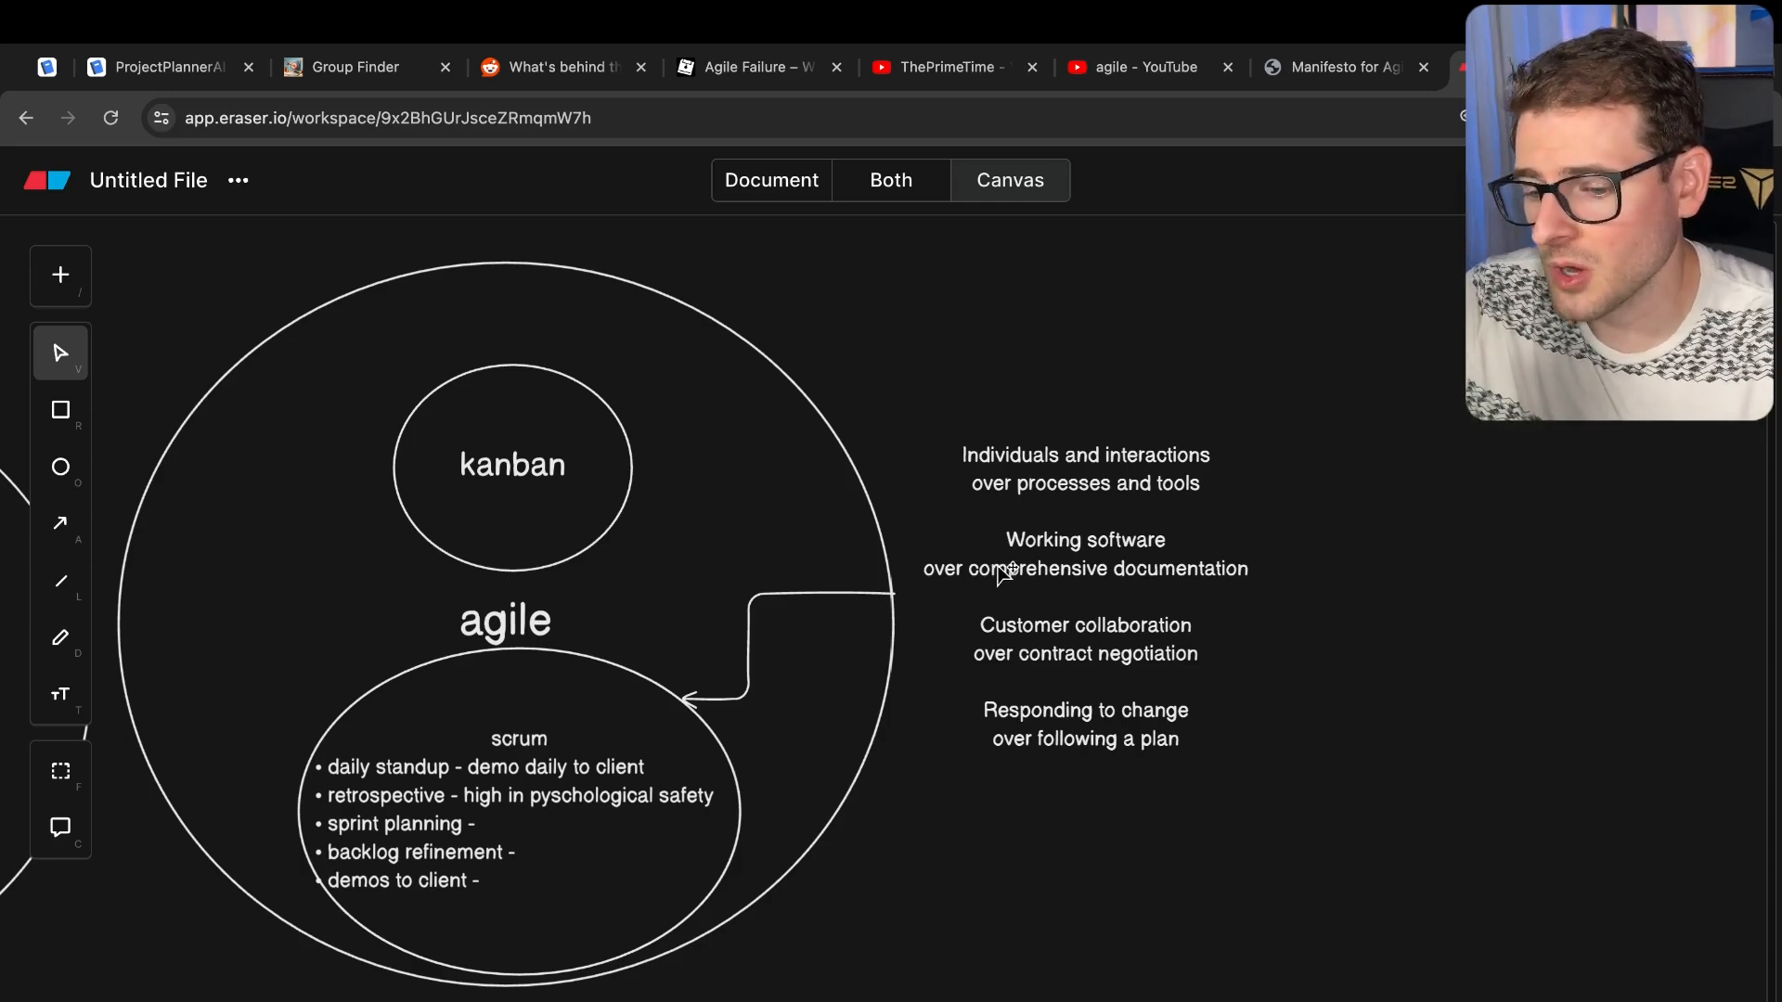
mouse_move(1043, 587)
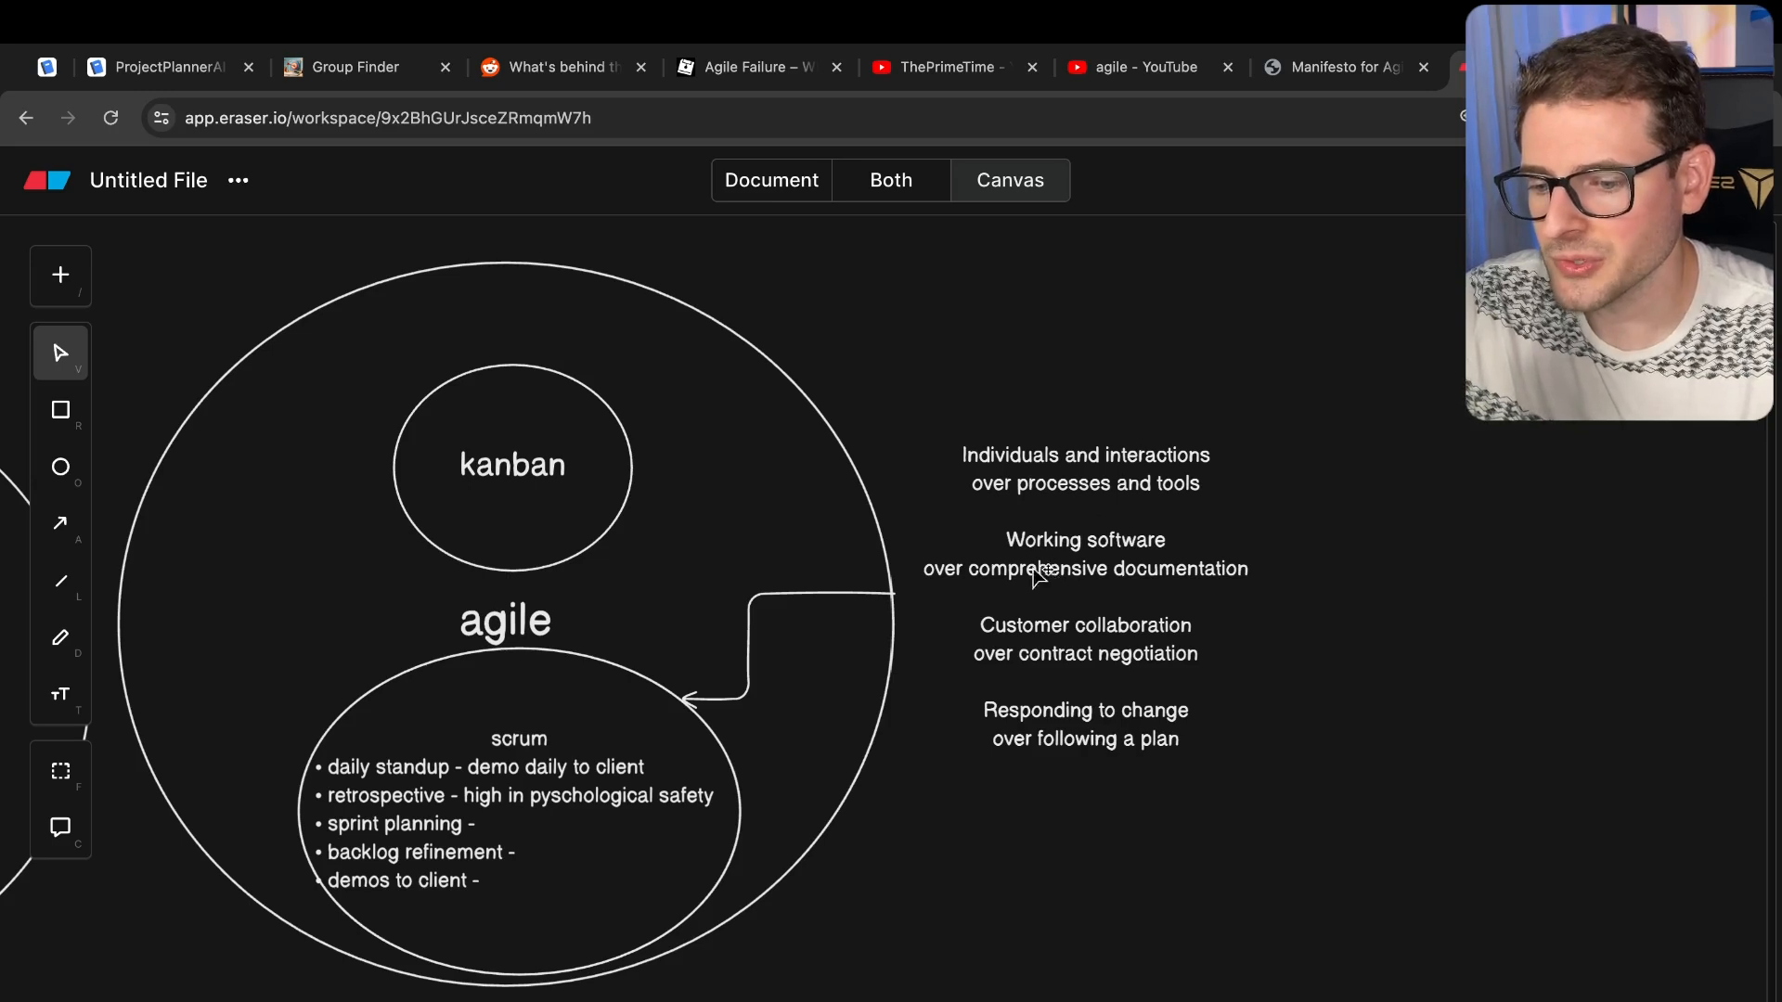
mouse_move(1129, 590)
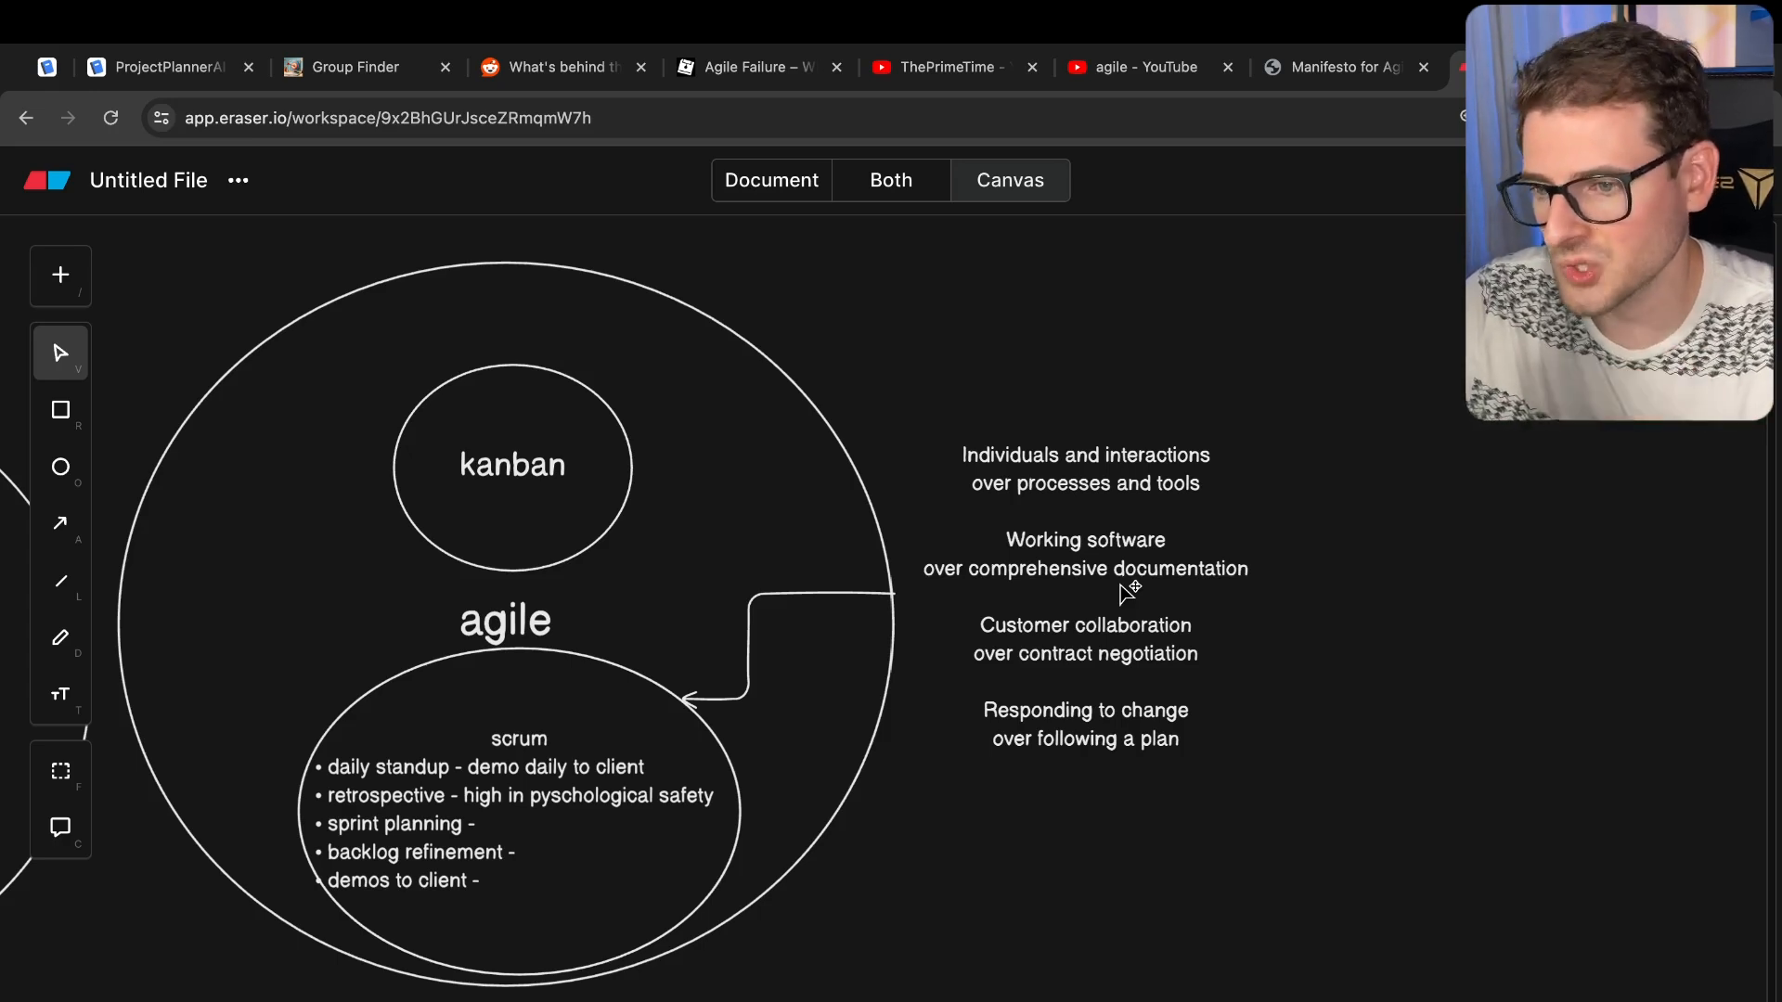
mouse_move(1108, 341)
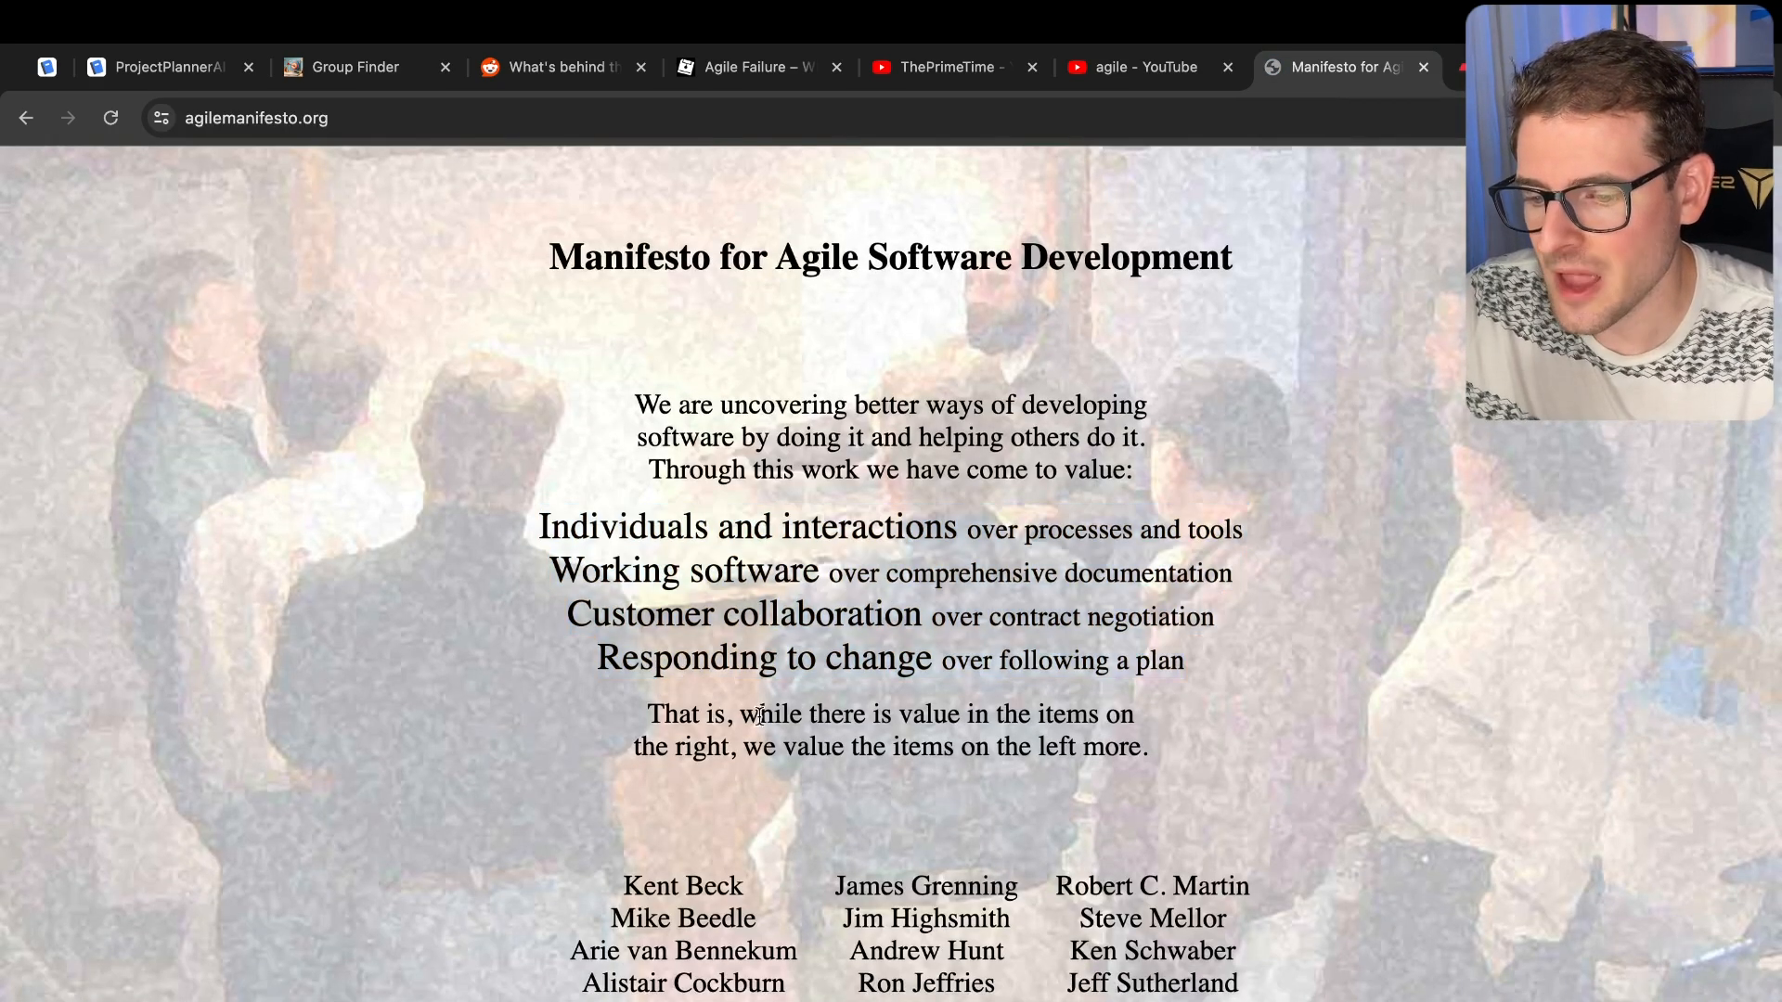
- Check 'over comprehensive documentation' on the manifesto site, then bold each value's leading phrase in Eraser
drag(739, 714, 736, 746)
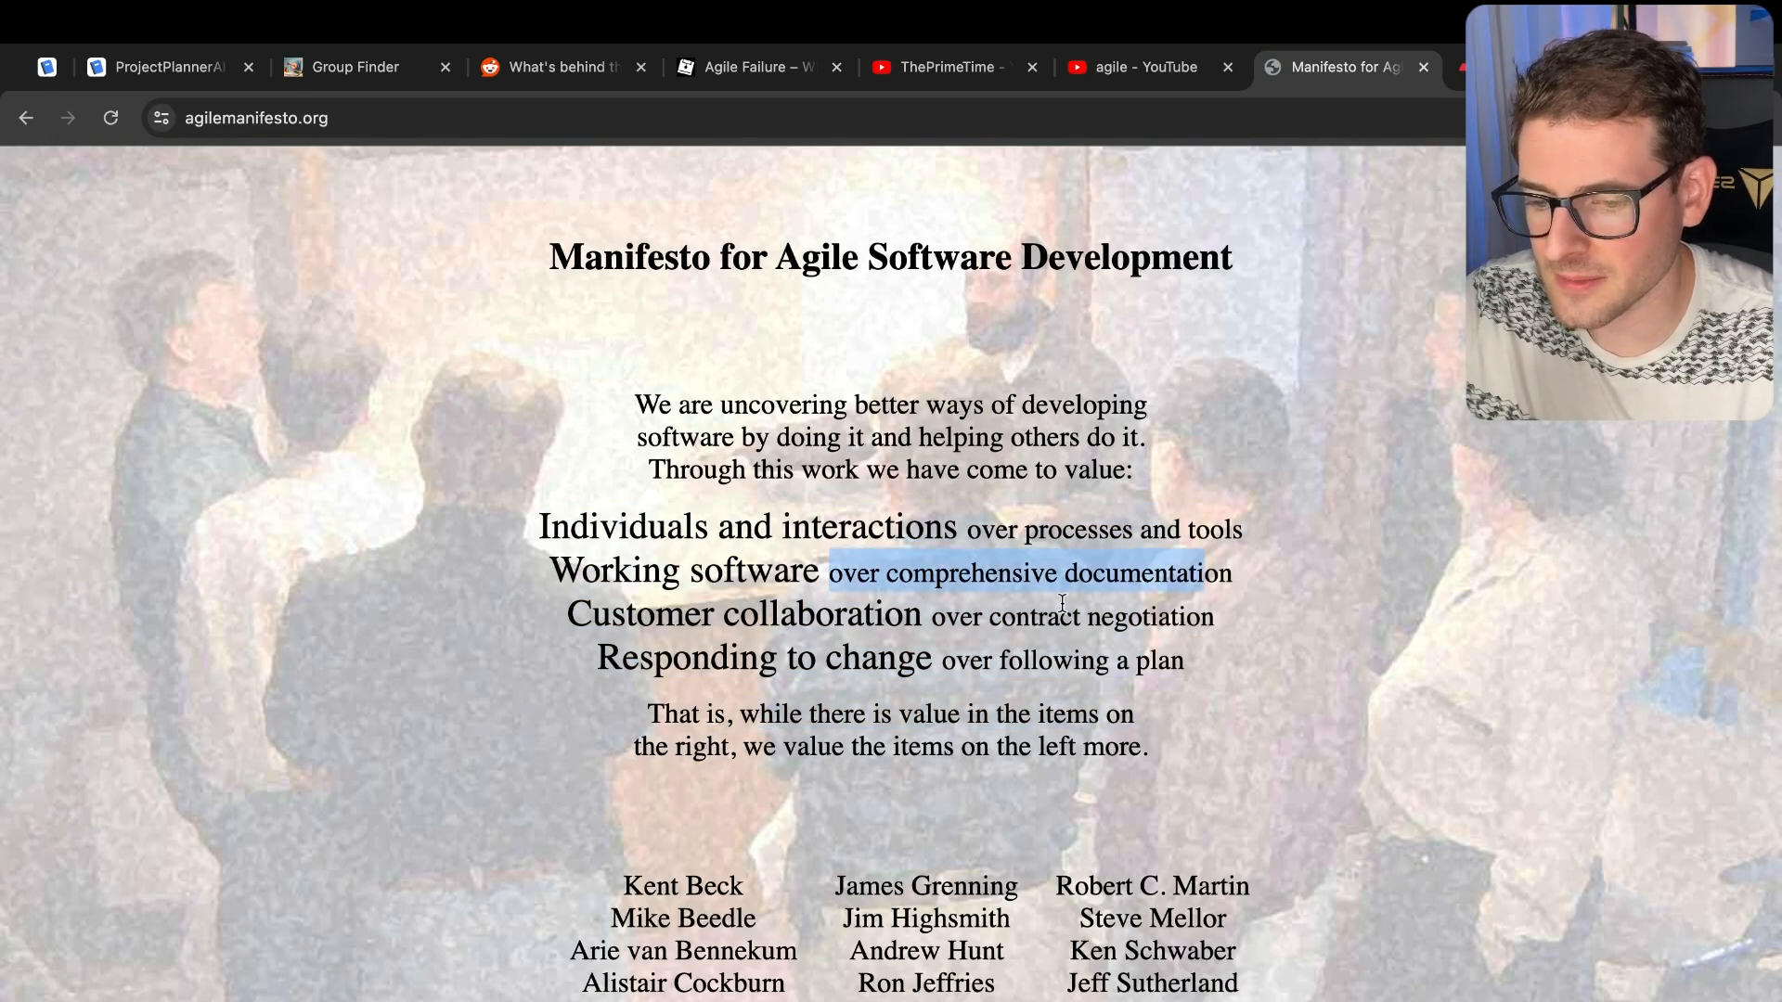
click(836, 758)
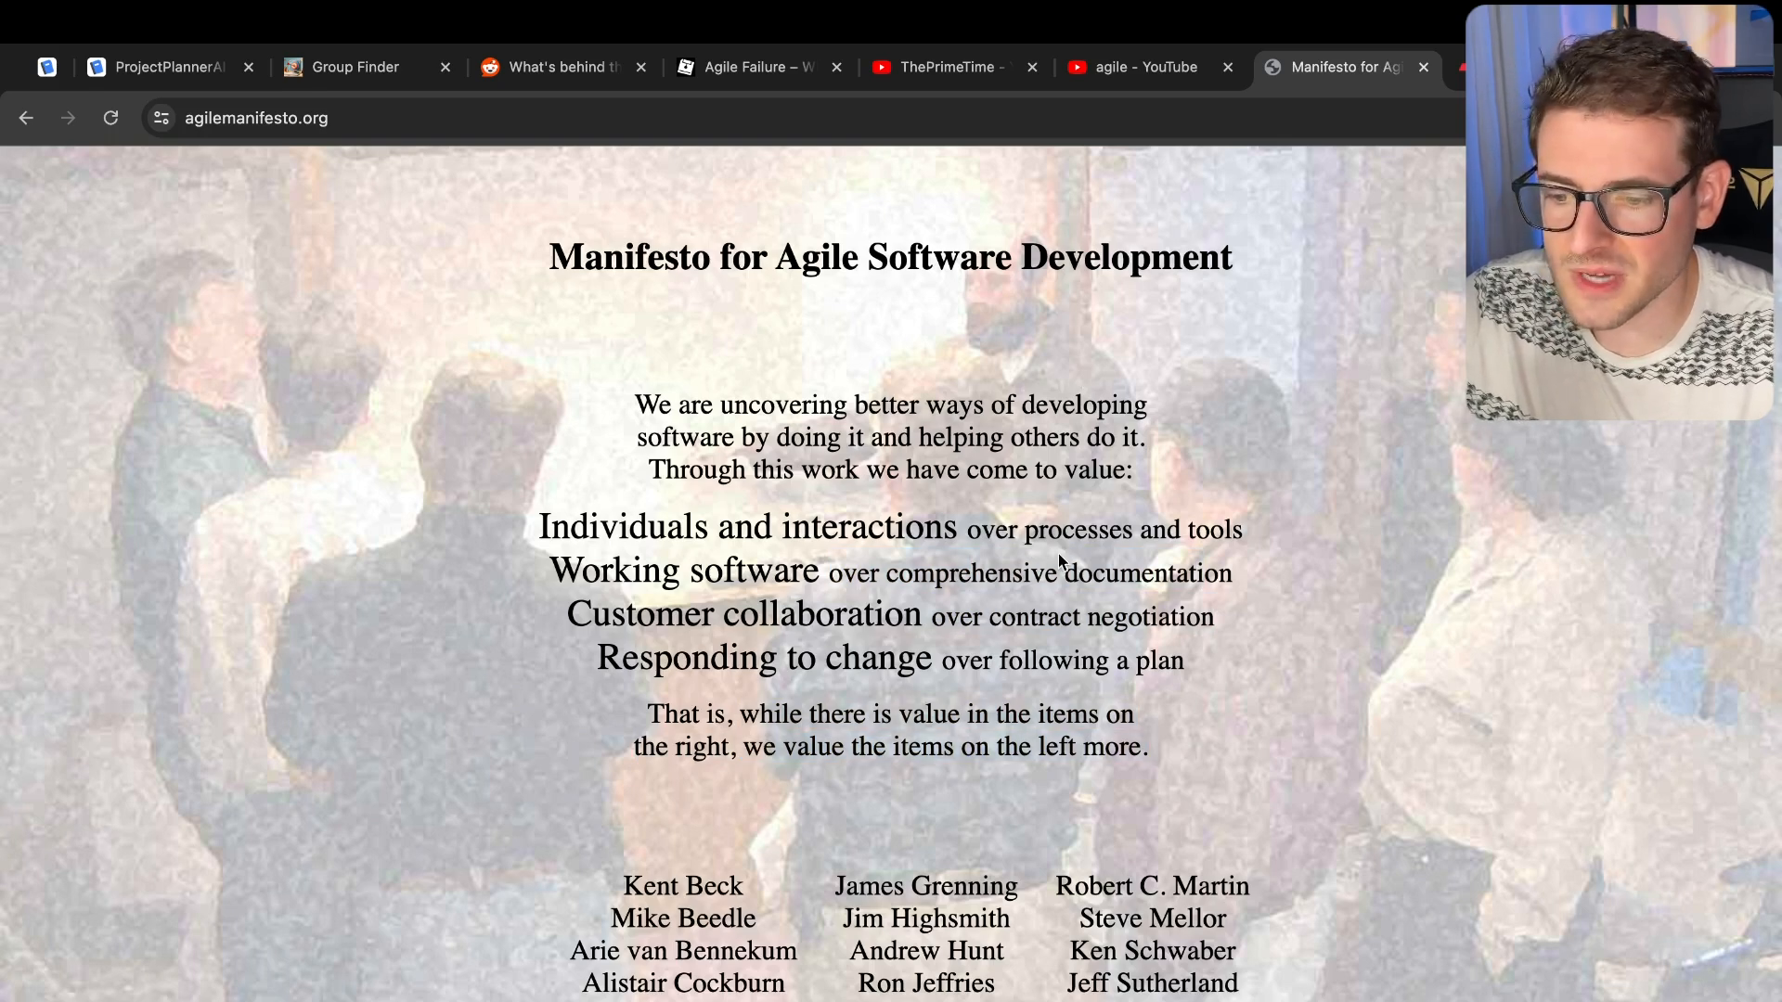
drag(885, 573, 1230, 573)
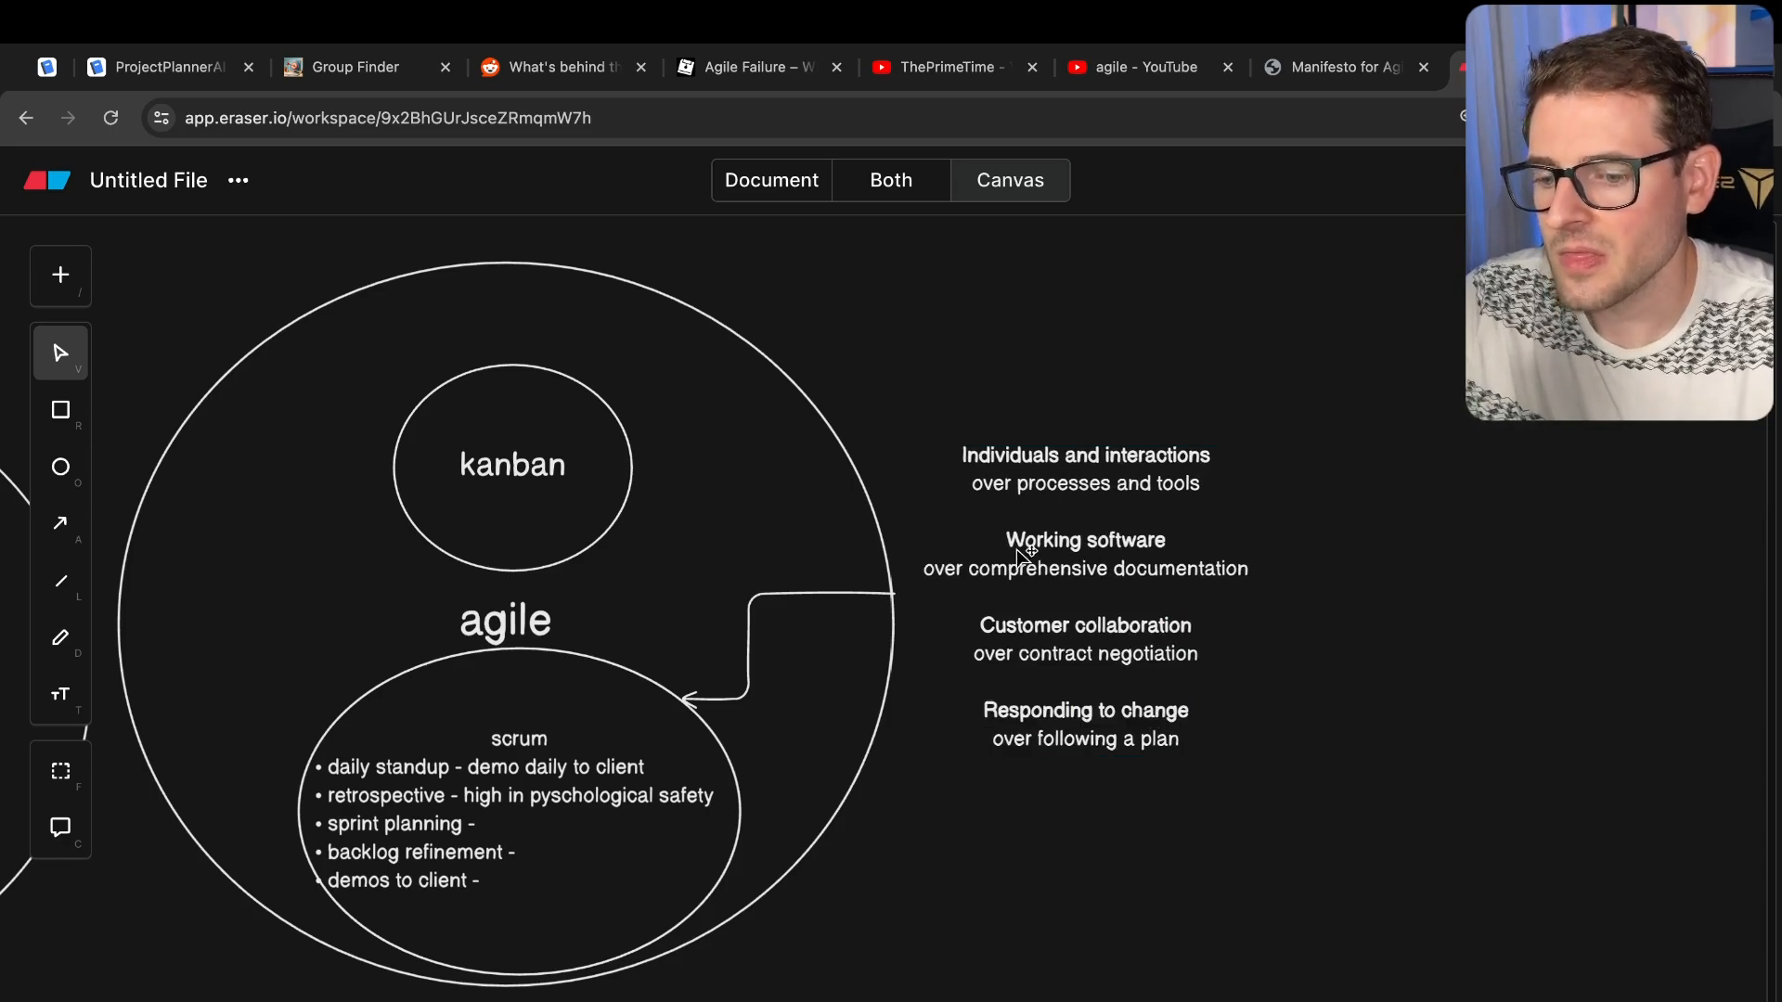
mouse_move(1221, 472)
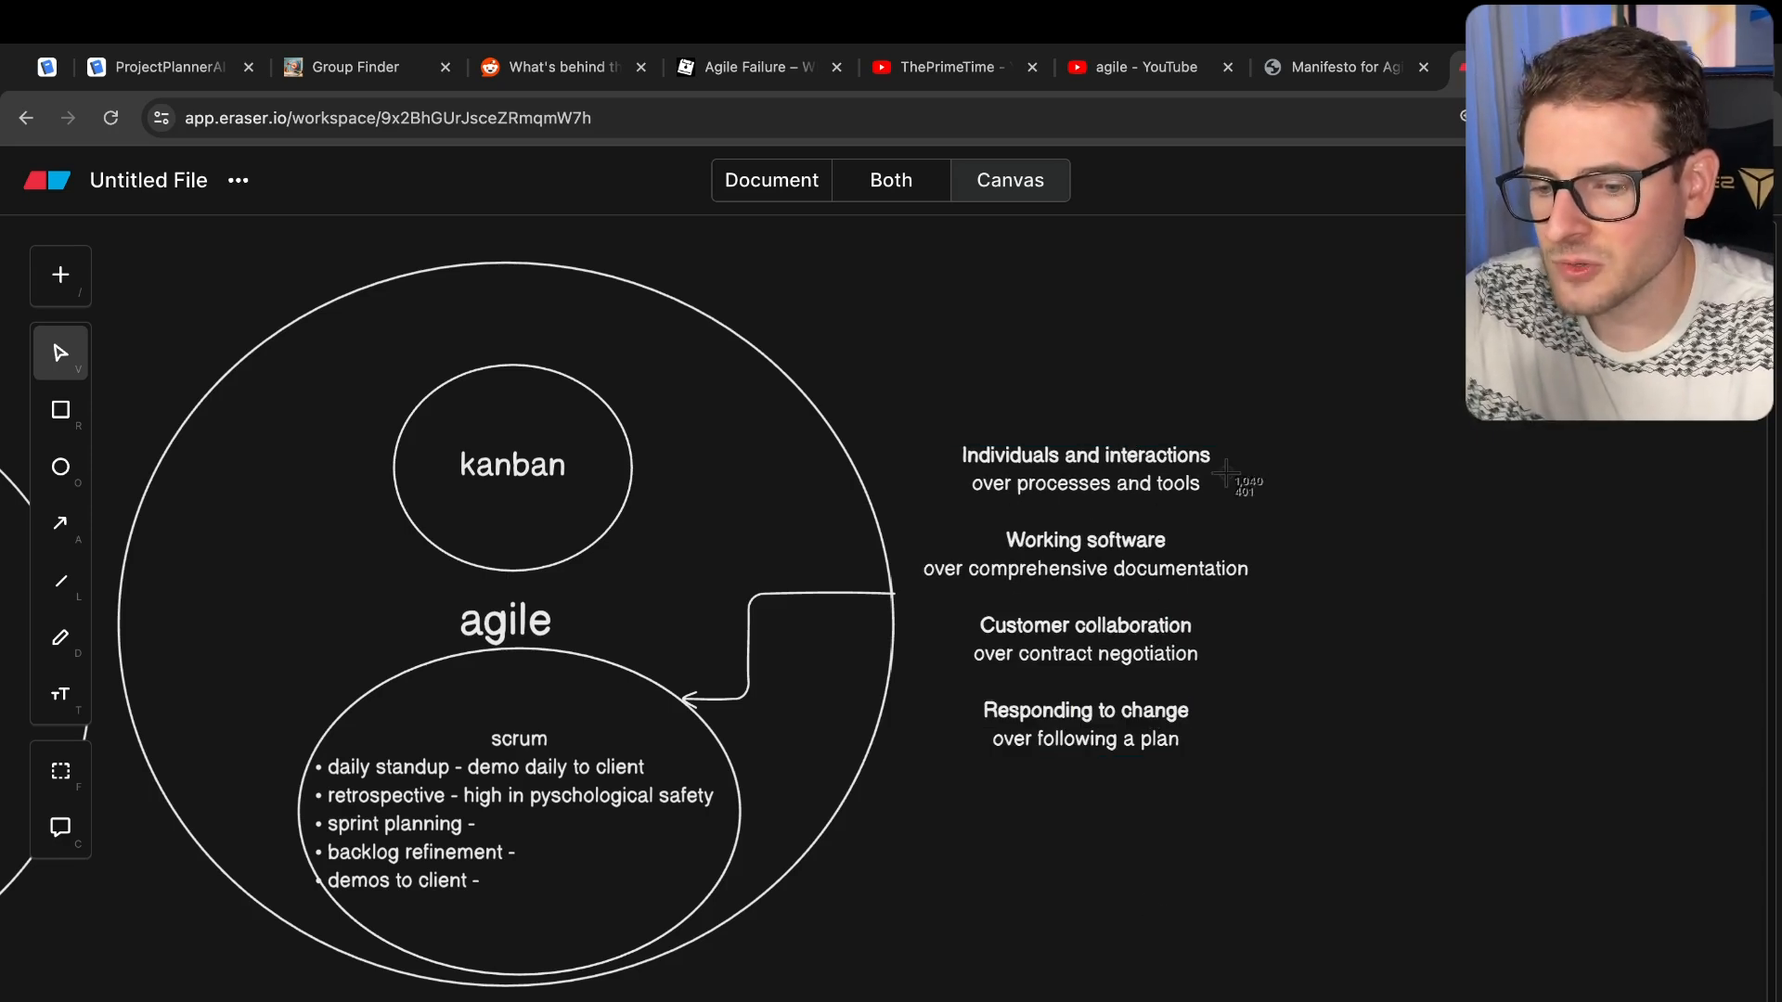
mouse_move(998, 520)
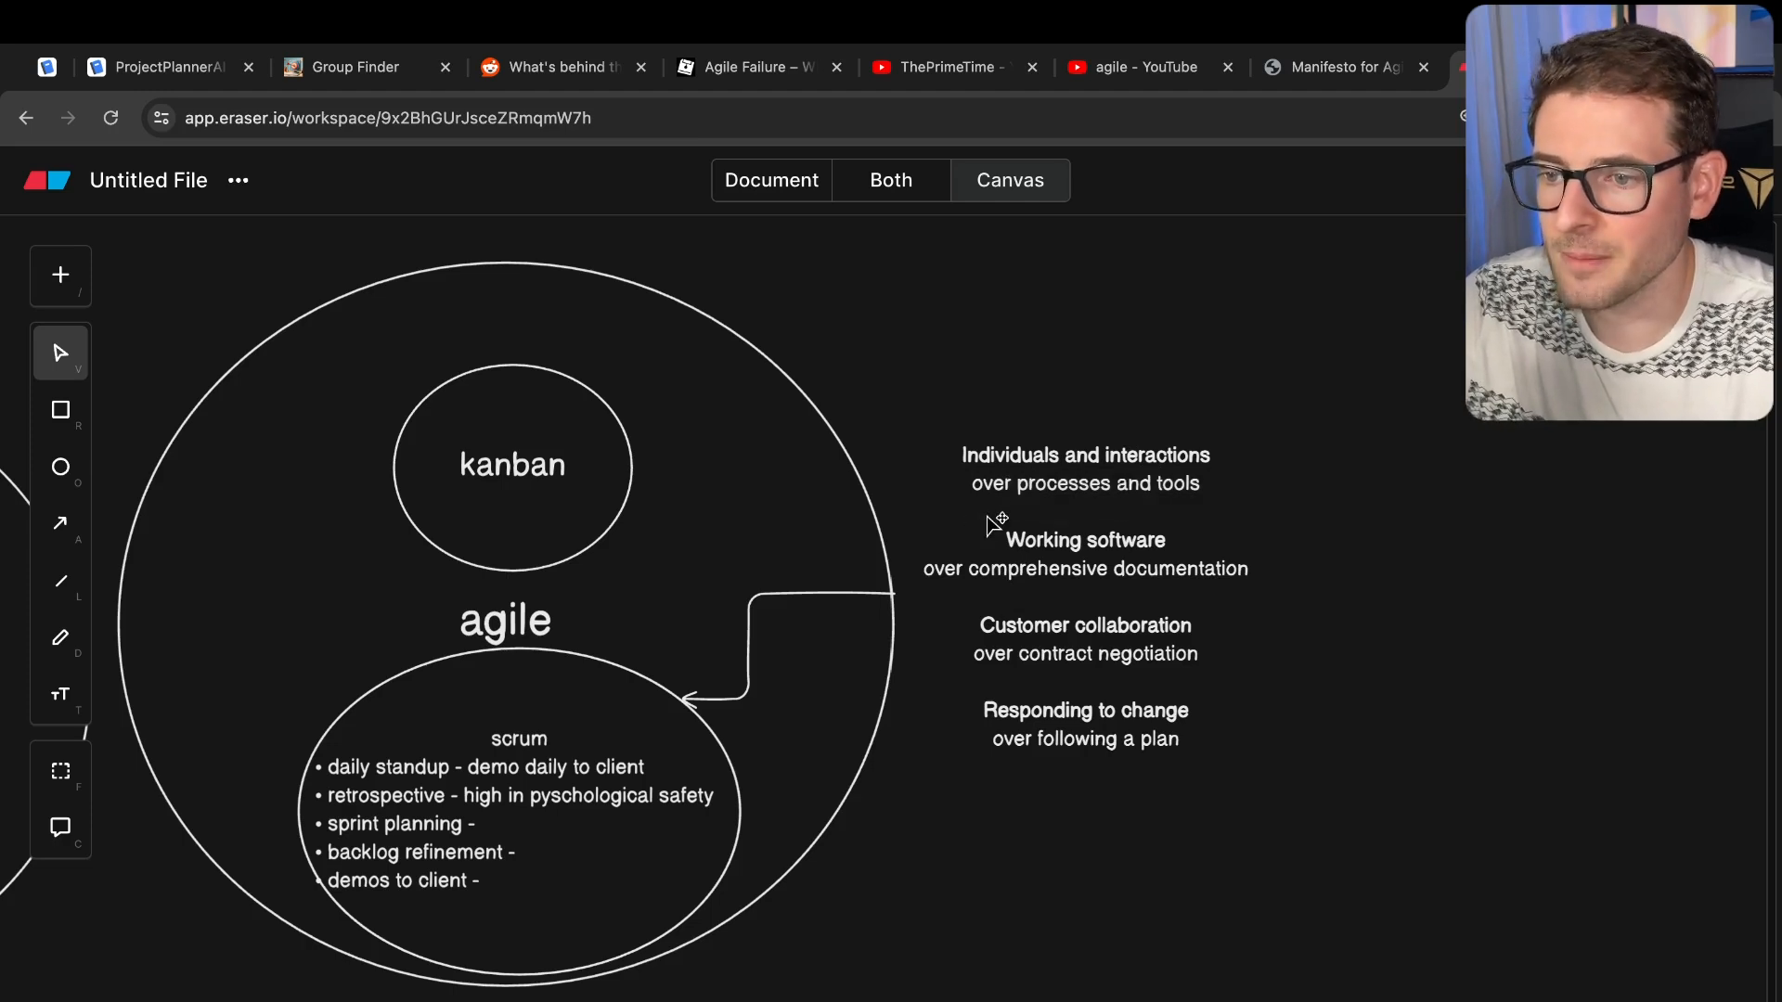
mouse_move(1070, 518)
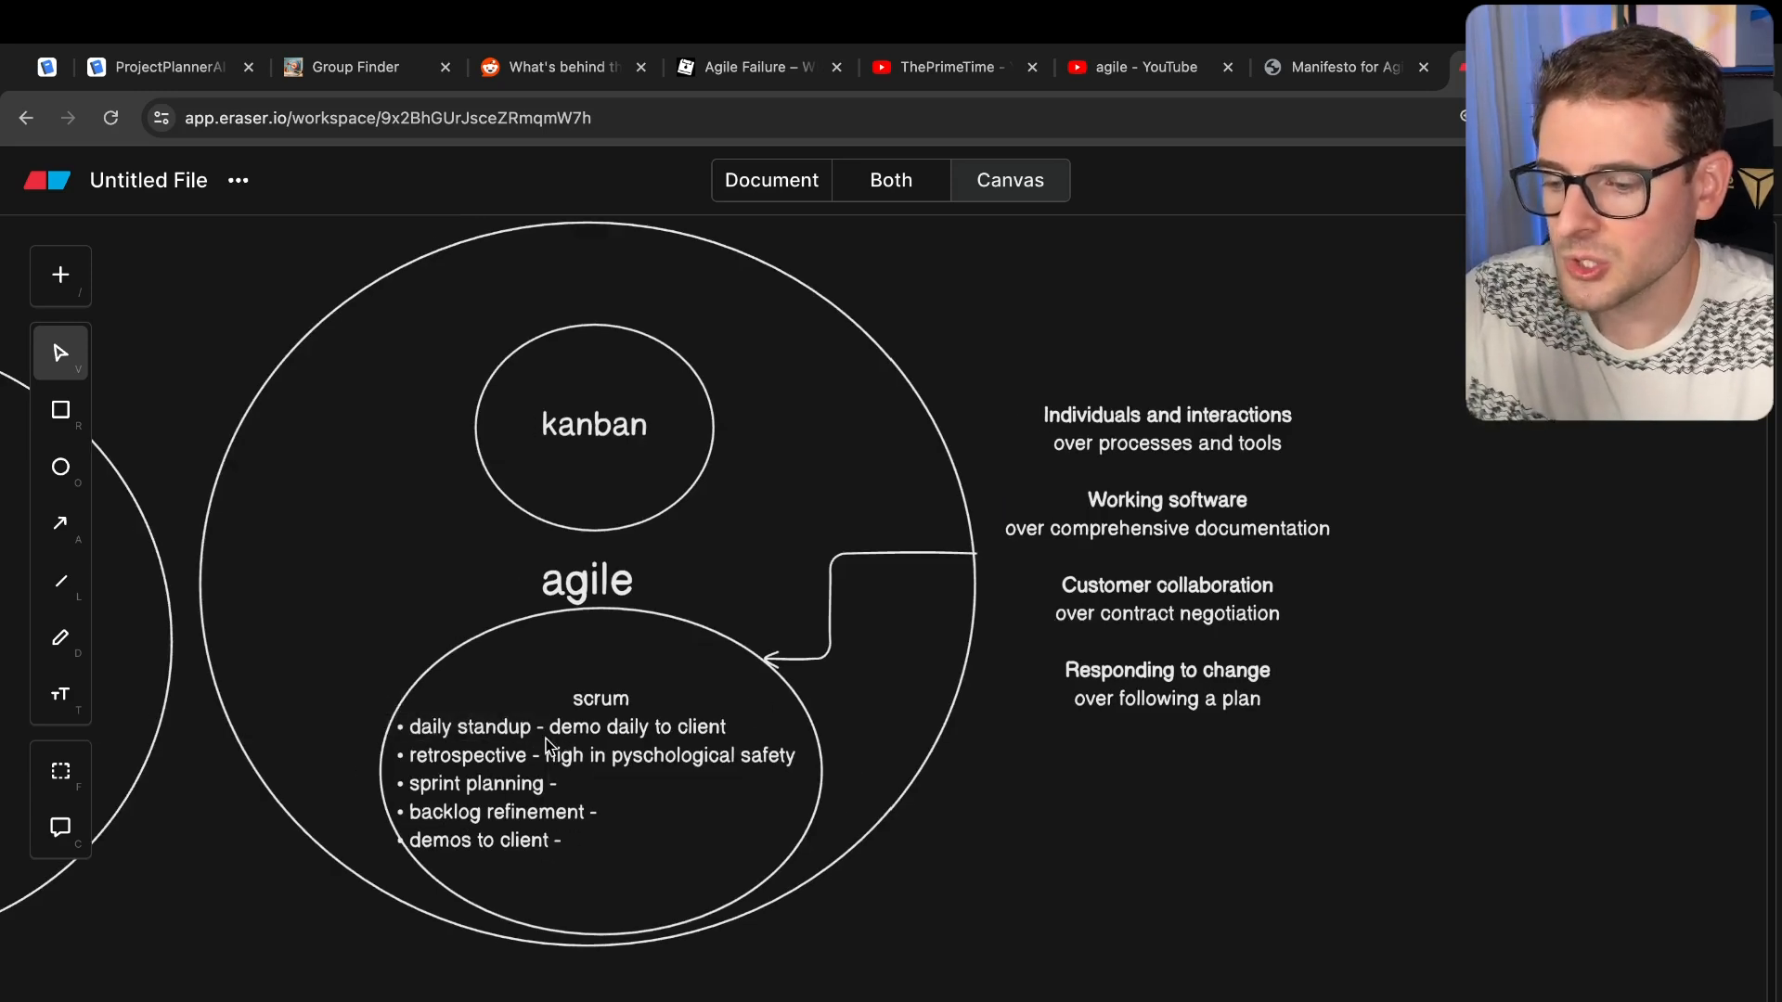
mouse_move(466, 774)
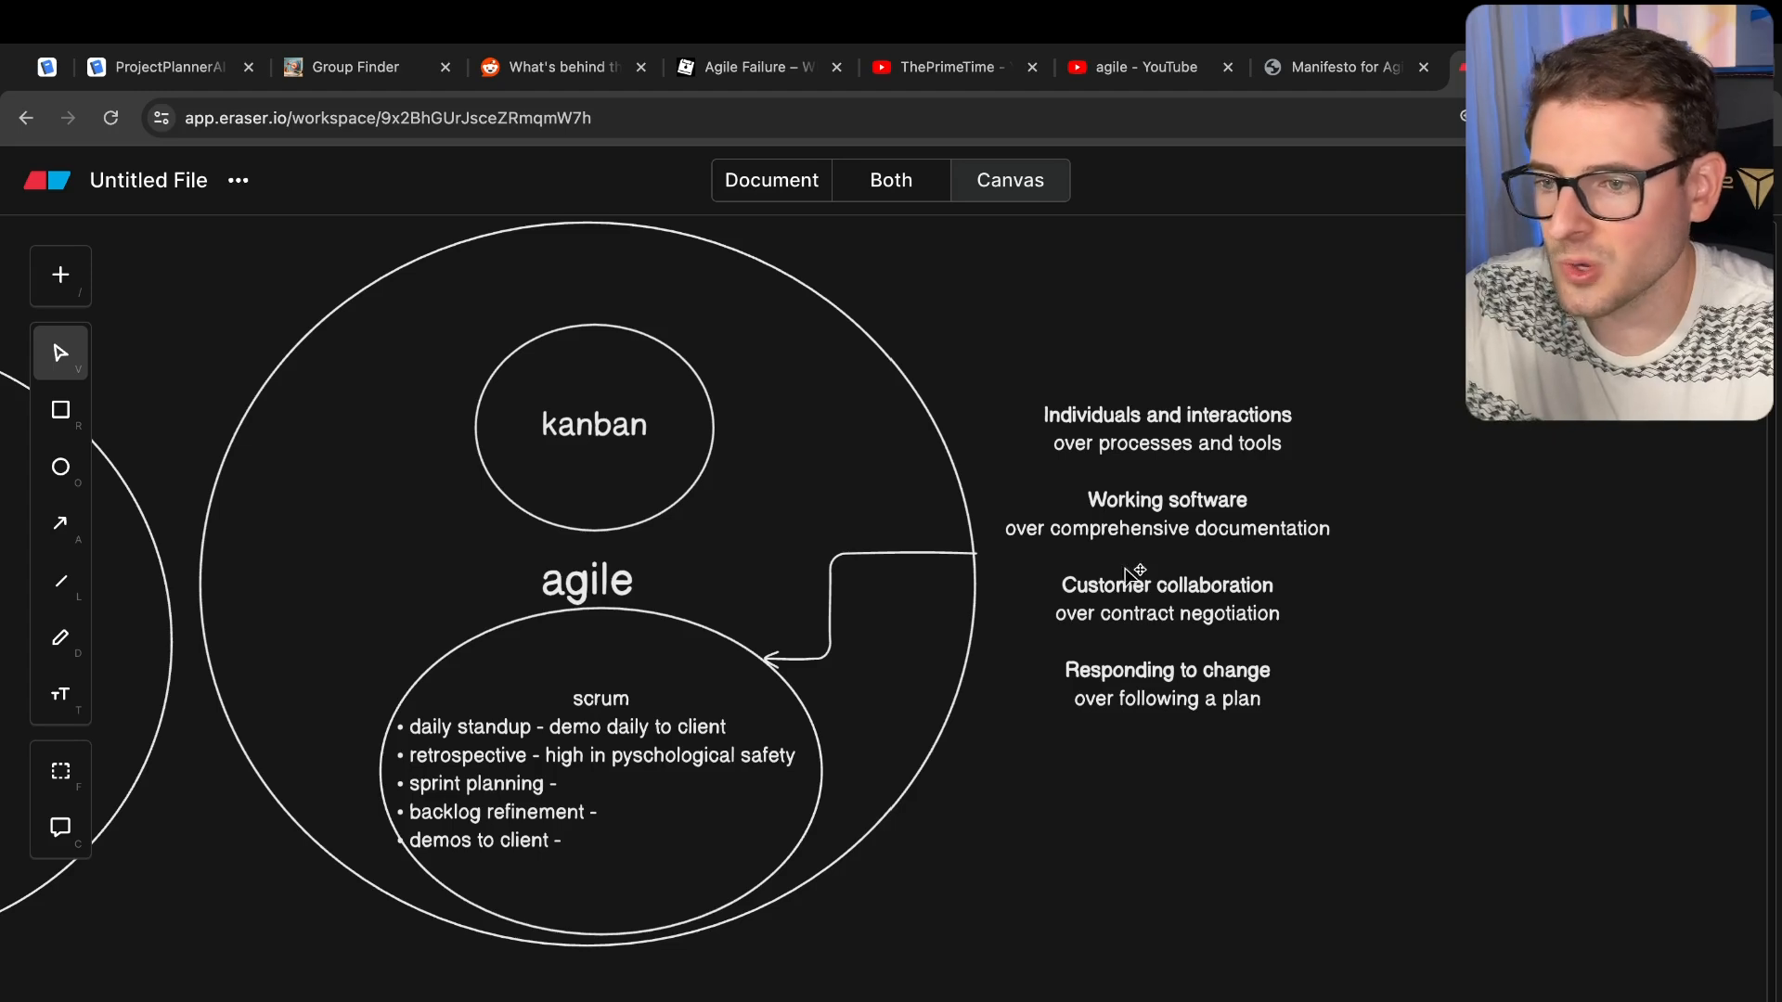
mouse_move(1149, 608)
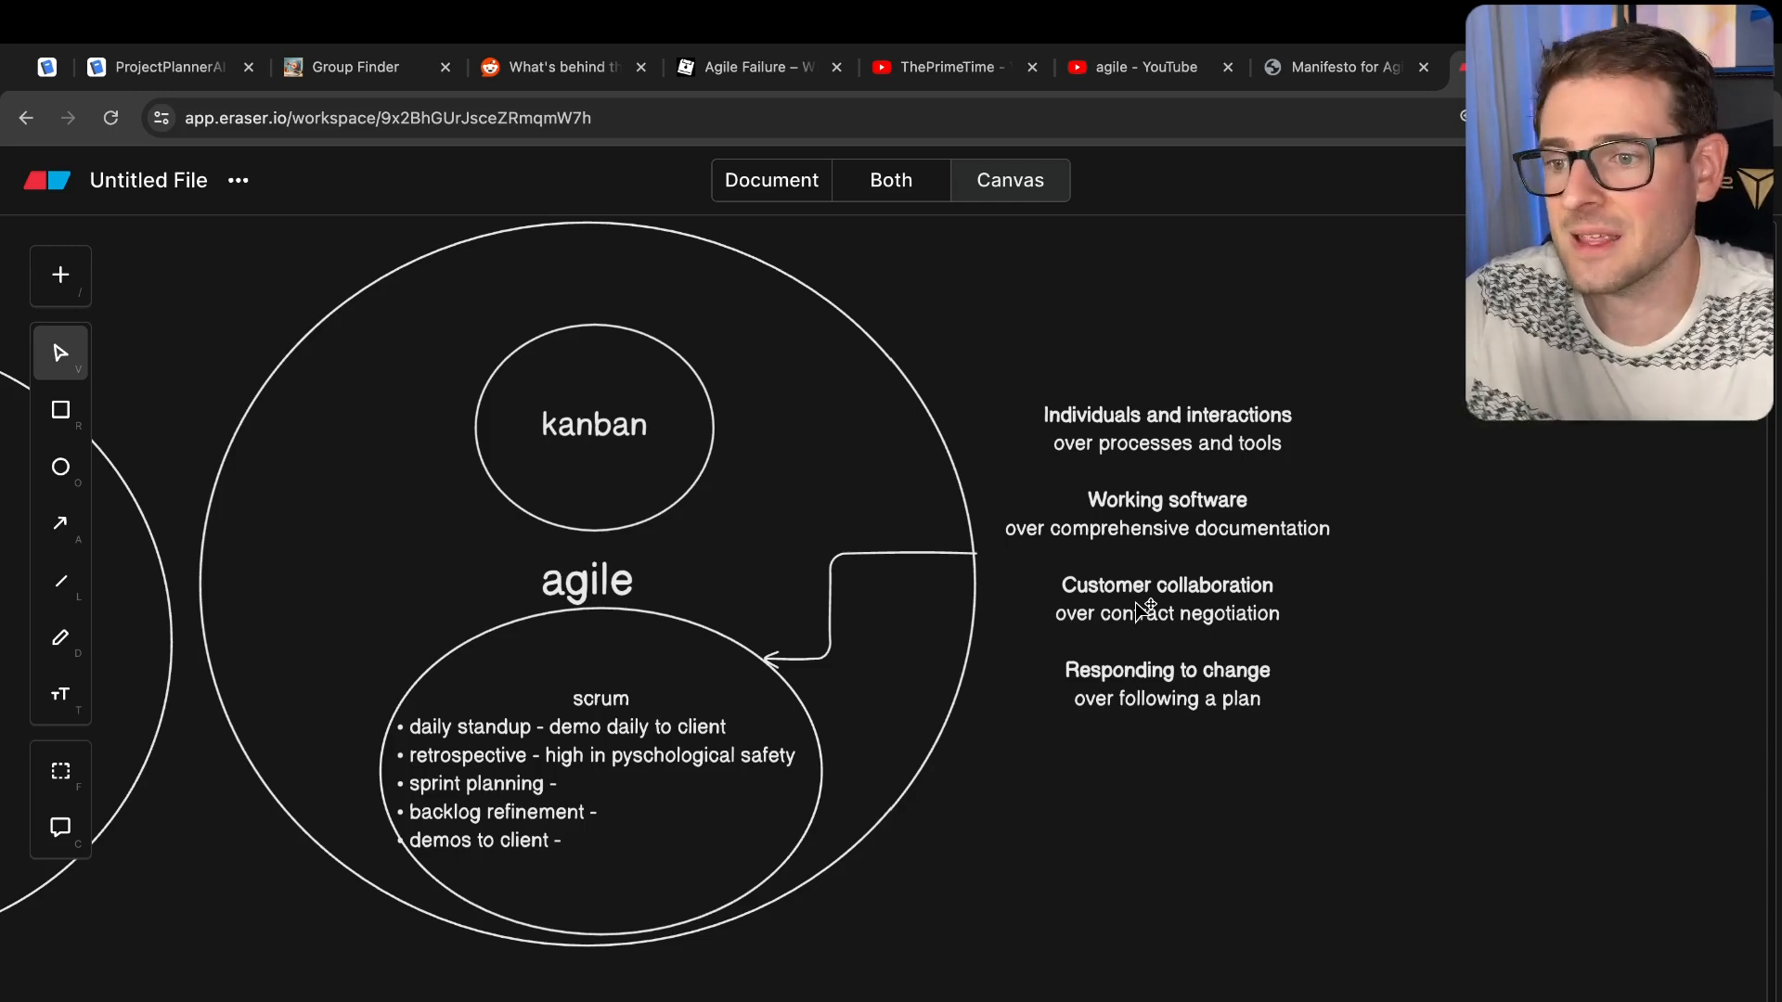
click(1166, 584)
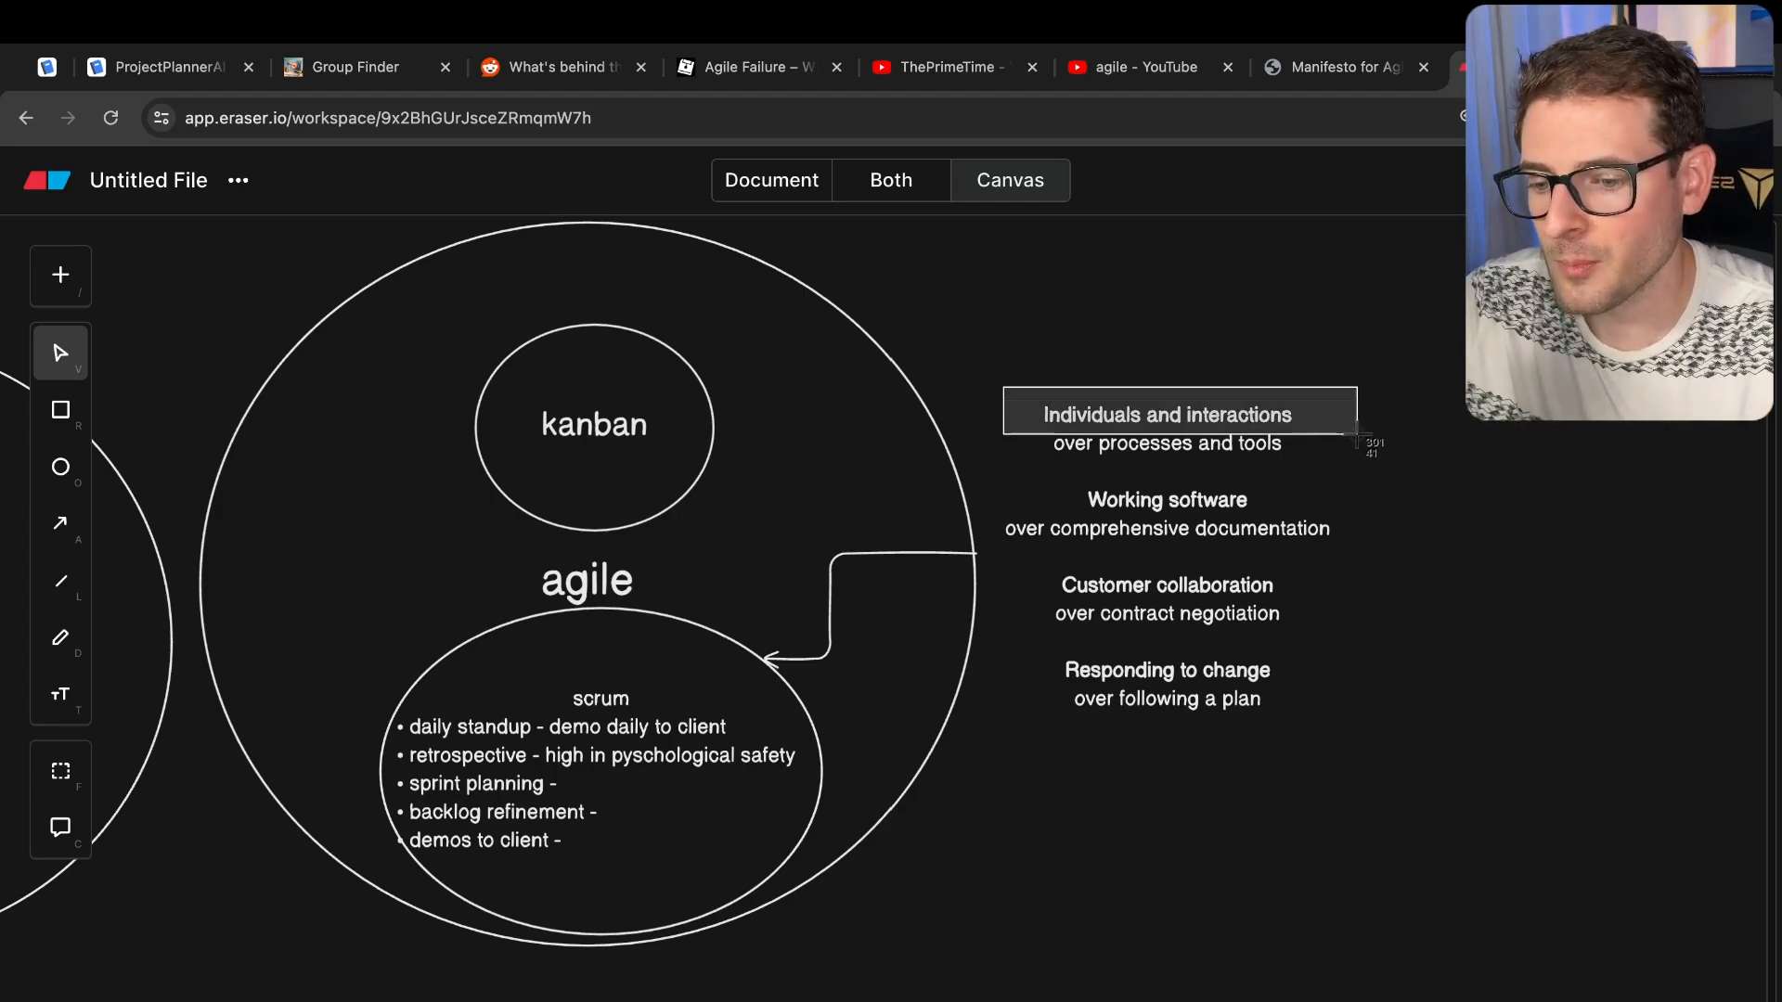
mouse_move(1305, 375)
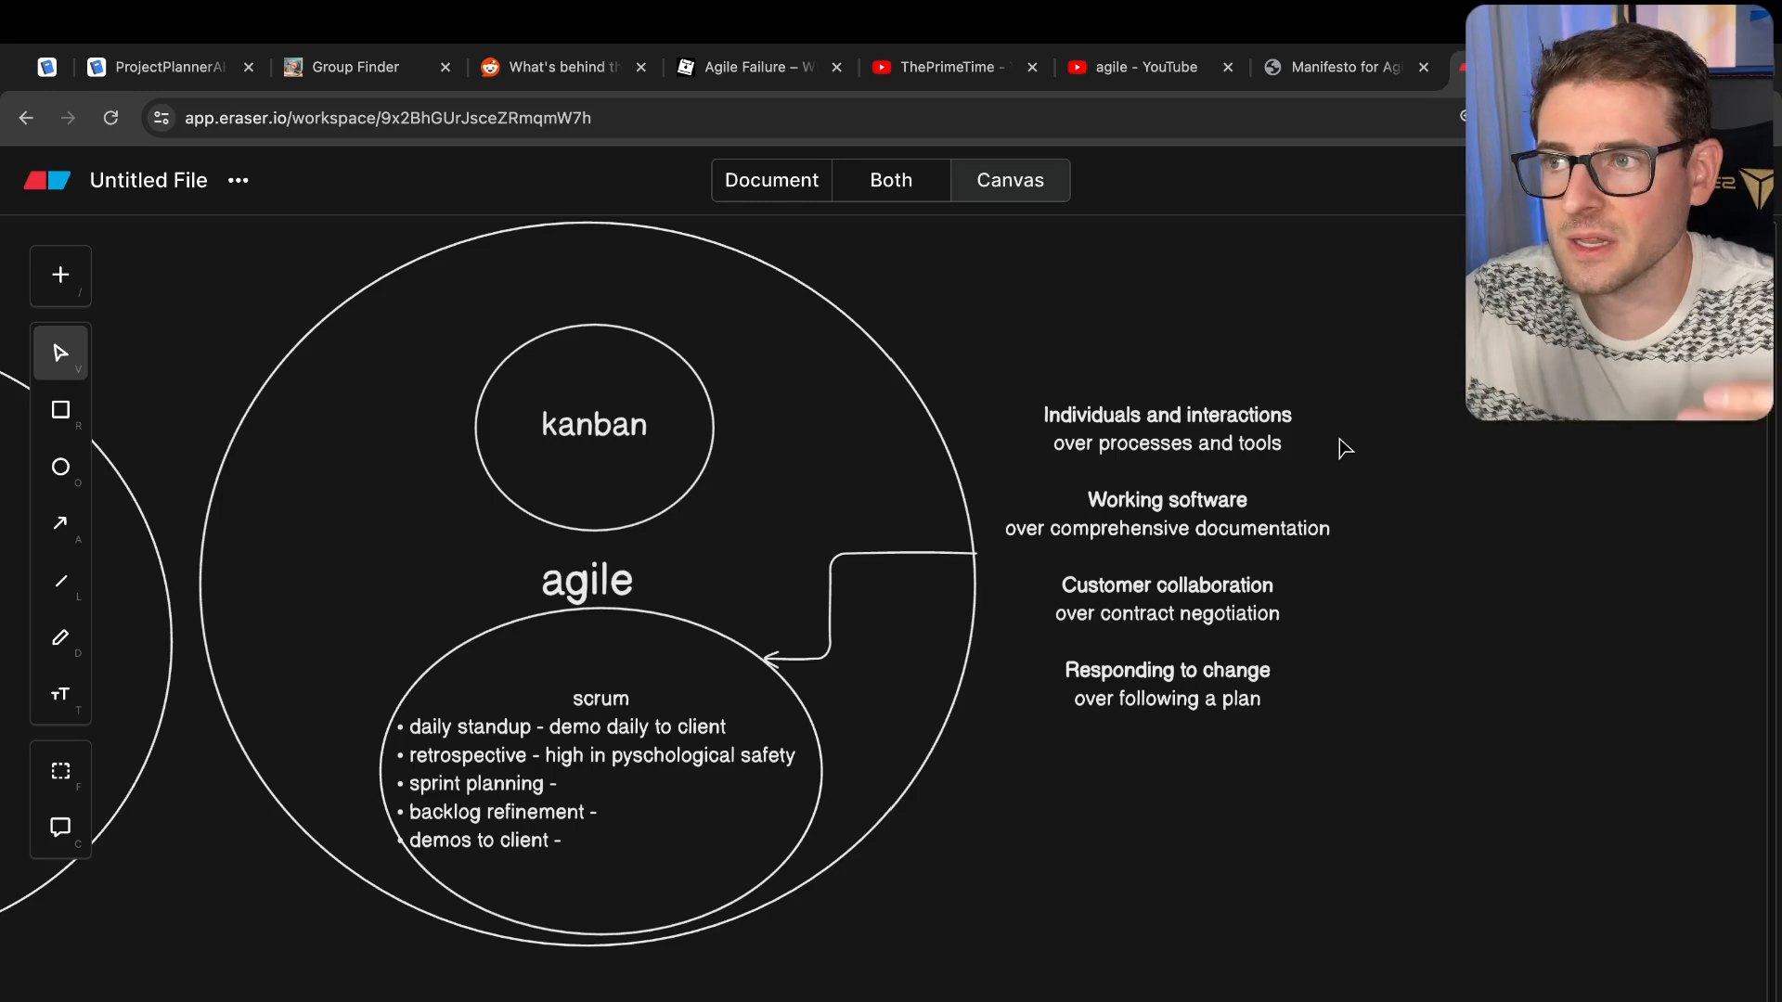
mouse_move(1095, 583)
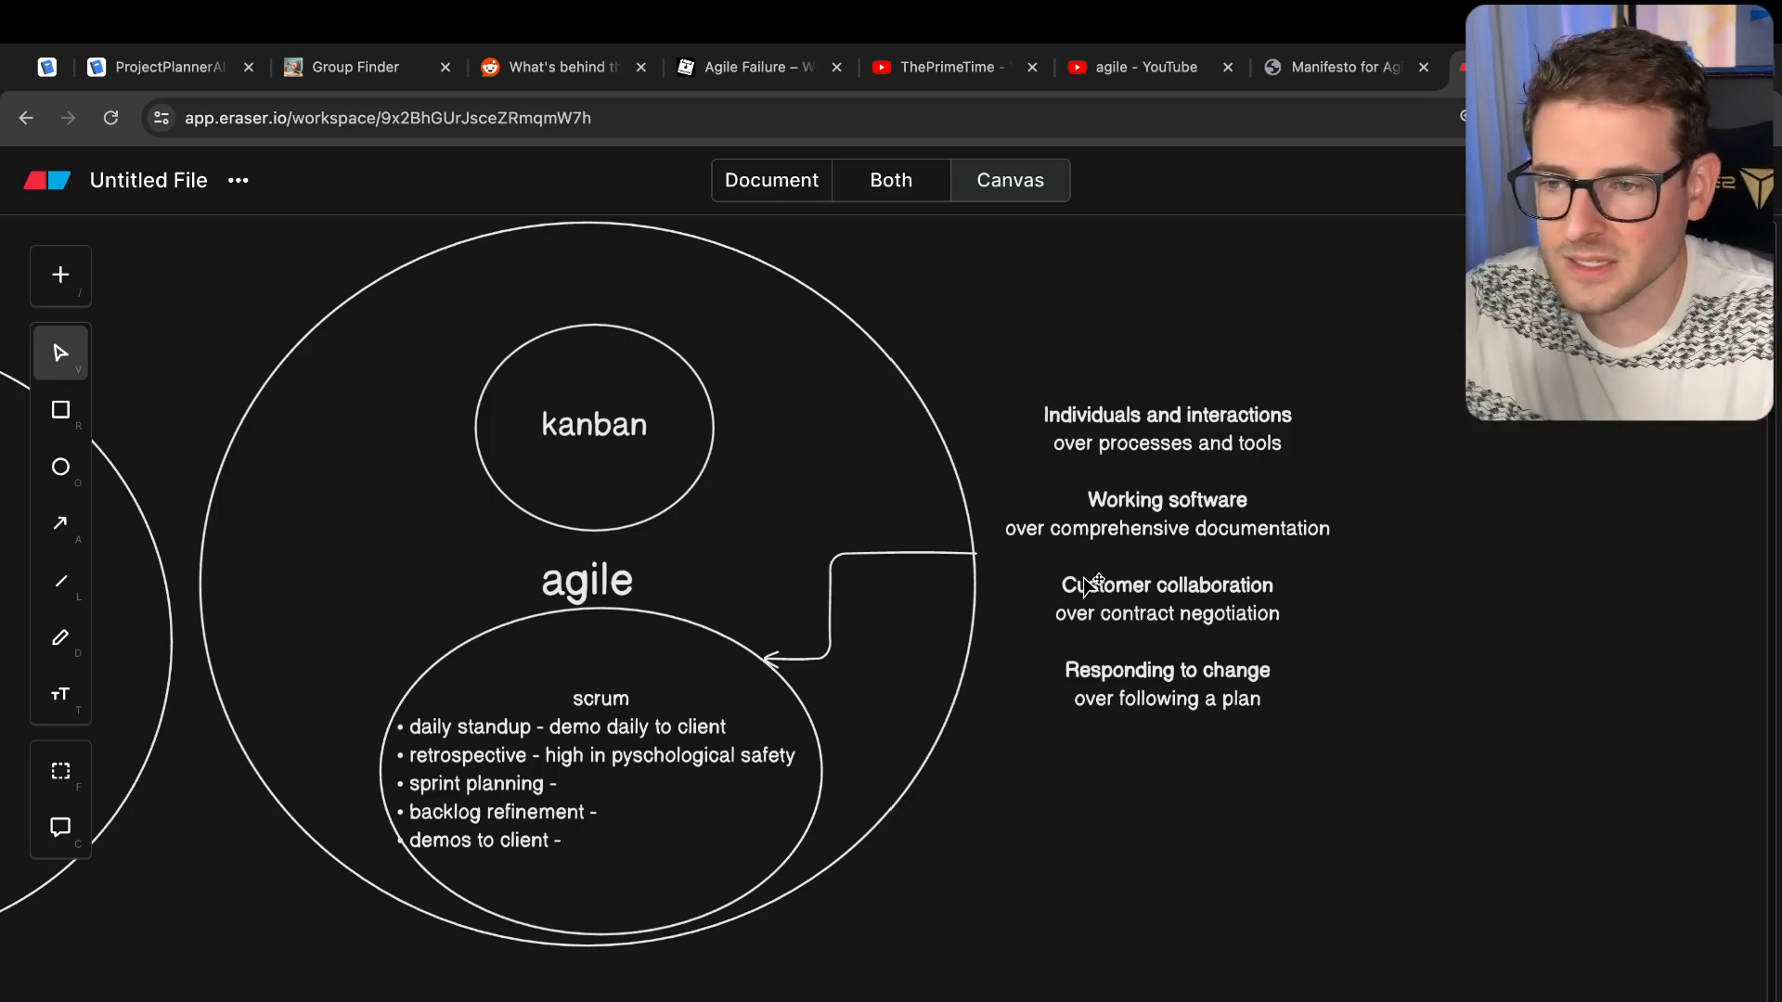
mouse_move(1312, 608)
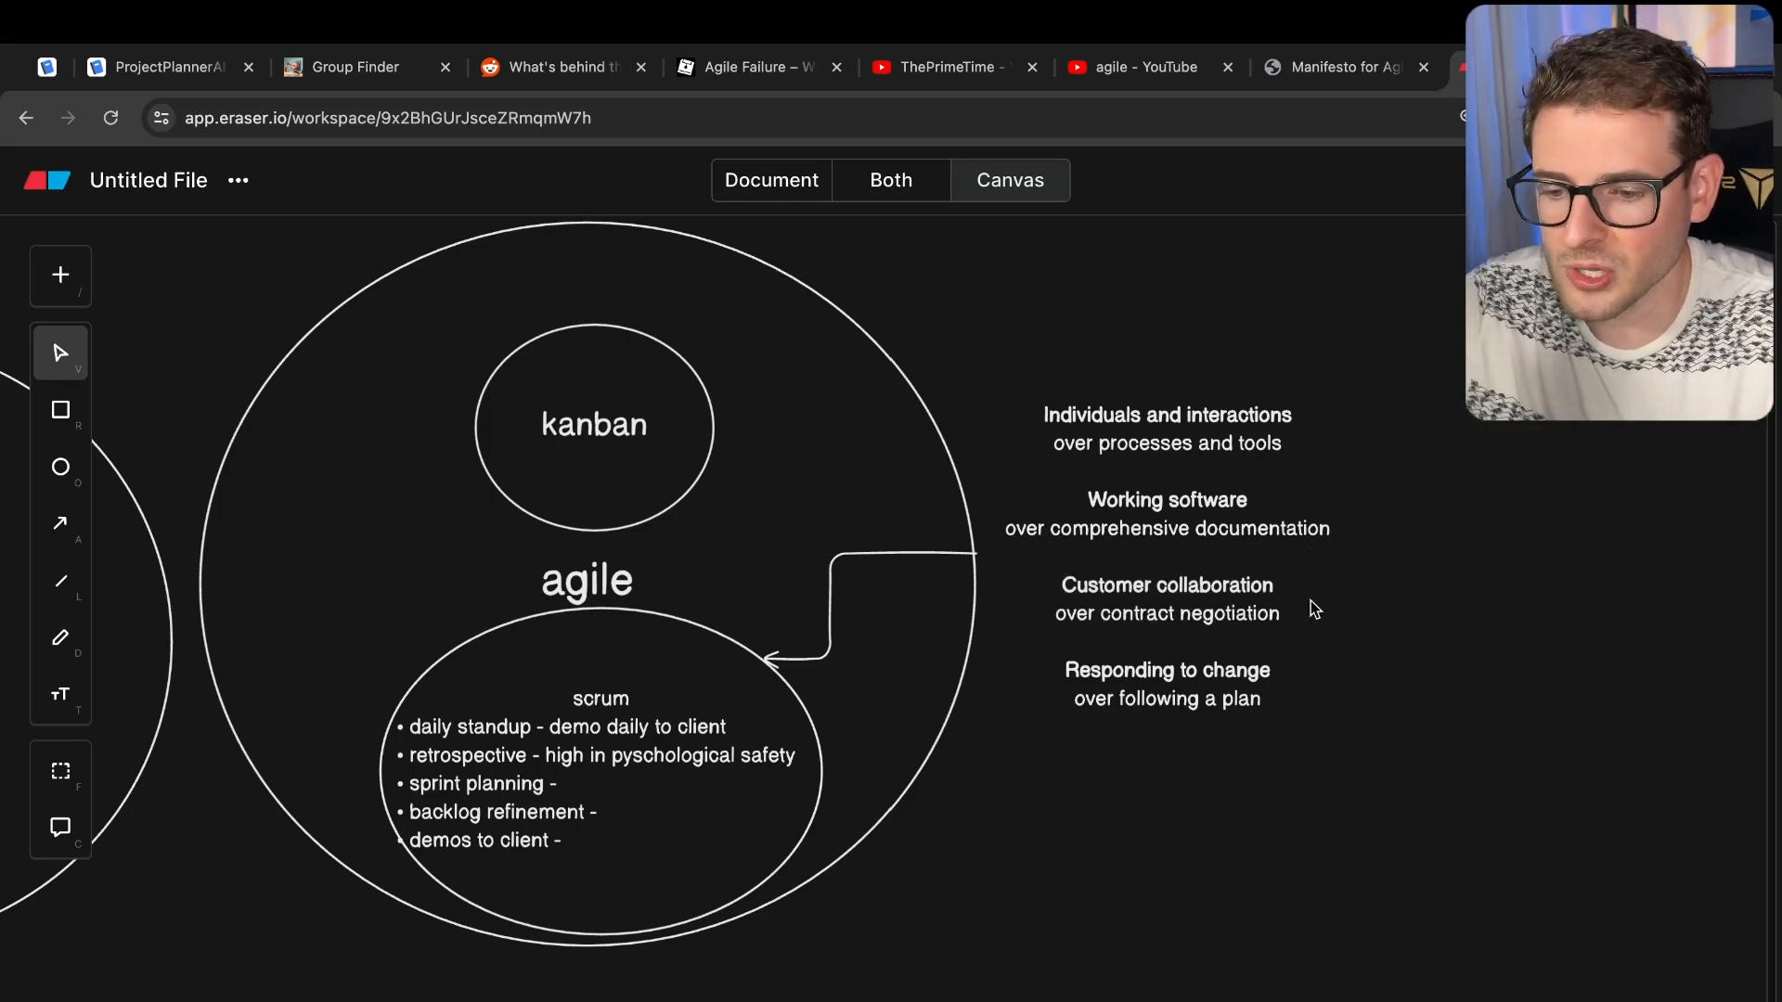
mouse_move(1221, 579)
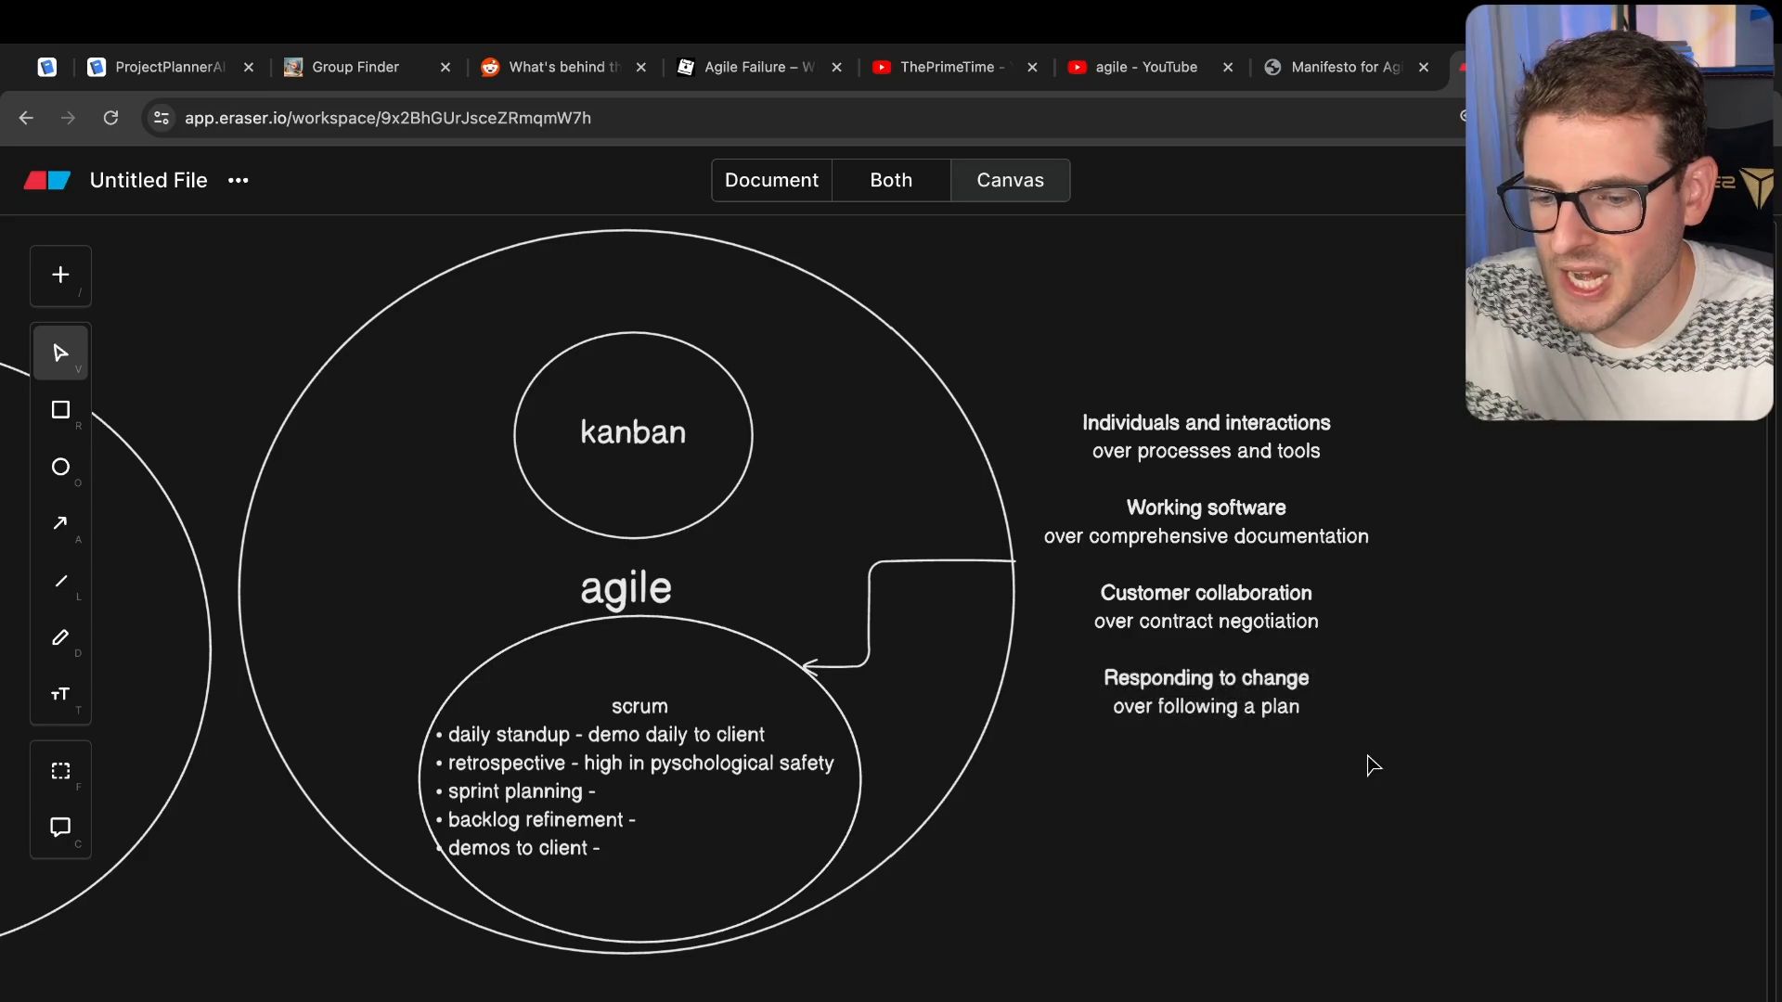
- Click through the waterfall circle, agile circle and values text, then switch to the Agile Manifesto tab
click(1204, 678)
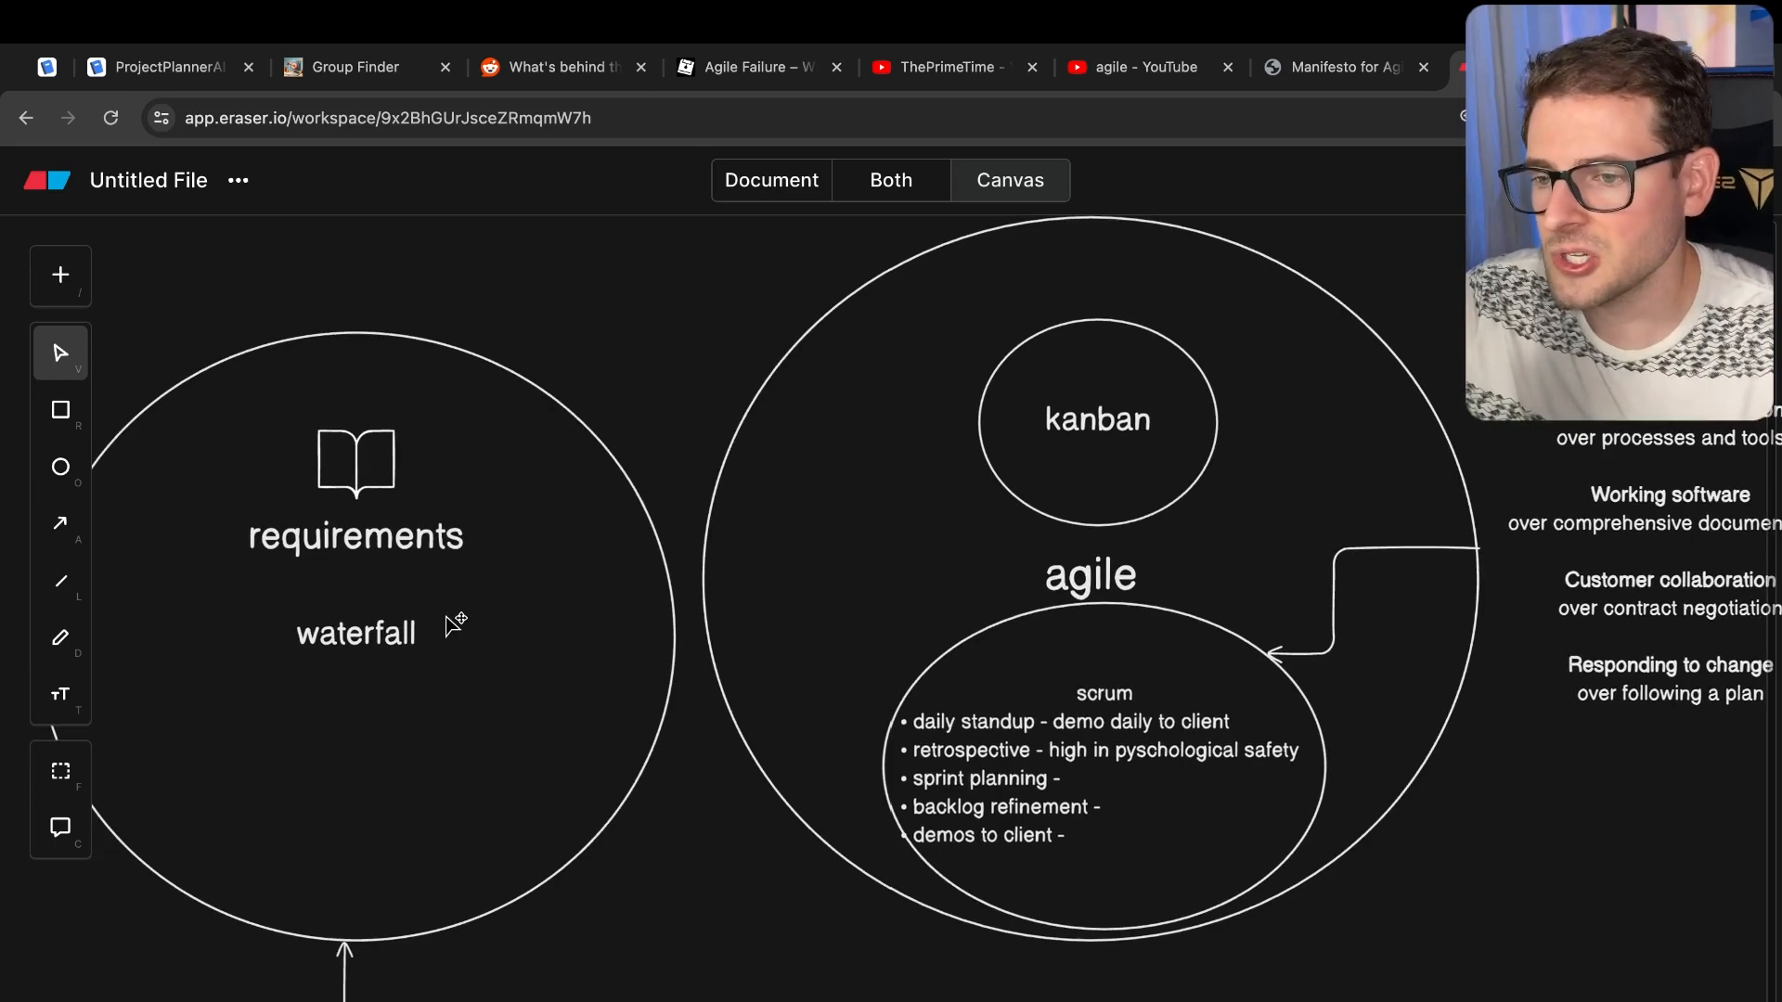
mouse_move(566, 654)
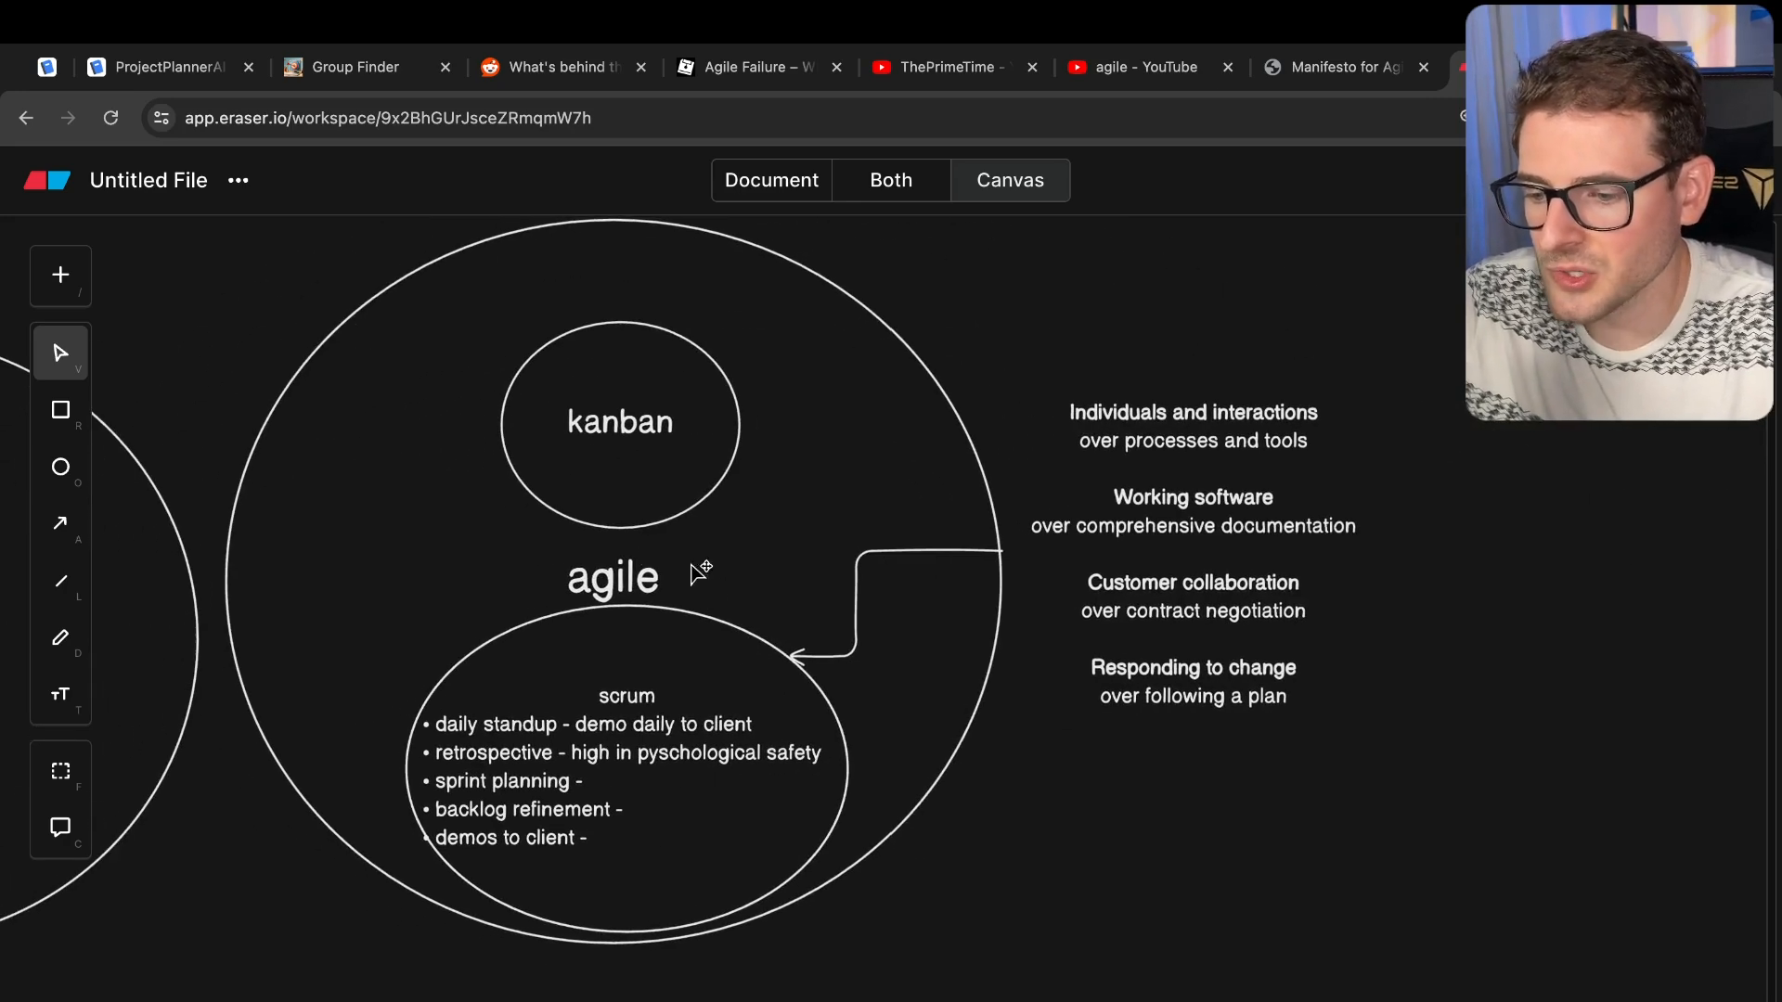
click(1192, 553)
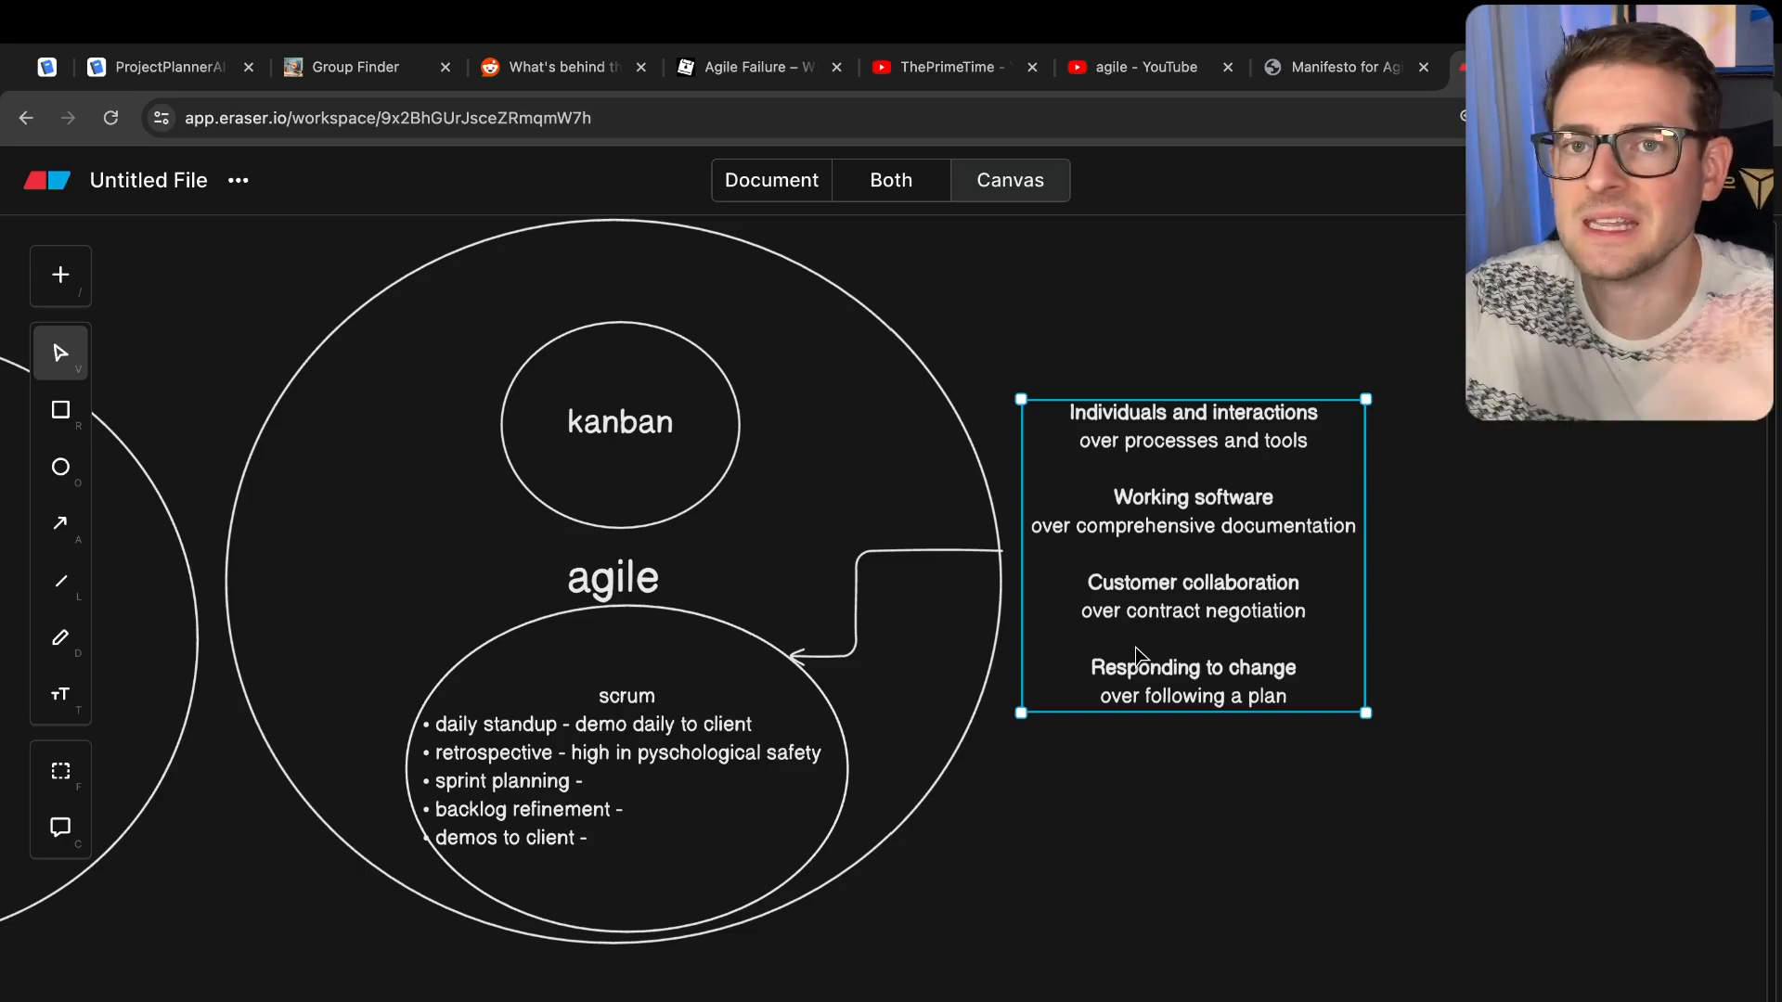
click(1140, 729)
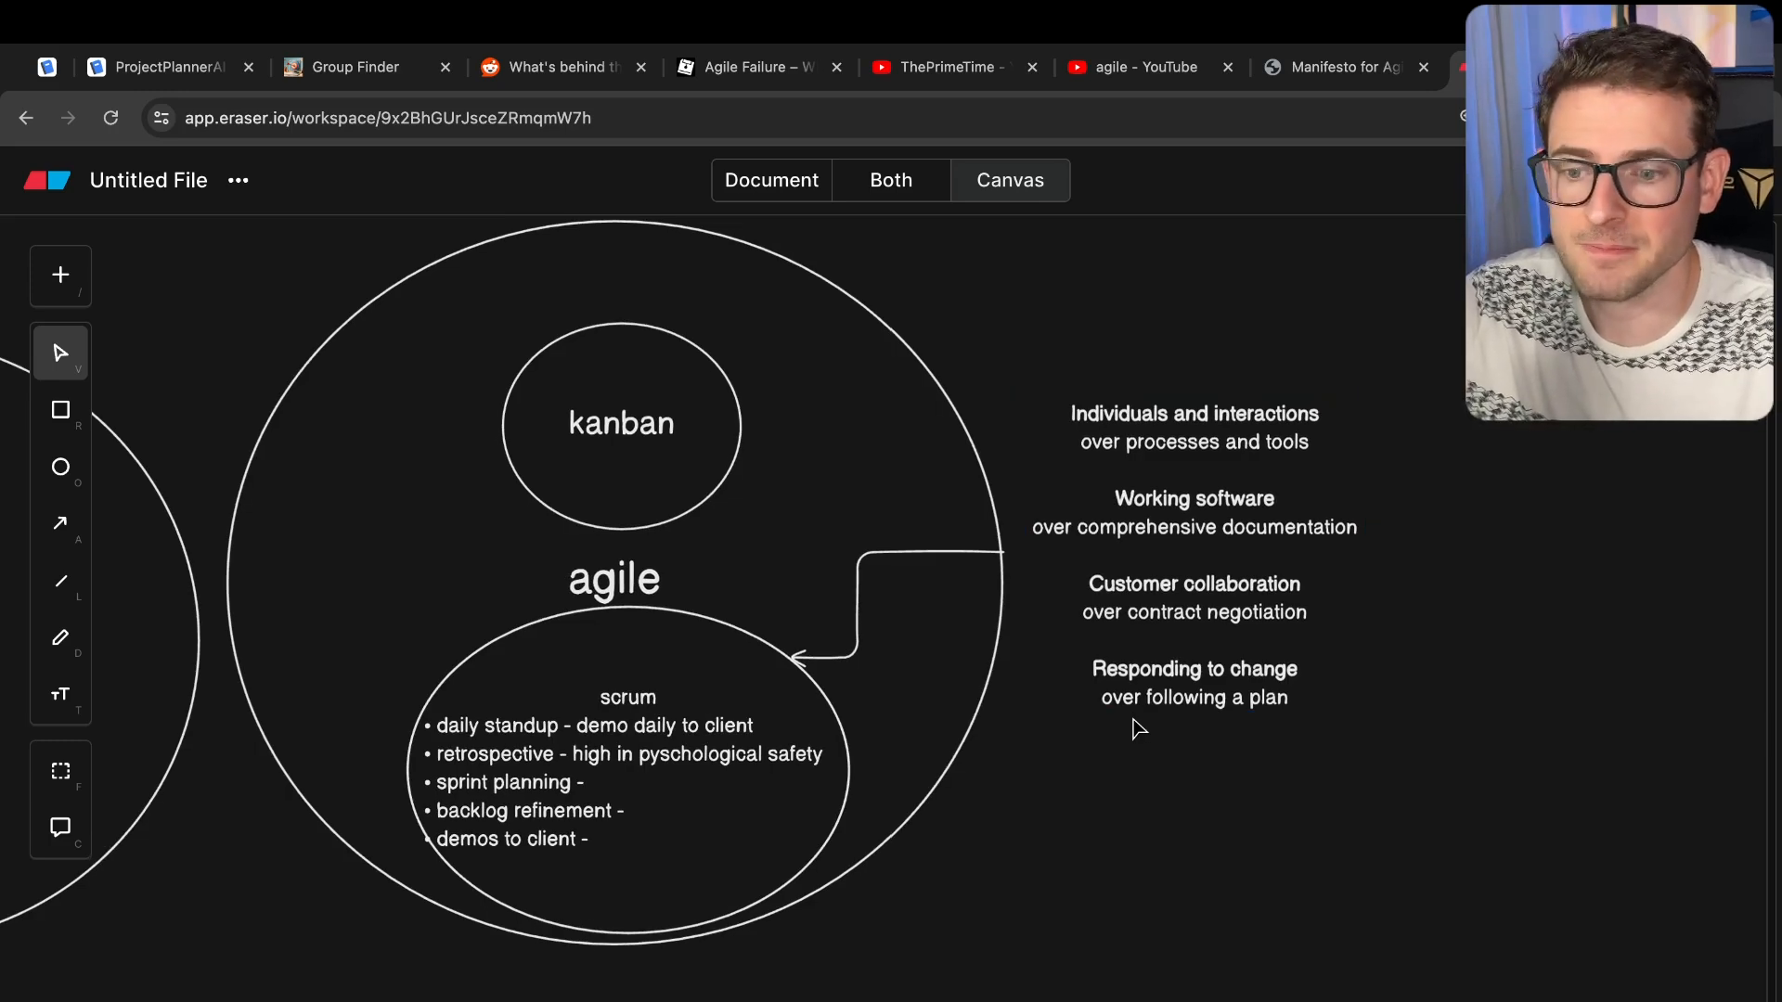
mouse_move(1021, 751)
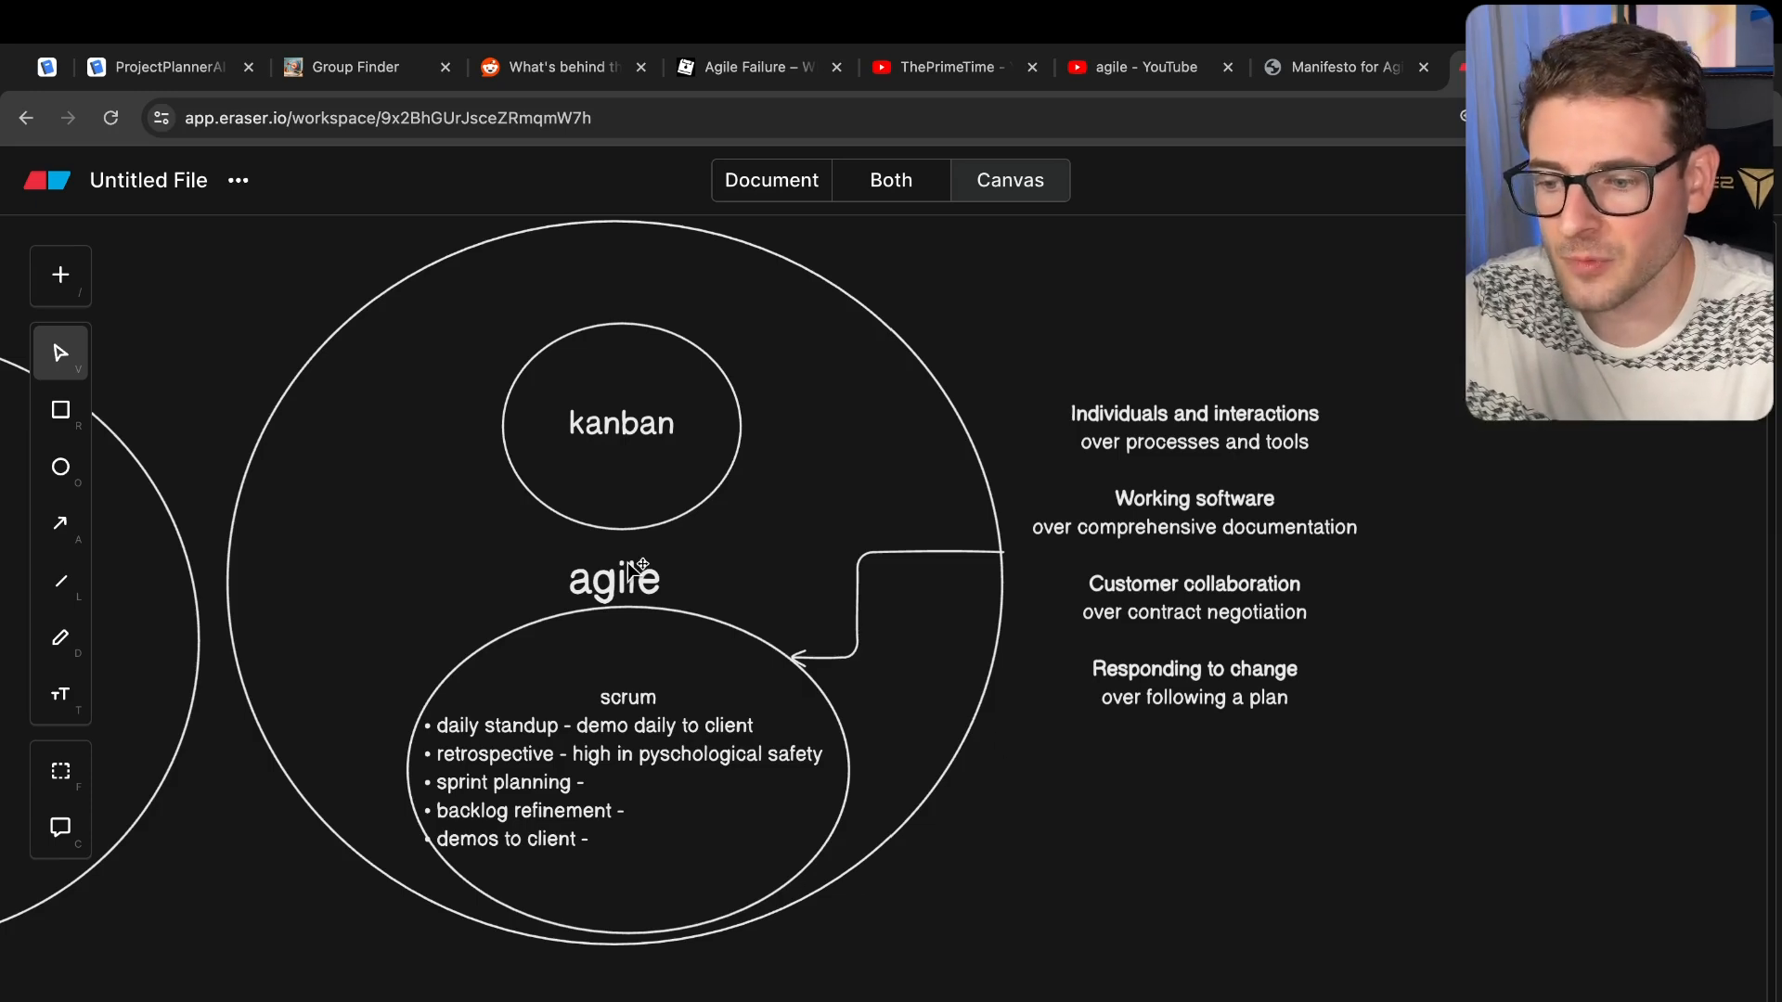
mouse_move(1039, 811)
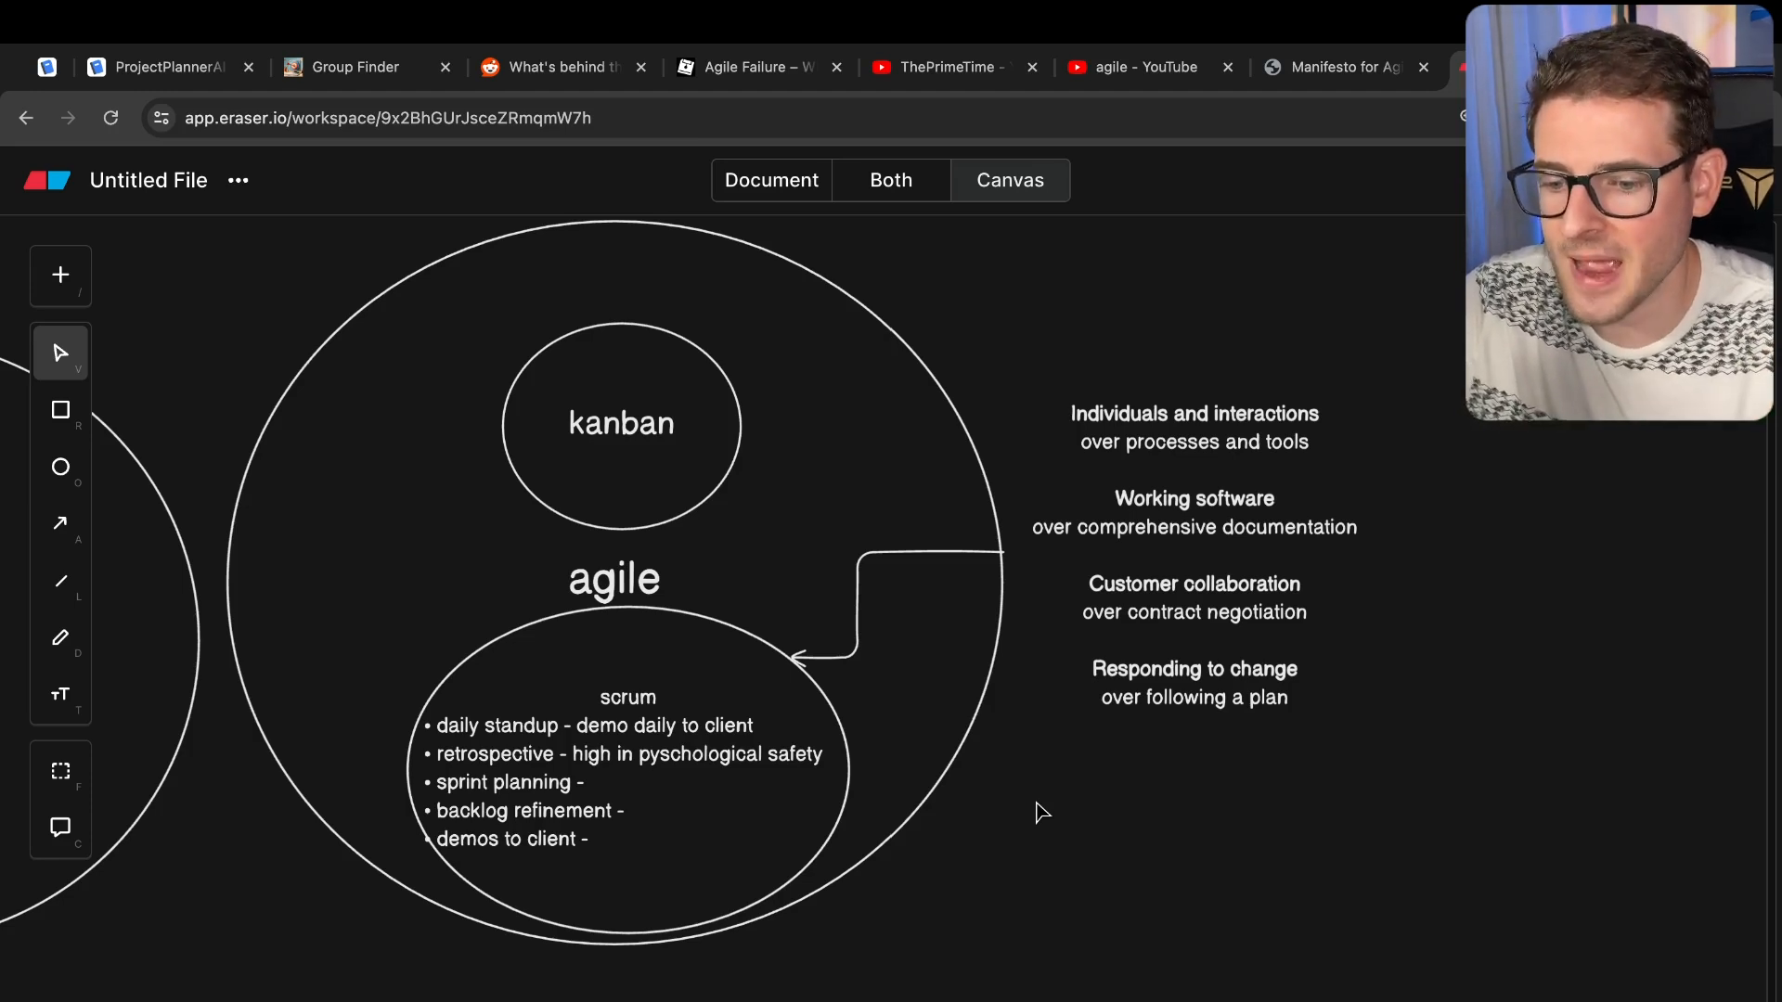
mouse_move(890, 584)
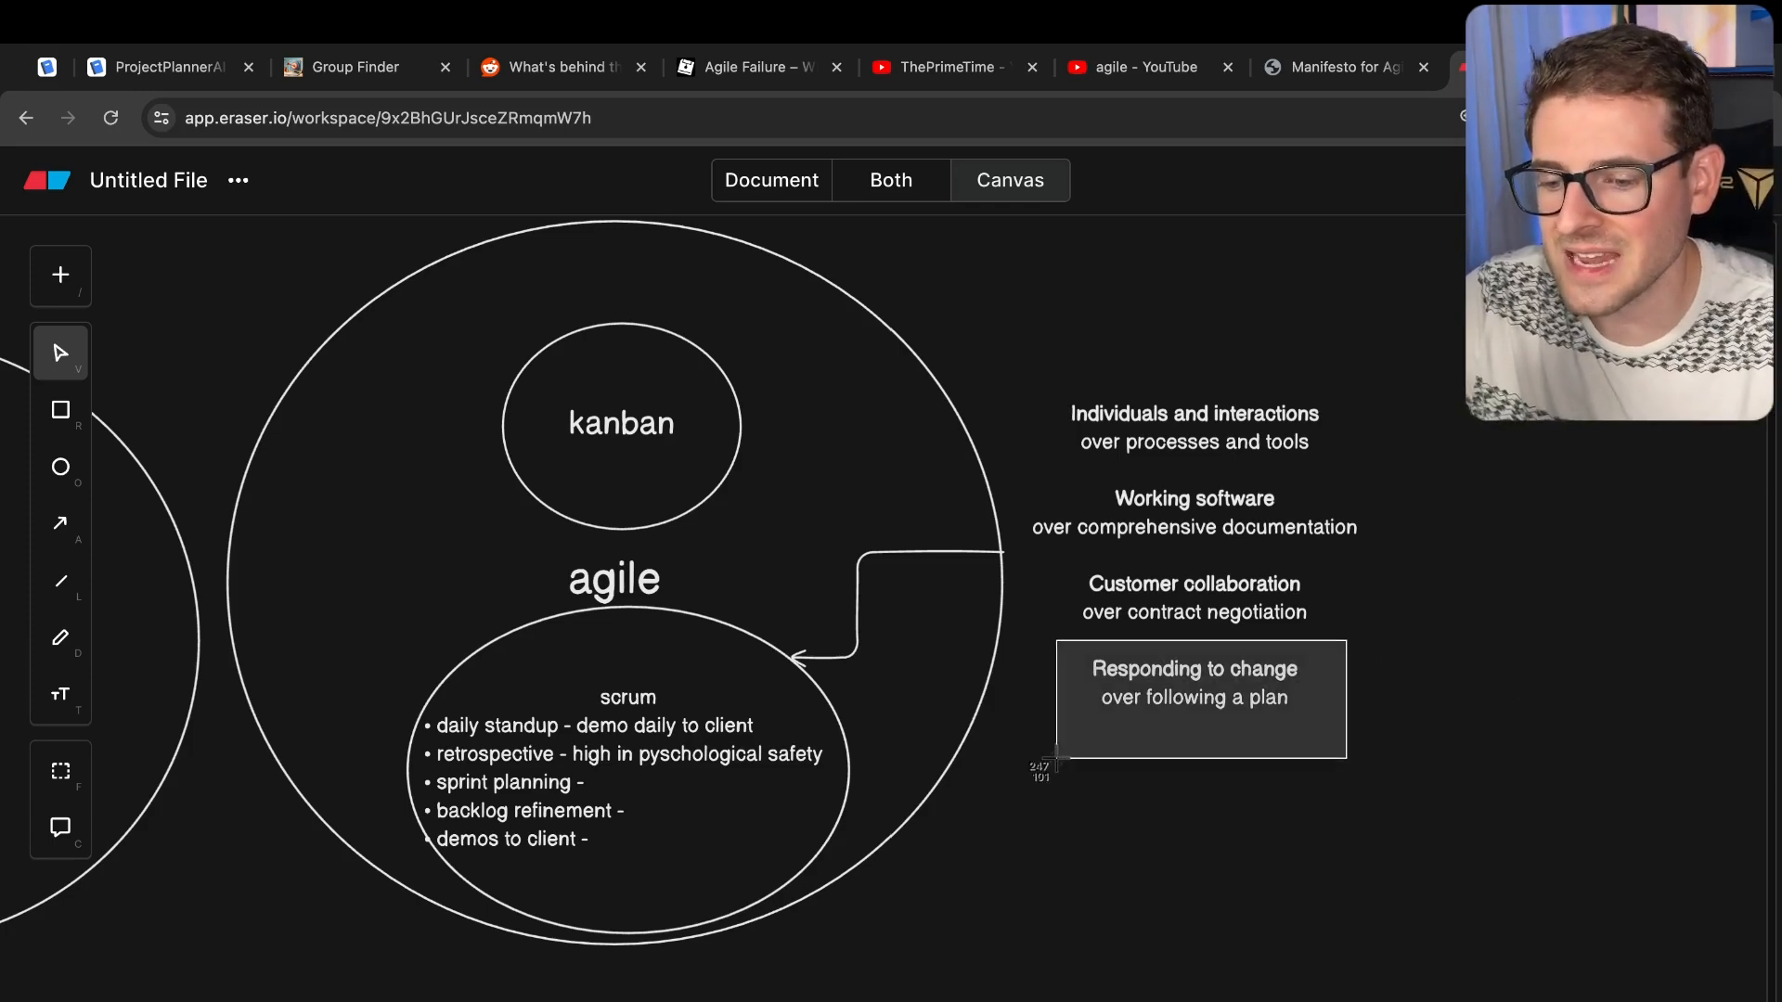
click(1060, 767)
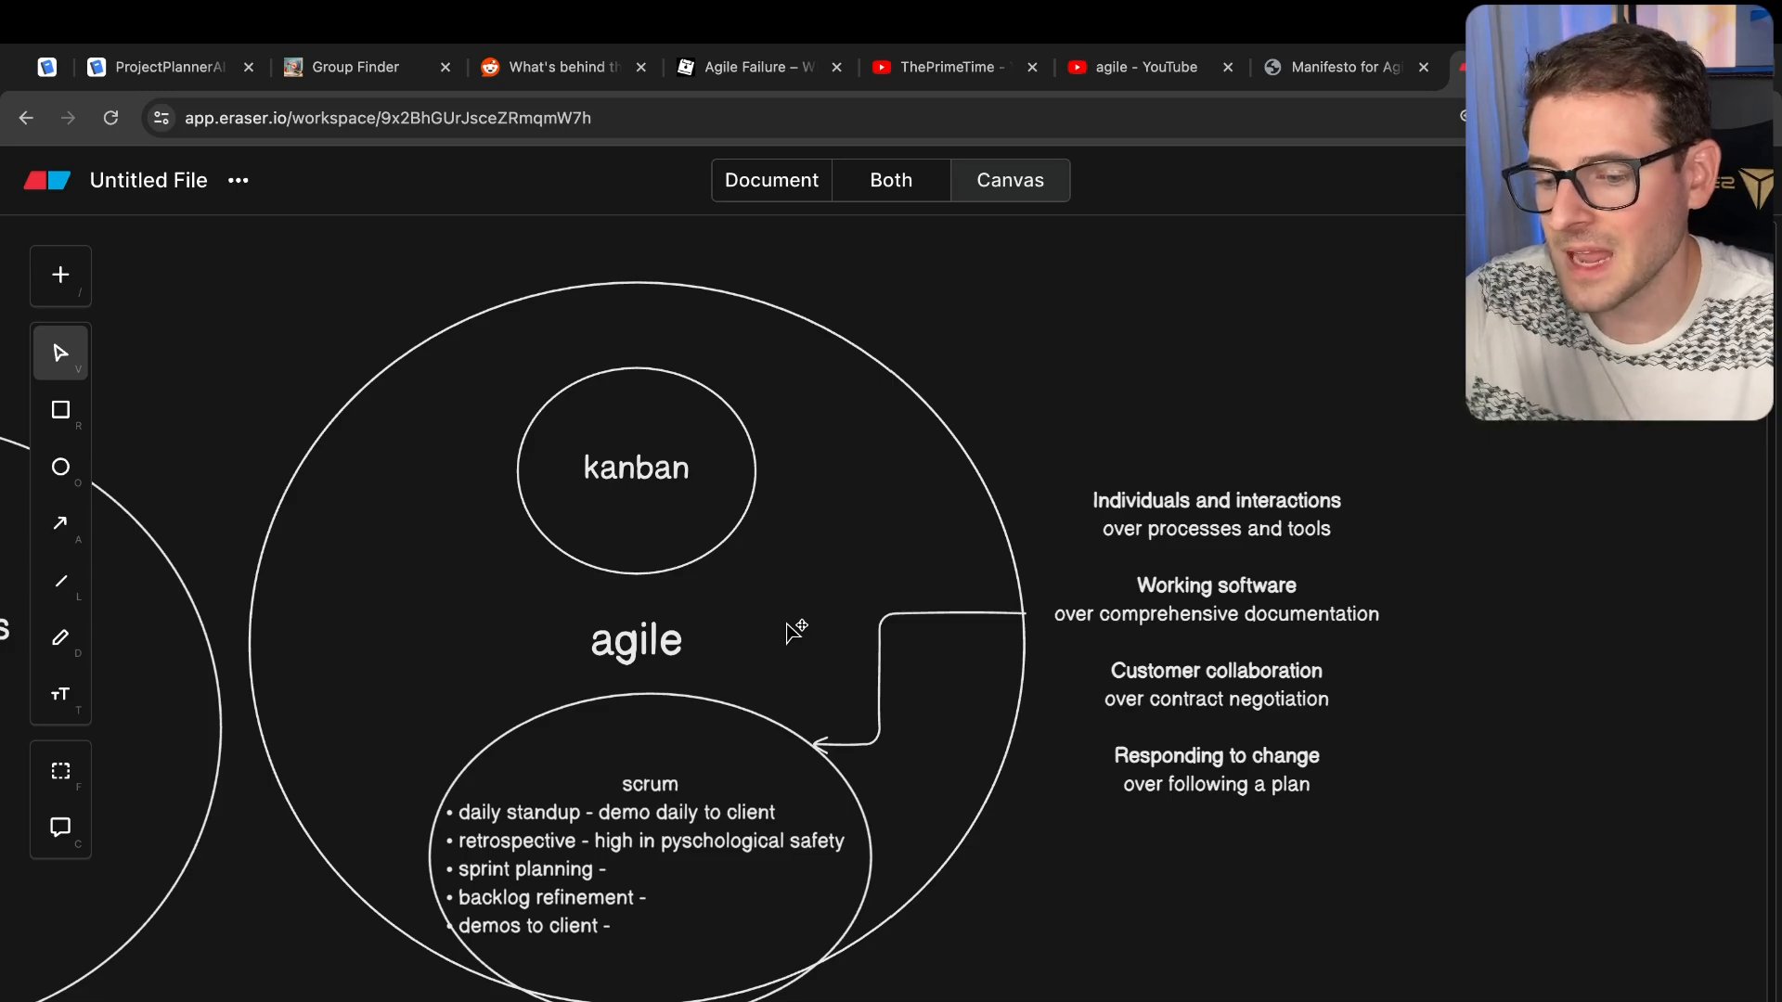
mouse_move(1170, 779)
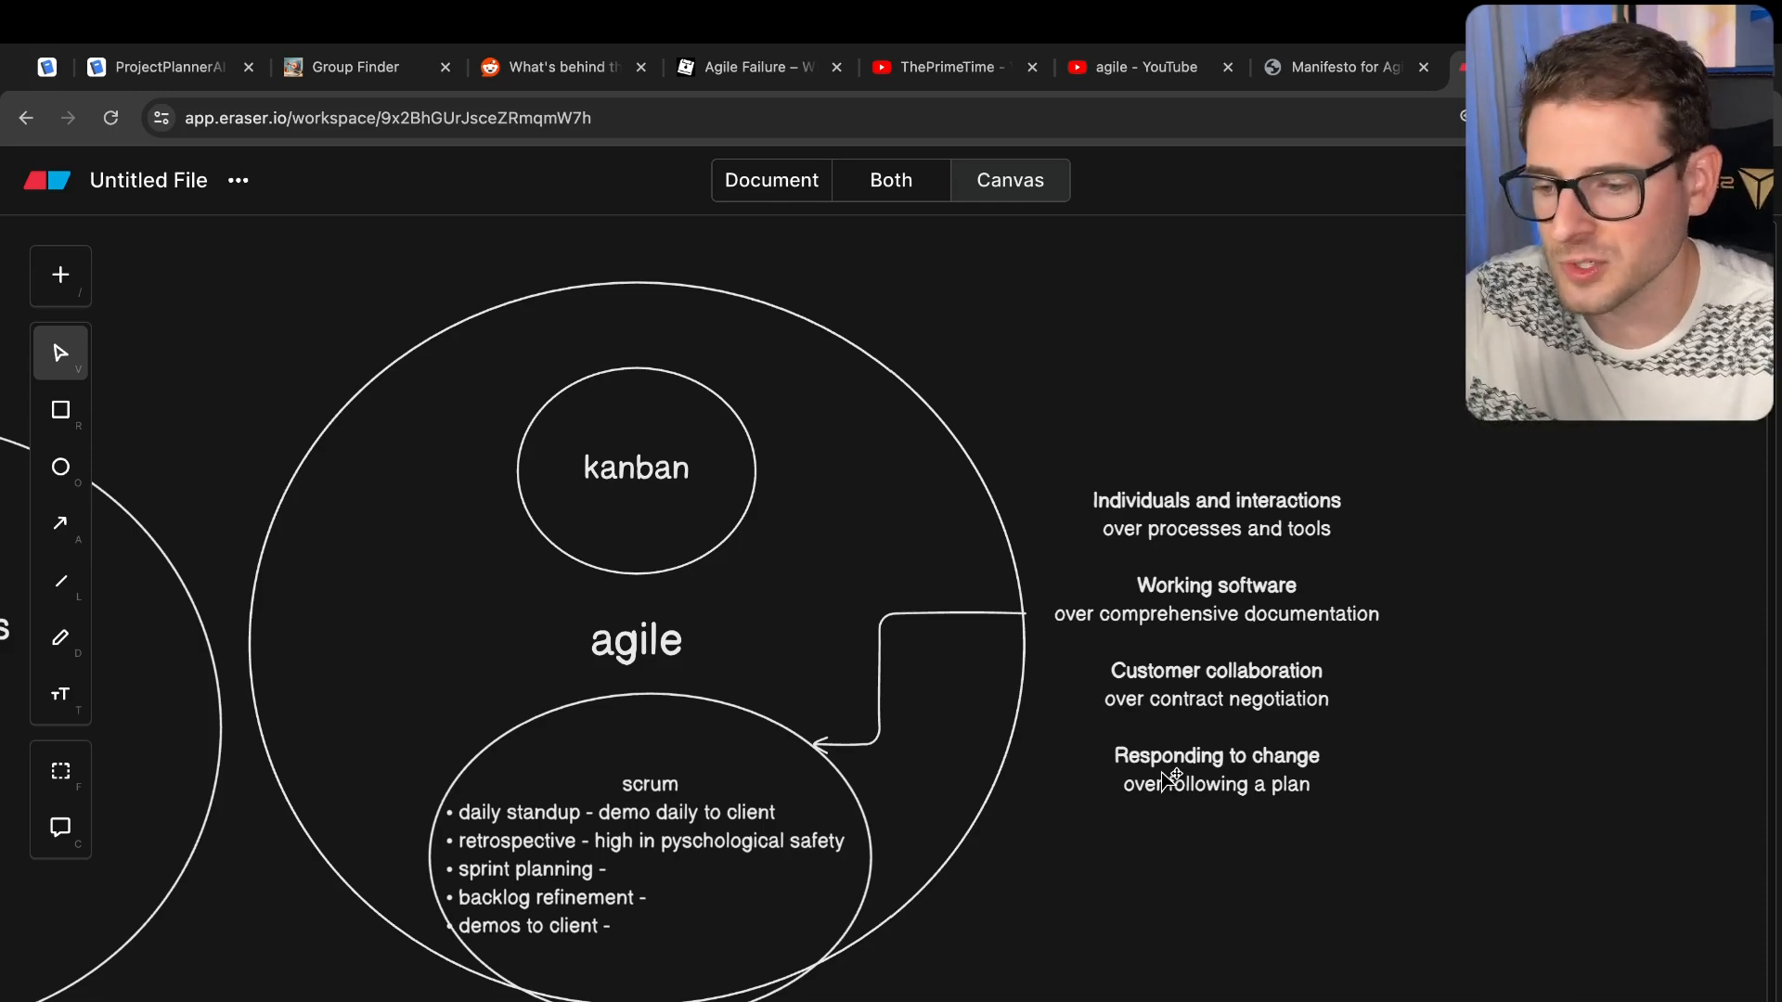
click(1341, 67)
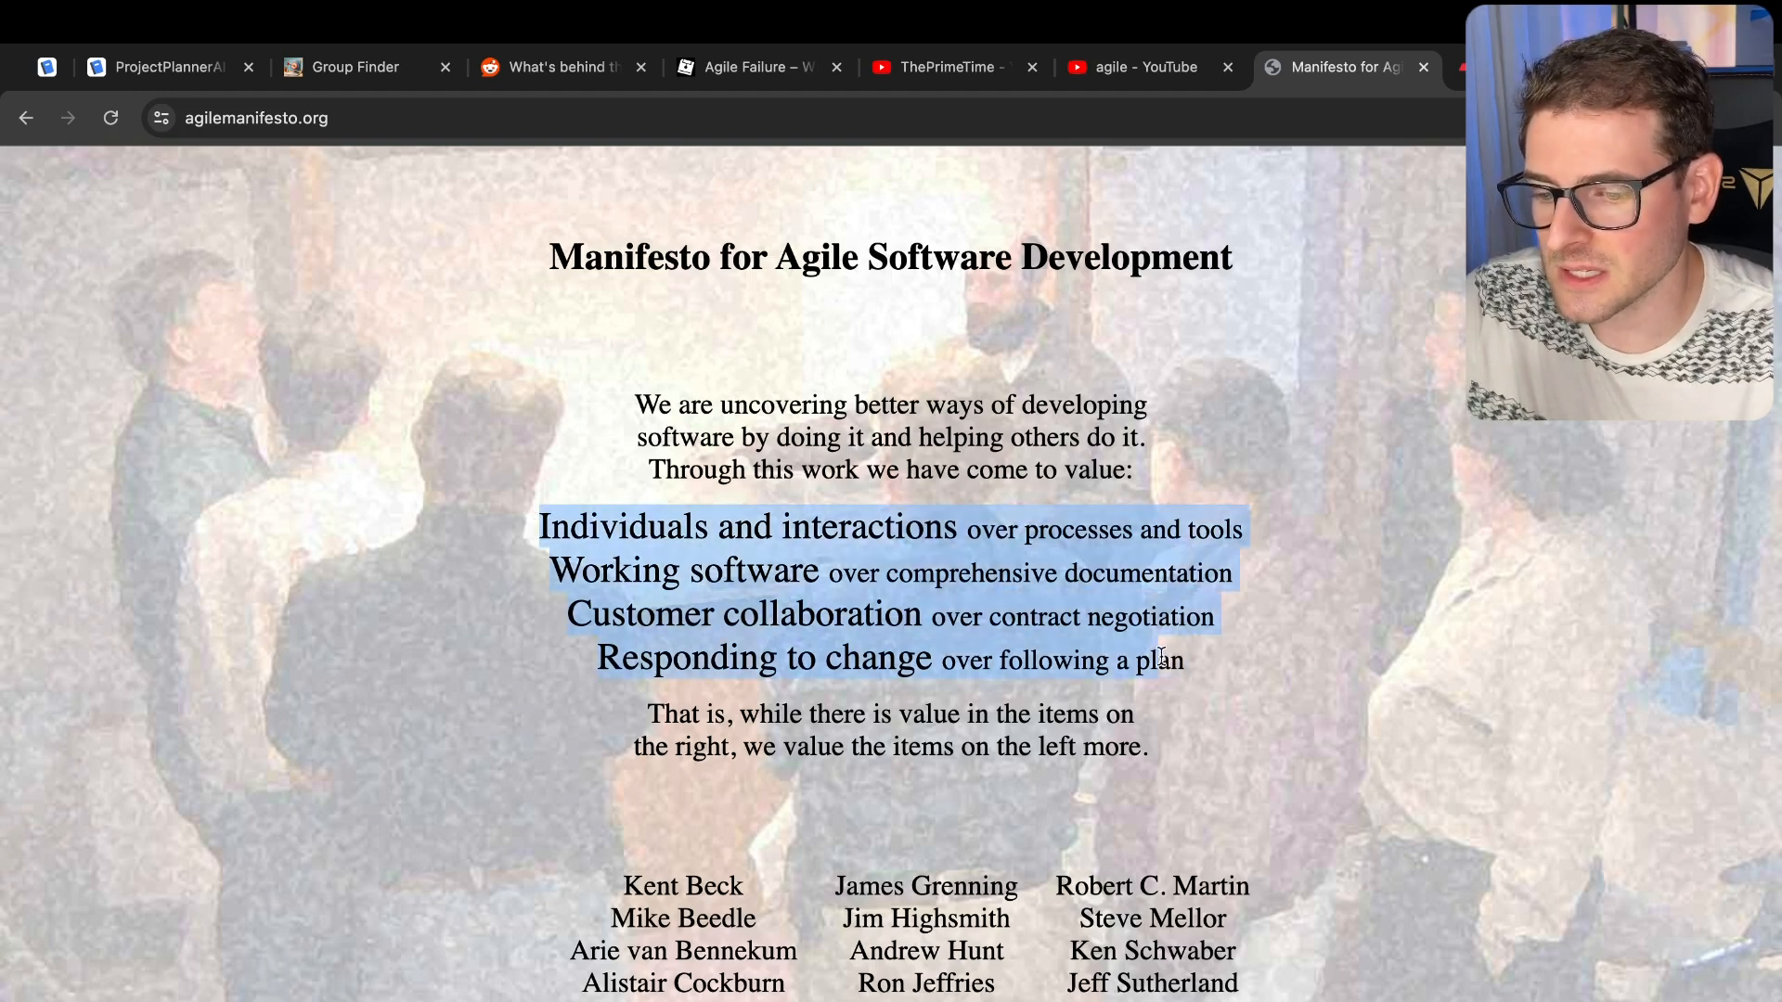
- Highlight the 'Individuals and interactions' and 'Working software' values and scroll down the manifesto page
click(585, 529)
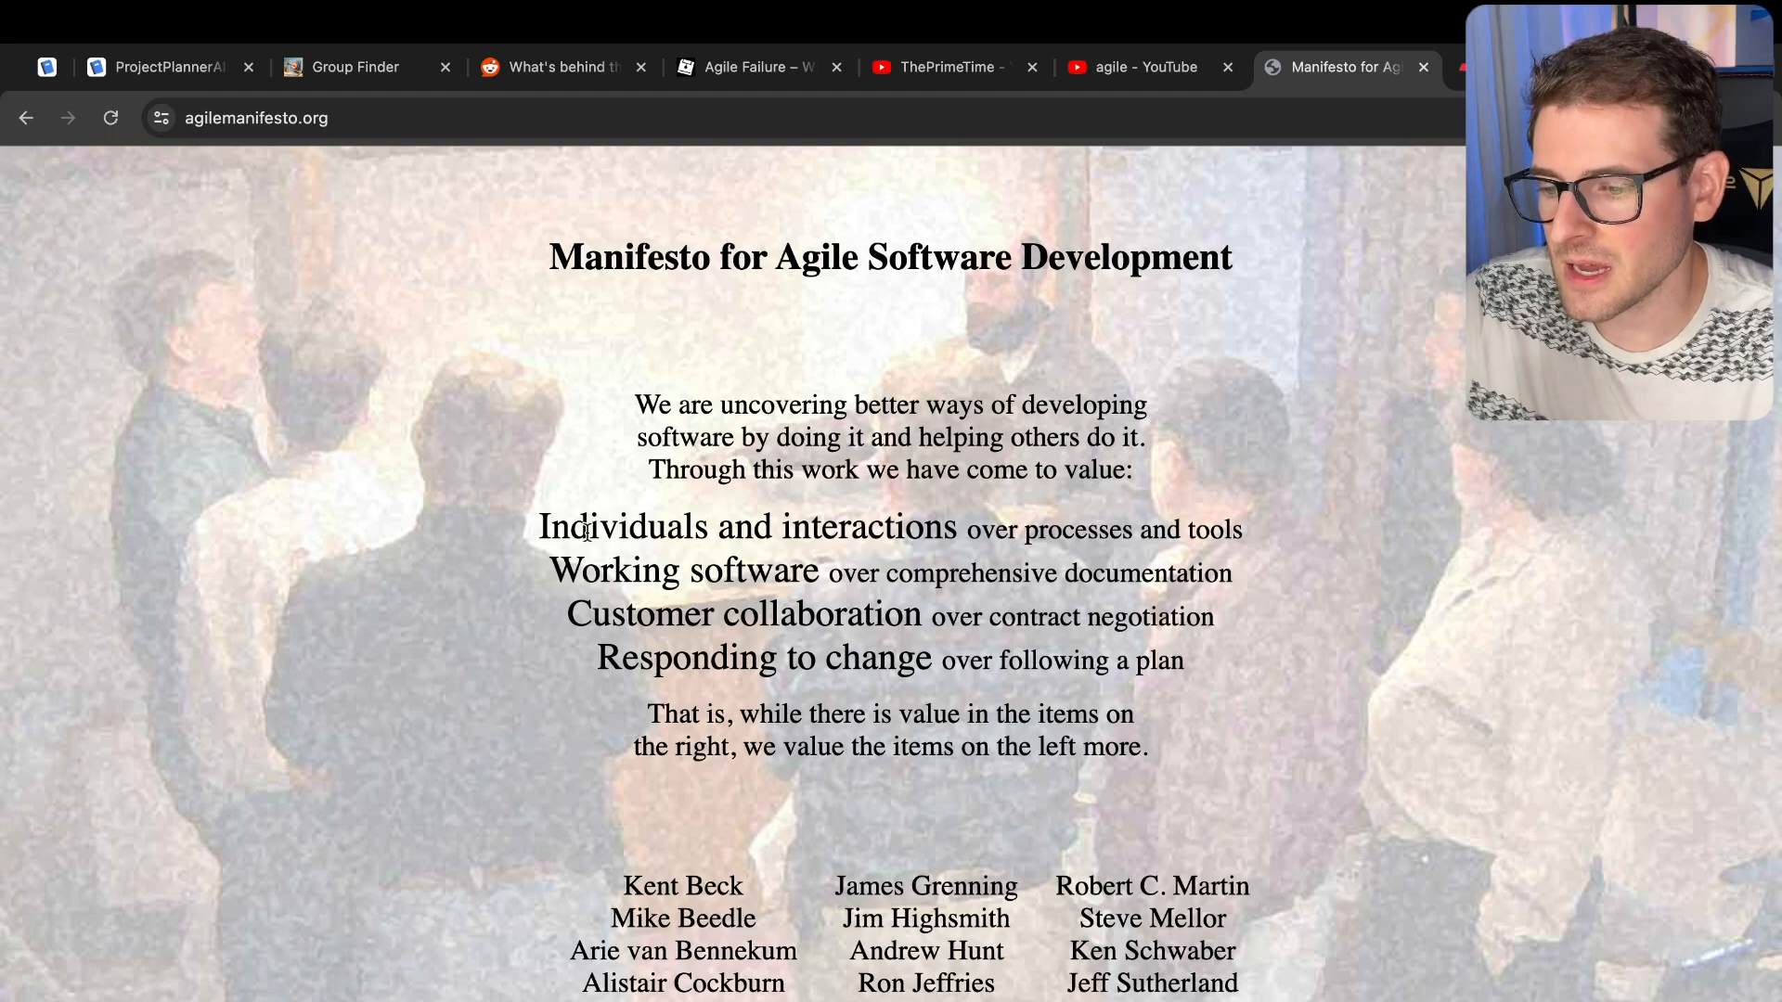
drag(538, 529, 955, 528)
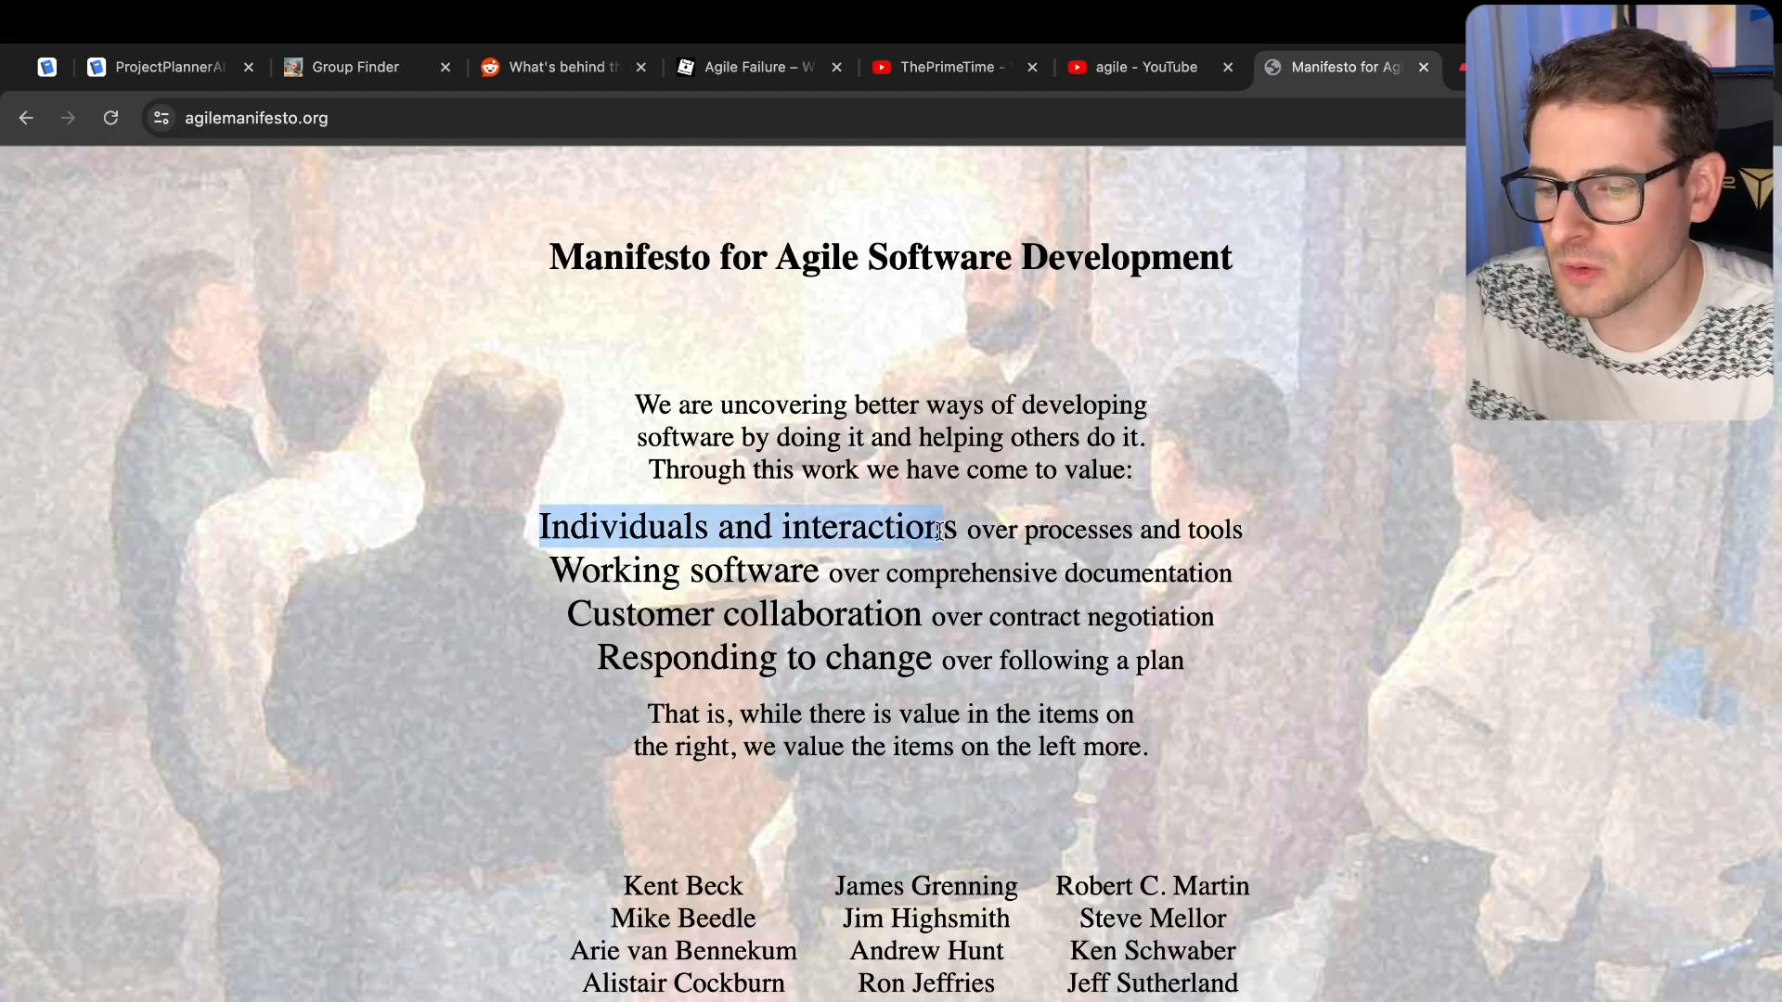
double_click(683, 569)
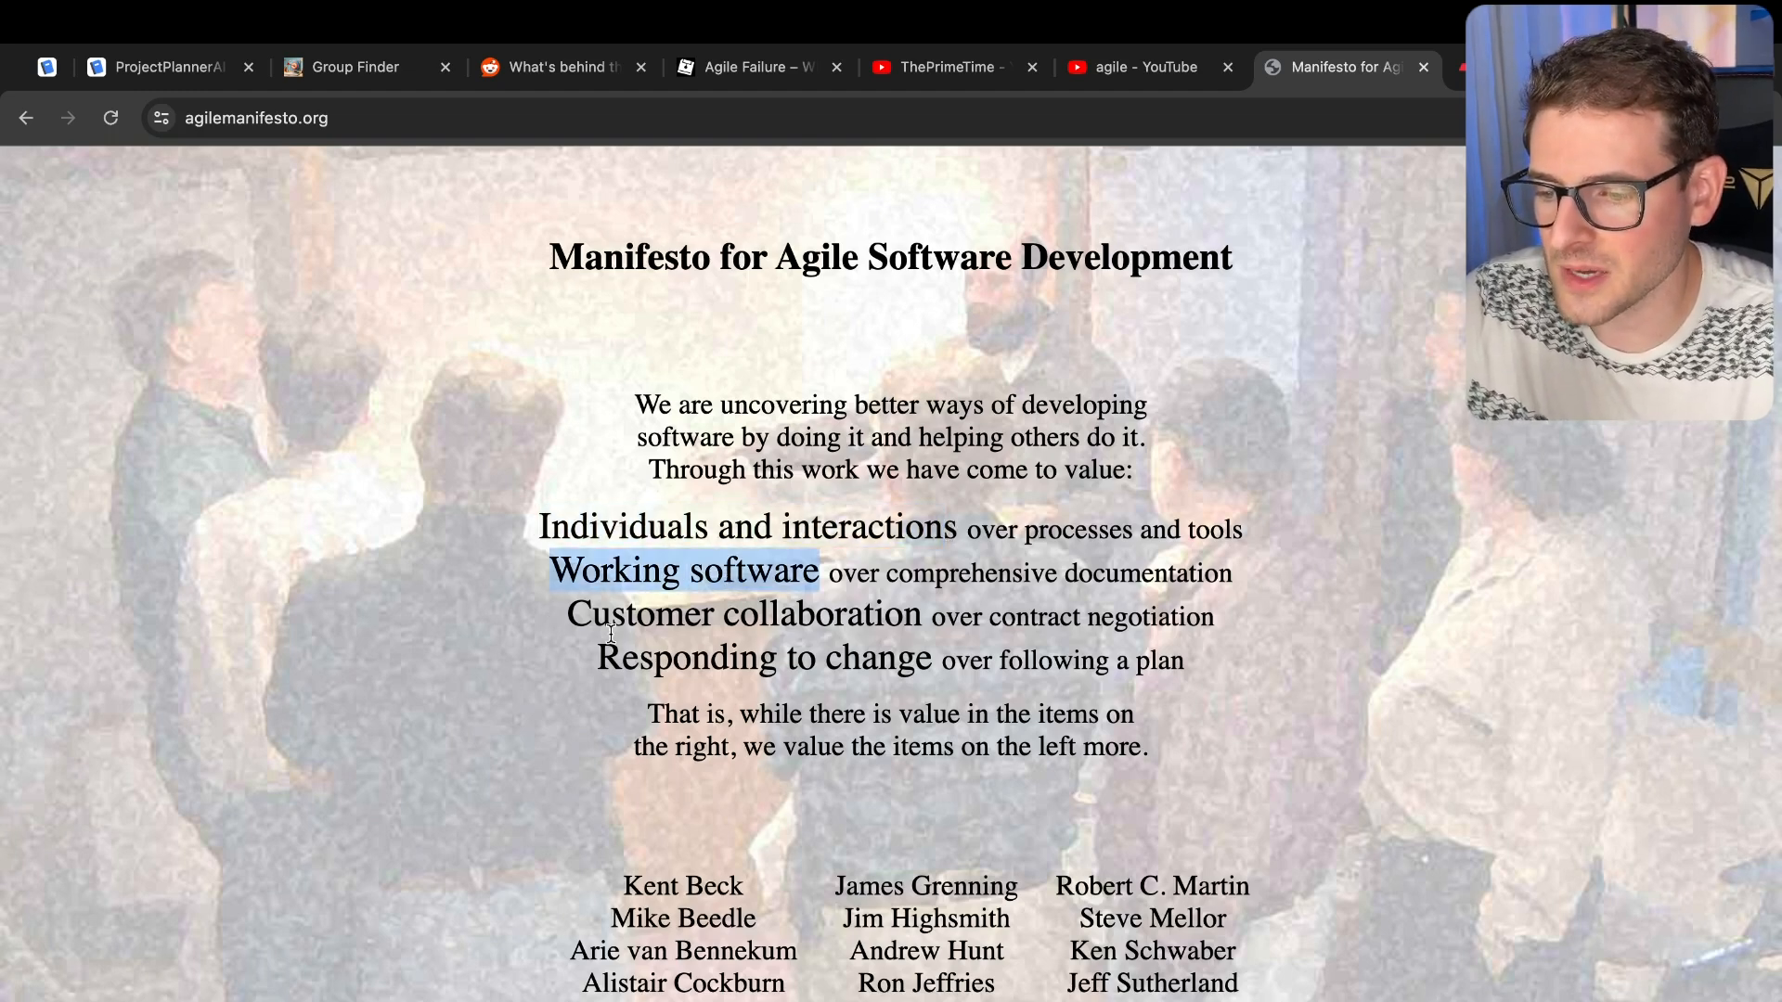
scroll(down, 3)
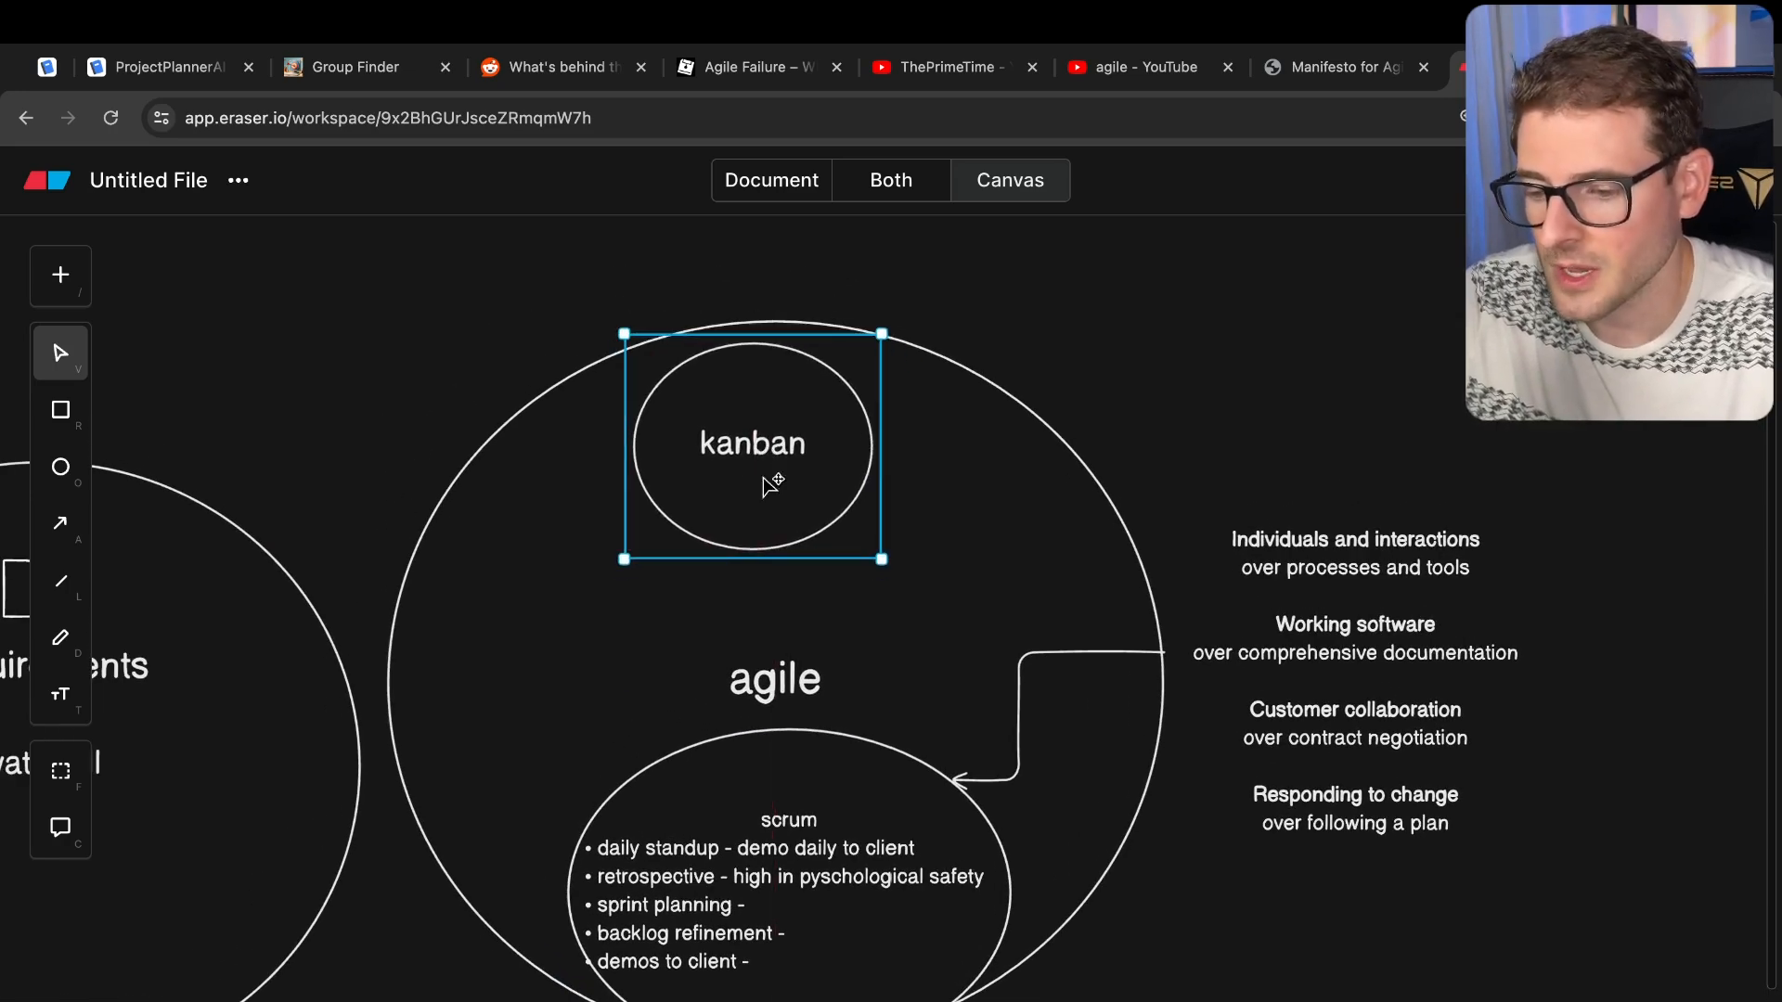
- Centre the kanban circle on the agile circle's vertical guide and raise it near the top
drag(751, 444, 775, 451)
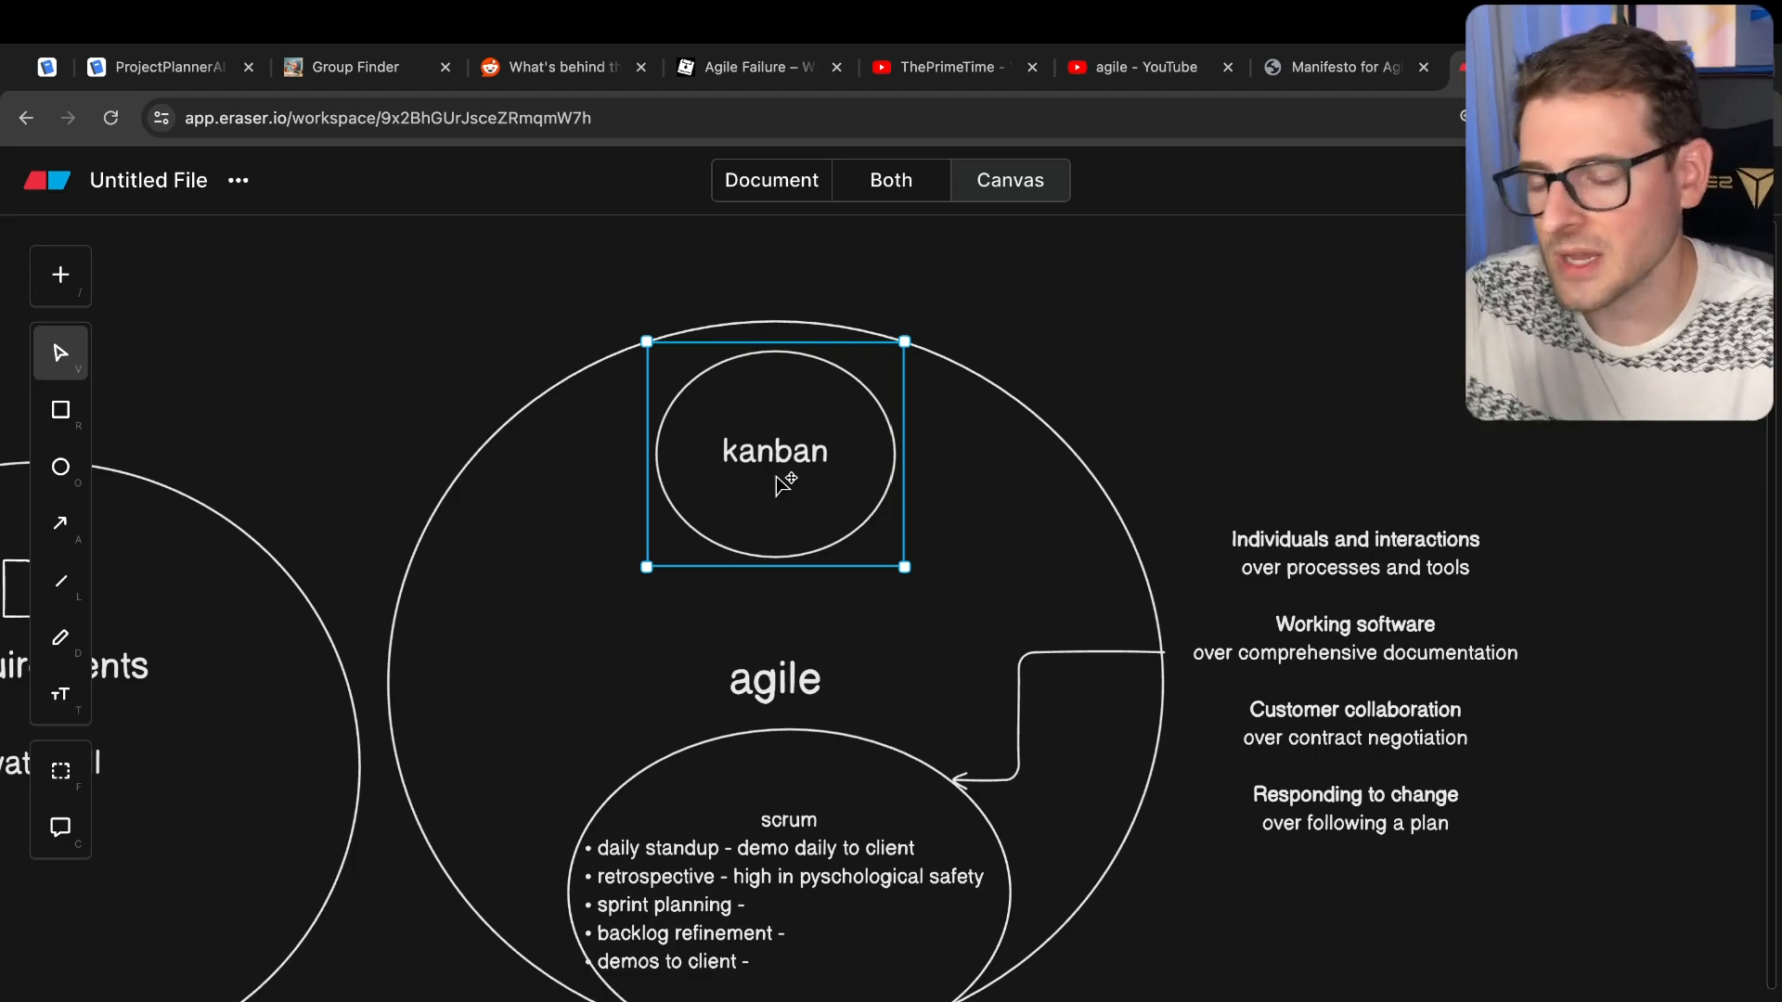
click(1079, 375)
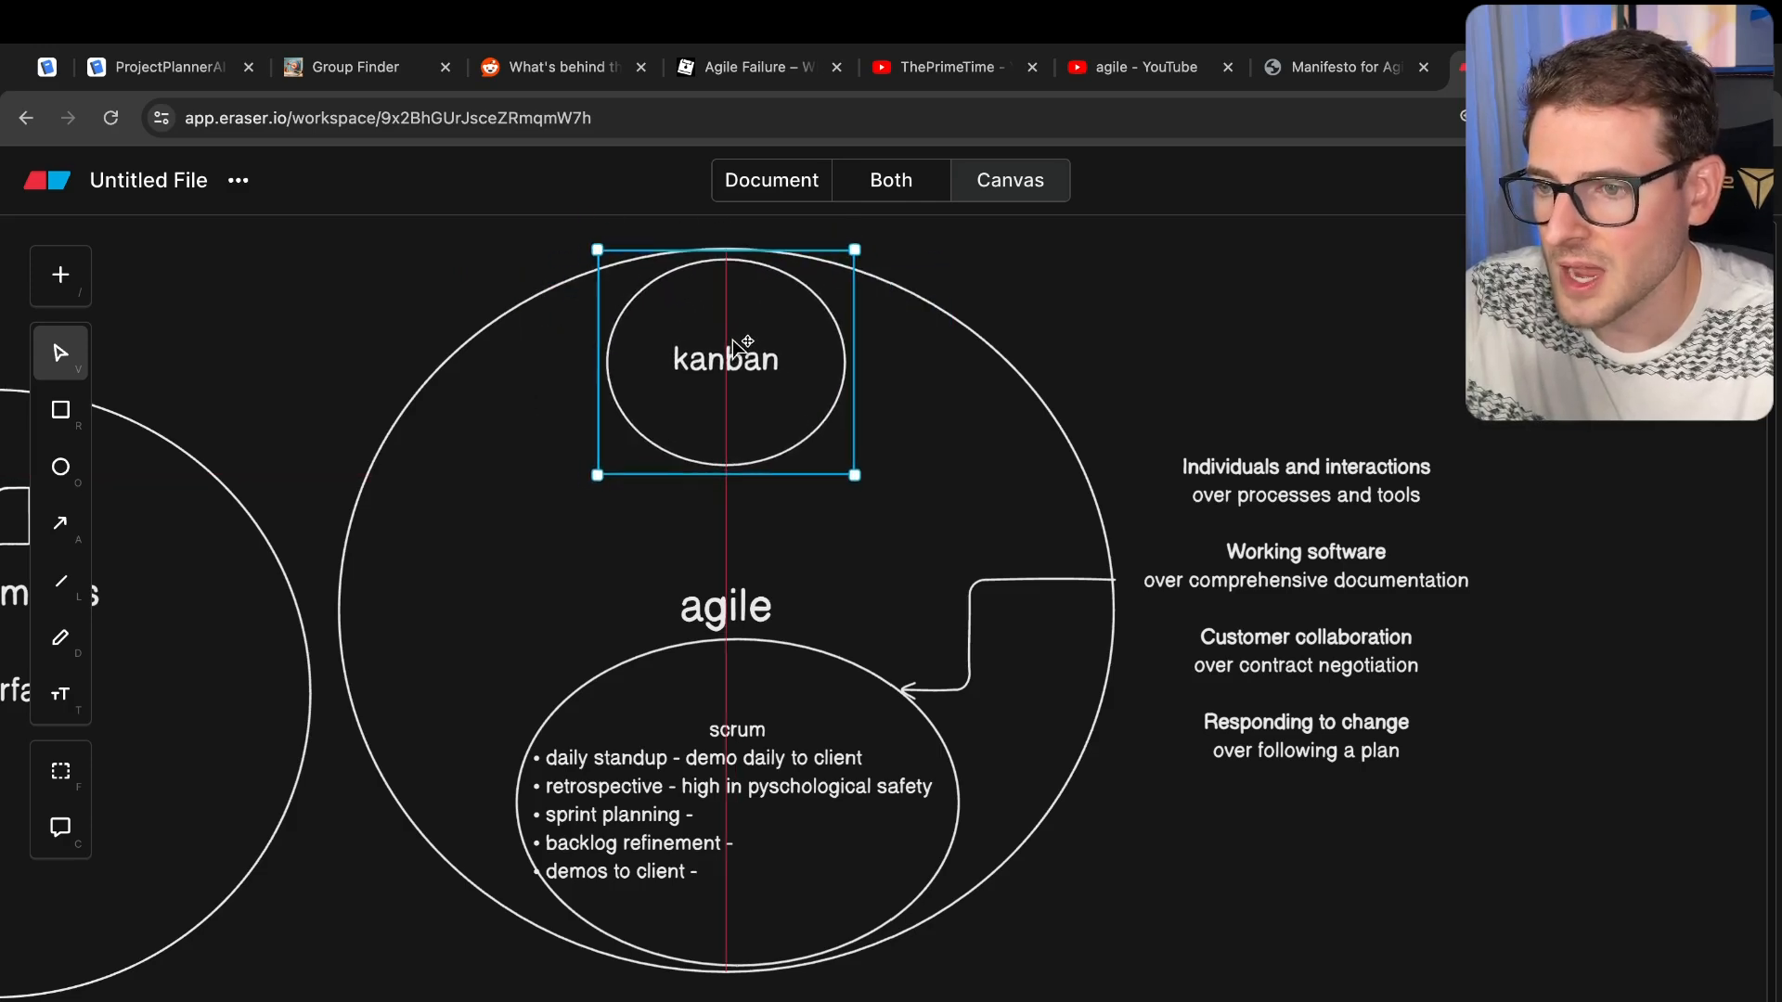
drag(724, 359, 737, 356)
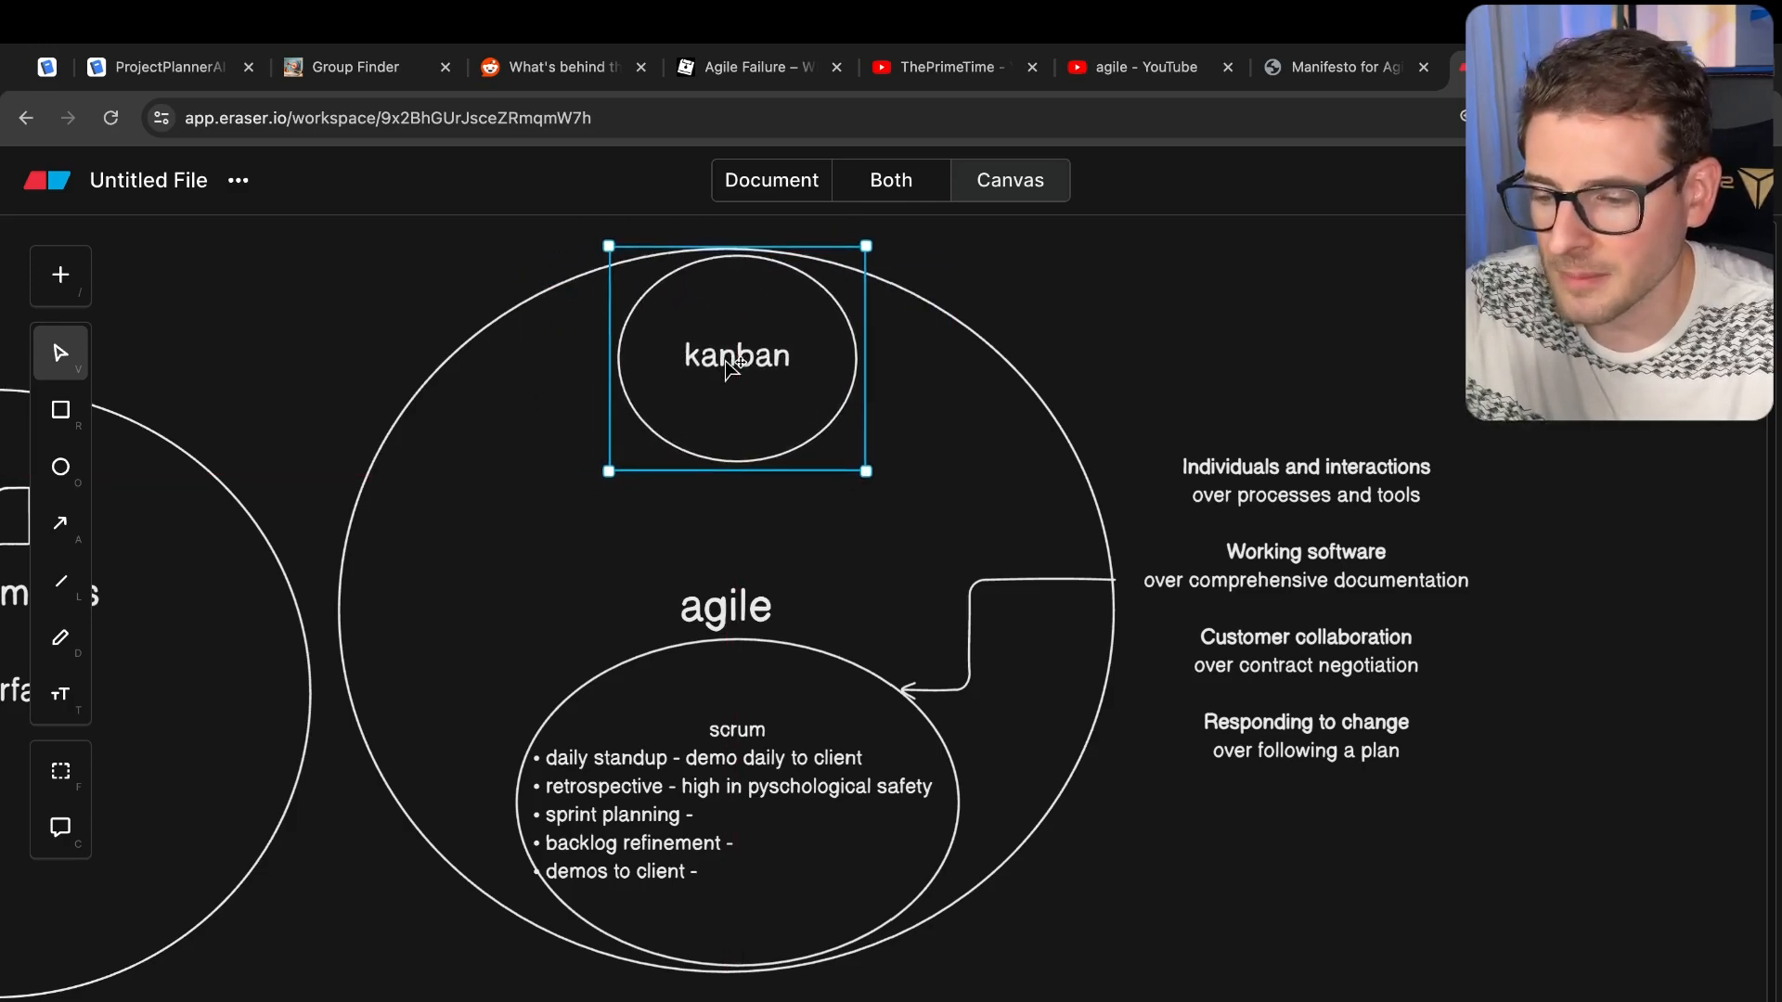
click(168, 67)
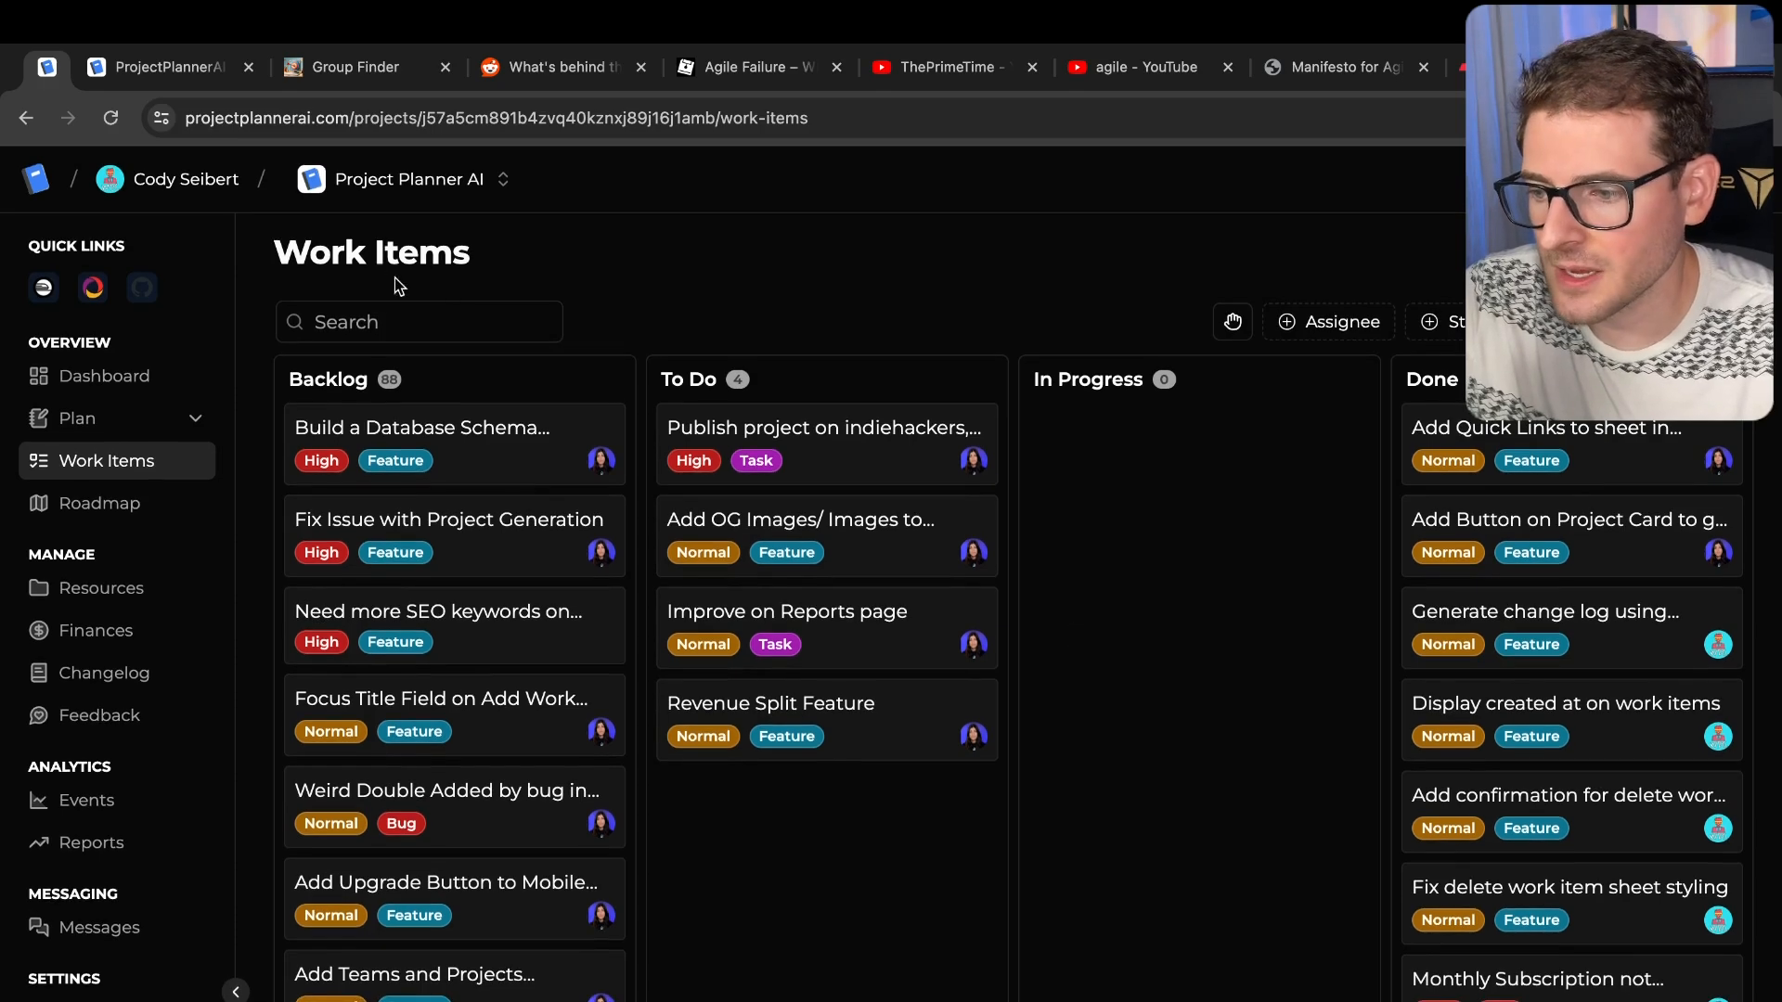
- Scroll the Backlog to move 'Work item done status bug' and 'Competitive analysis images' into To Do
click(495, 117)
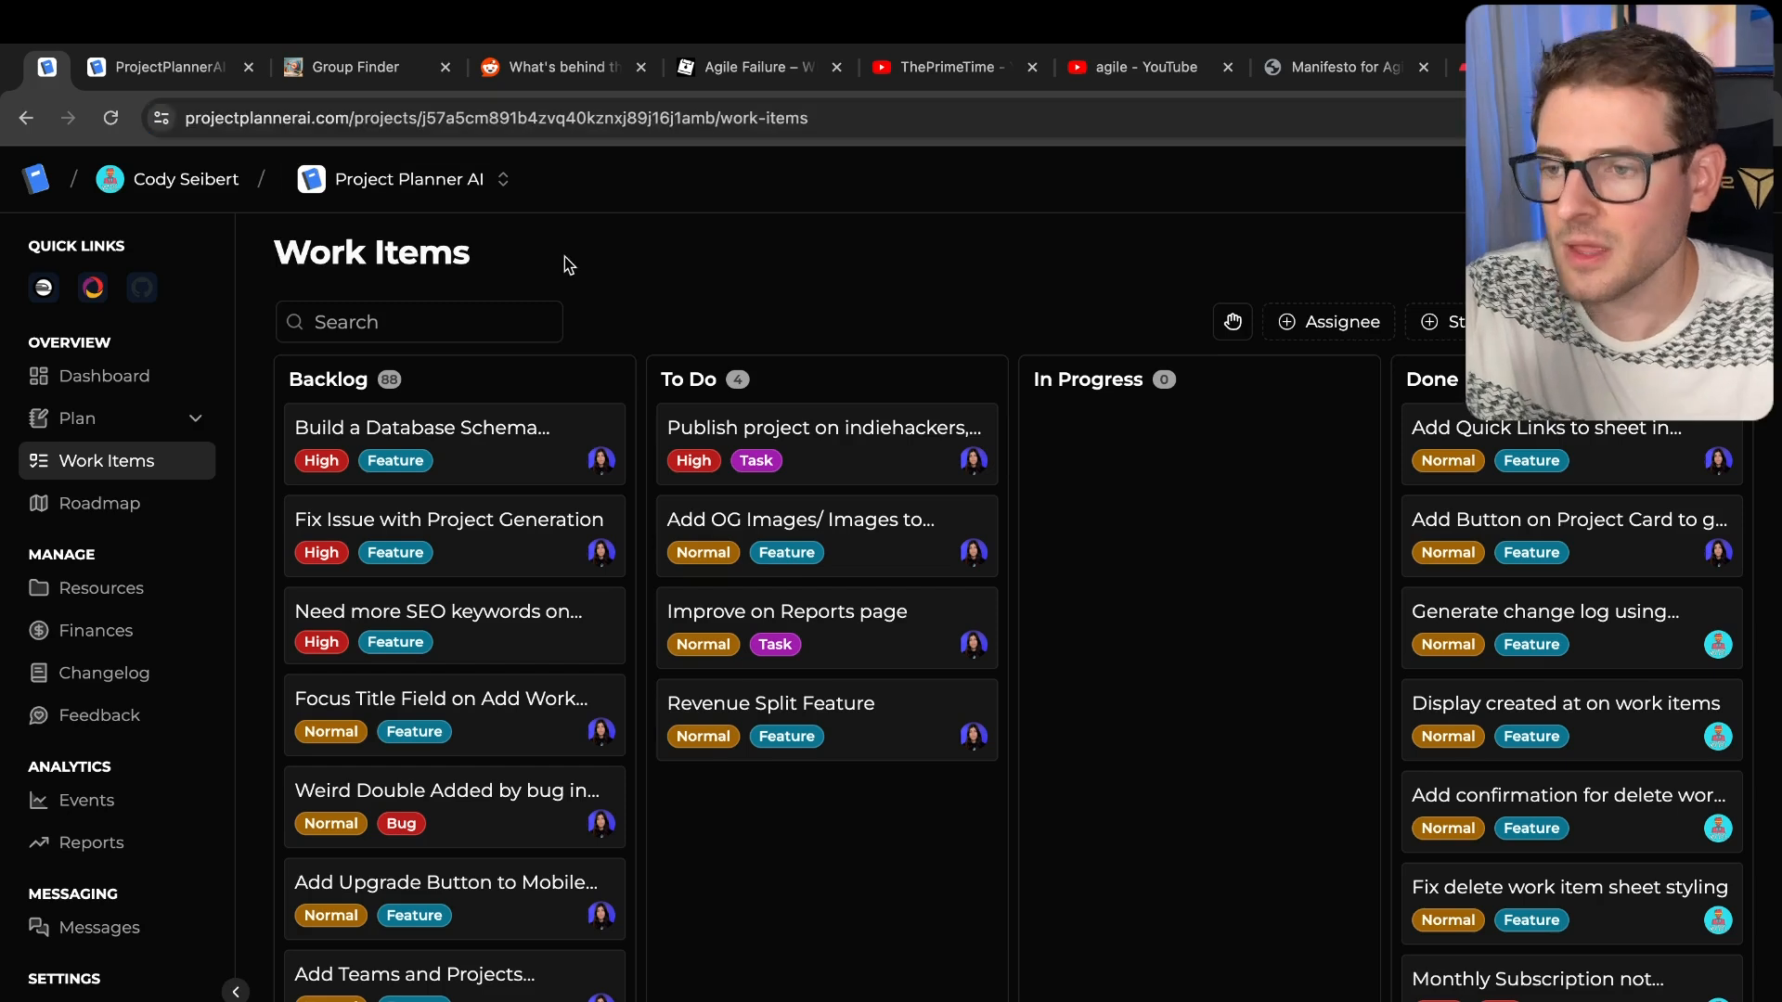
mouse_move(927, 410)
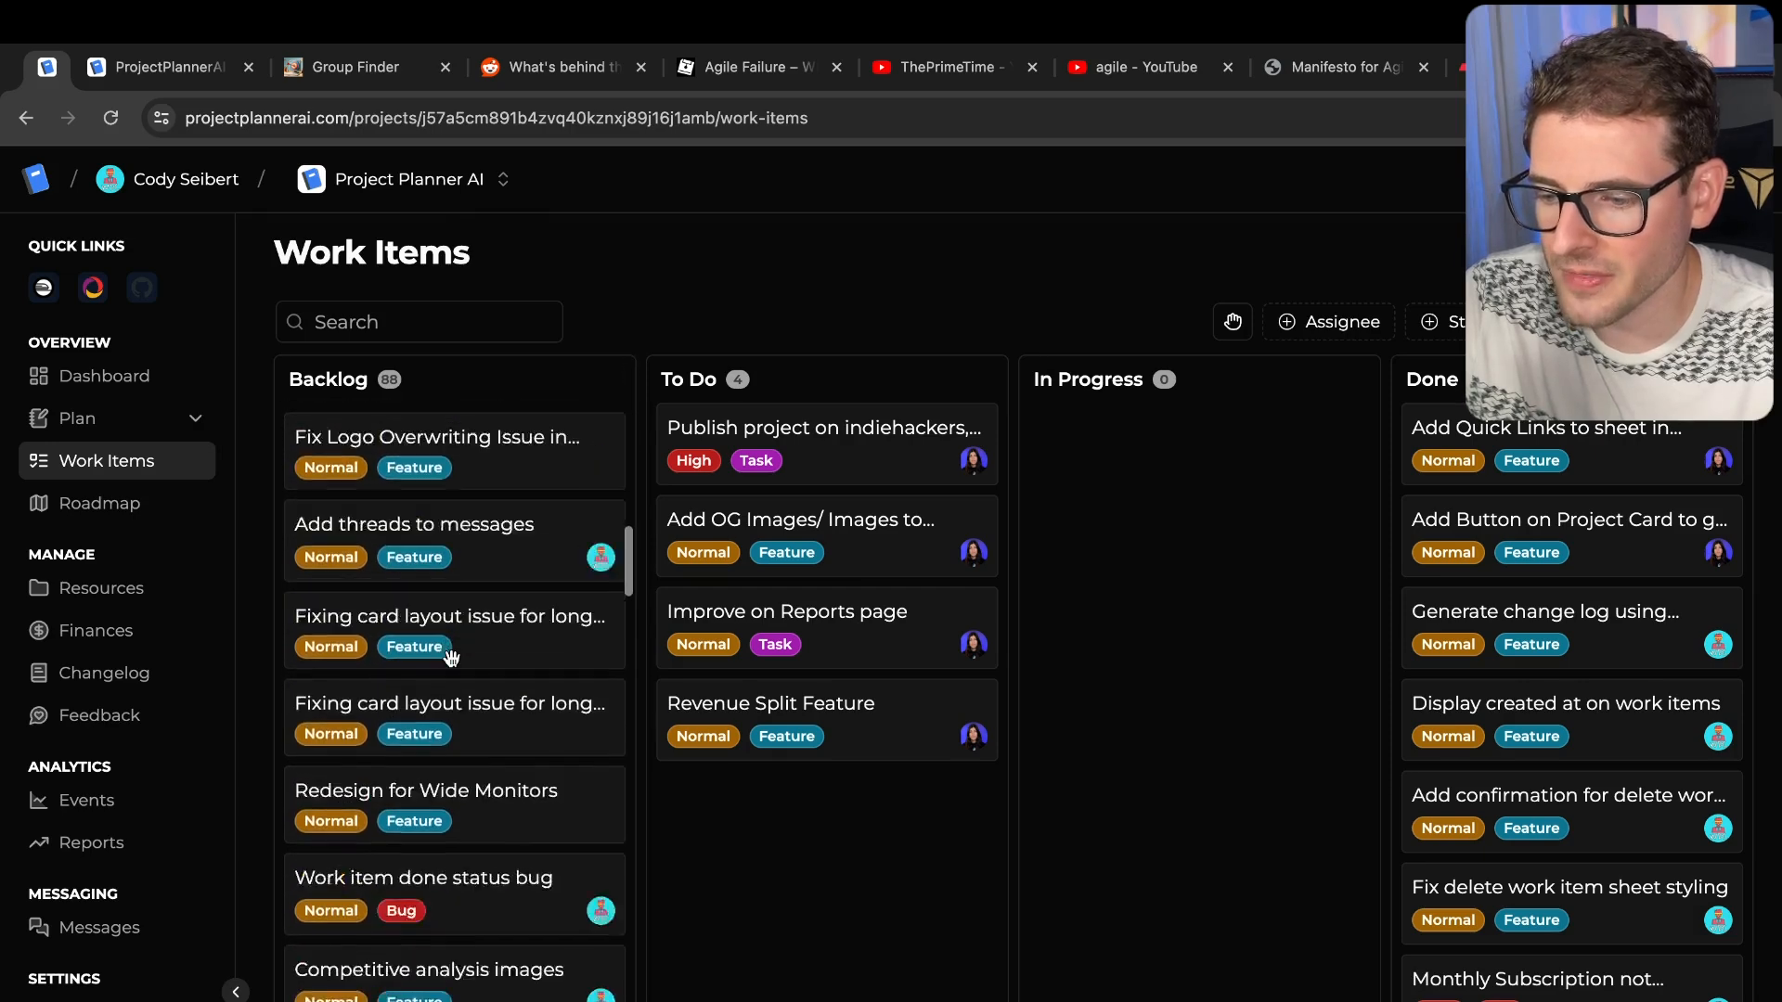
scroll(down, 3)
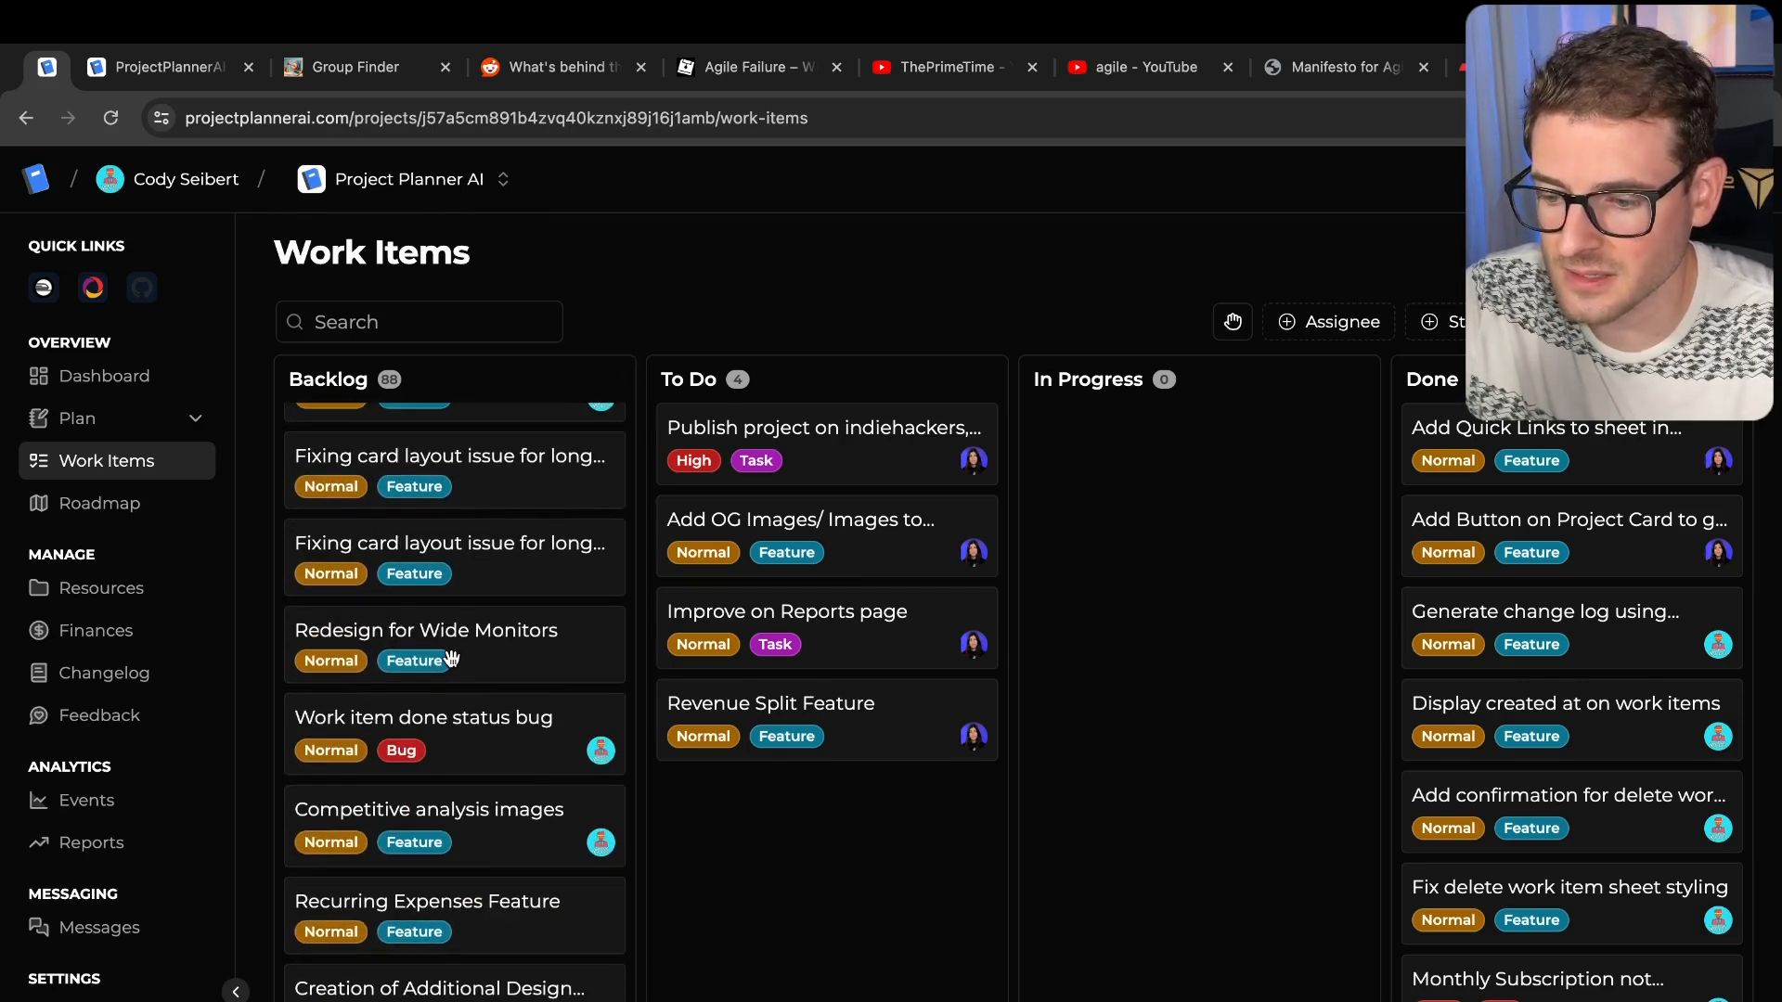
scroll(down, 3)
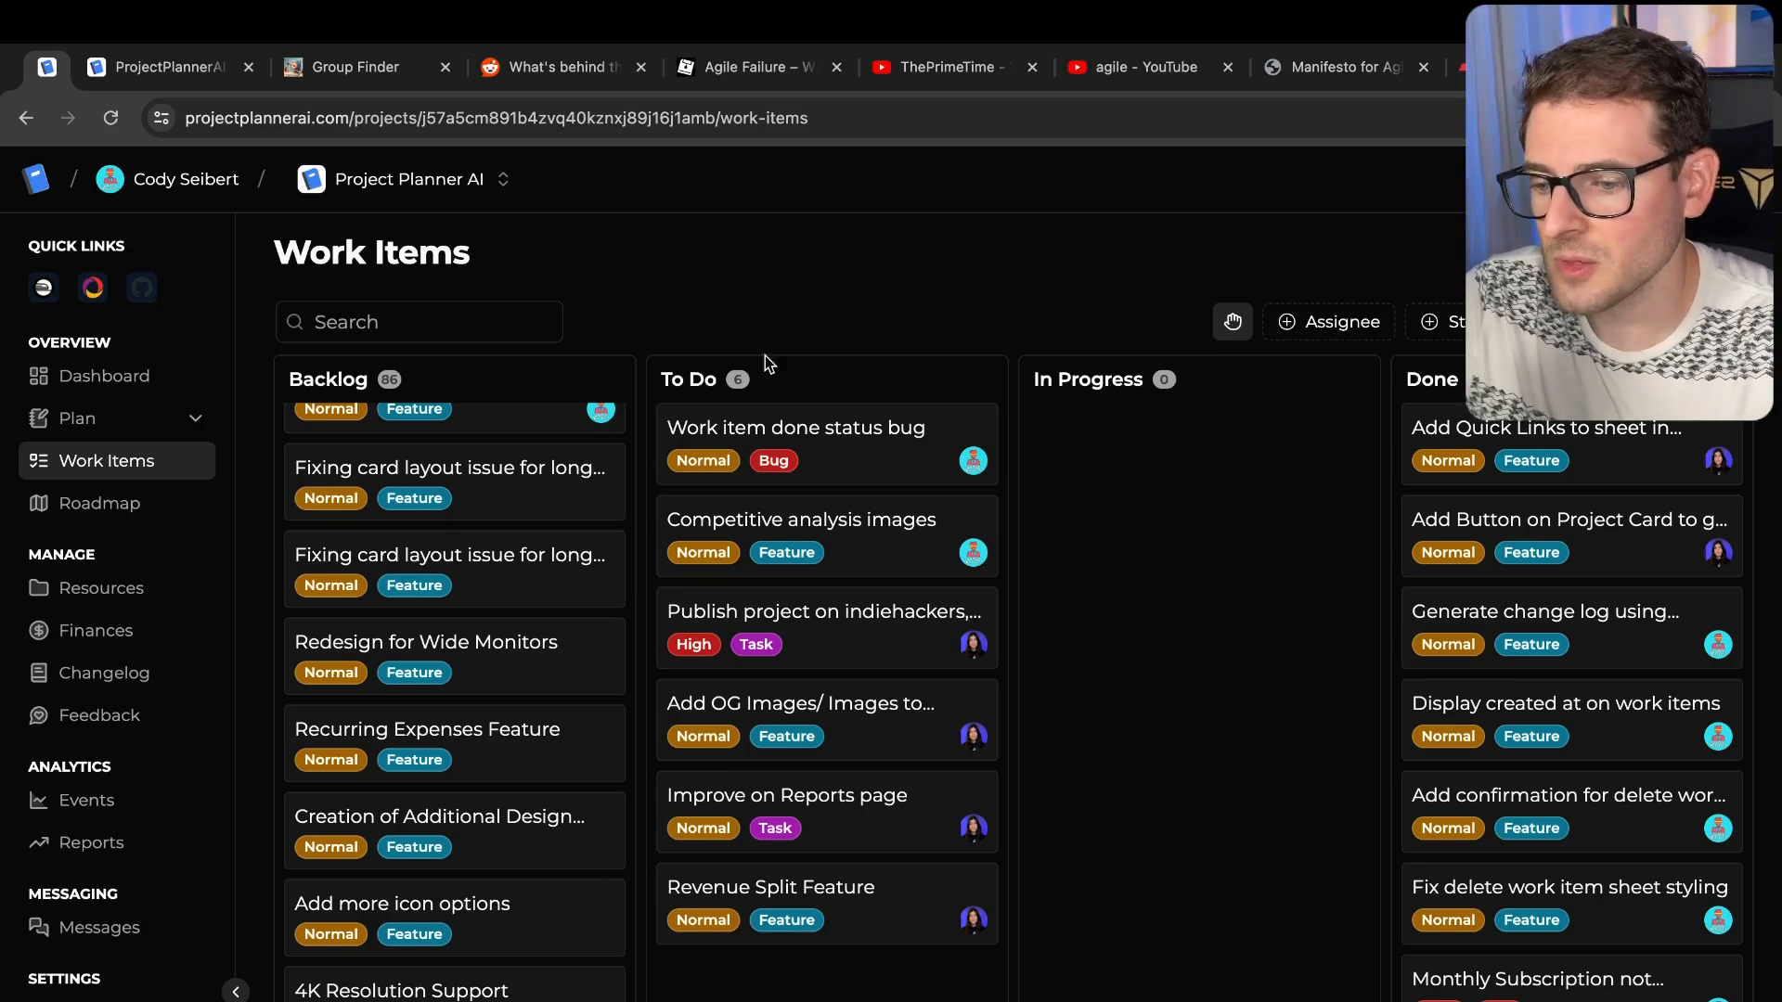
mouse_move(830, 441)
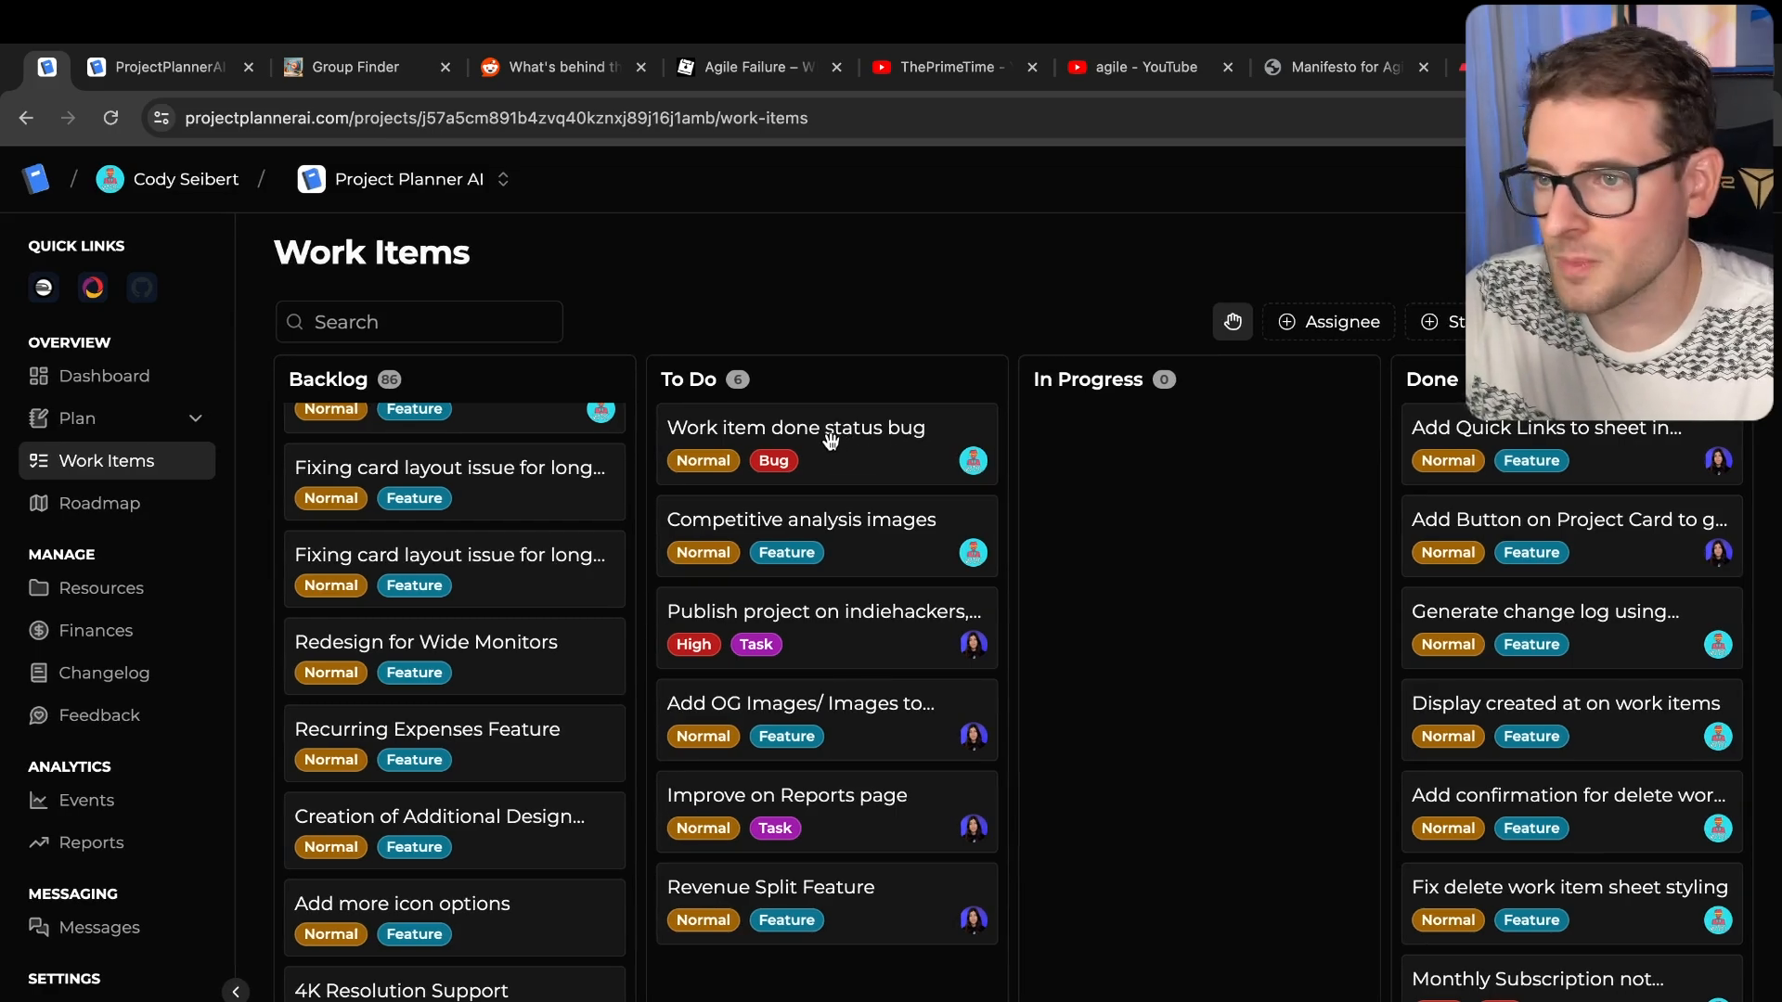
- Drag the bug card to In Progress, glance at the manifesto tab, then drag cards back to Backlog
drag(826, 444, 1181, 444)
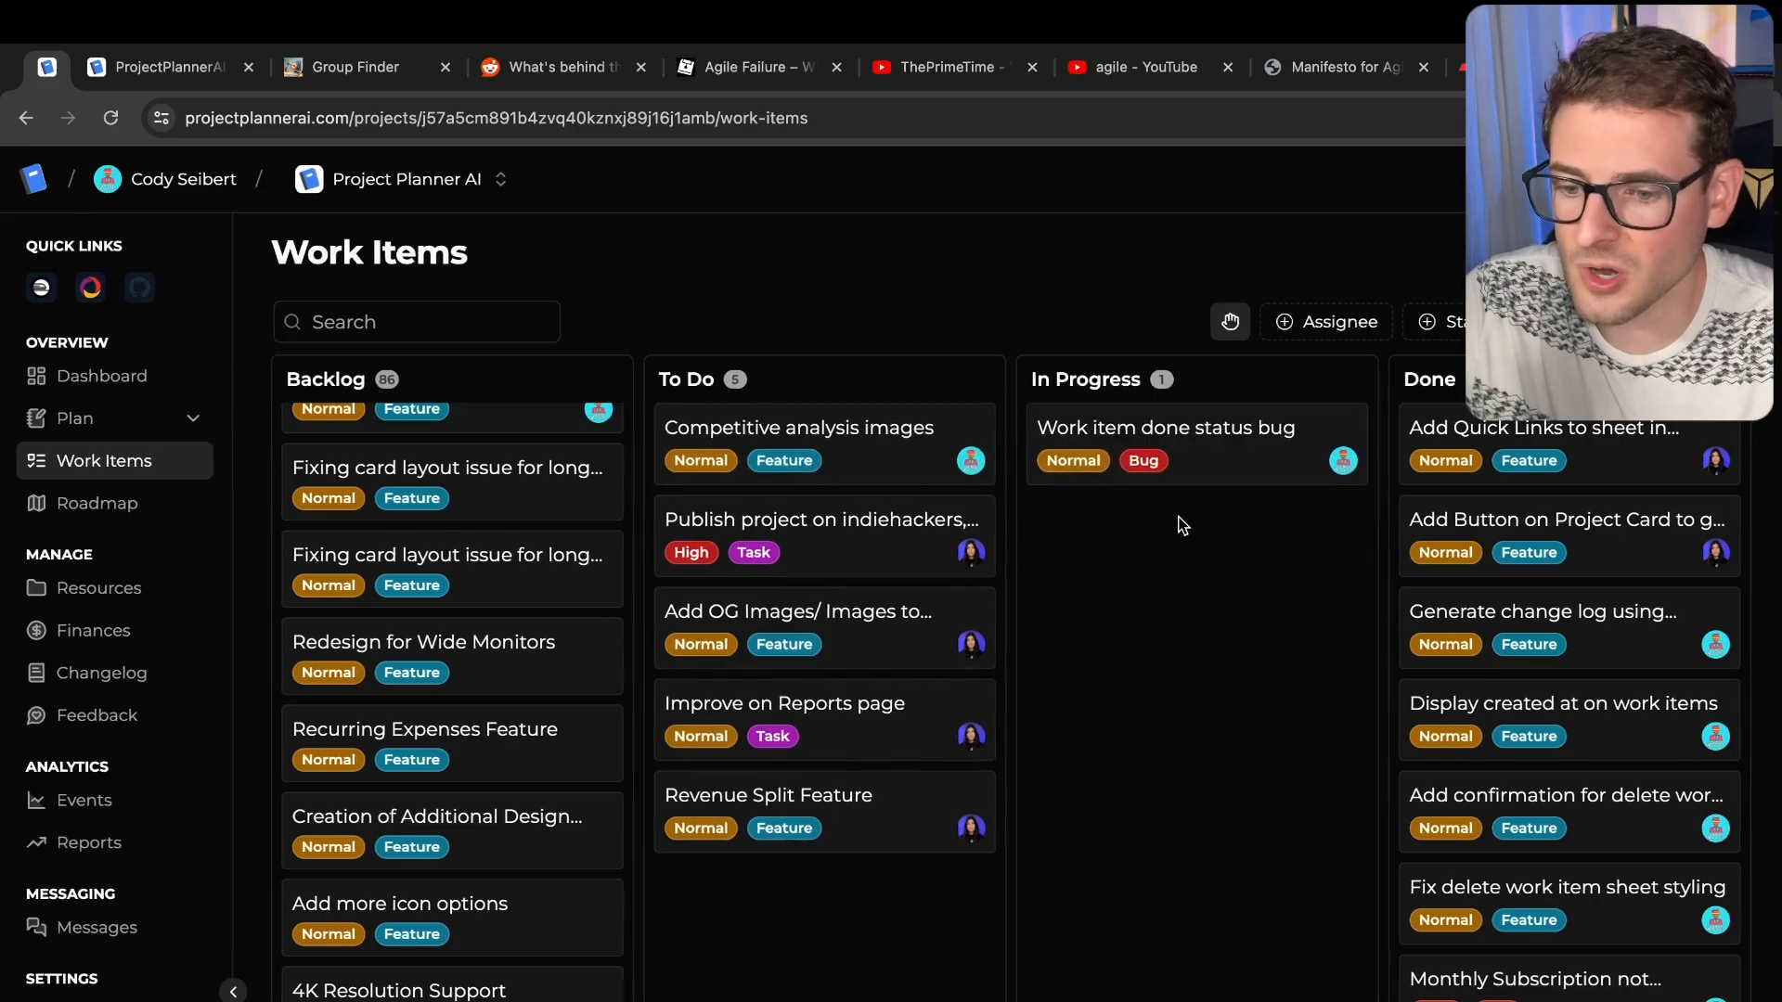
mouse_move(1185, 559)
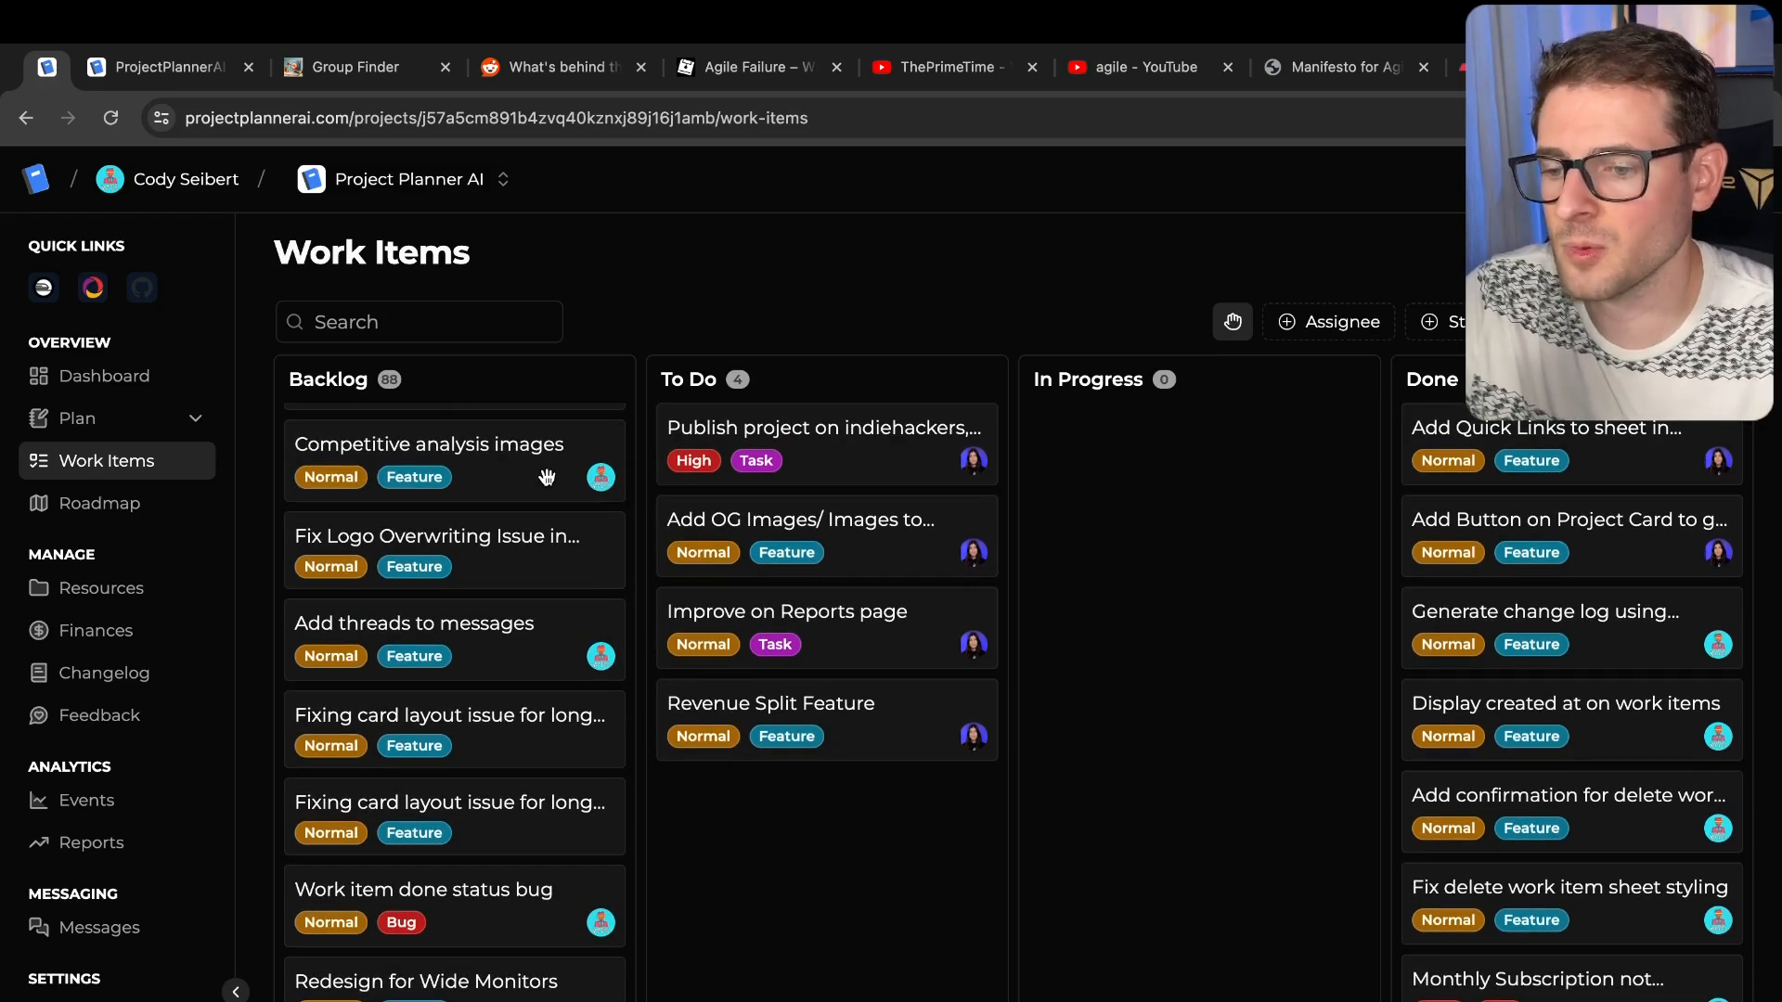
click(1345, 66)
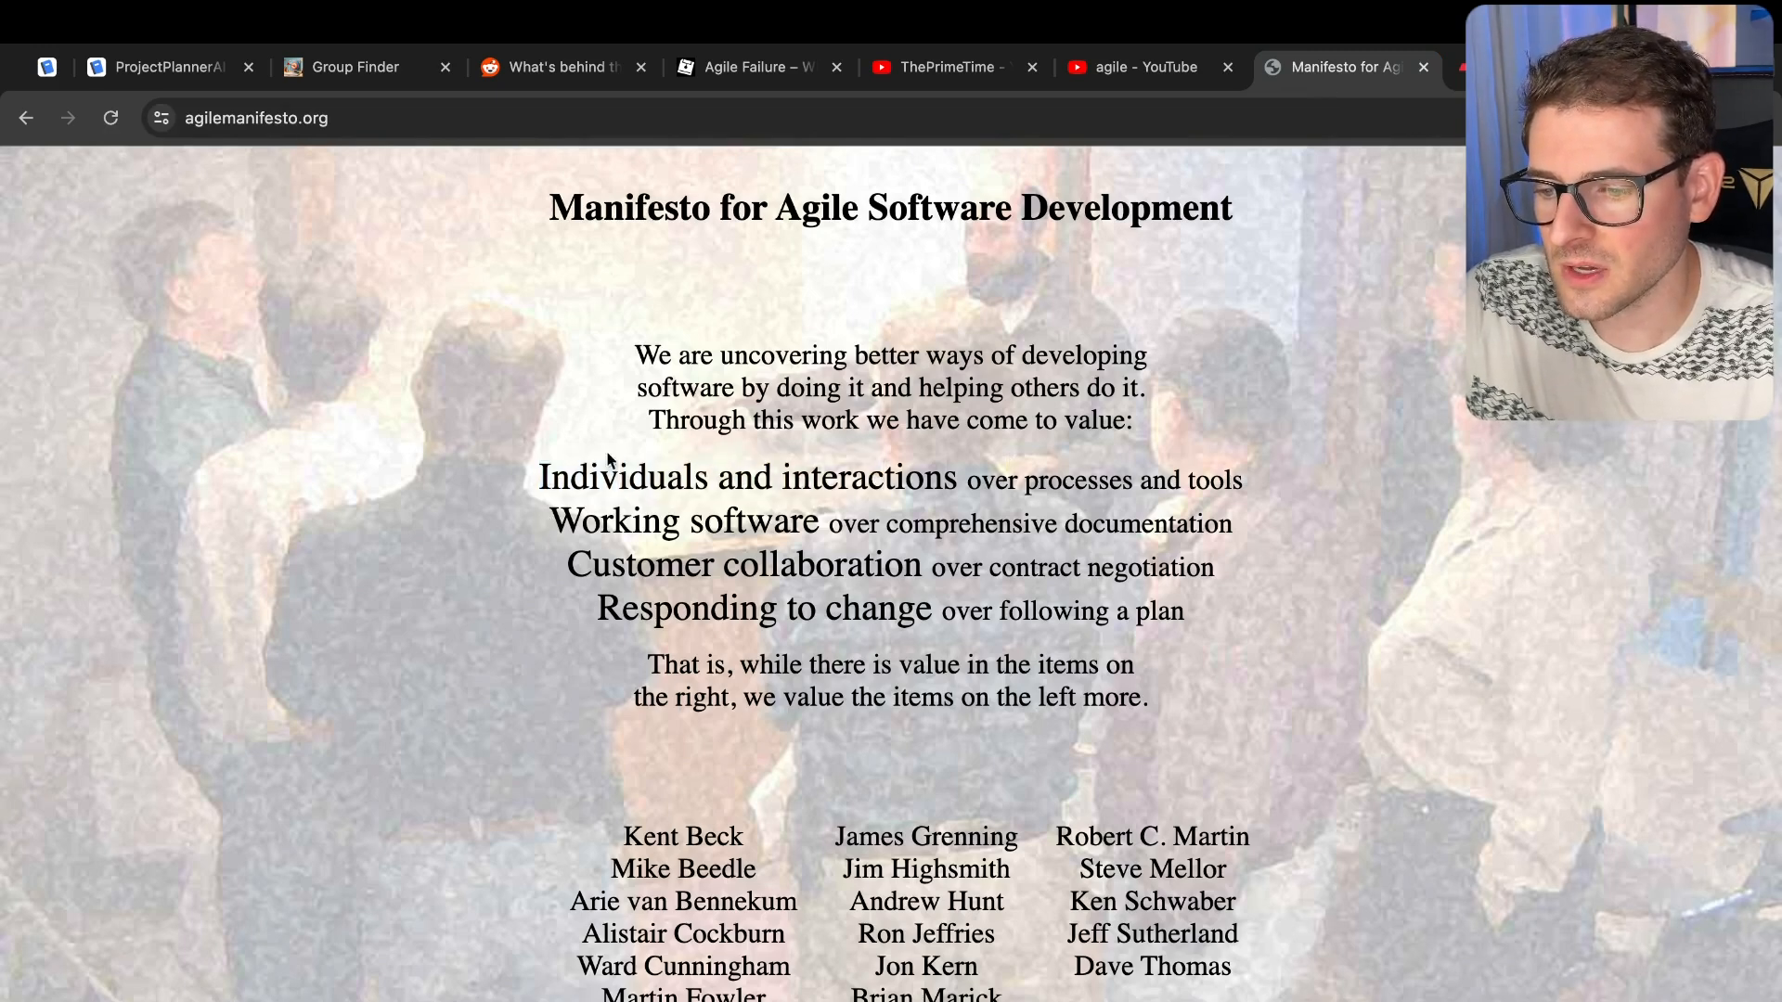
drag(963, 479, 1244, 479)
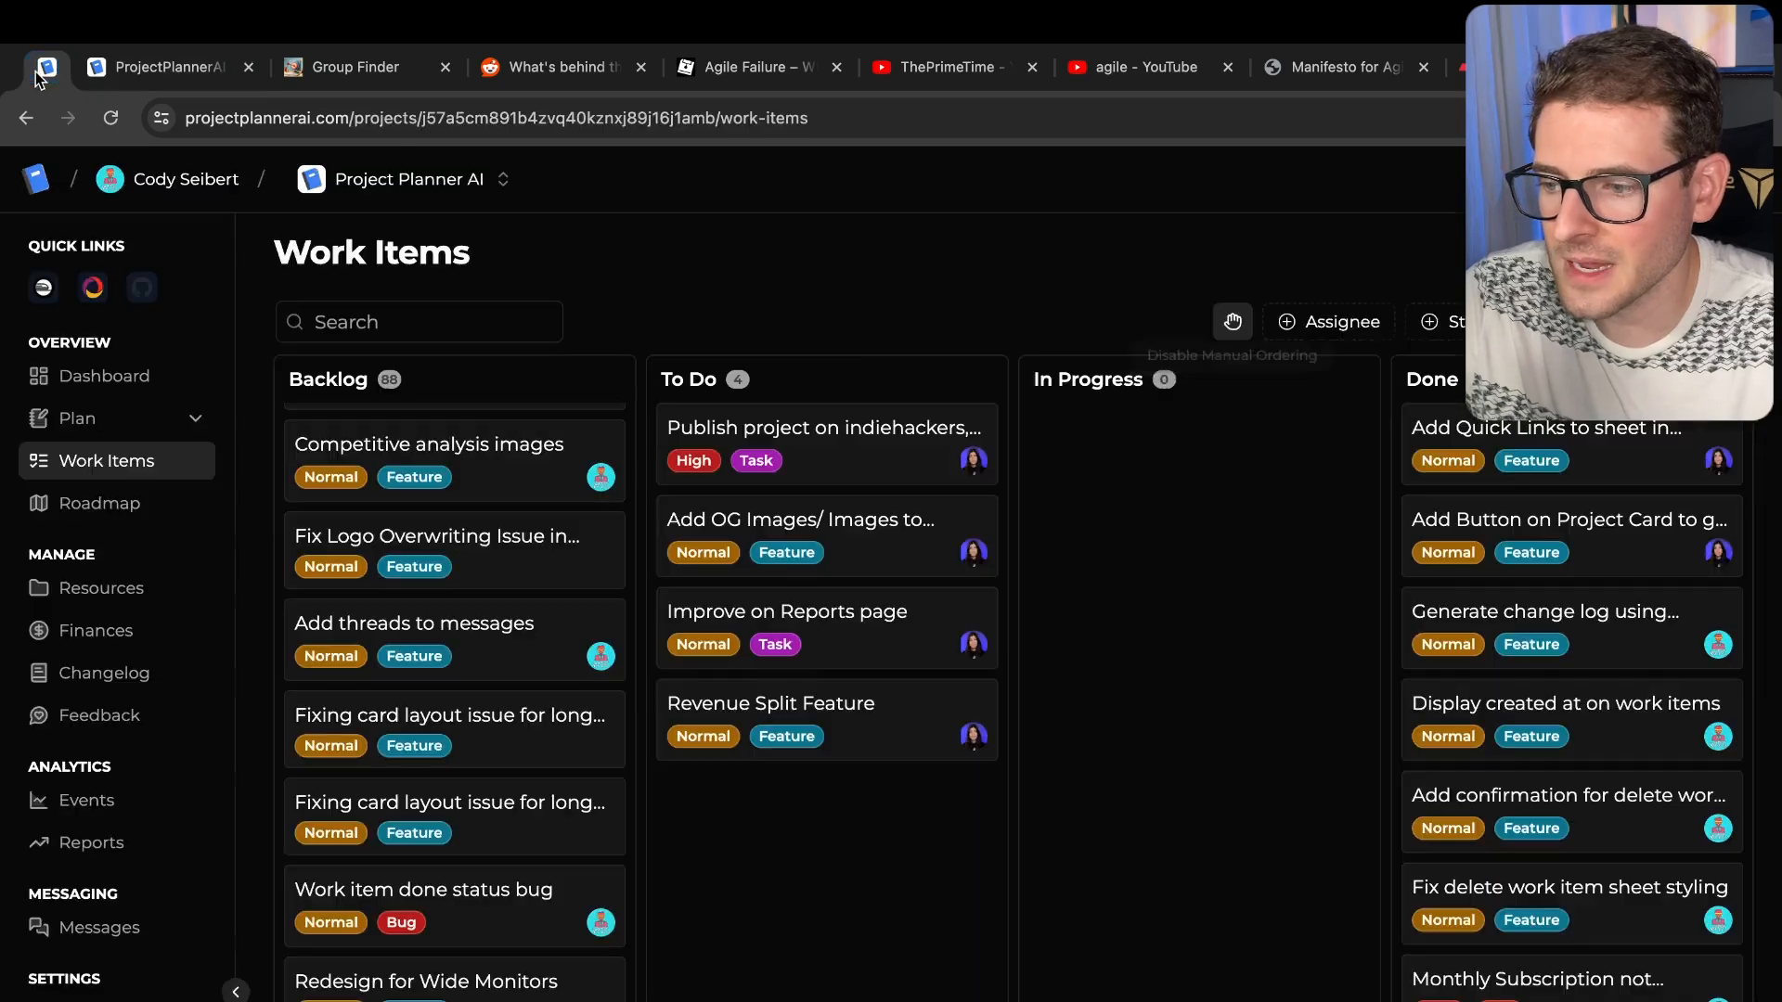
mouse_move(167, 67)
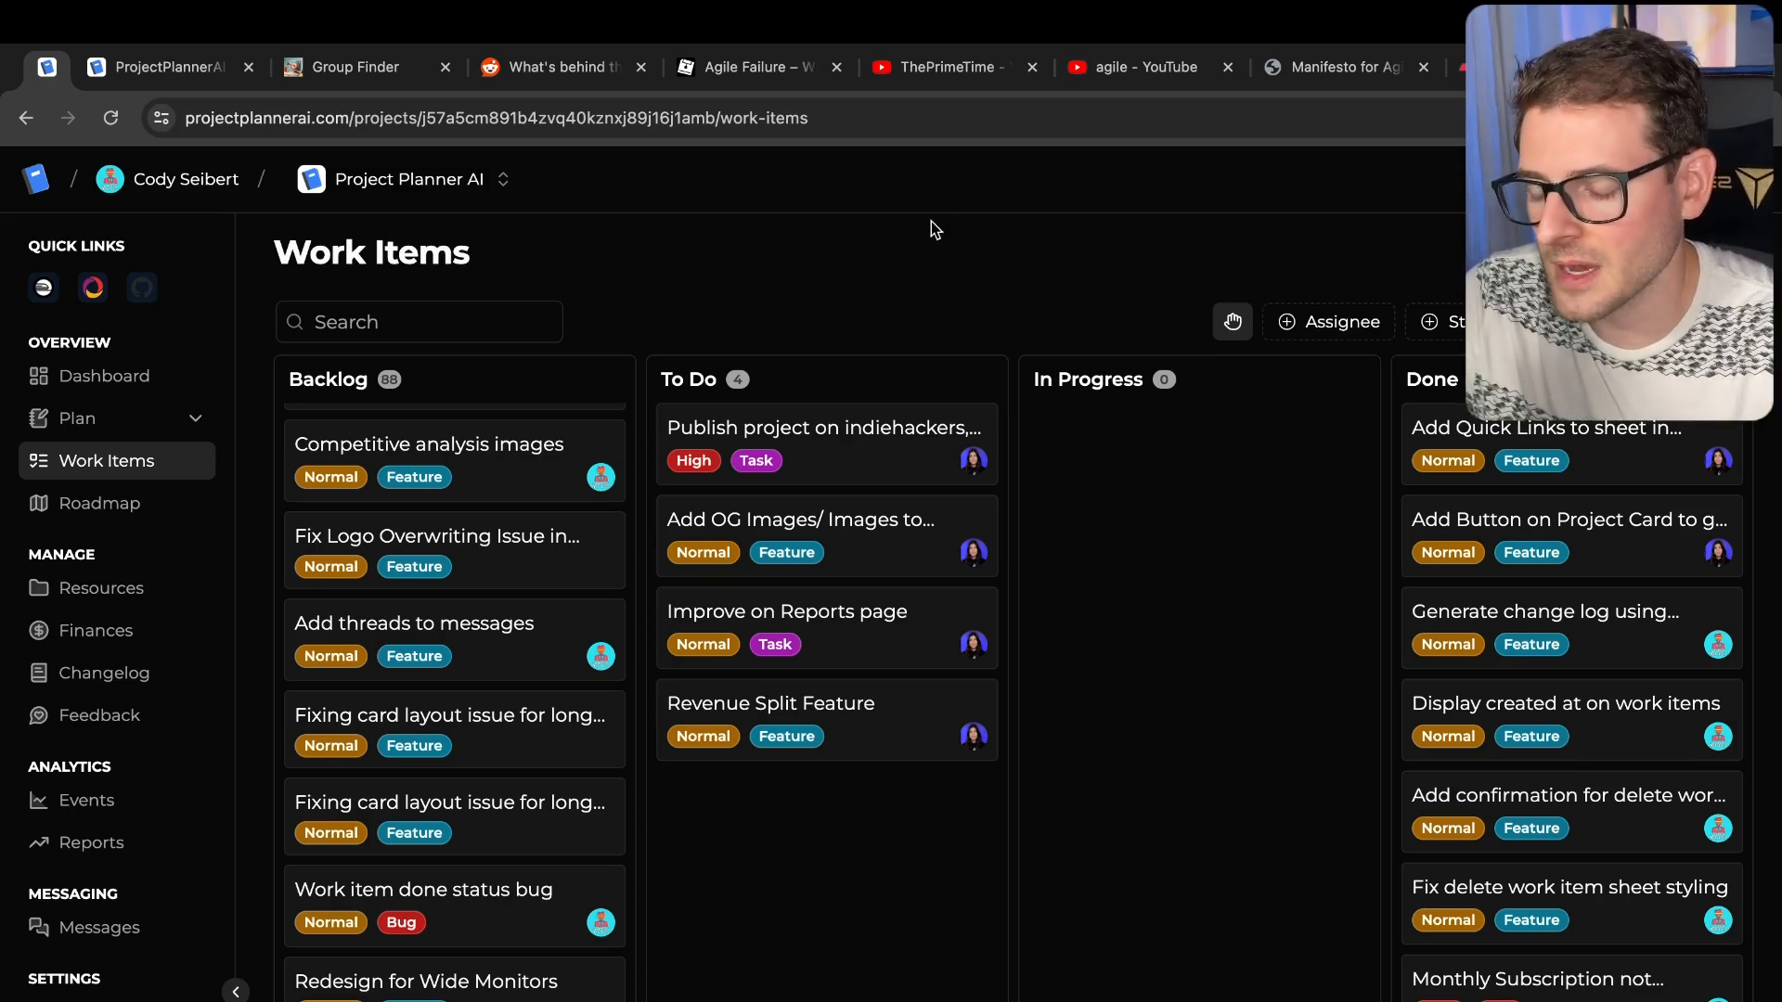
mouse_move(1098, 280)
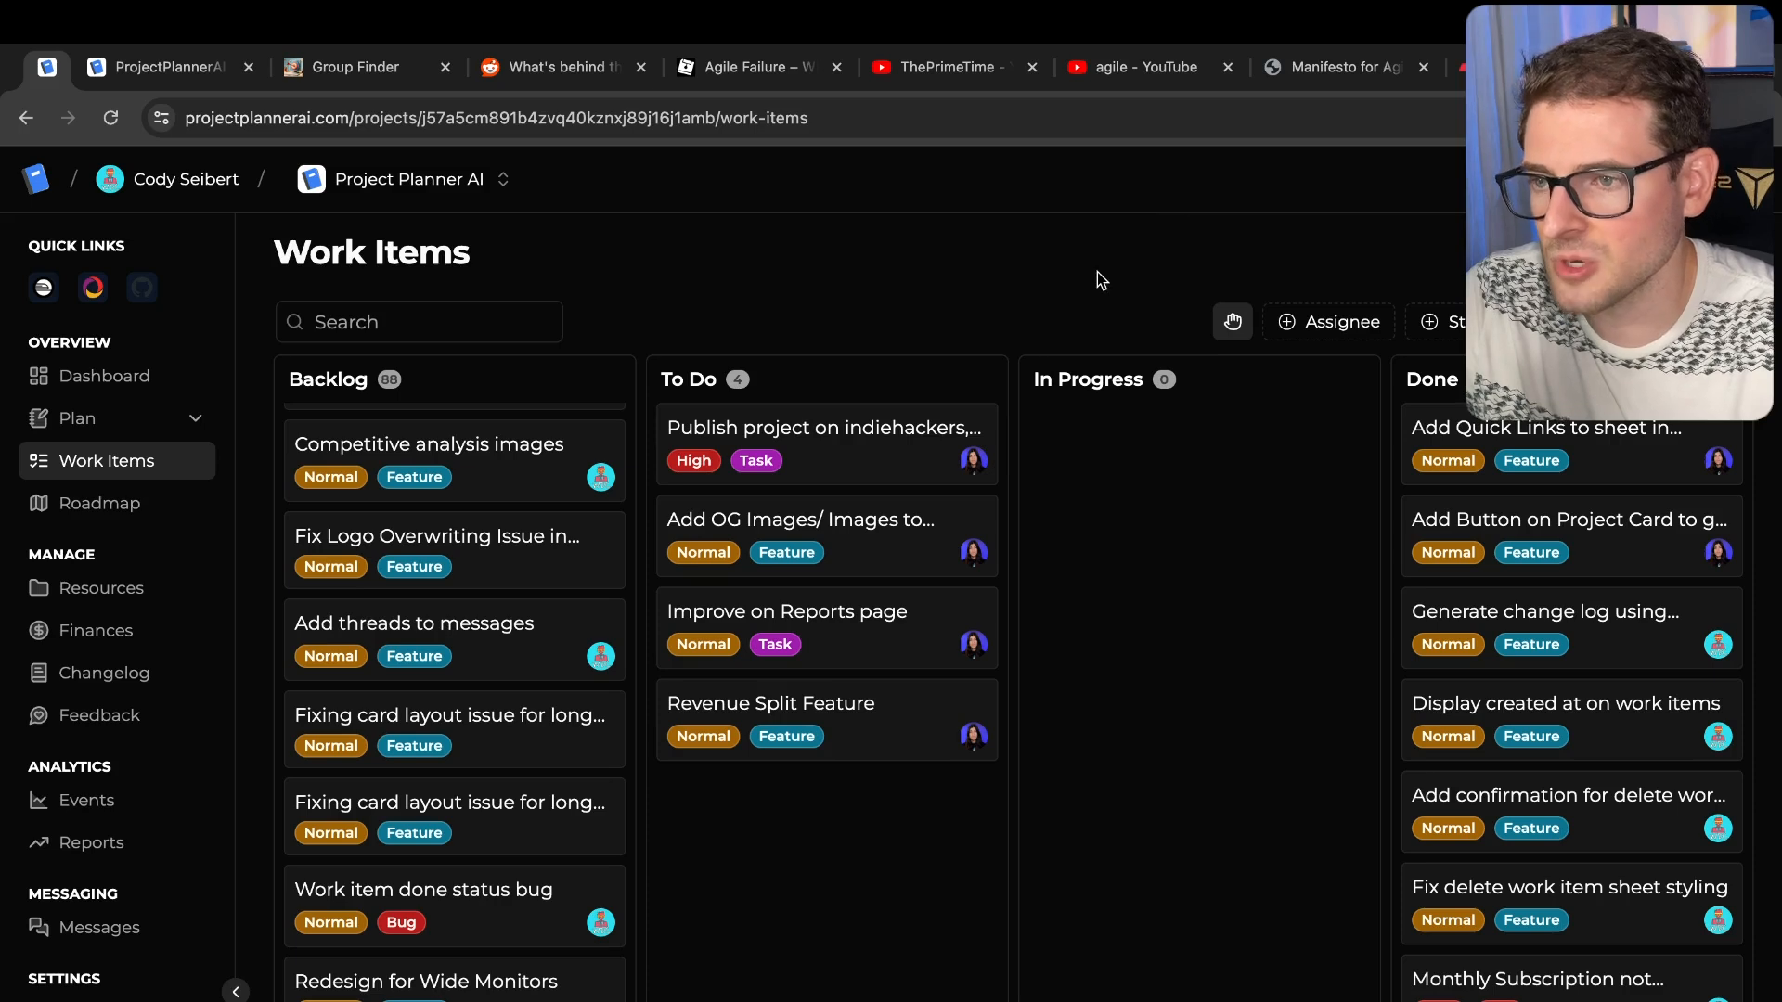
mouse_move(1093, 303)
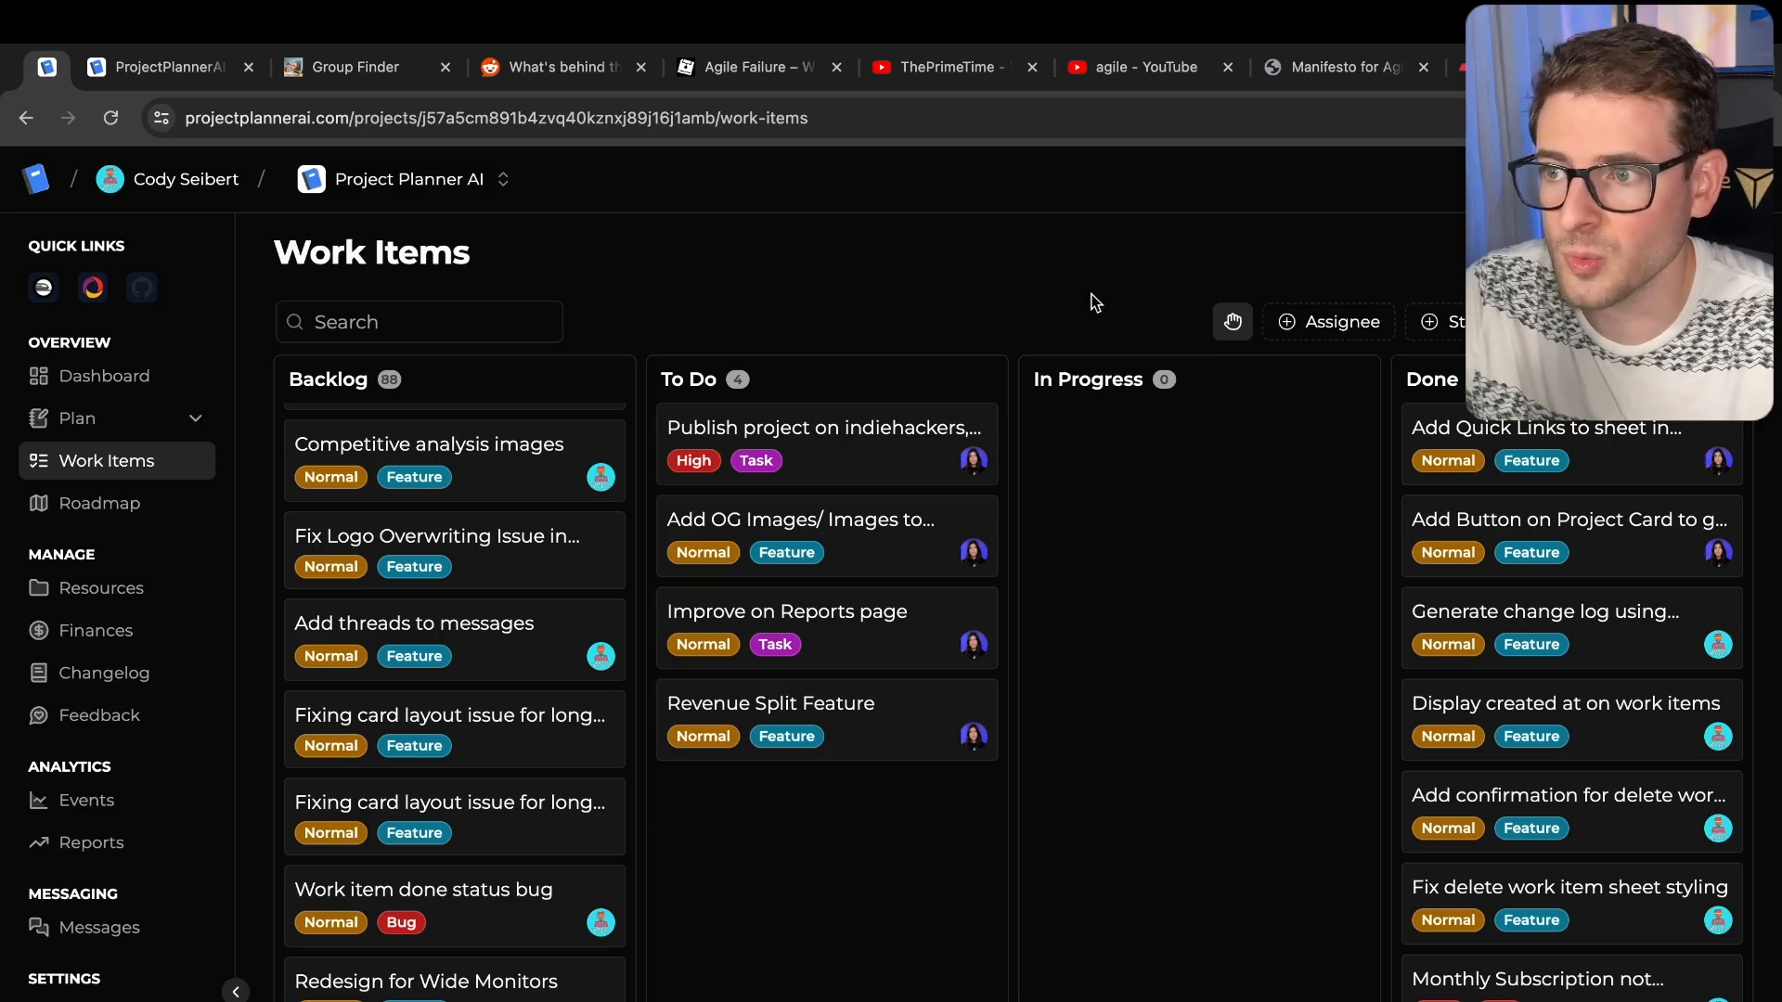
mouse_move(1057, 279)
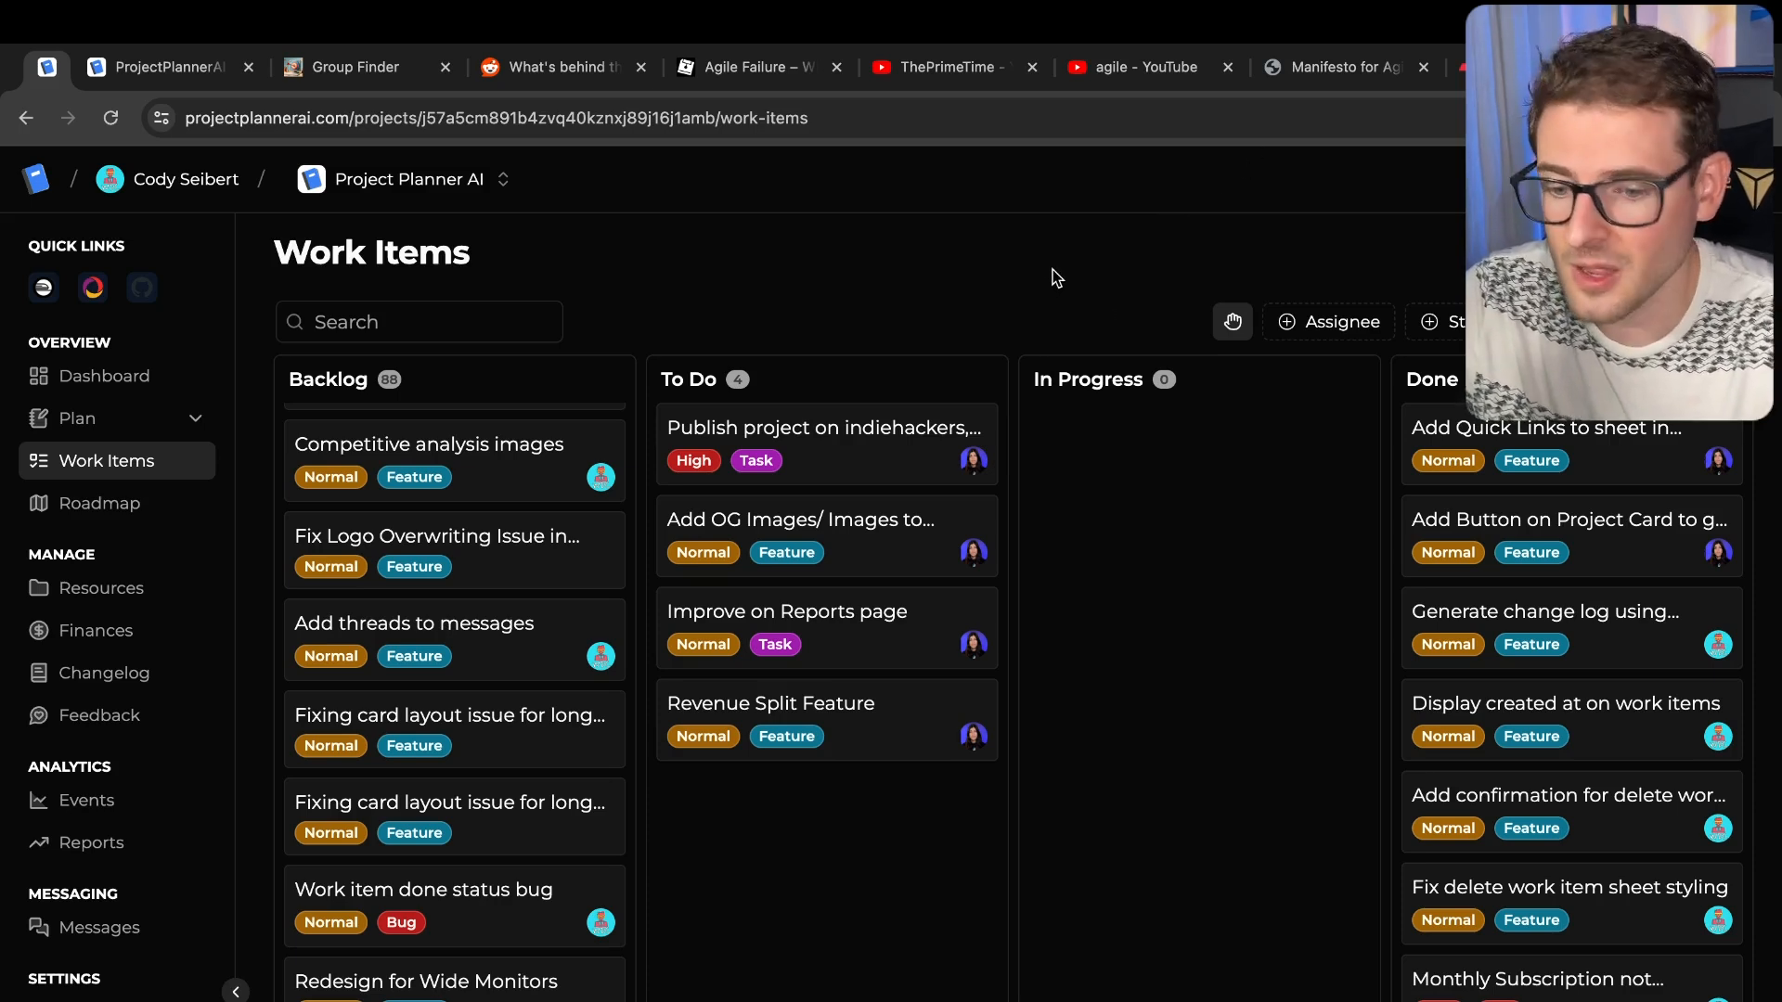
mouse_move(1193, 239)
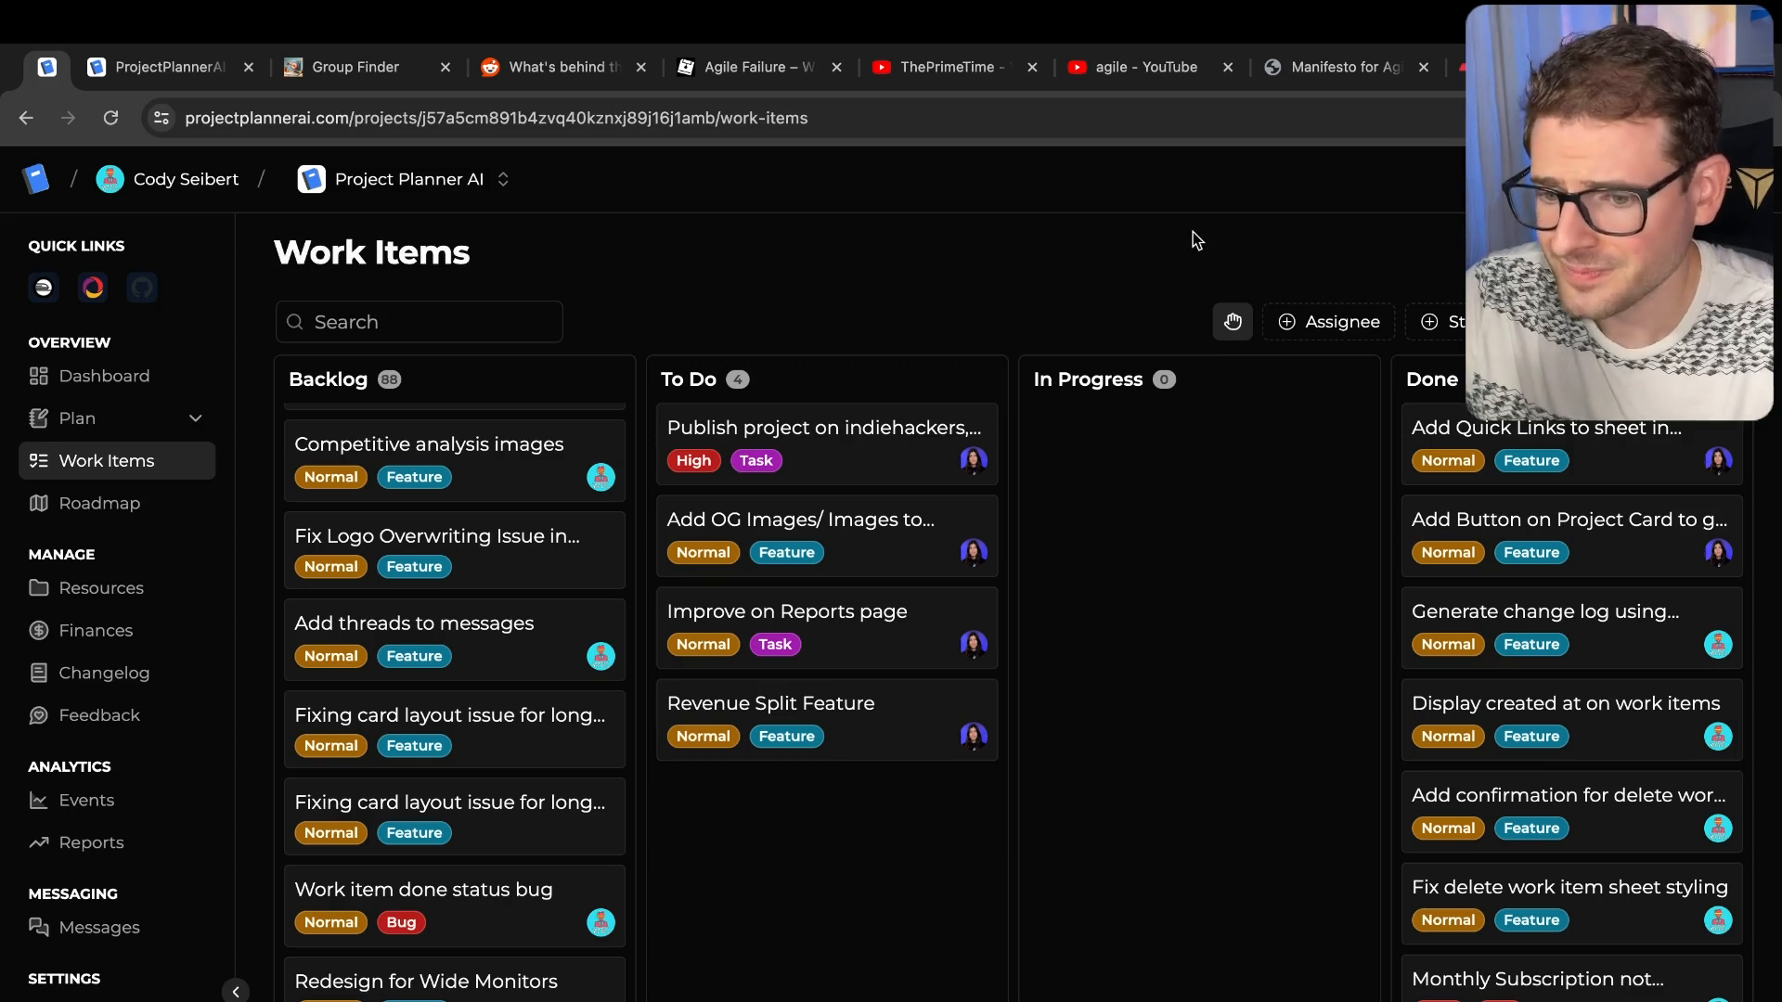
mouse_move(1111, 248)
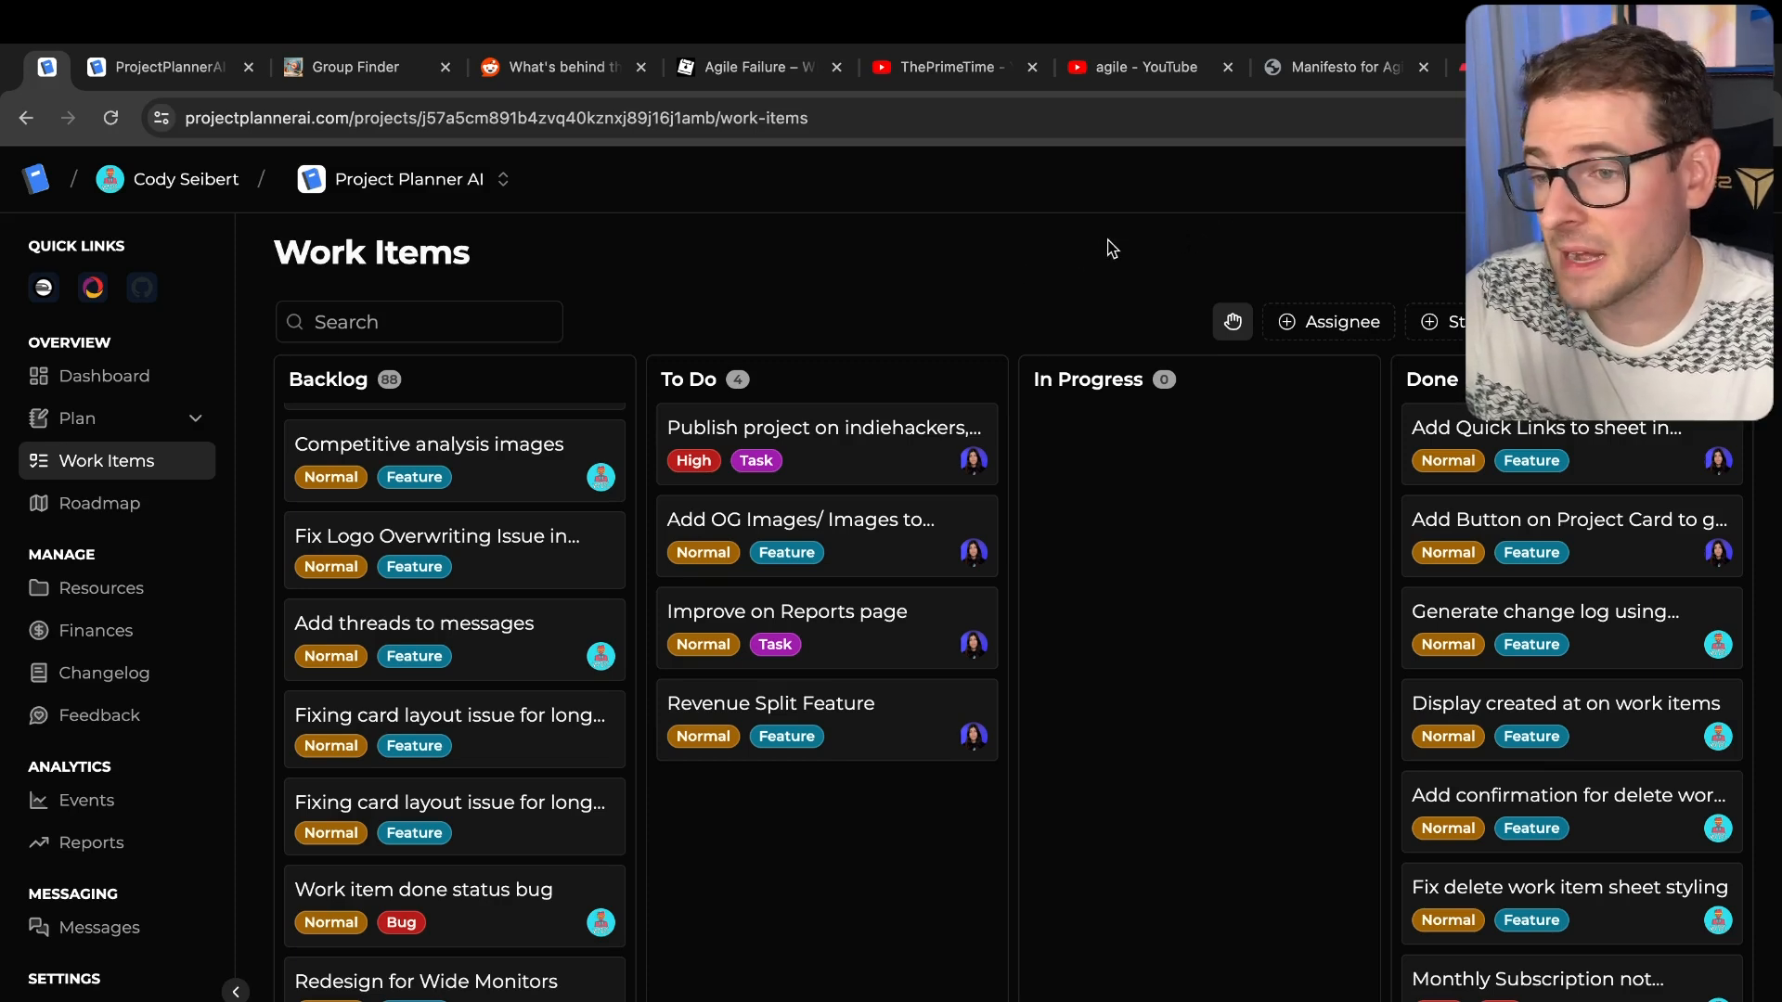
mouse_move(1150, 236)
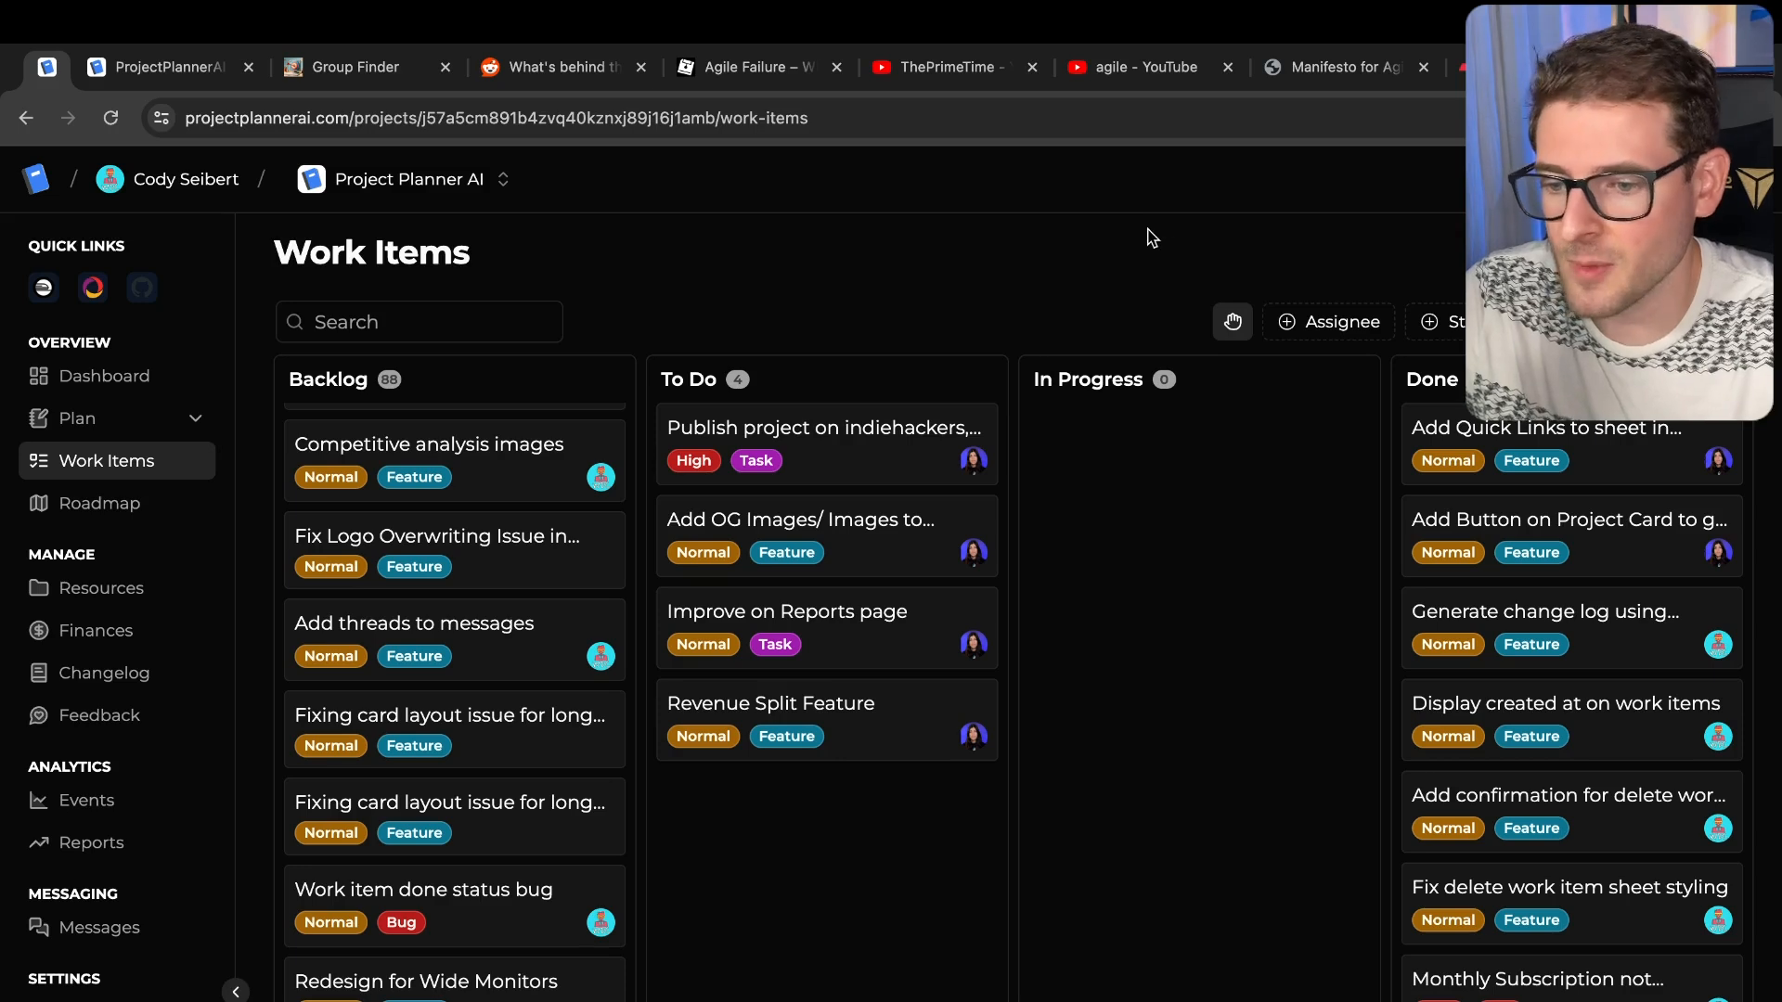
mouse_move(1120, 251)
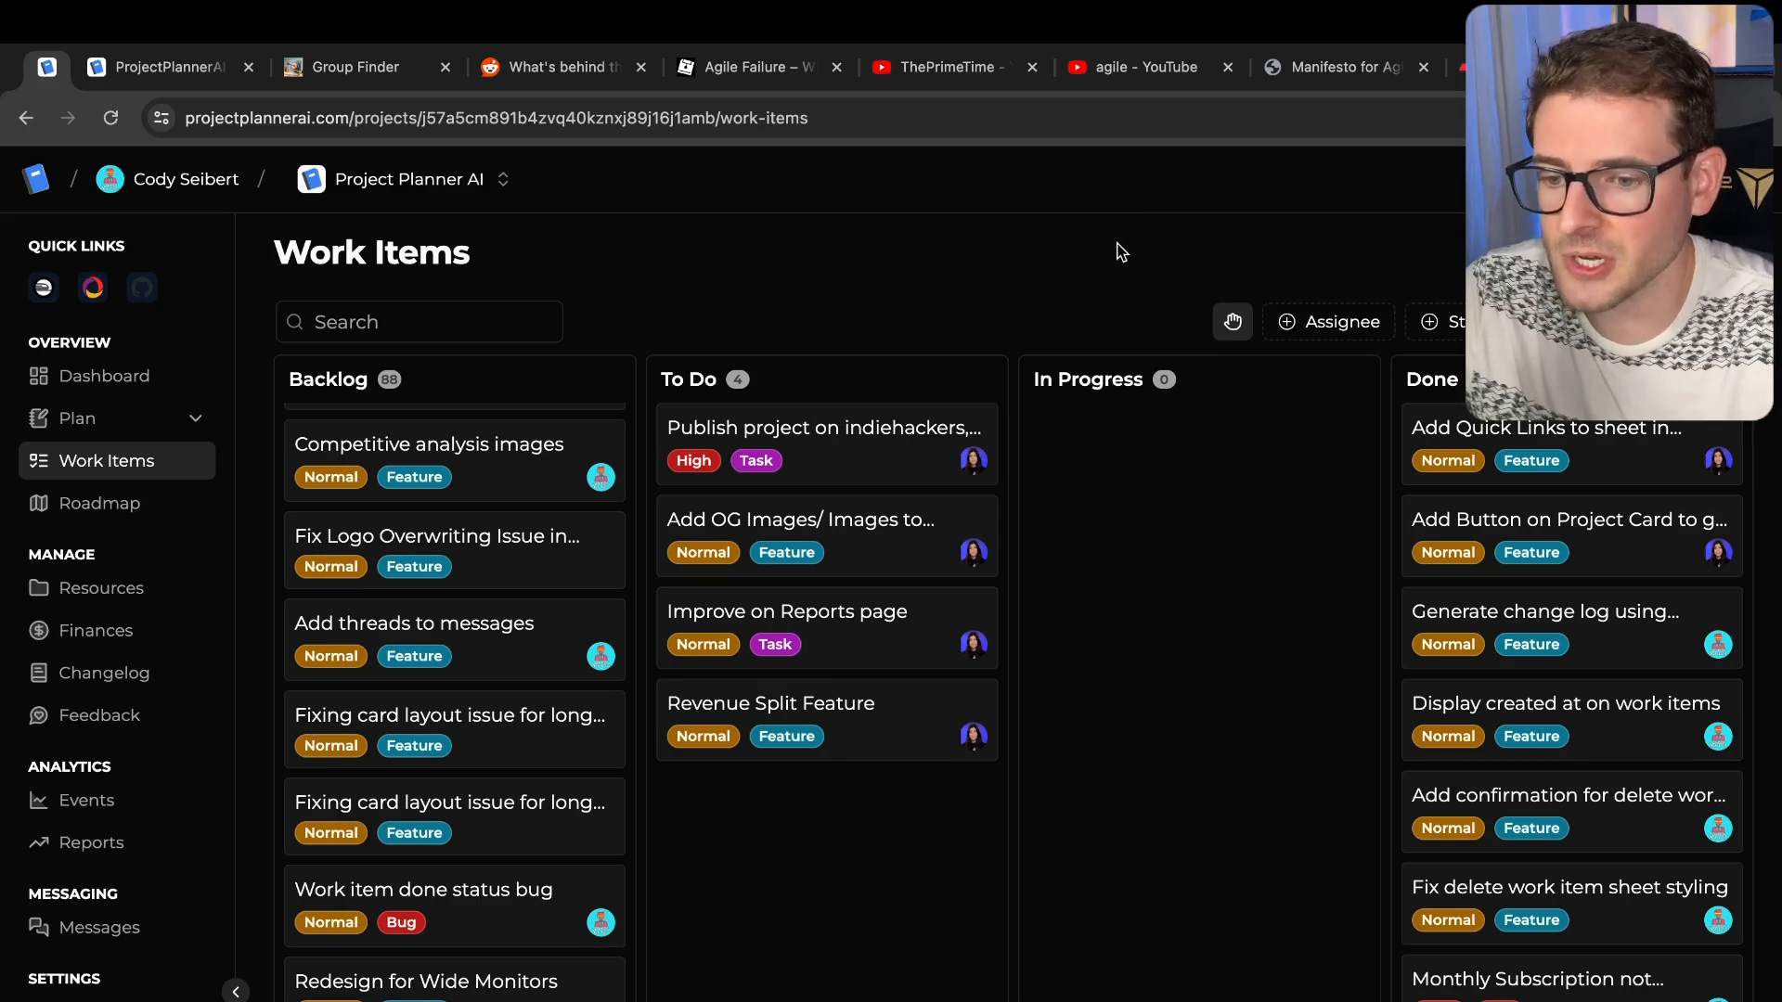
mouse_move(1108, 269)
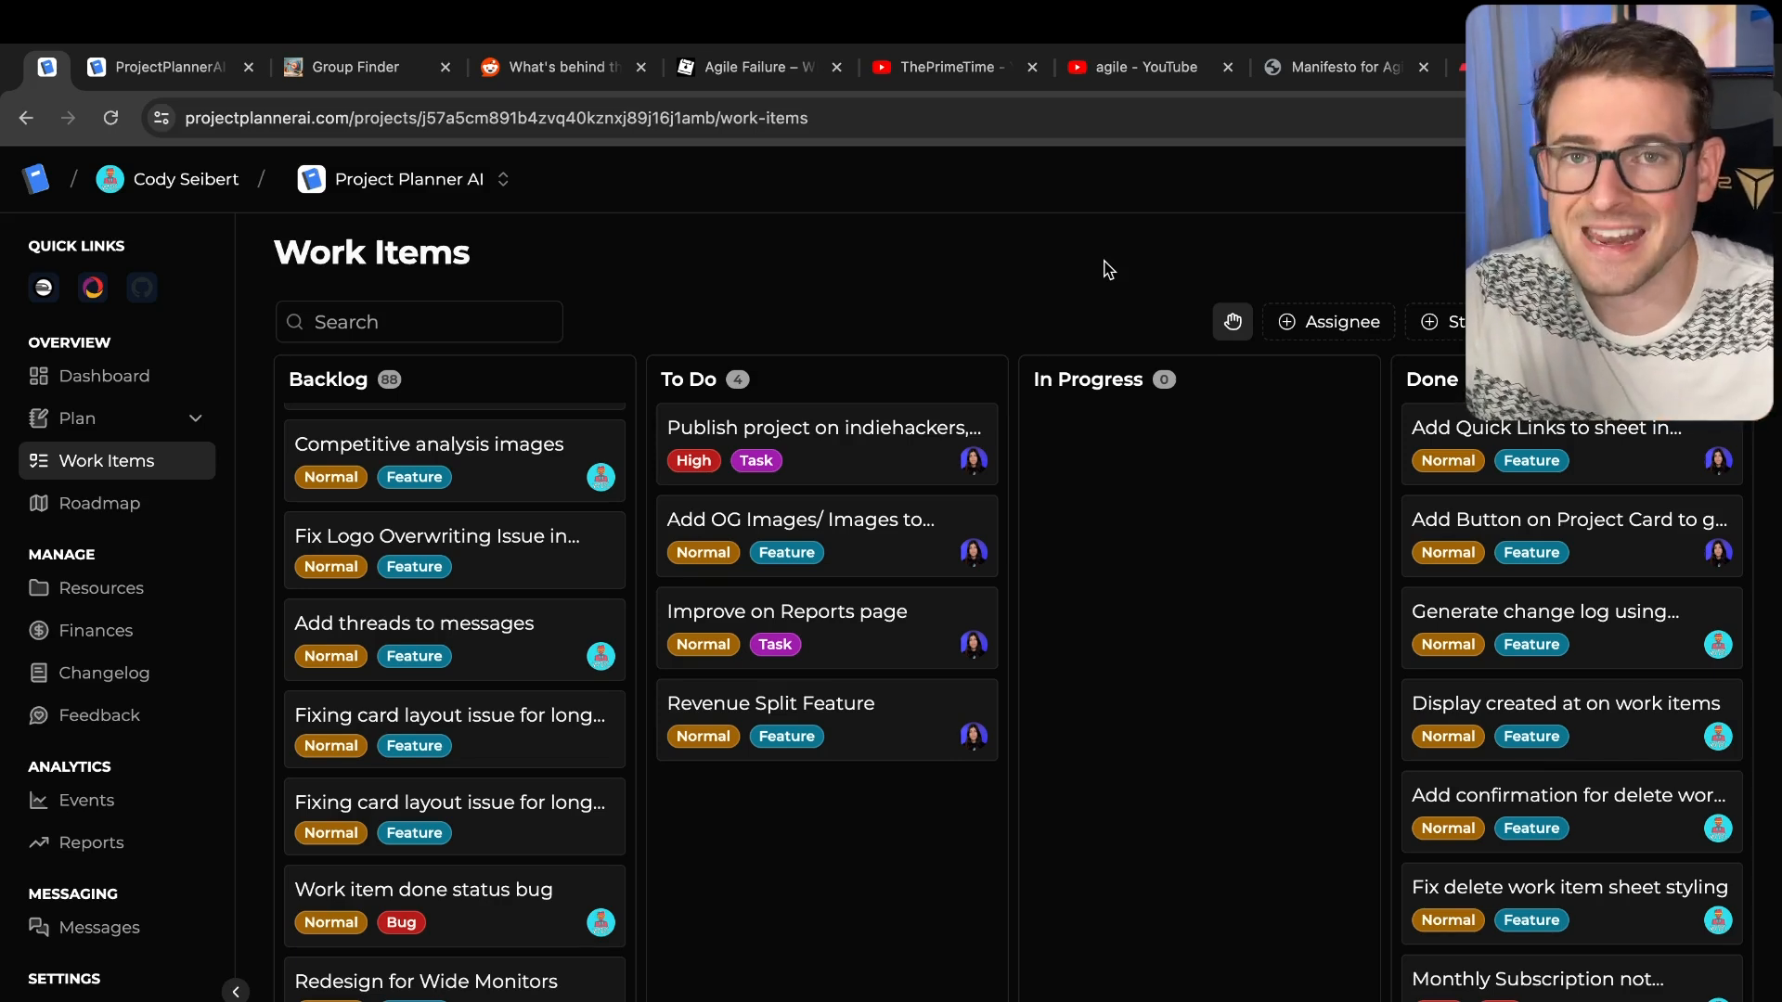
- Scroll the Backlog, close the agile YouTube video tab, and select the Agile Manifesto page's address
scroll(down, 3)
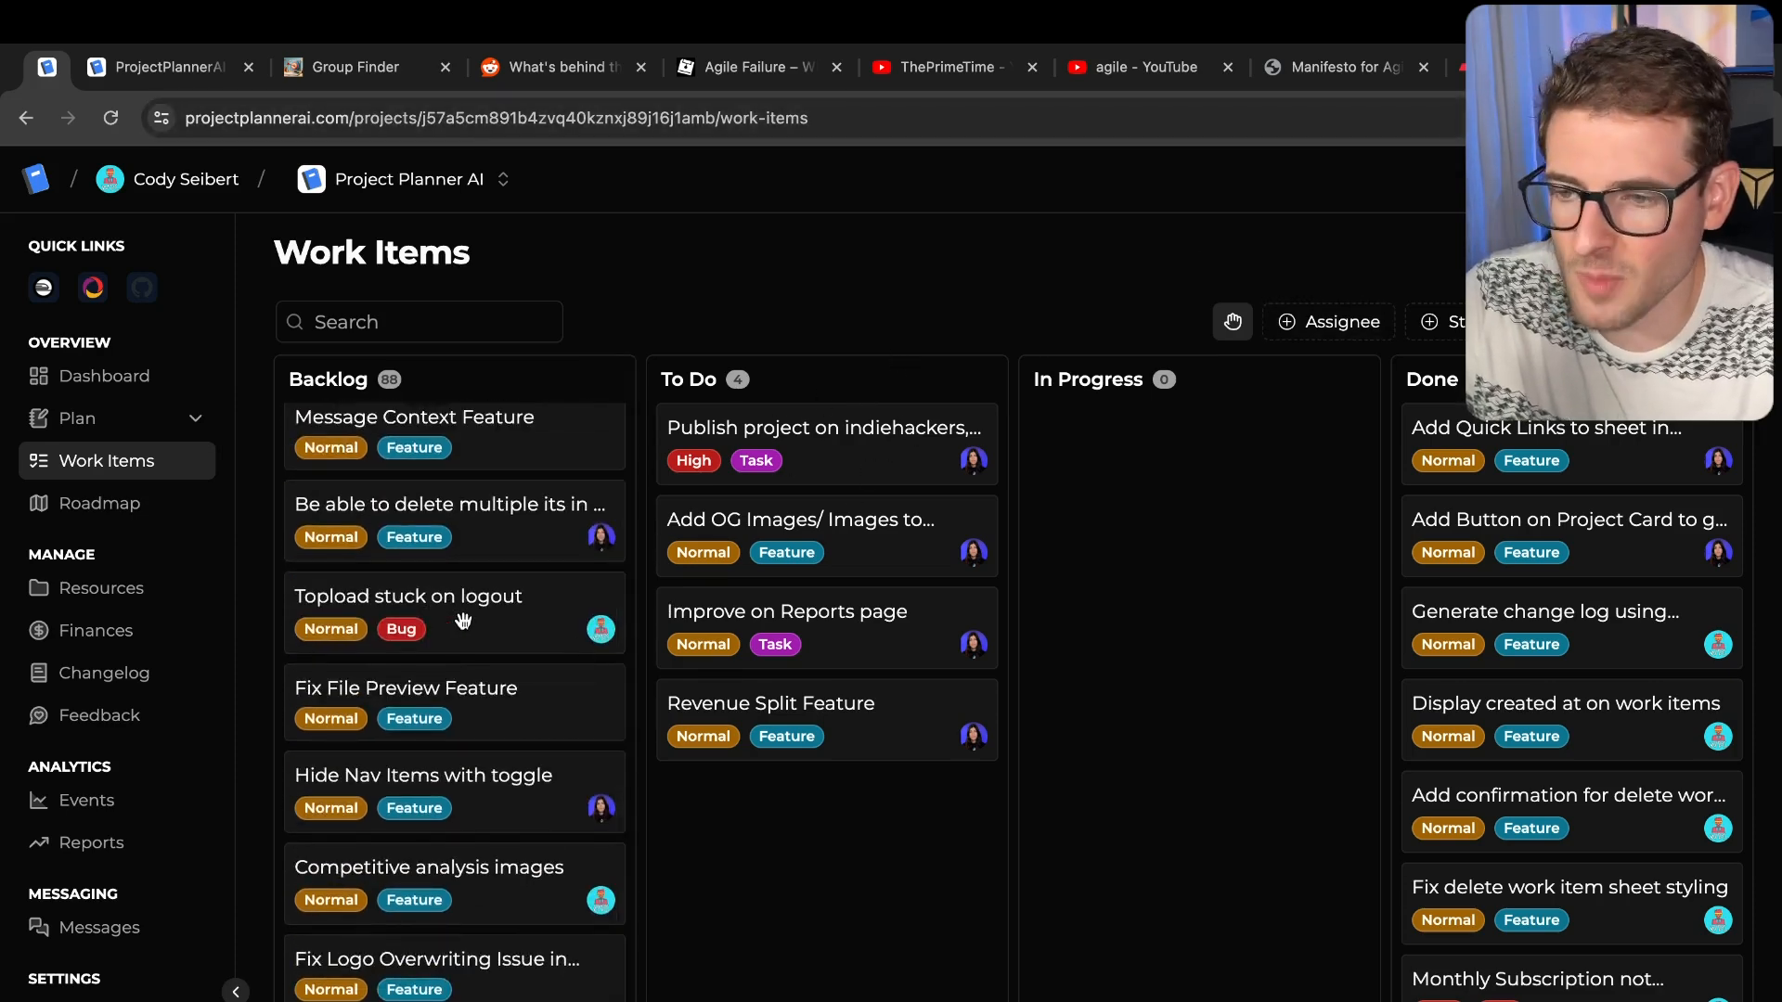
mouse_move(845, 631)
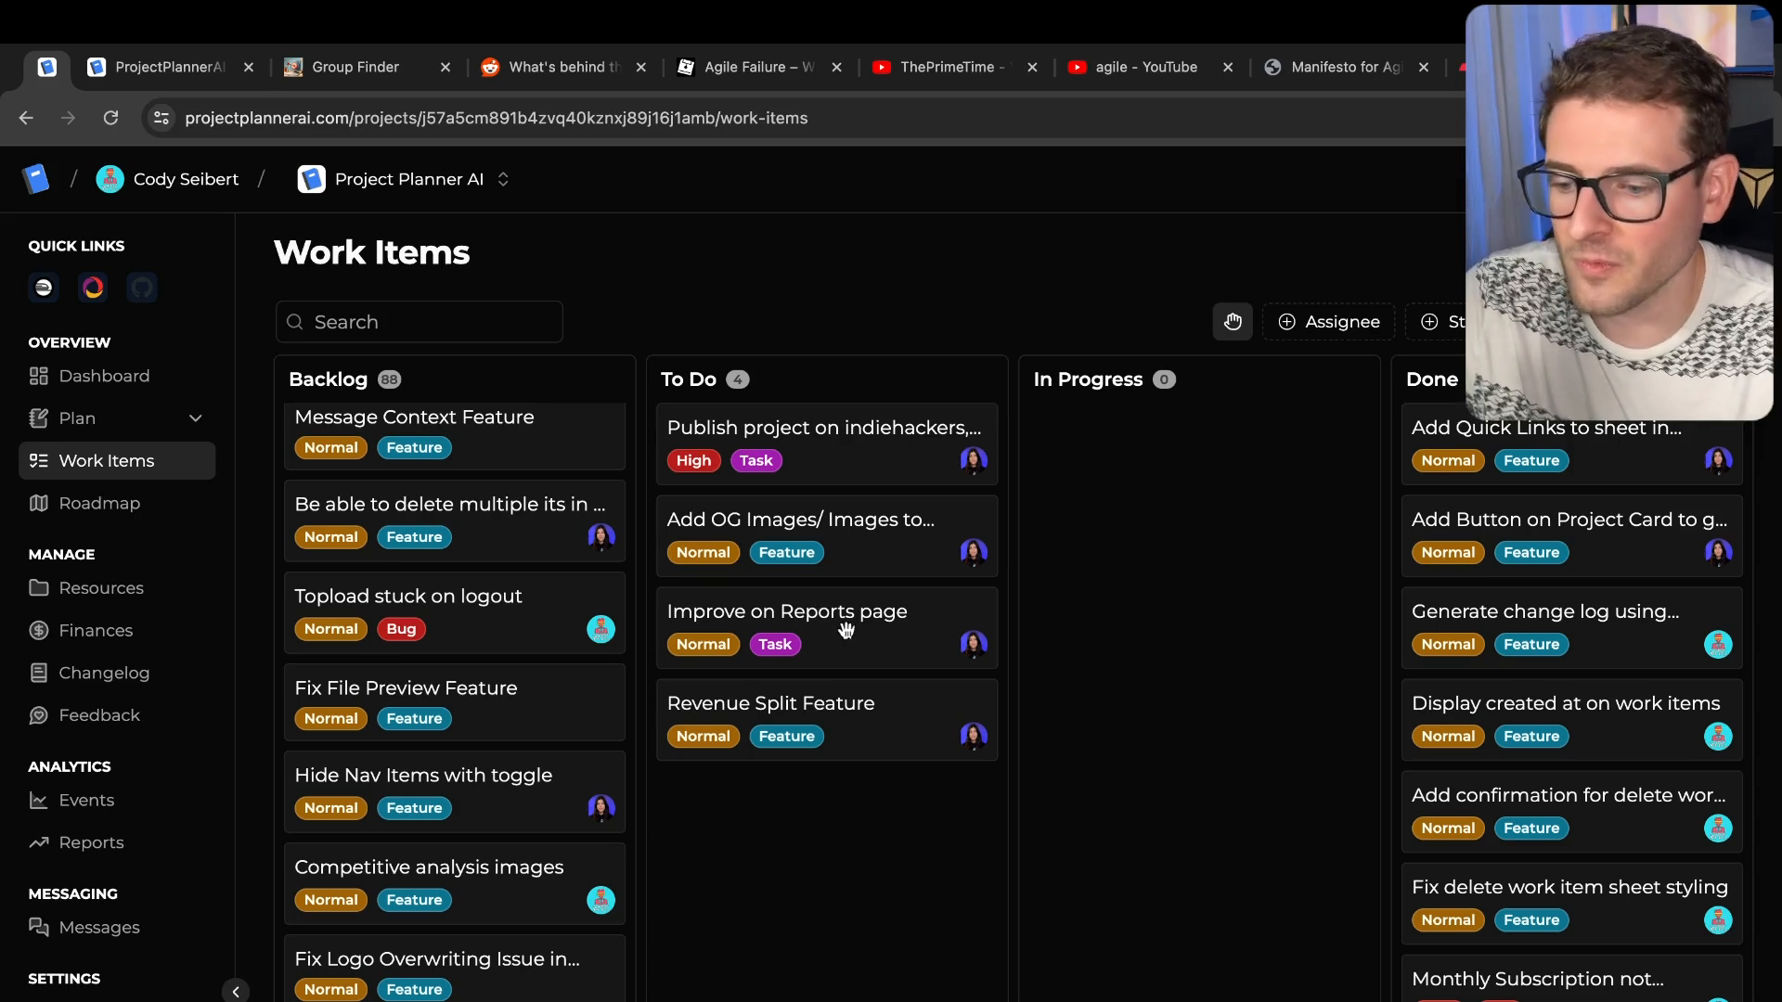
mouse_move(1220, 318)
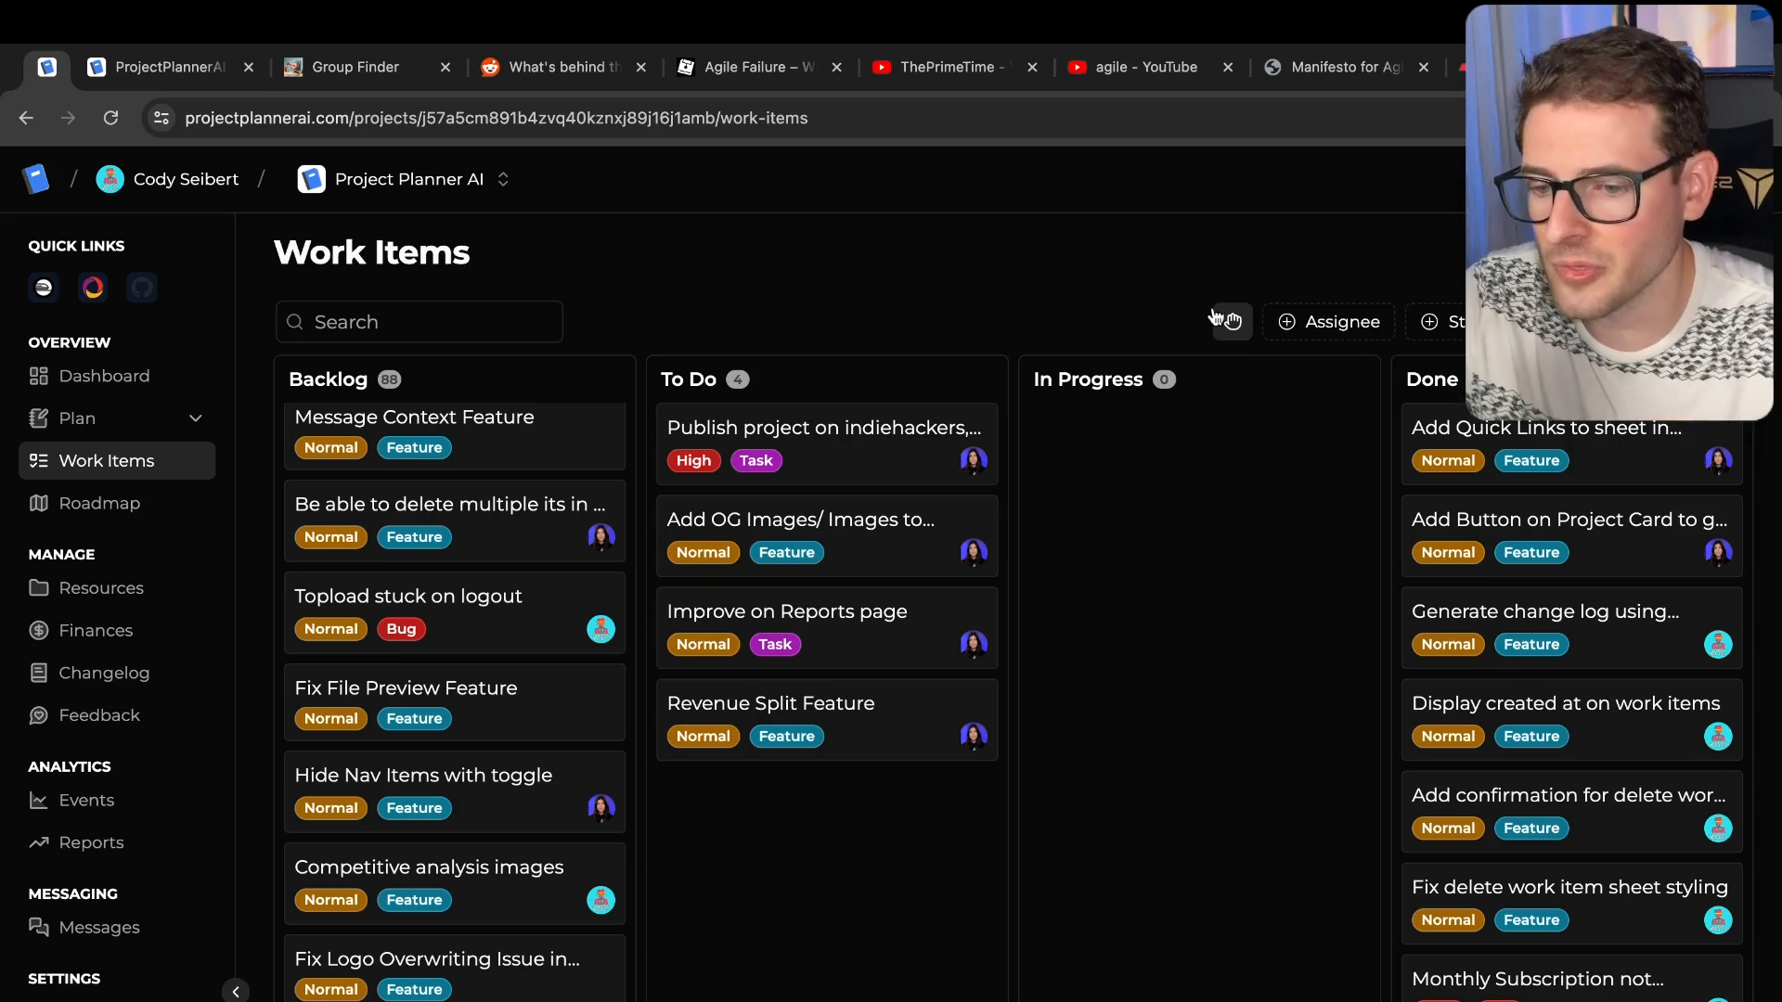
click(1342, 66)
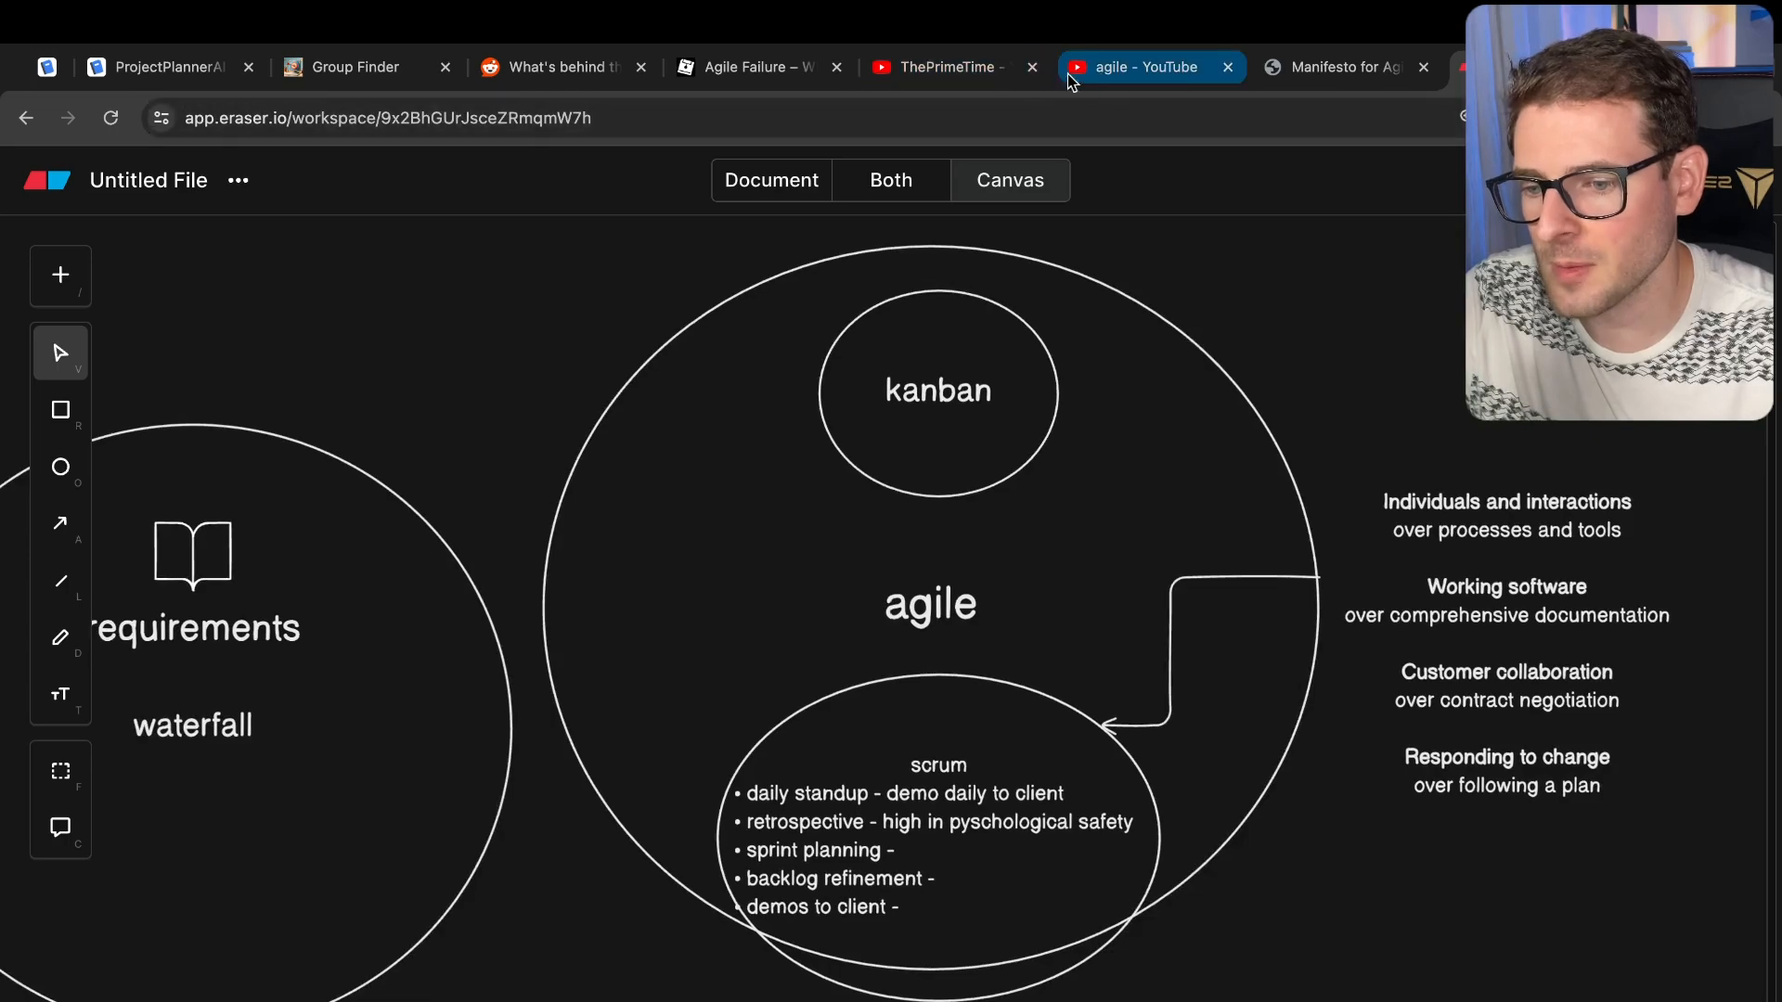
click(1149, 67)
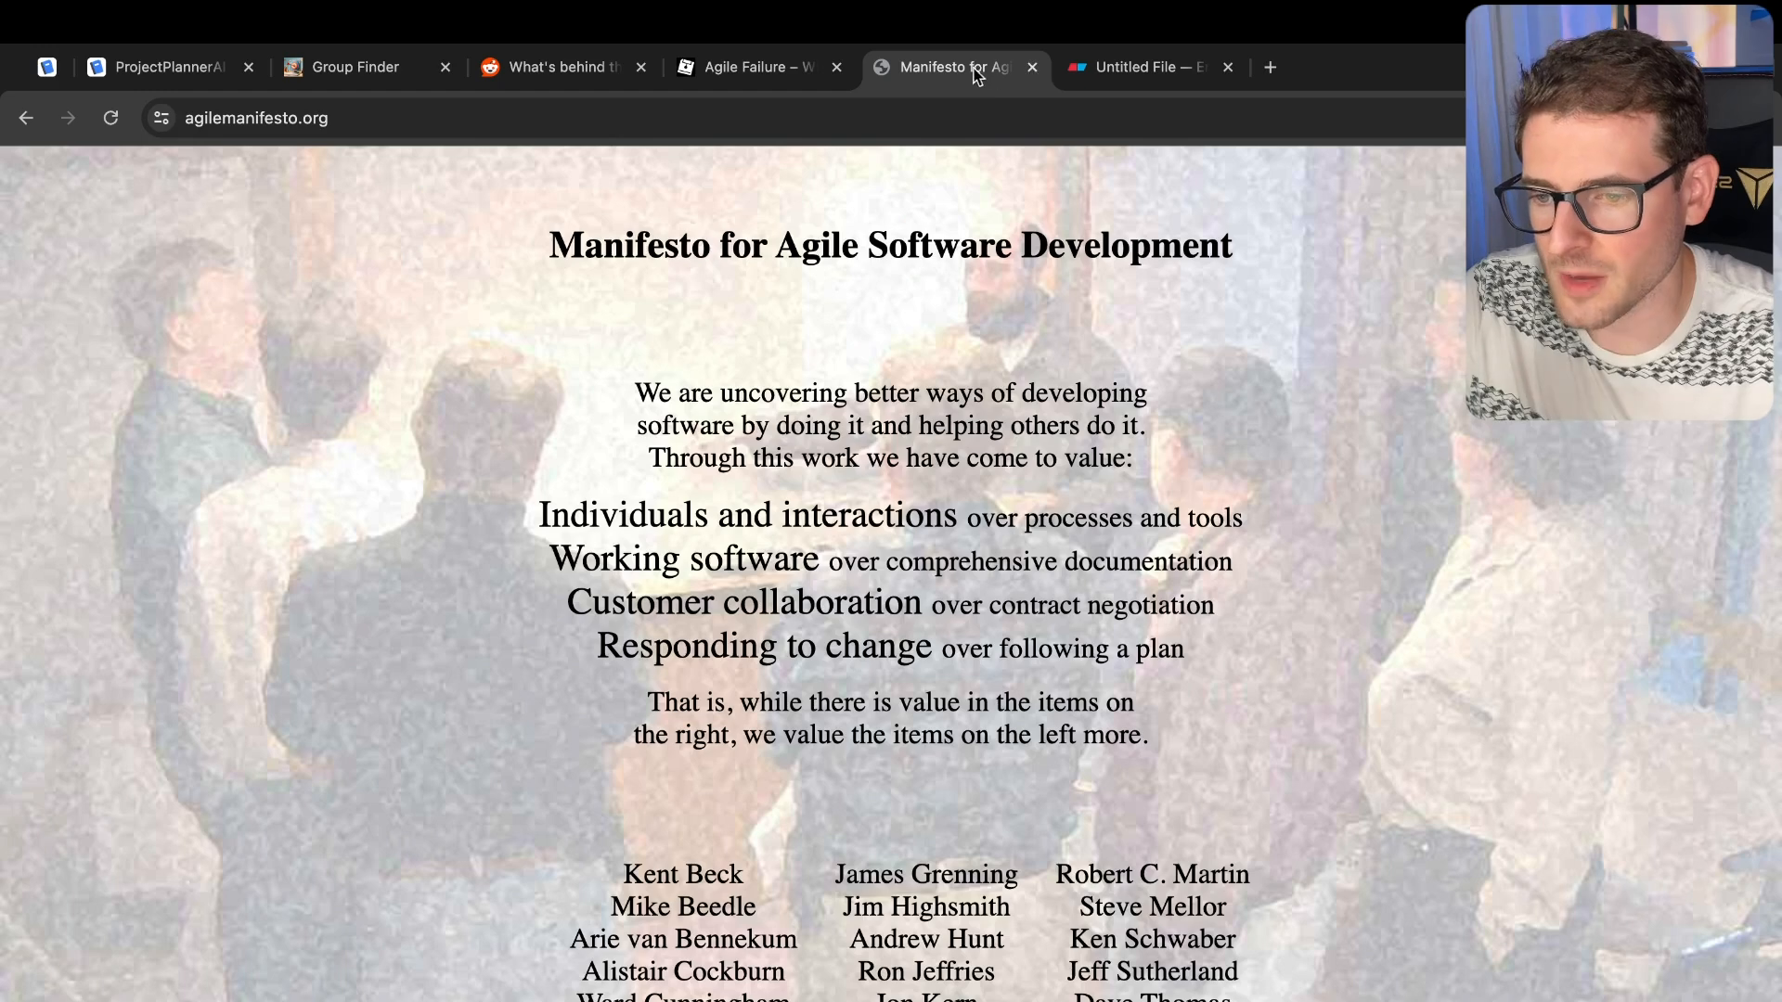
click(257, 117)
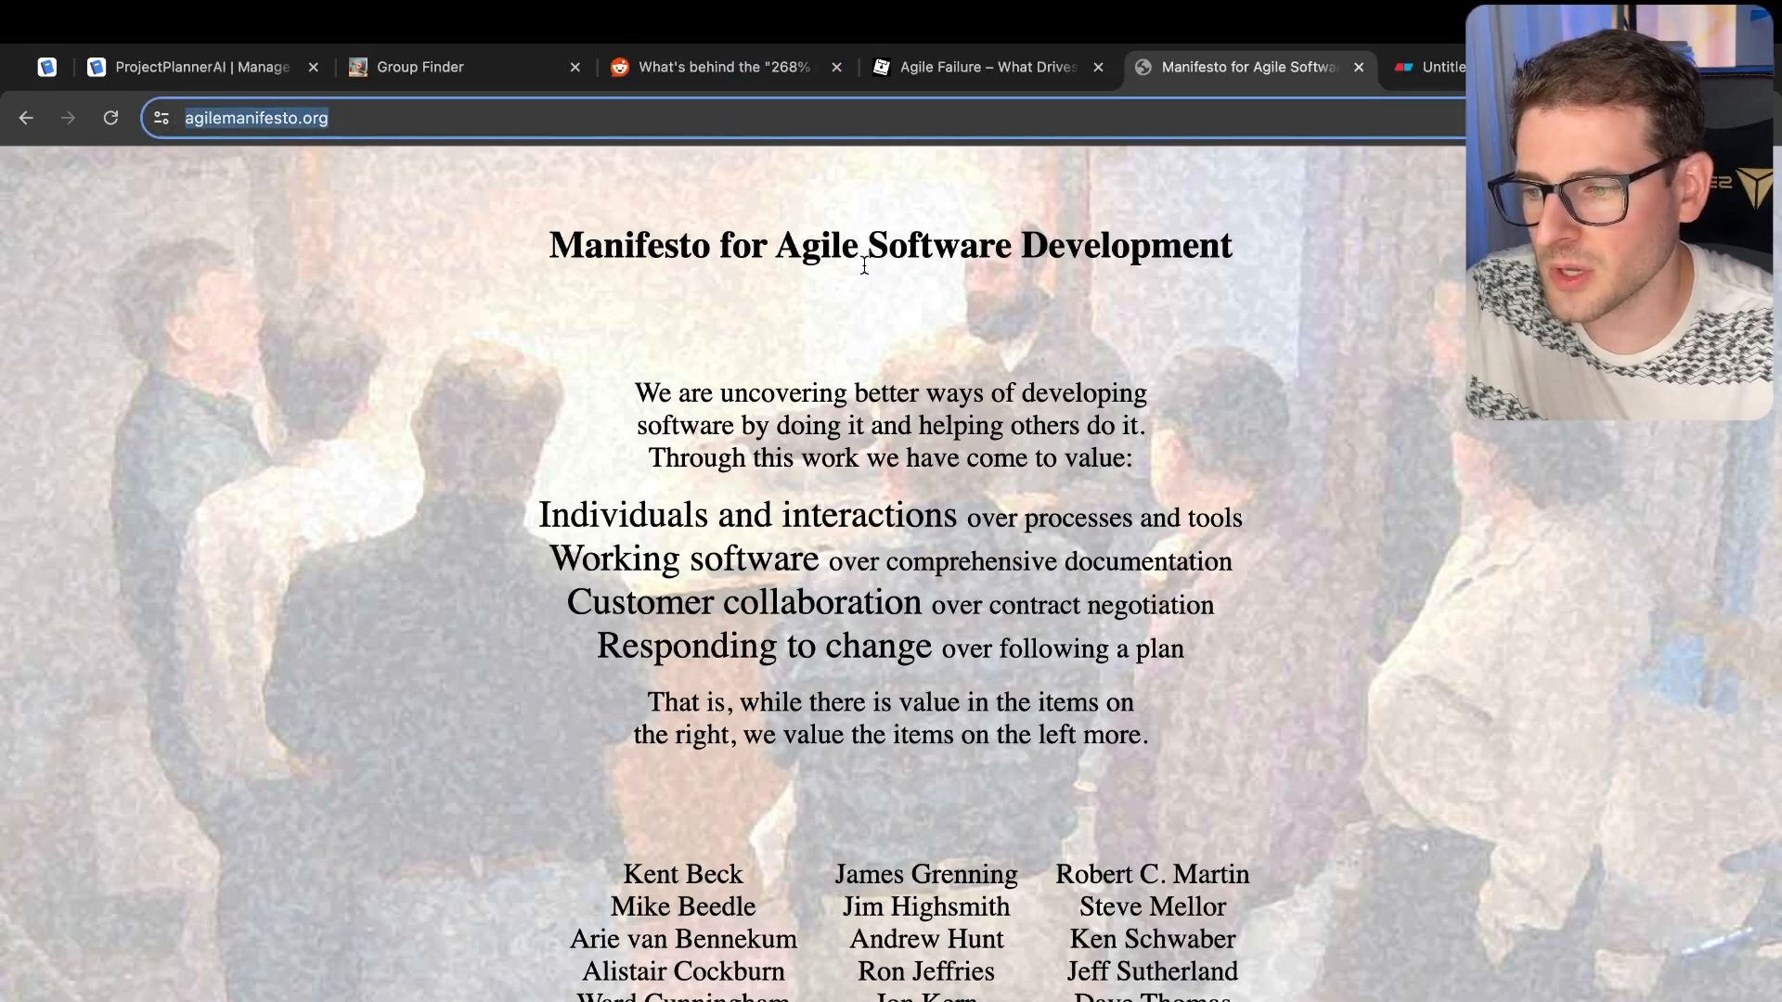